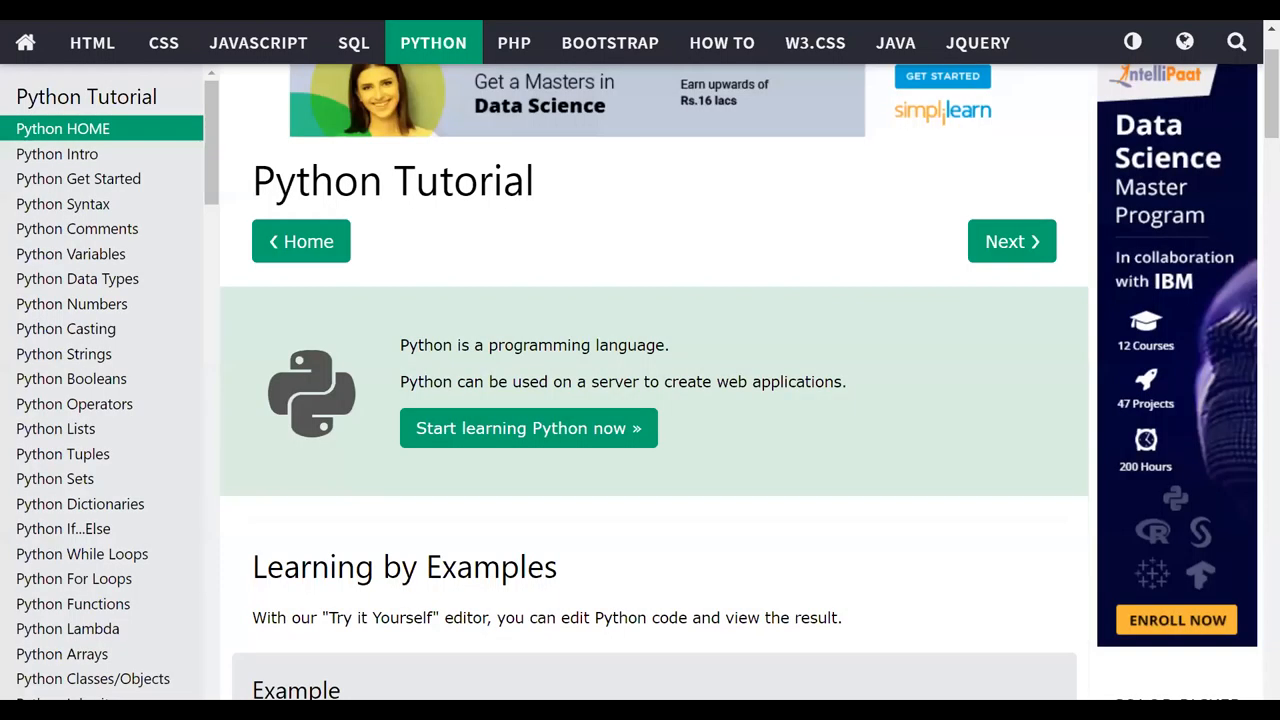
mouse_move(562, 167)
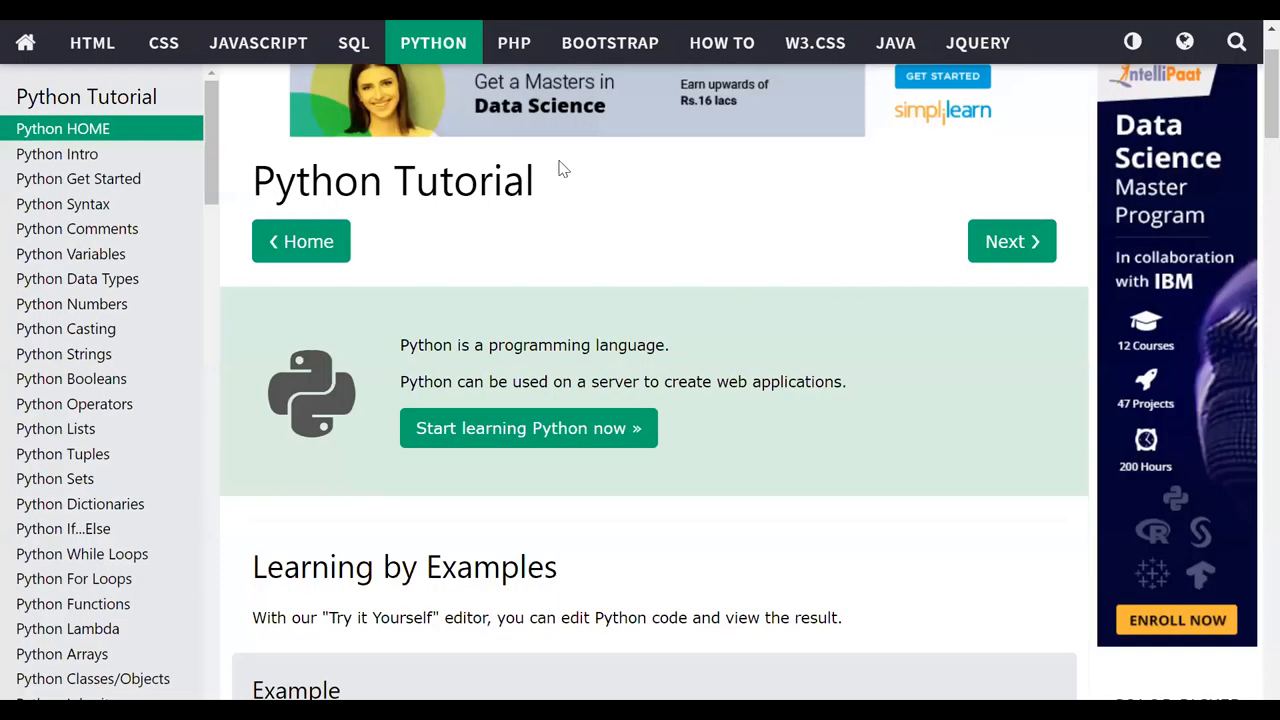
Step: Scroll the Python Tutorial home page down to the Hello, World! example
scroll("down", 3)
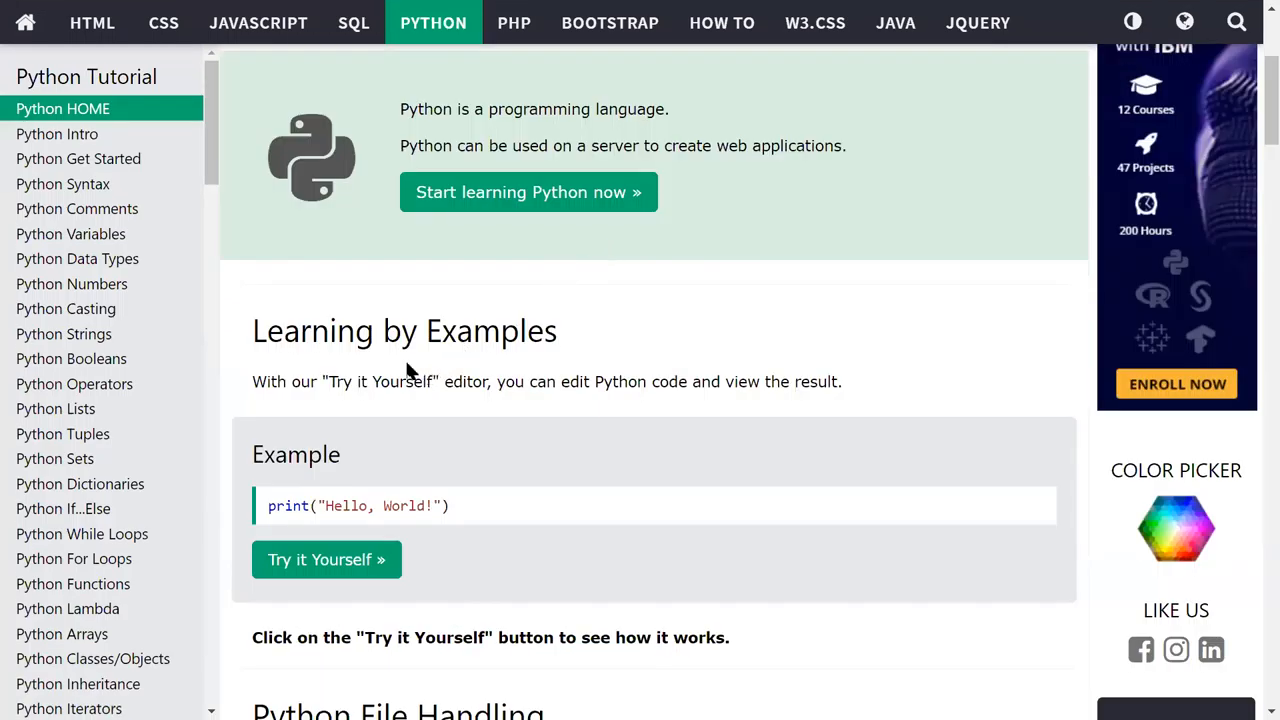
mouse_move(270, 400)
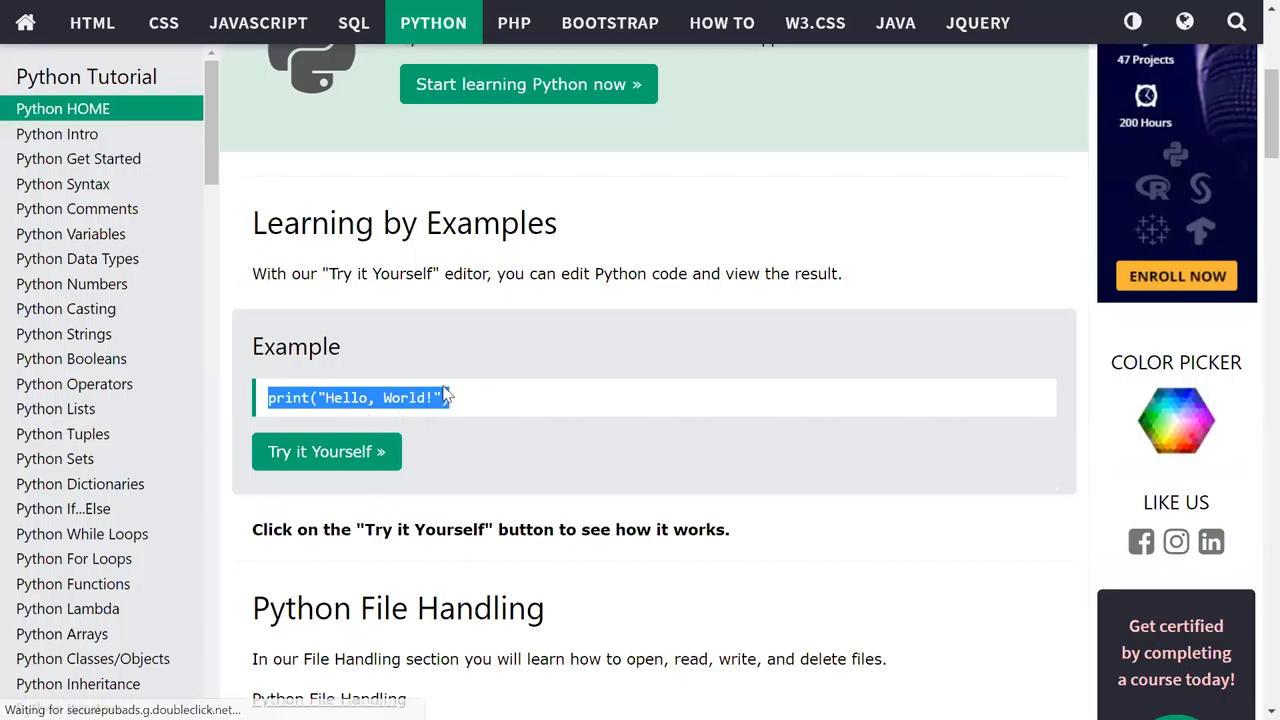
scroll("down", 3)
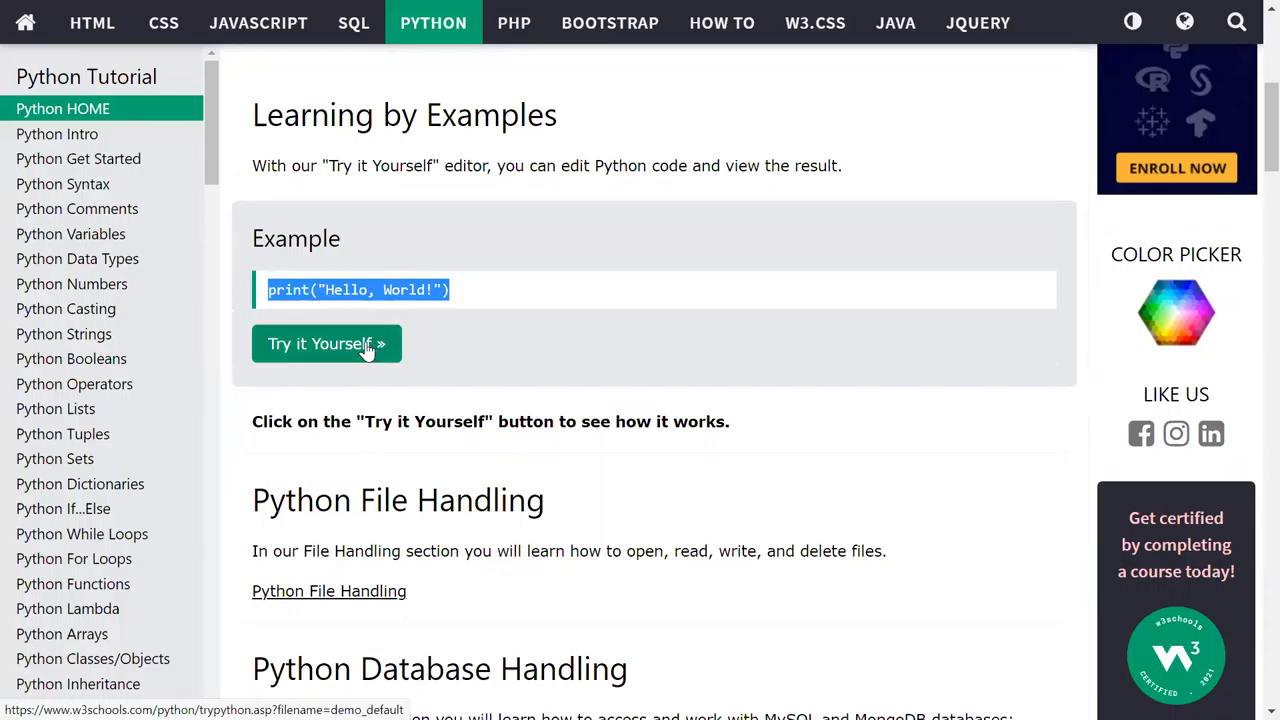
Step: Open the example in the editor and change 'World!' to 'BE Computer Students'
left_click(326, 343)
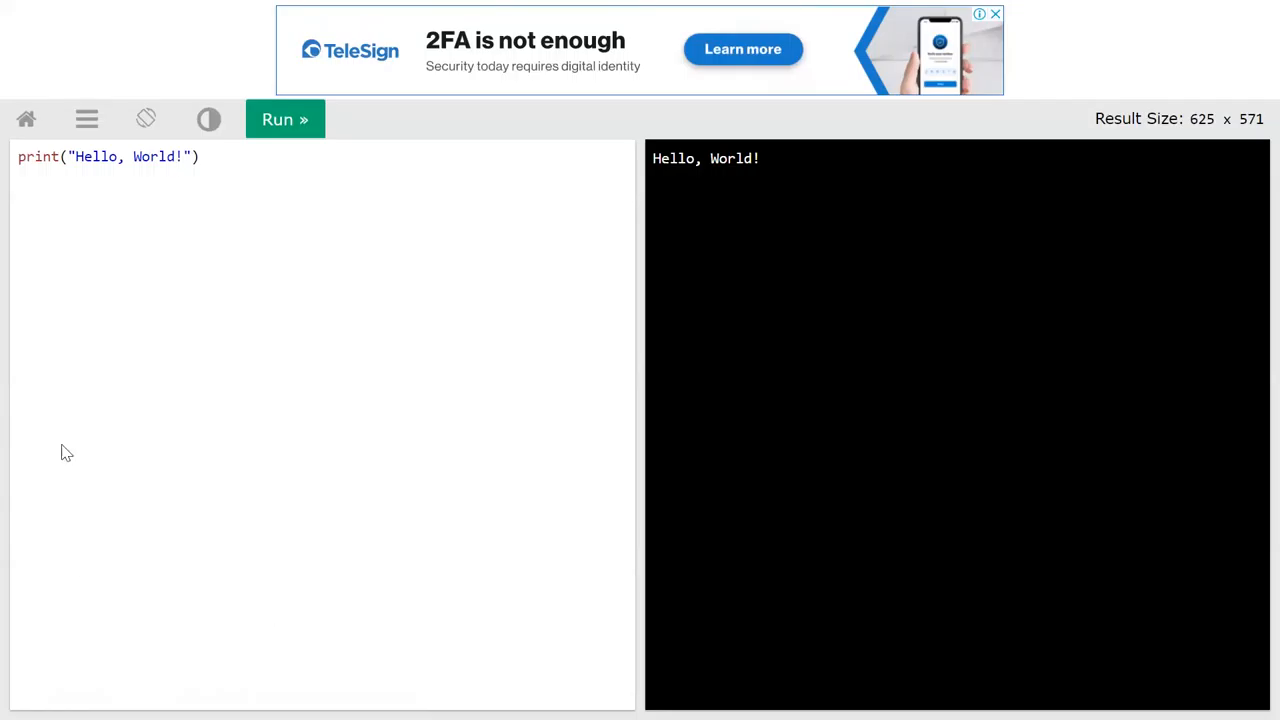
mouse_move(990, 525)
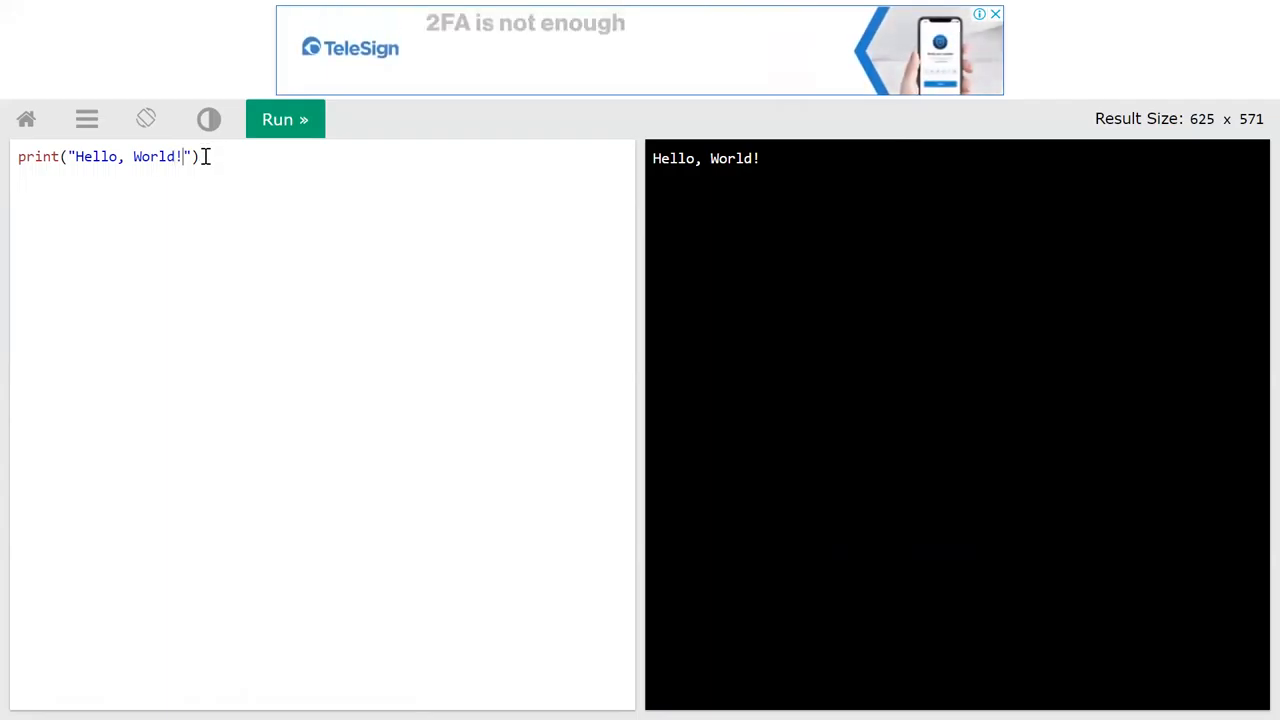
key("Backspace")
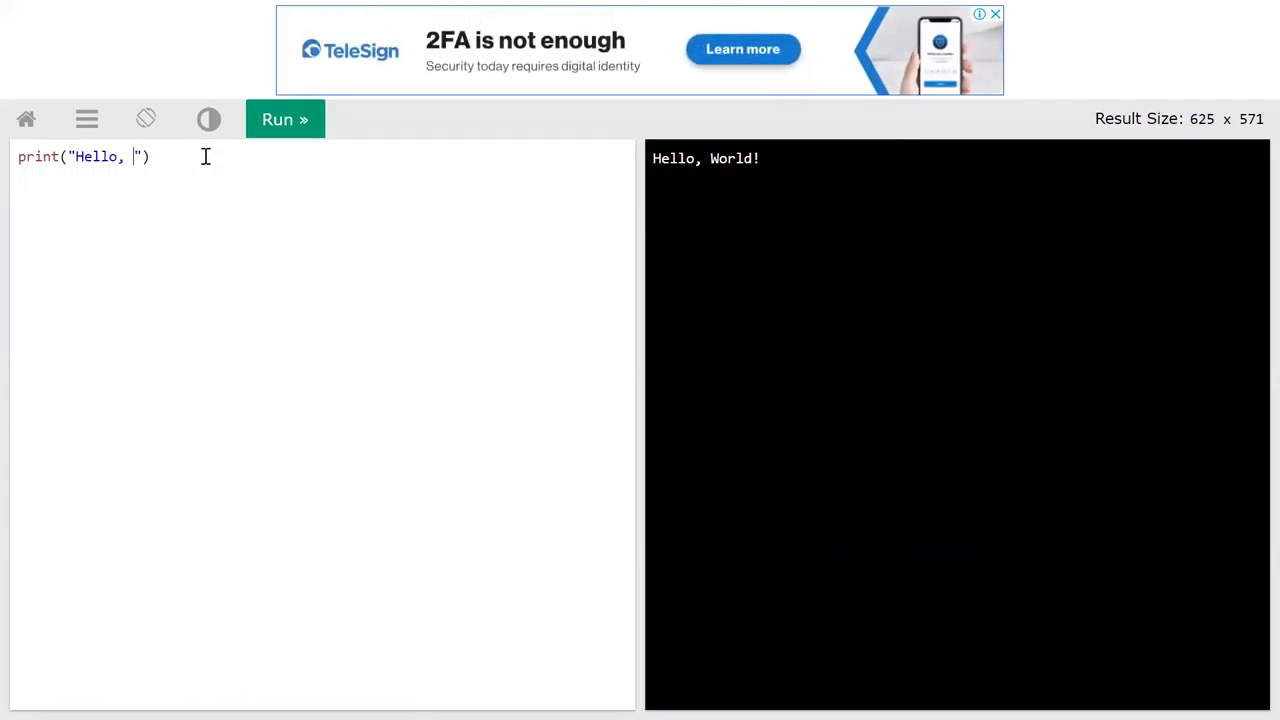
type("BE")
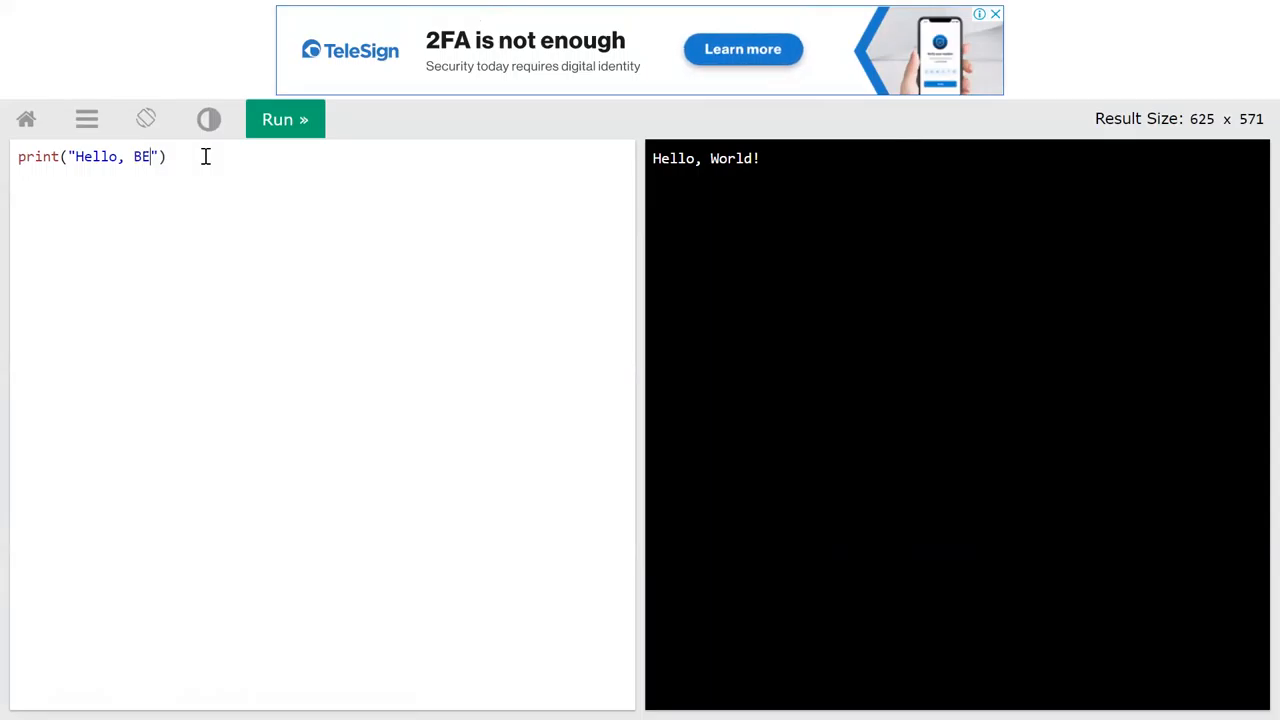
type("C")
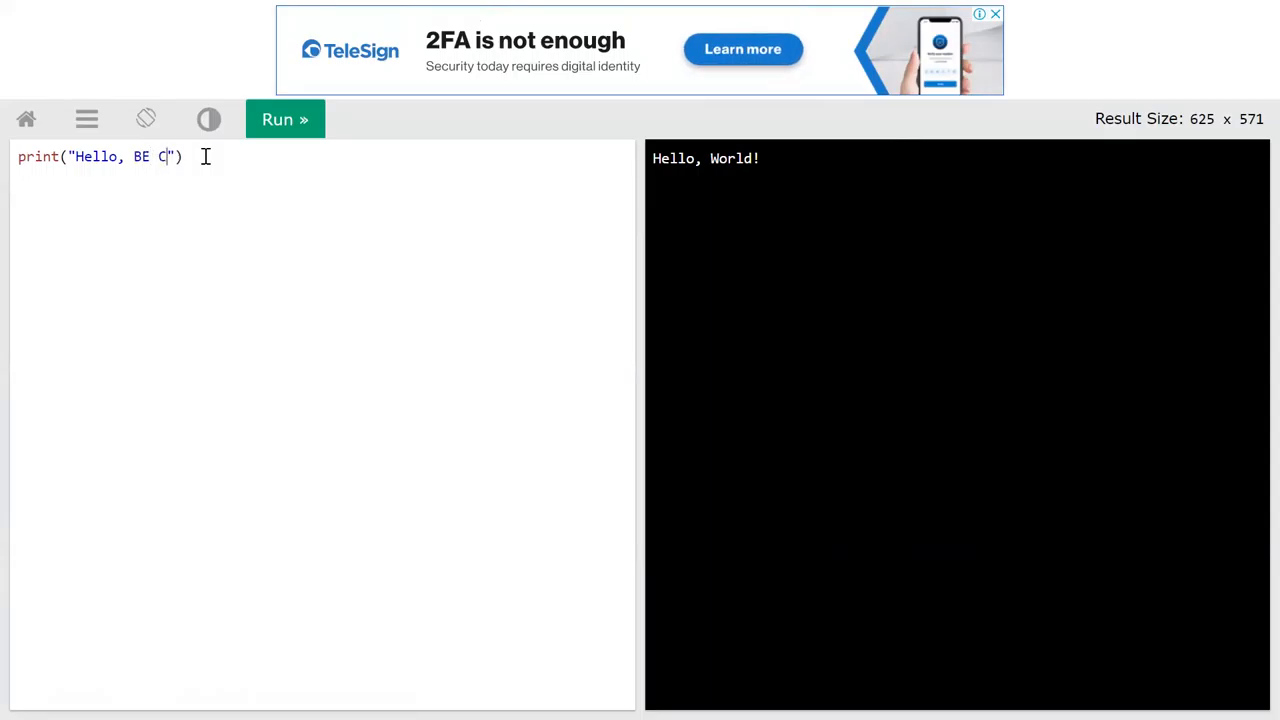
type("omputer S")
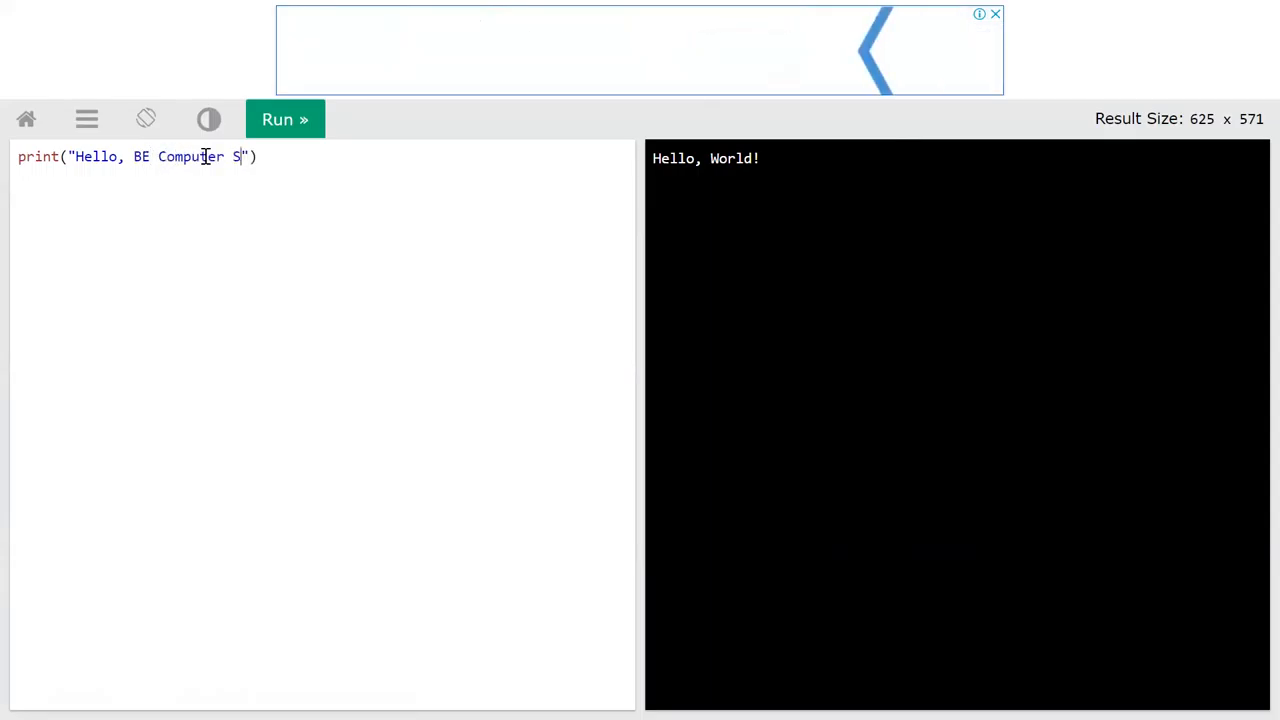
type("Dy")
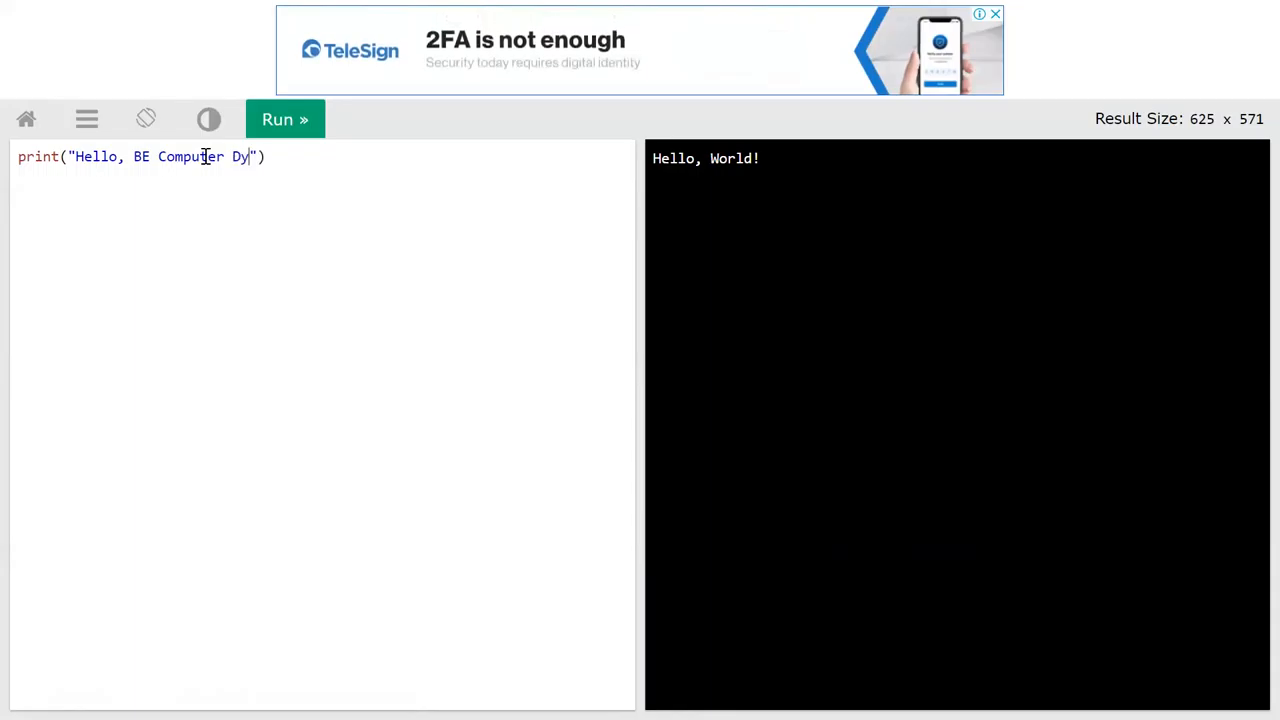
type("nam")
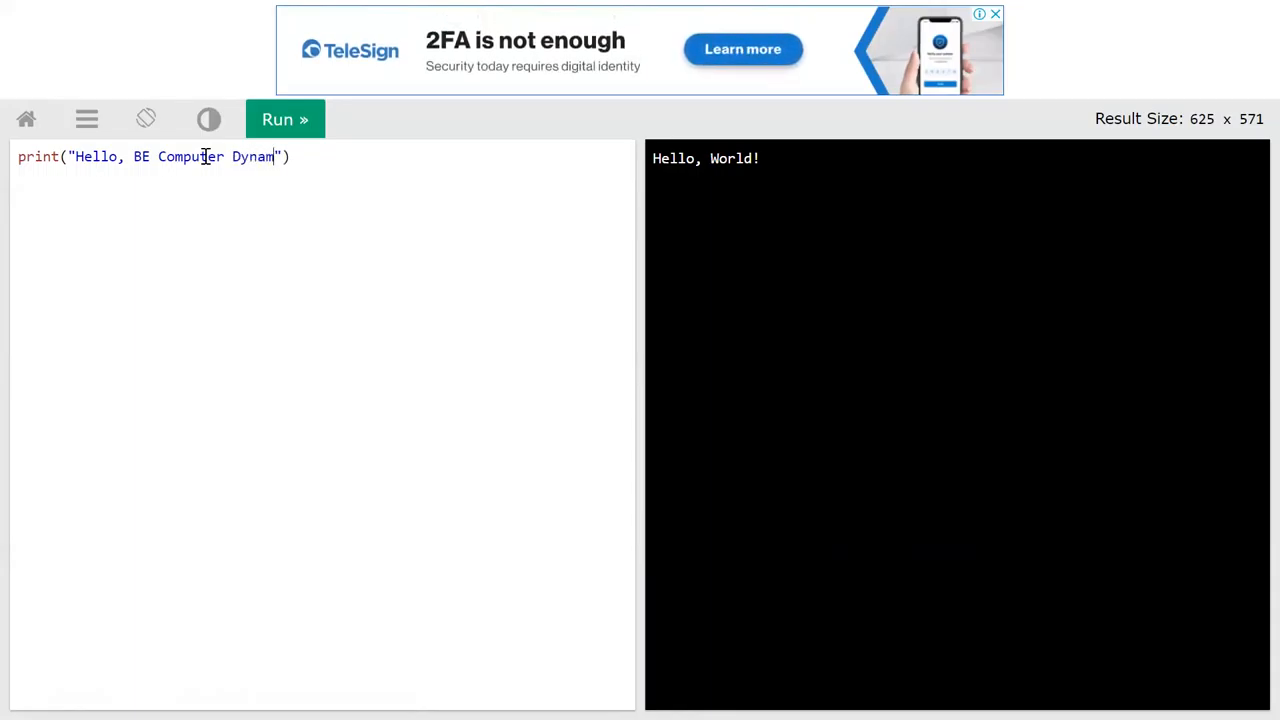
type("ic")
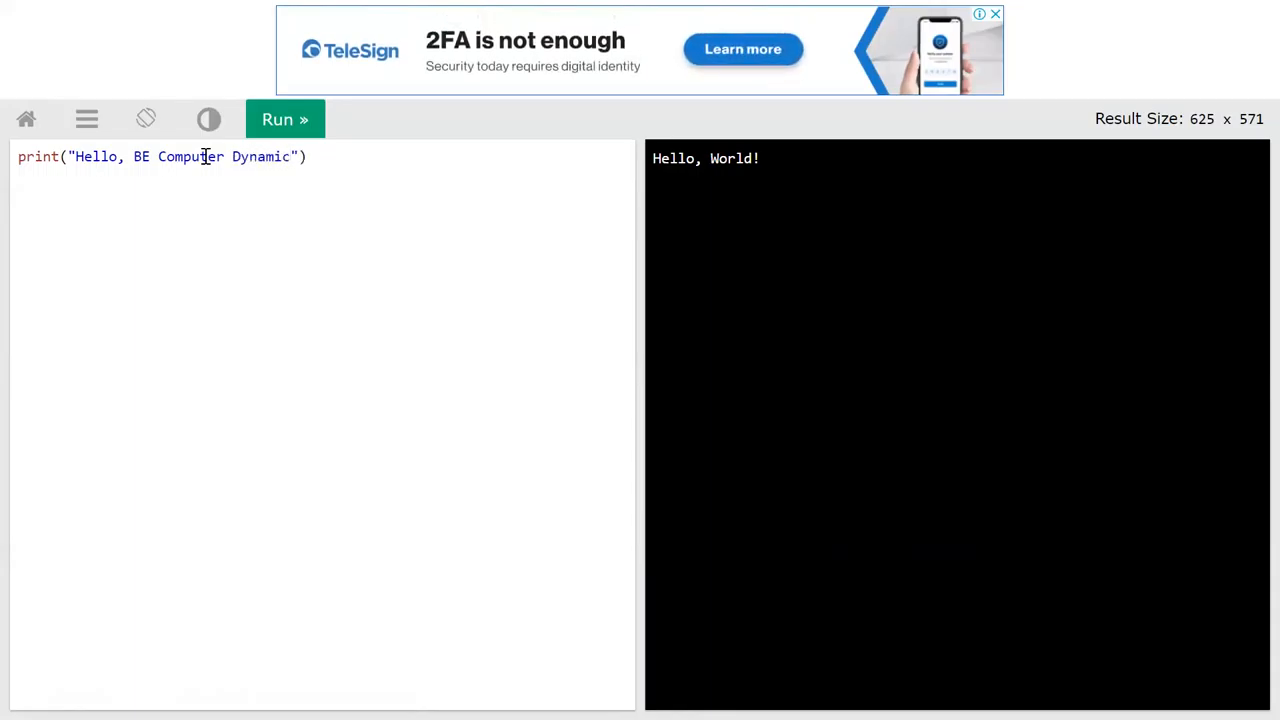
key("BackSpace")
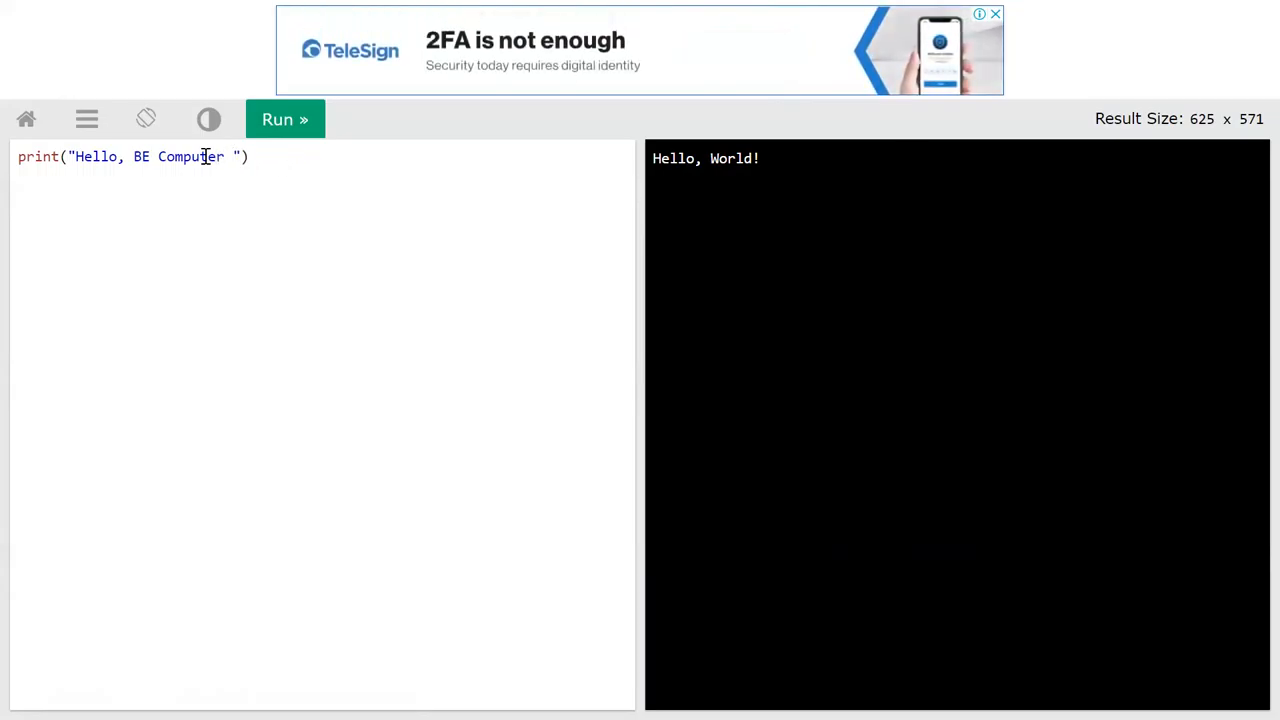
type("Student")
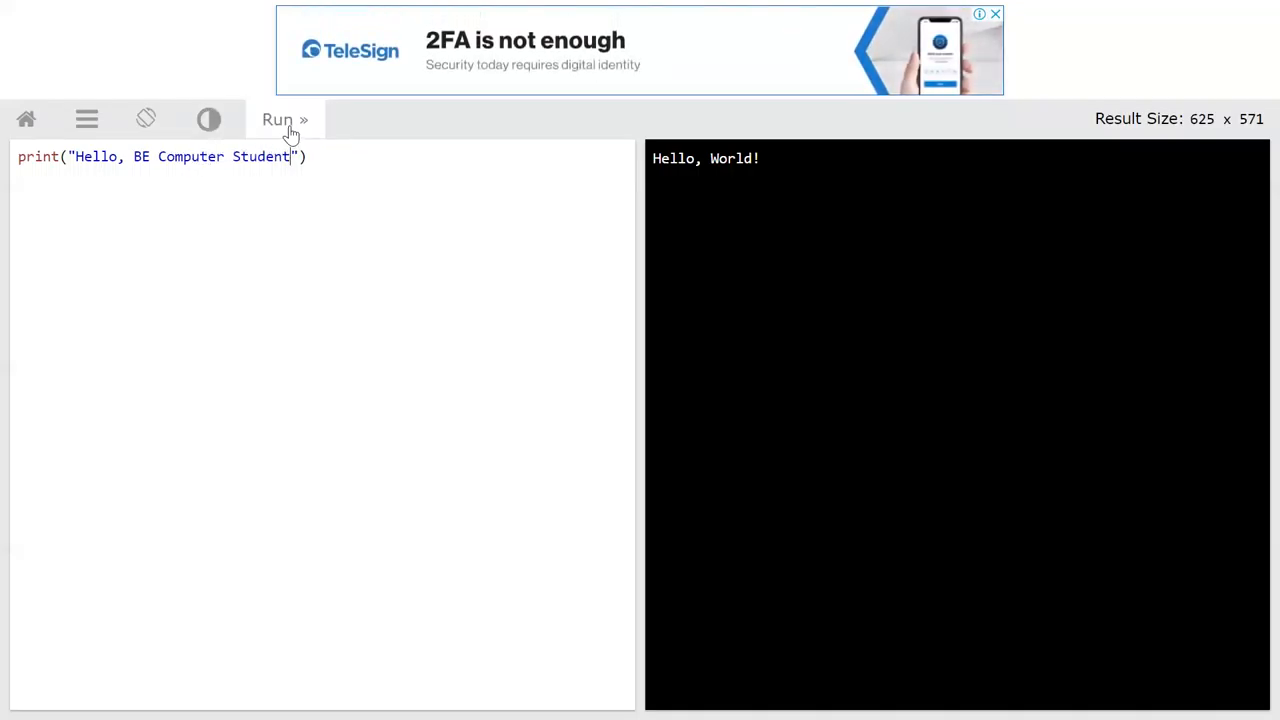
type("s")
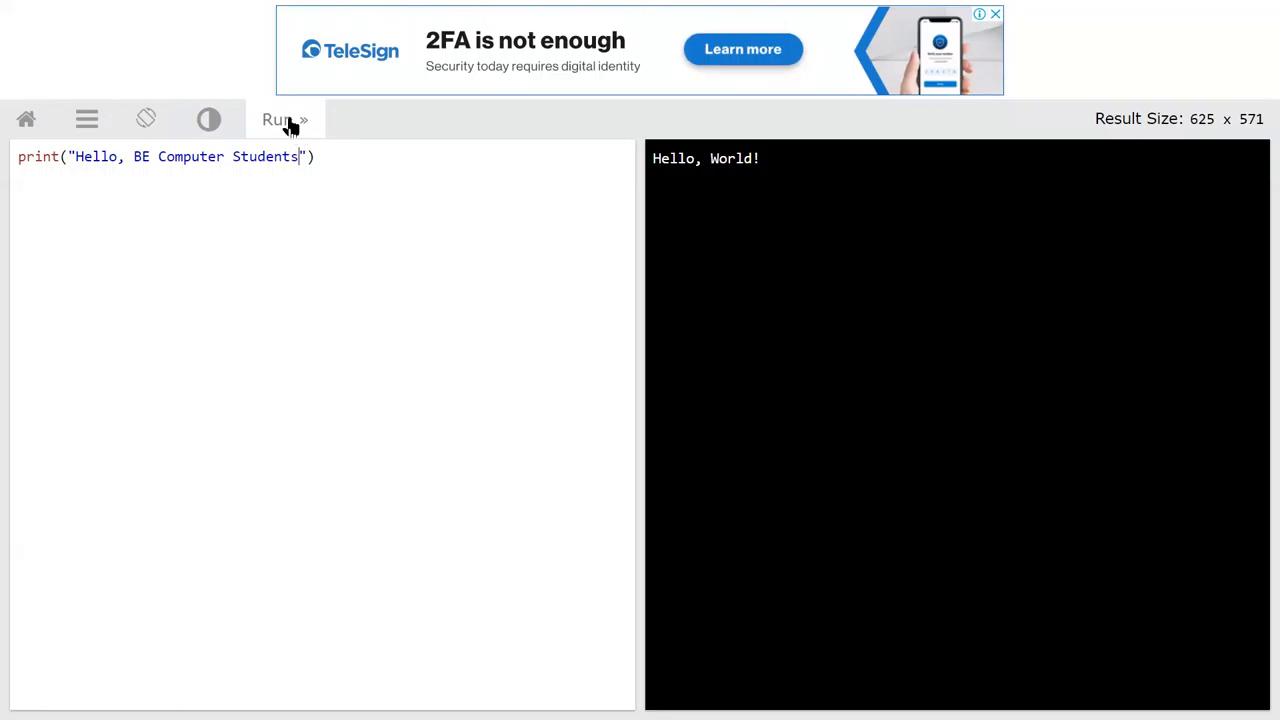
Step: Run the edited 'Hello, BE Computer Students' code to refresh the result pane
left_click(285, 119)
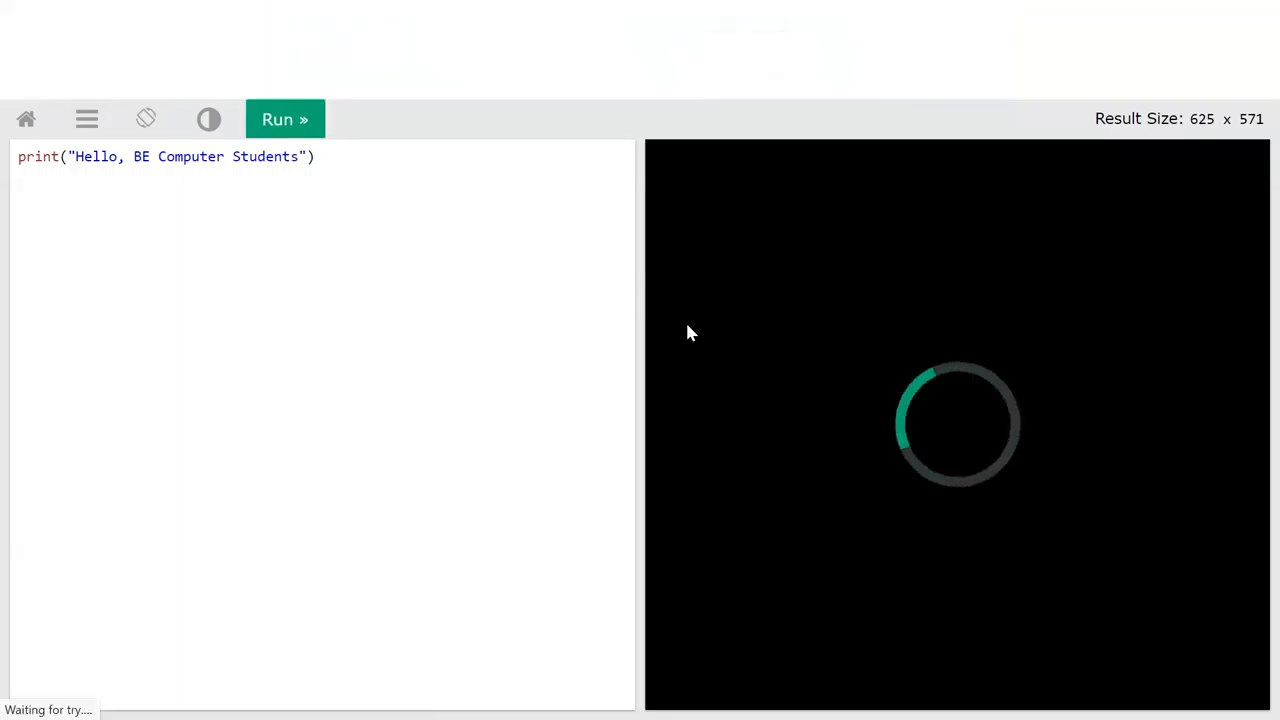
mouse_move(628, 272)
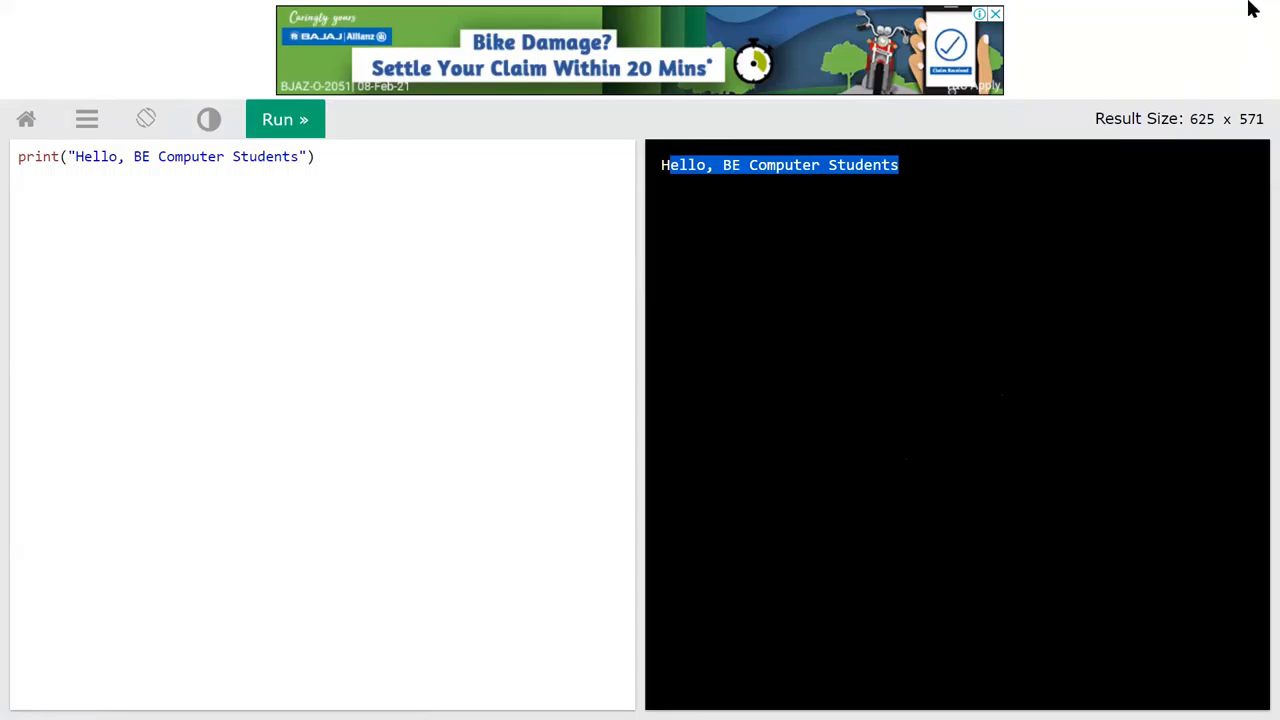
Step: Return to the Python Tutorial tab and scroll down to the Hello World exercise
left_click(84, 15)
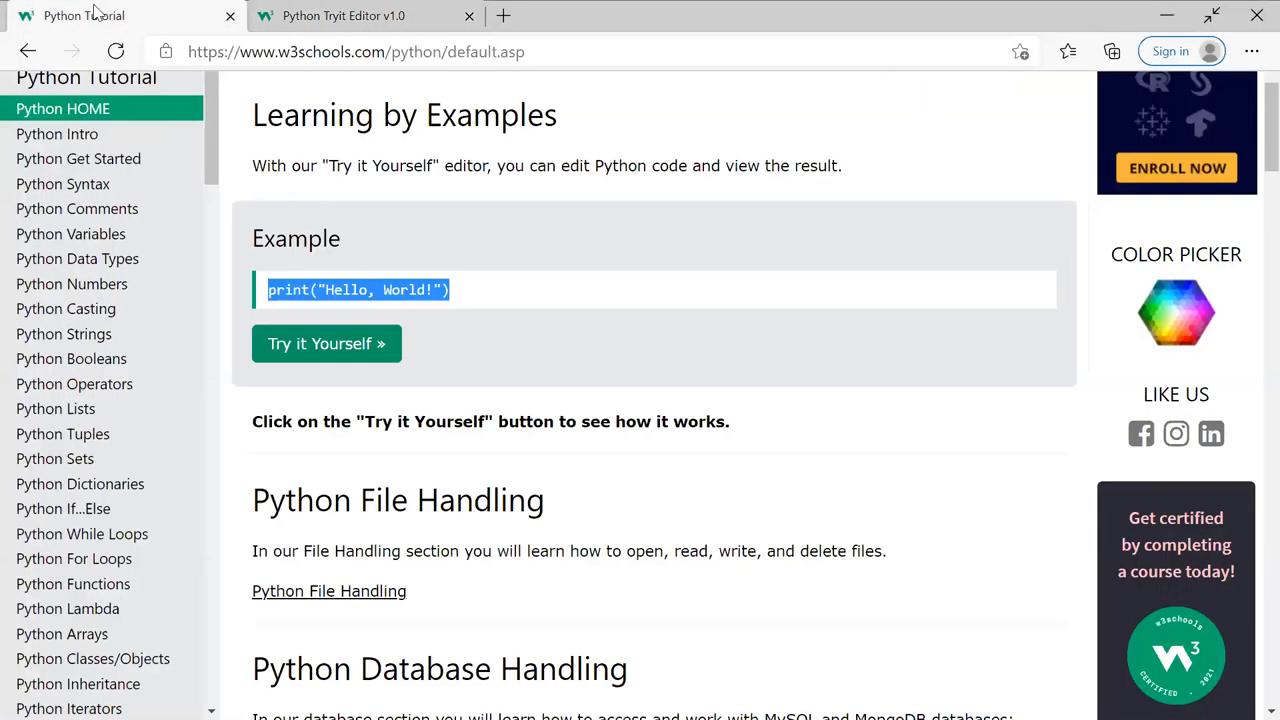
mouse_move(410, 320)
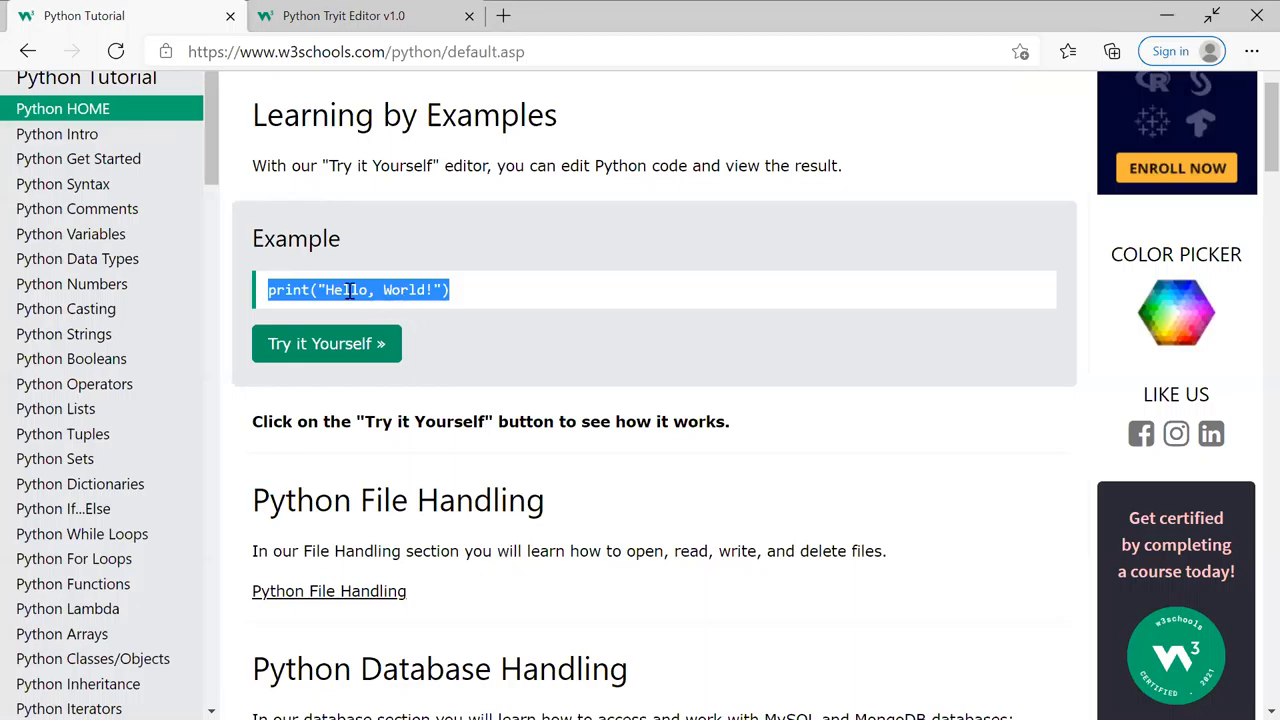
scroll("down", 3)
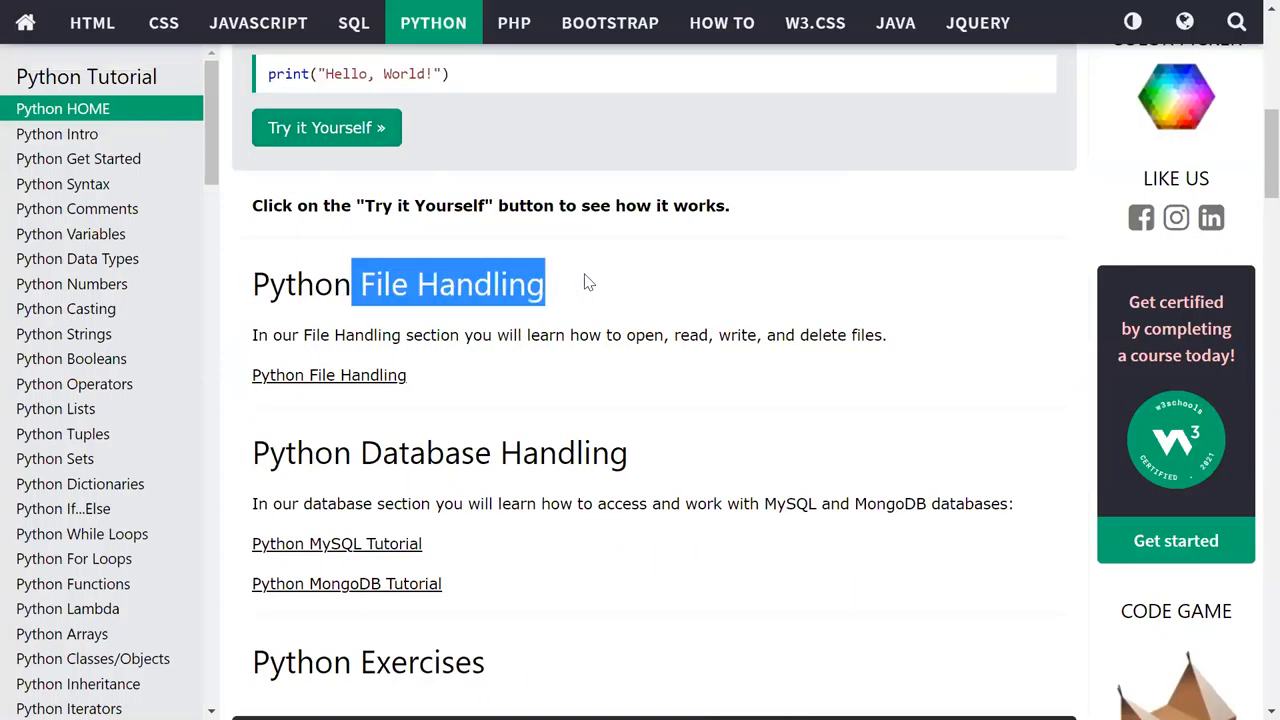
scroll("down", 3)
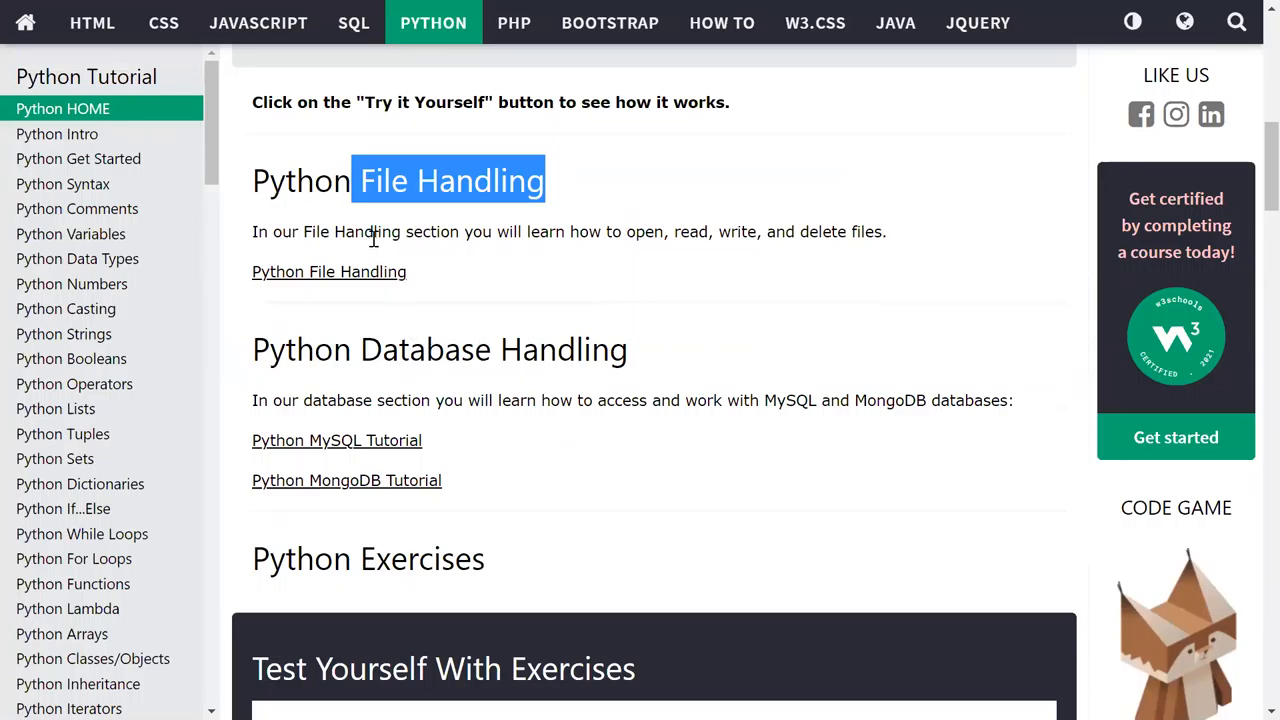
scroll("down", 3)
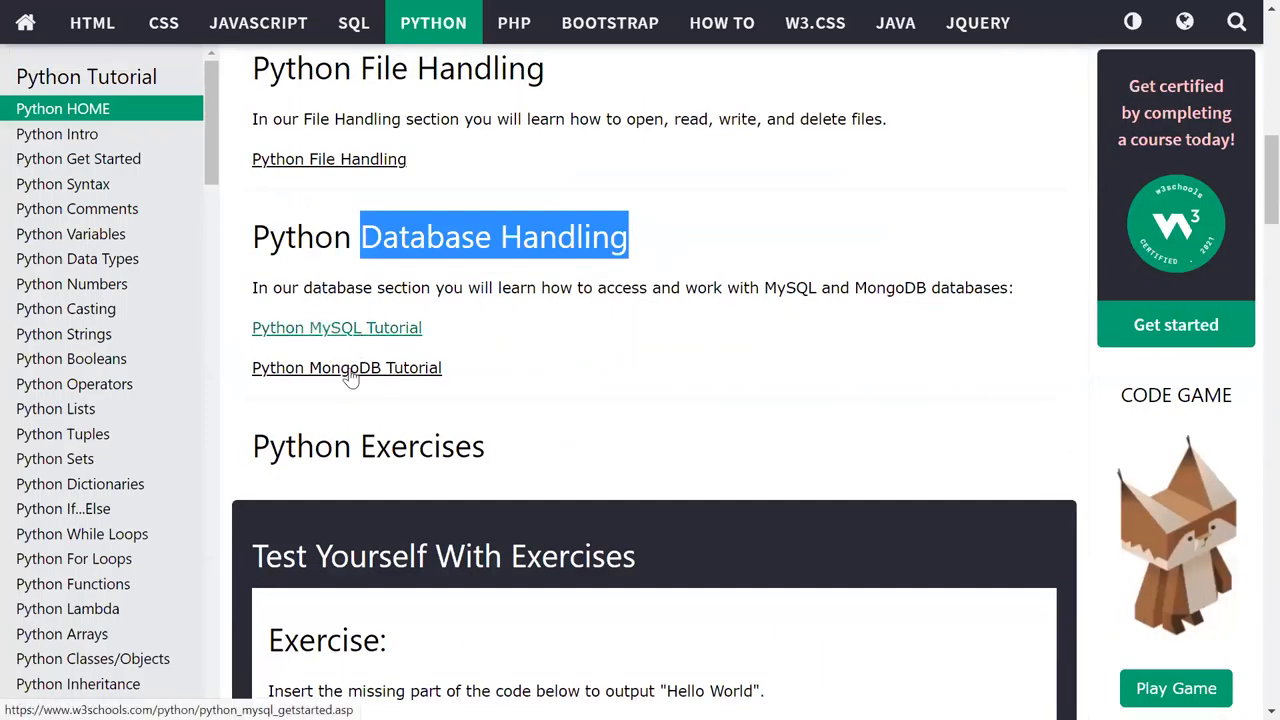
mouse_move(427, 381)
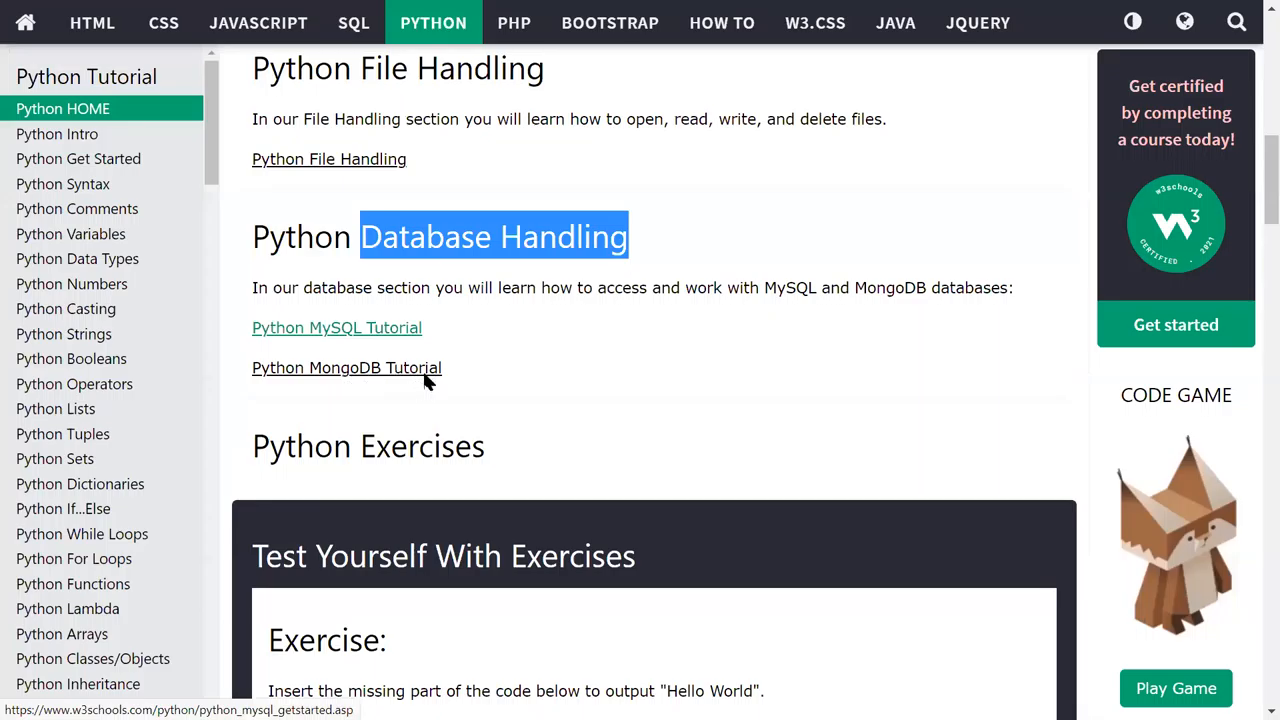
scroll("down", 3)
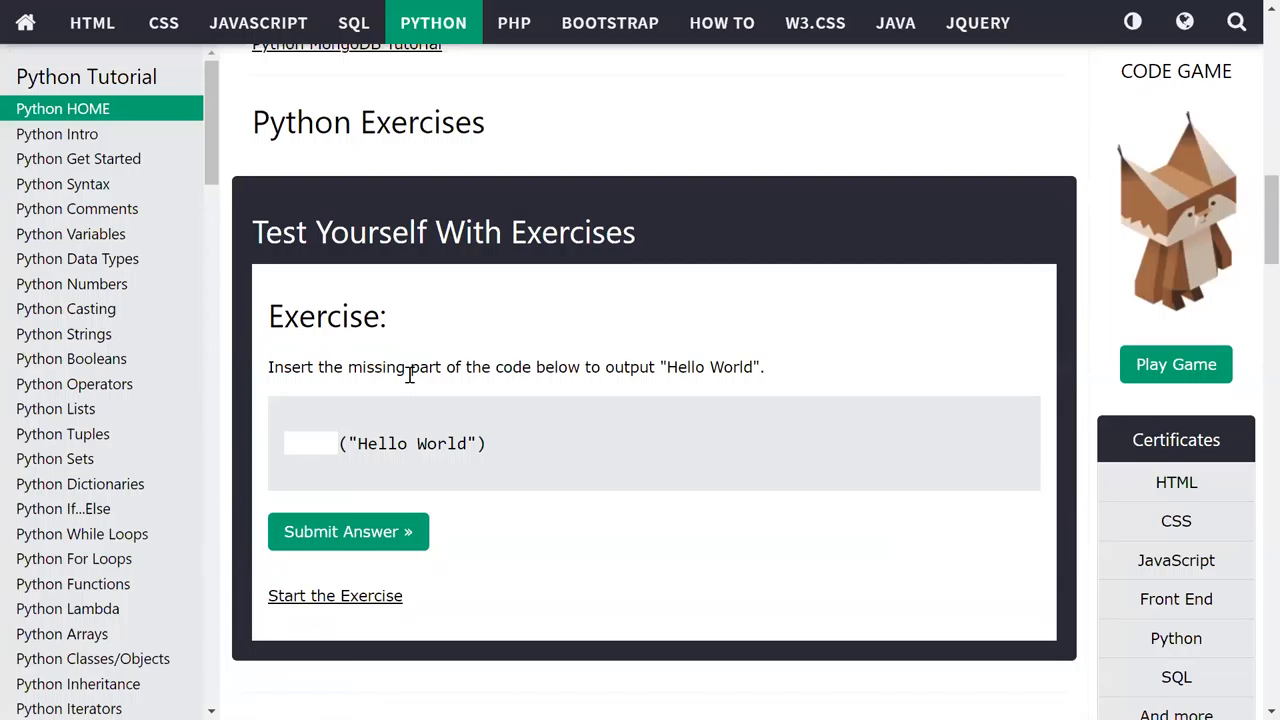
scroll("down", 3)
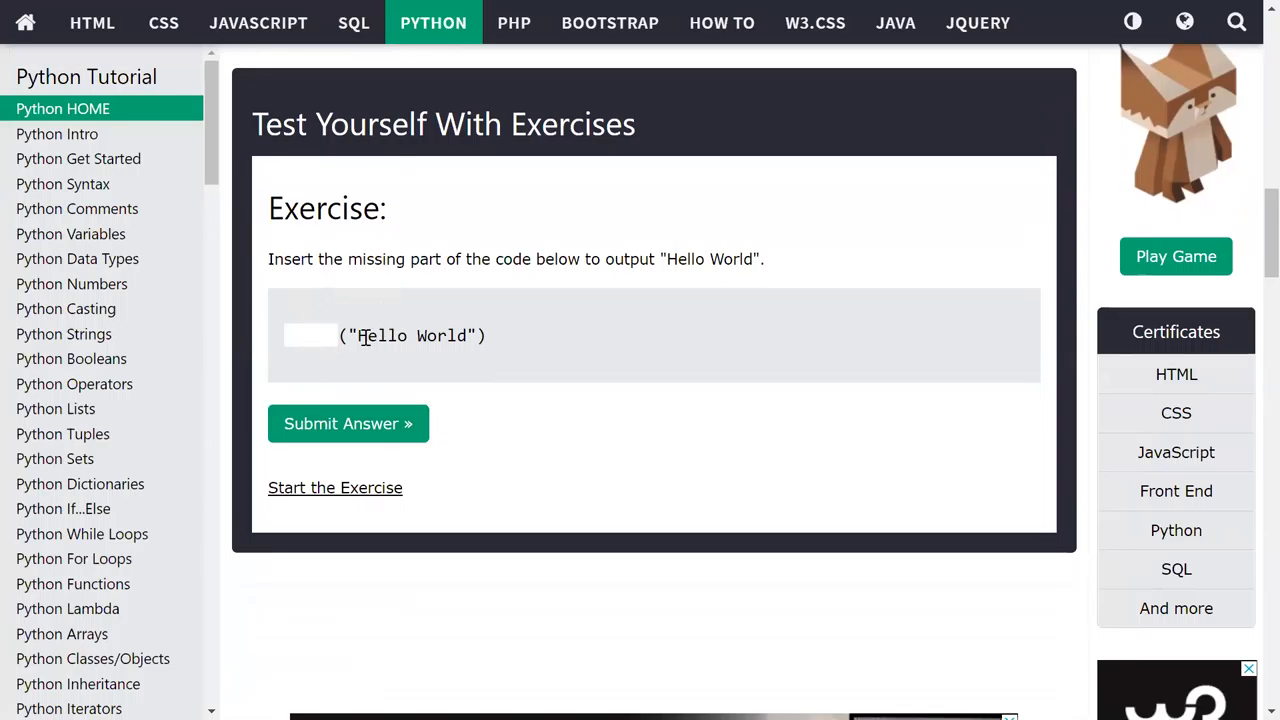
Step: Fill print into the blank before ("Hello World") on Python Syntax Exercise 1
double_click(410, 335)
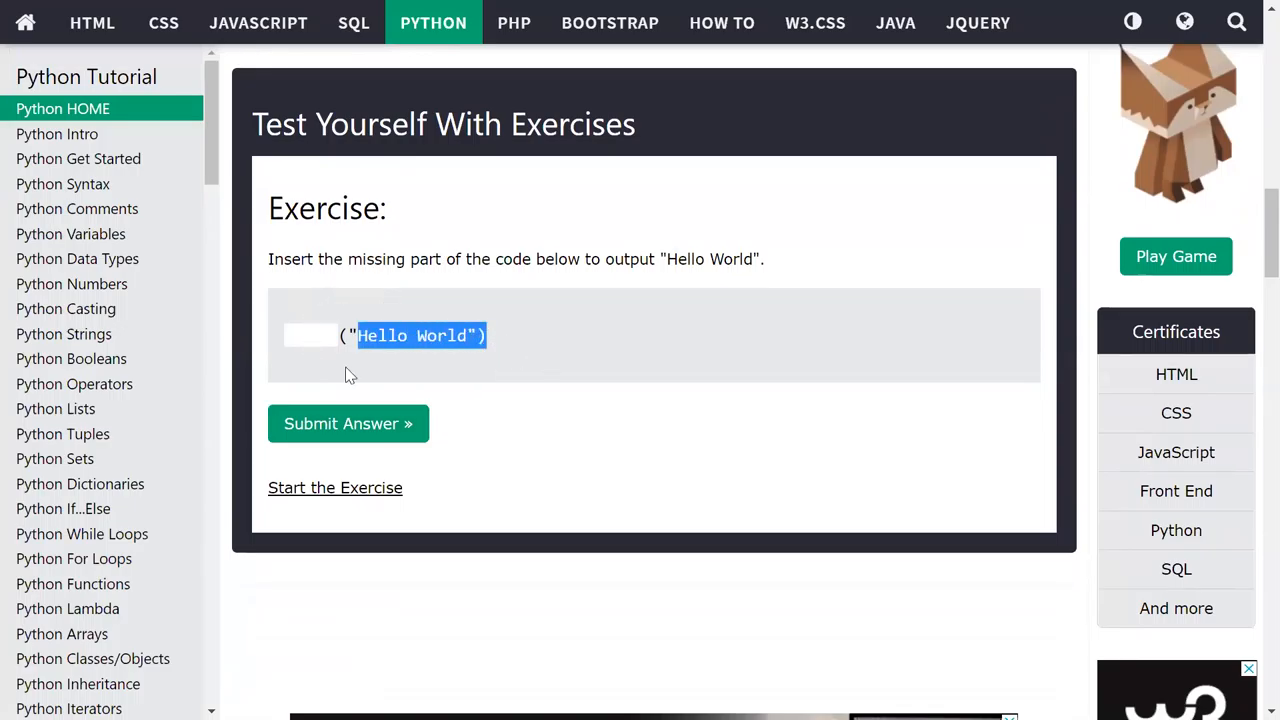
left_click(310, 335)
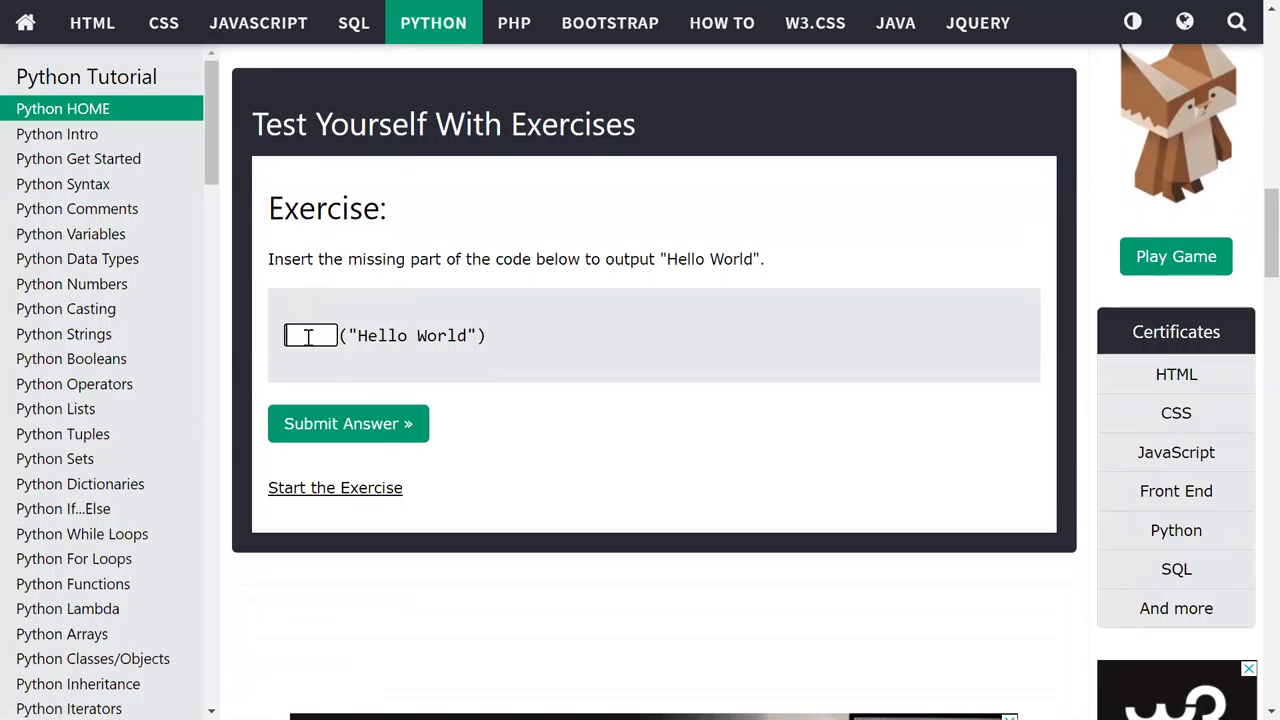
mouse_move(353, 493)
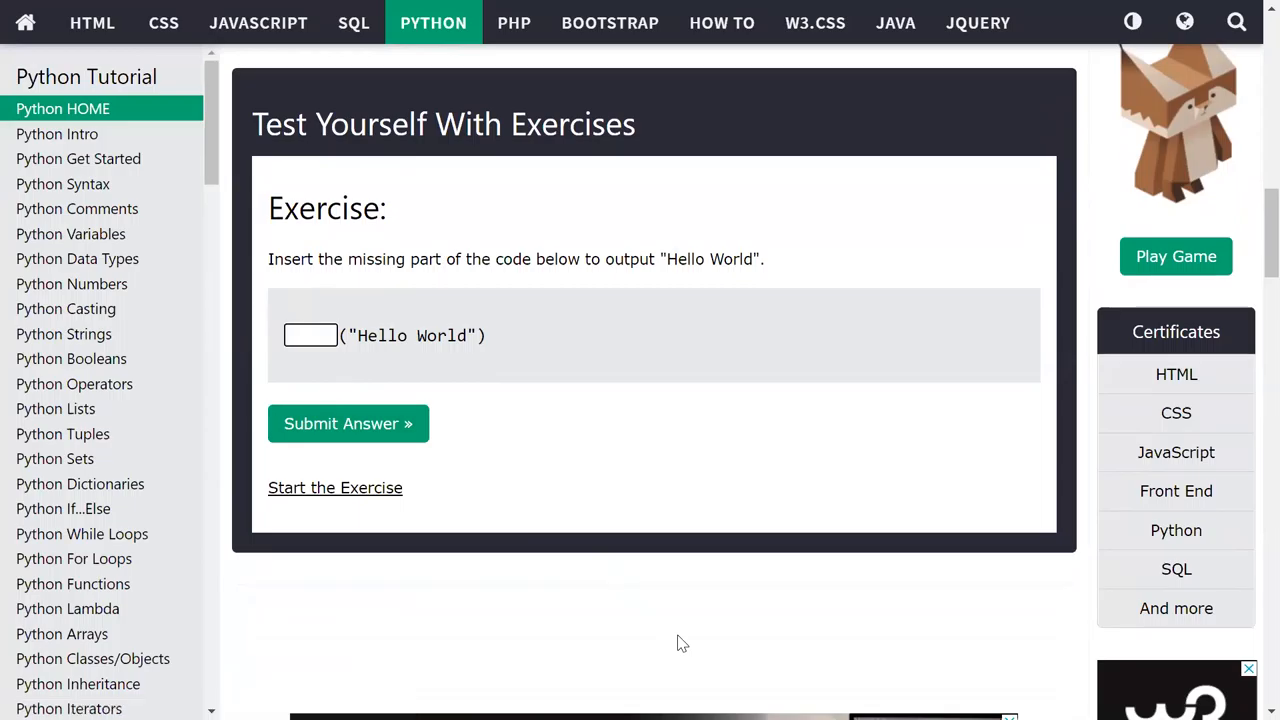
mouse_move(997, 243)
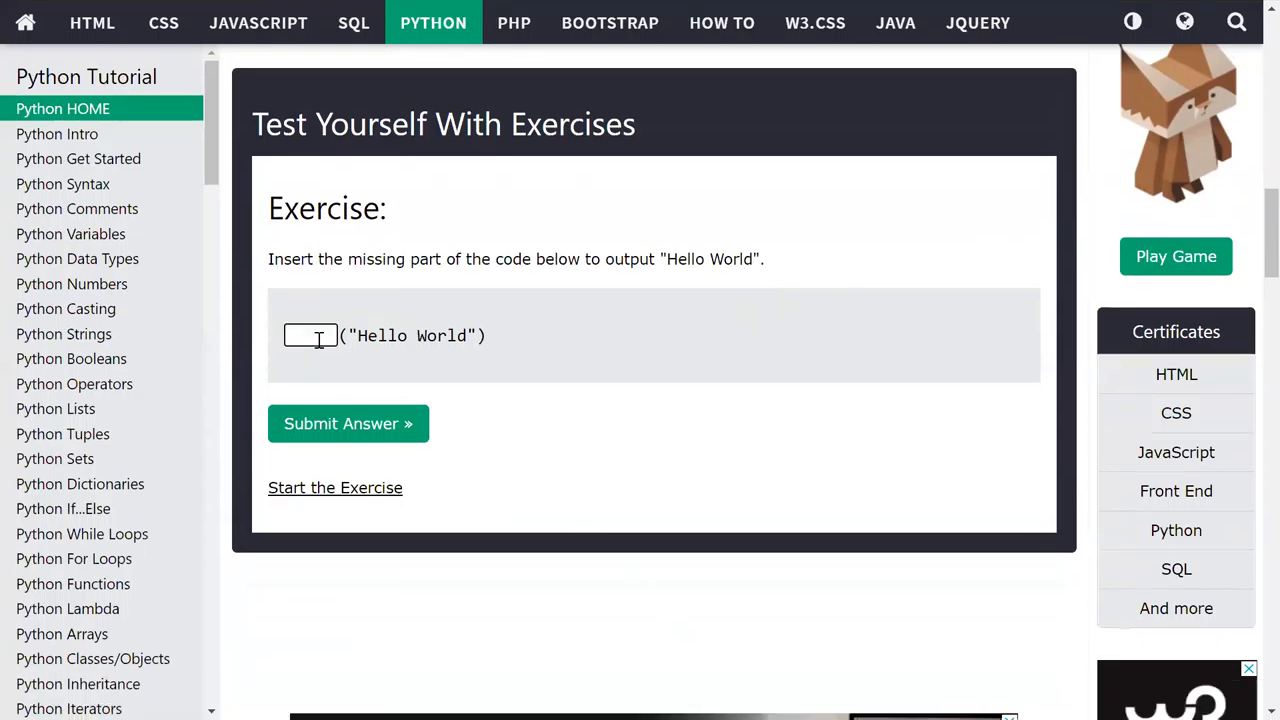
left_click(335, 487)
type("print")
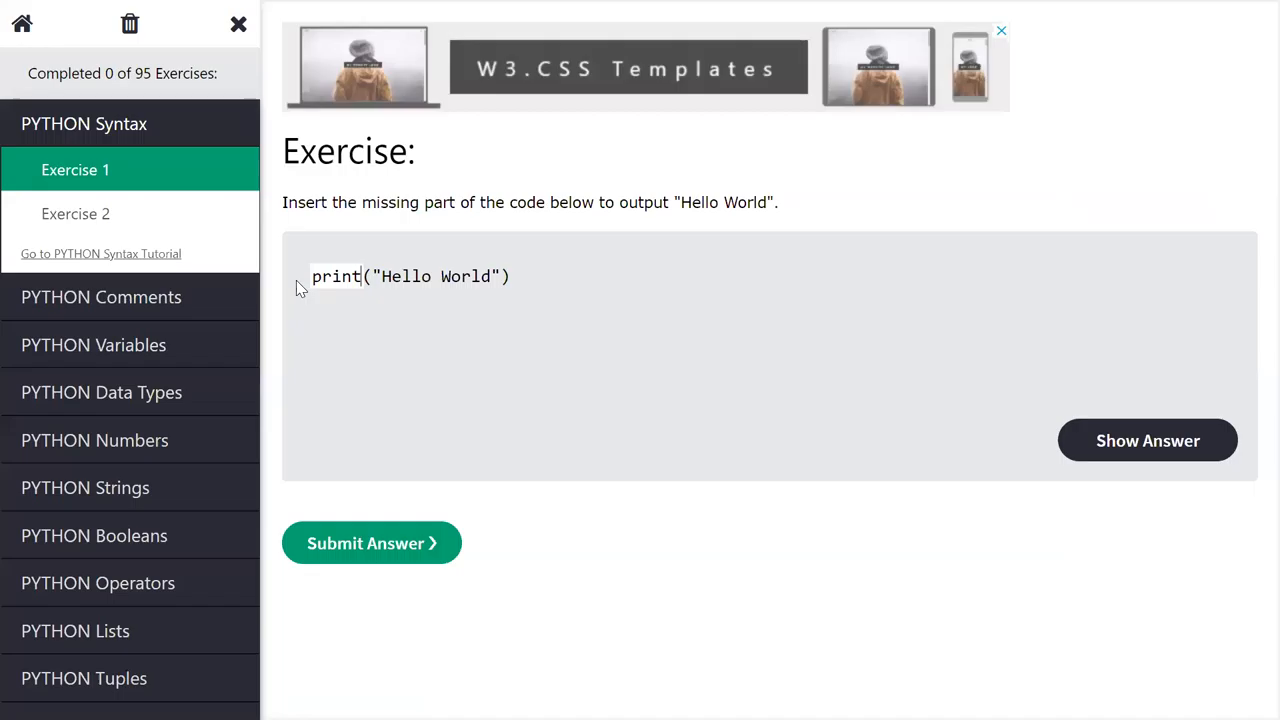
Step: Submit the print answer, getting it marked Correct at 1 of 95
left_click(371, 543)
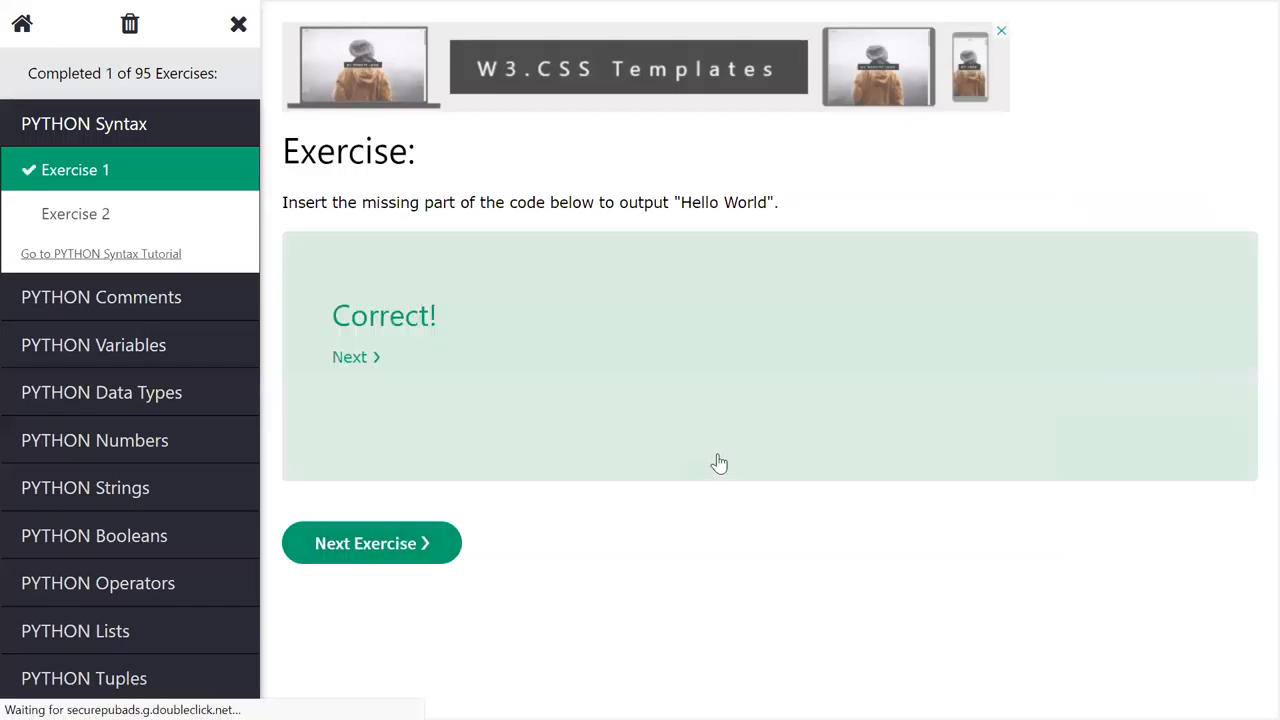
mouse_move(517, 273)
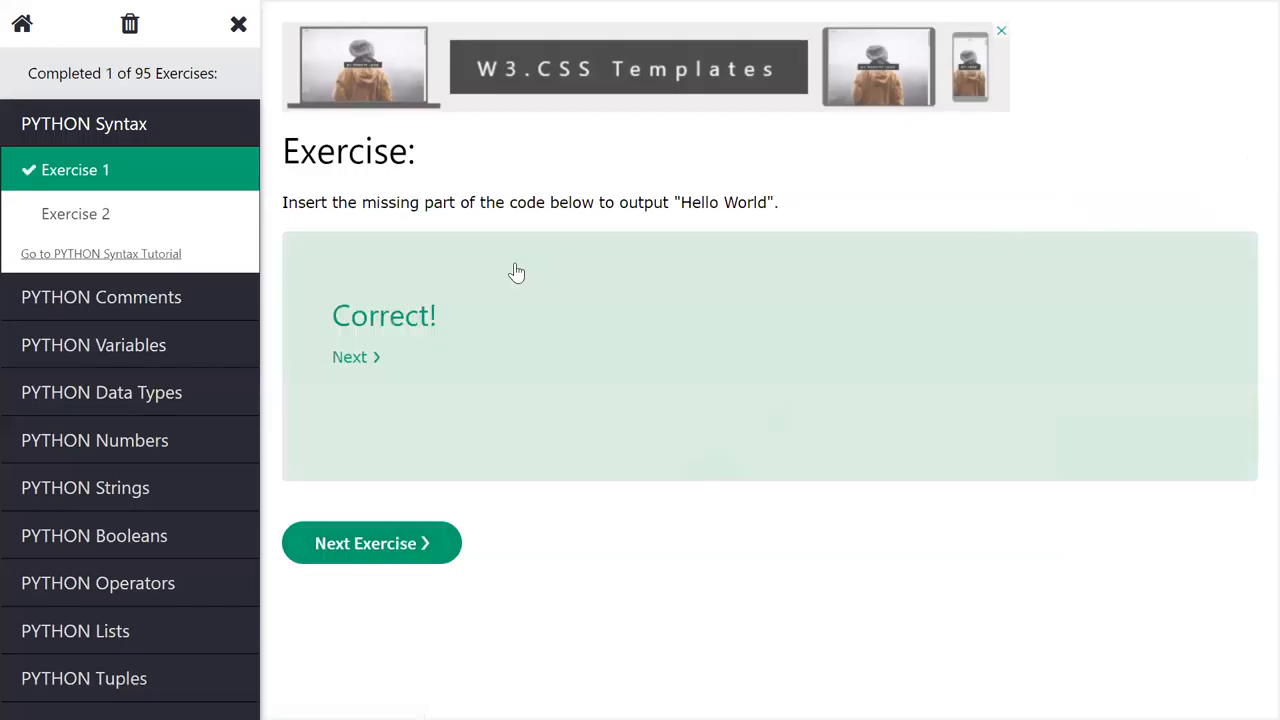
mouse_move(672, 204)
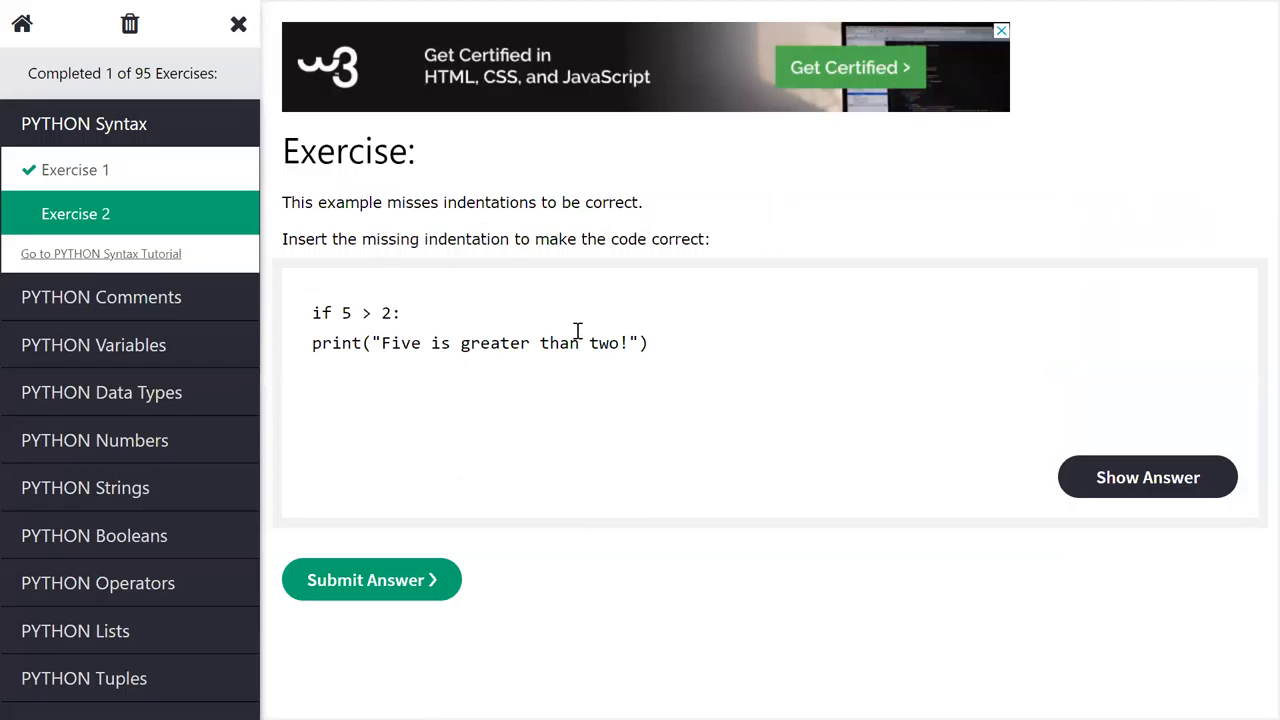
mouse_move(797, 392)
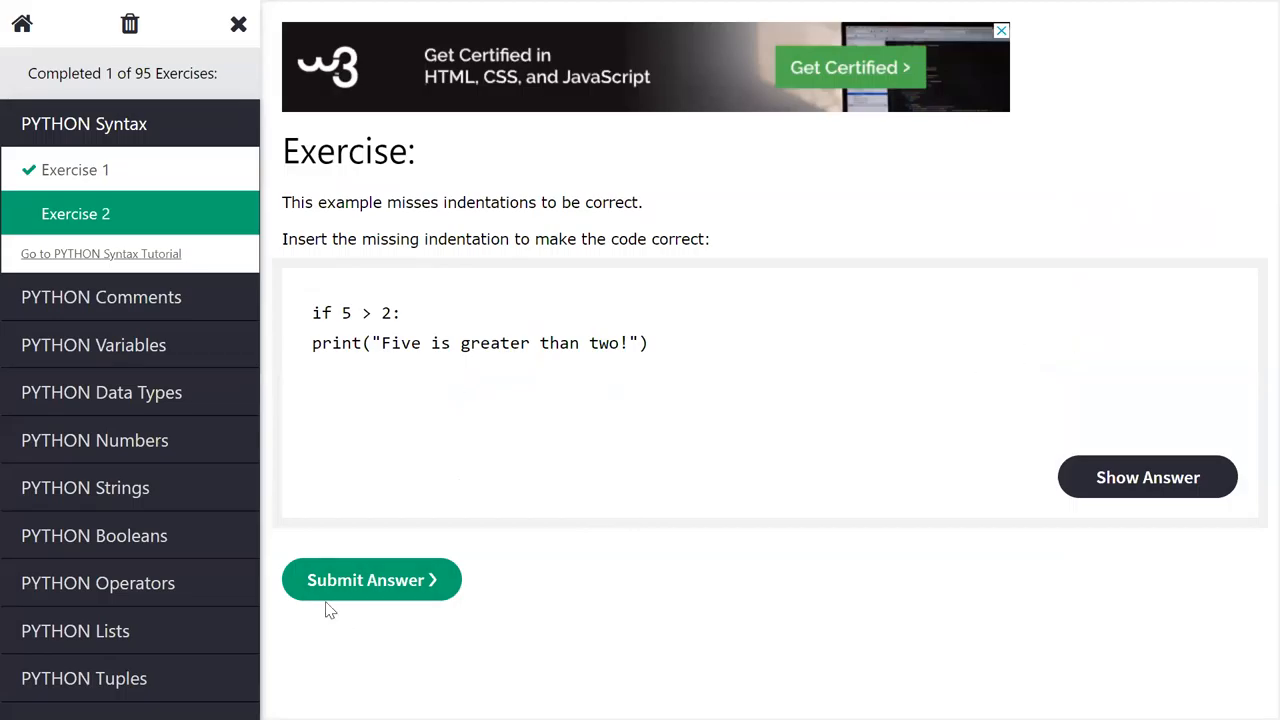
Step: Submit Exercise 2 twice, retry after Not Correct, and remove the stray semicolon
left_click(371, 580)
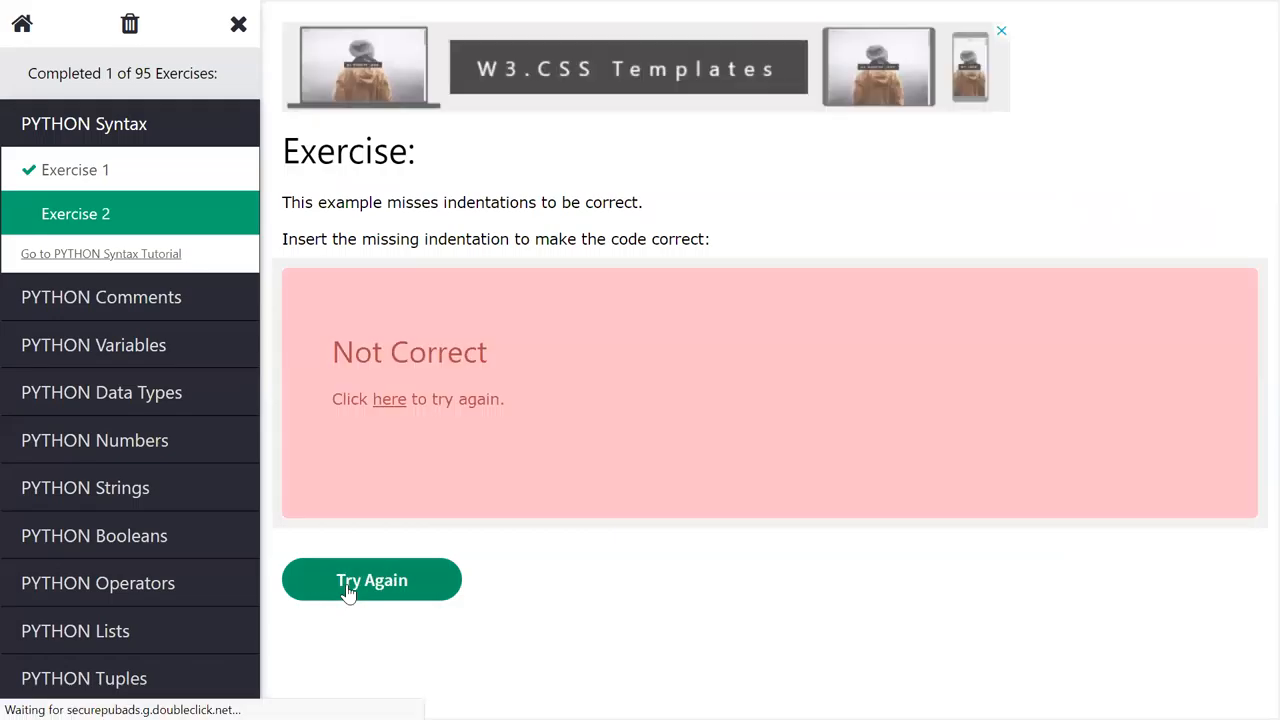
left_click(371, 580)
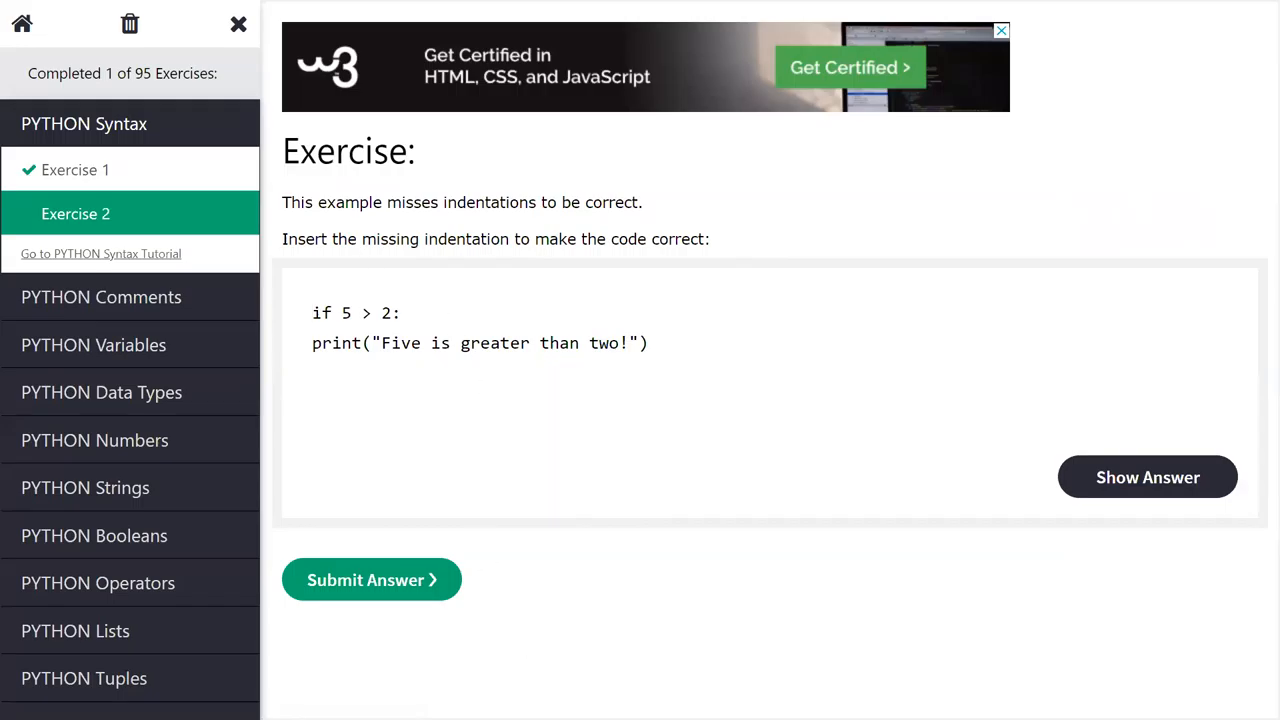
left_click(313, 313)
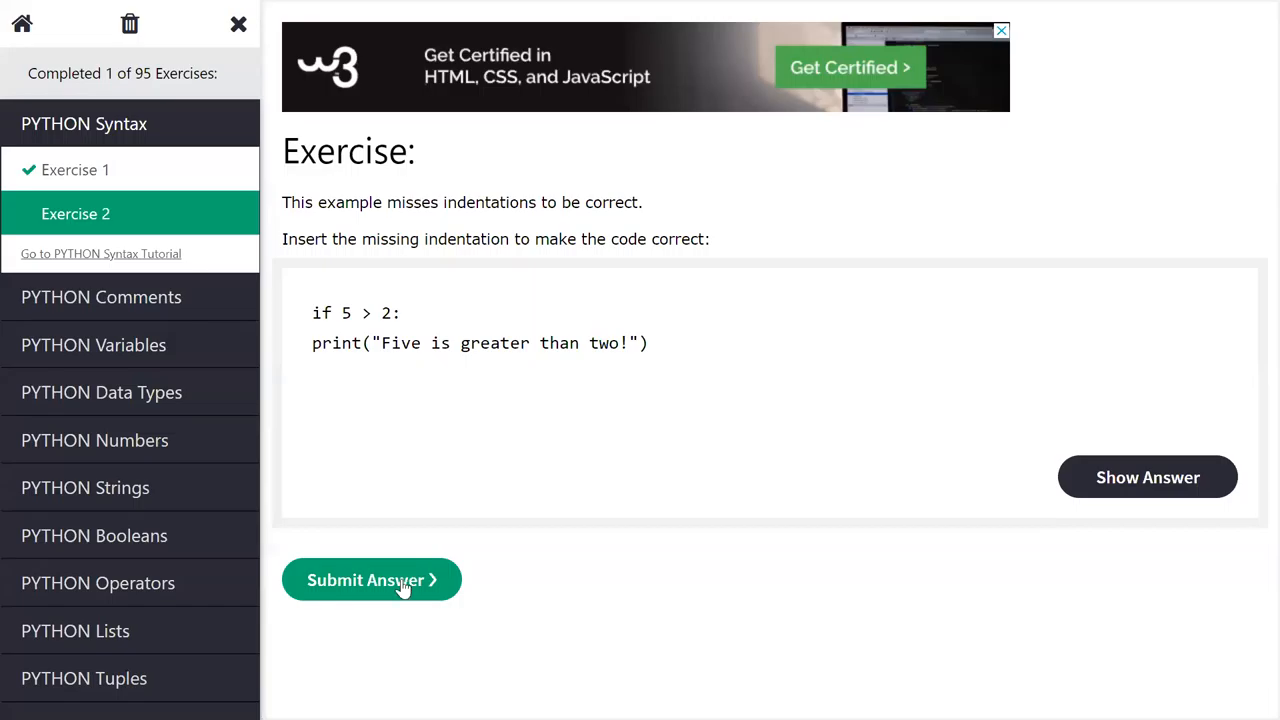
left_click(371, 580)
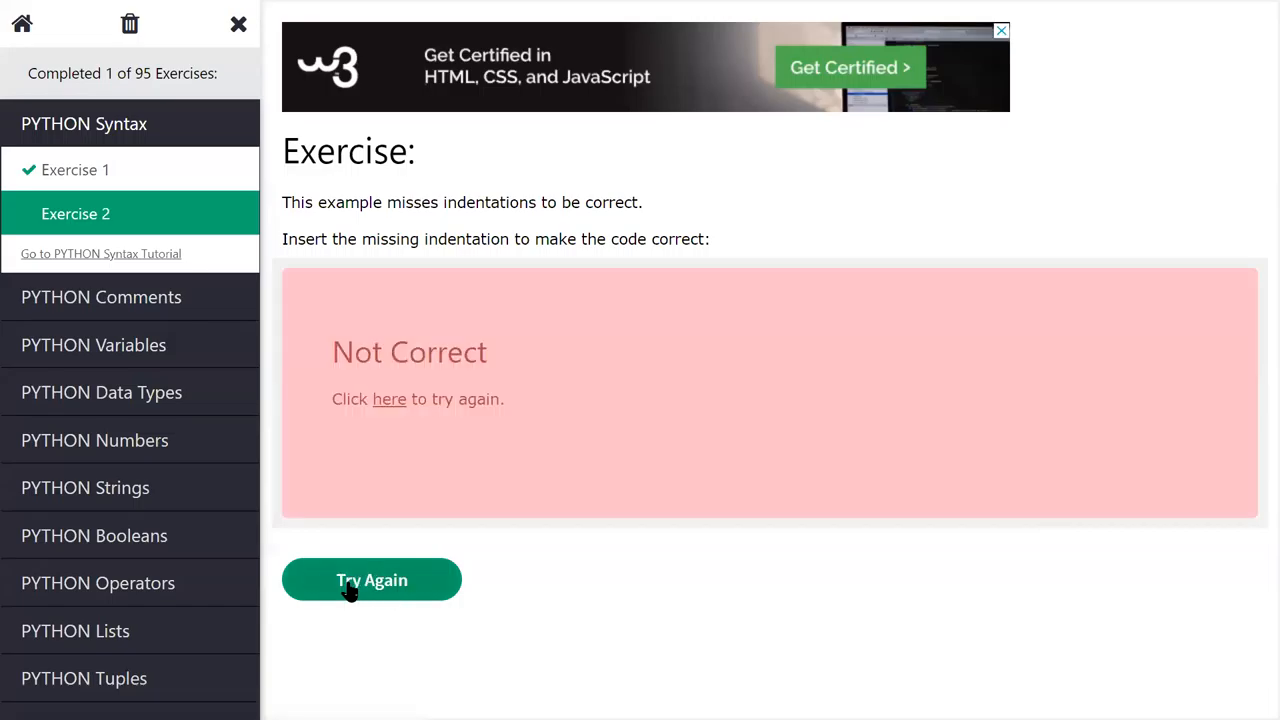
left_click(371, 580)
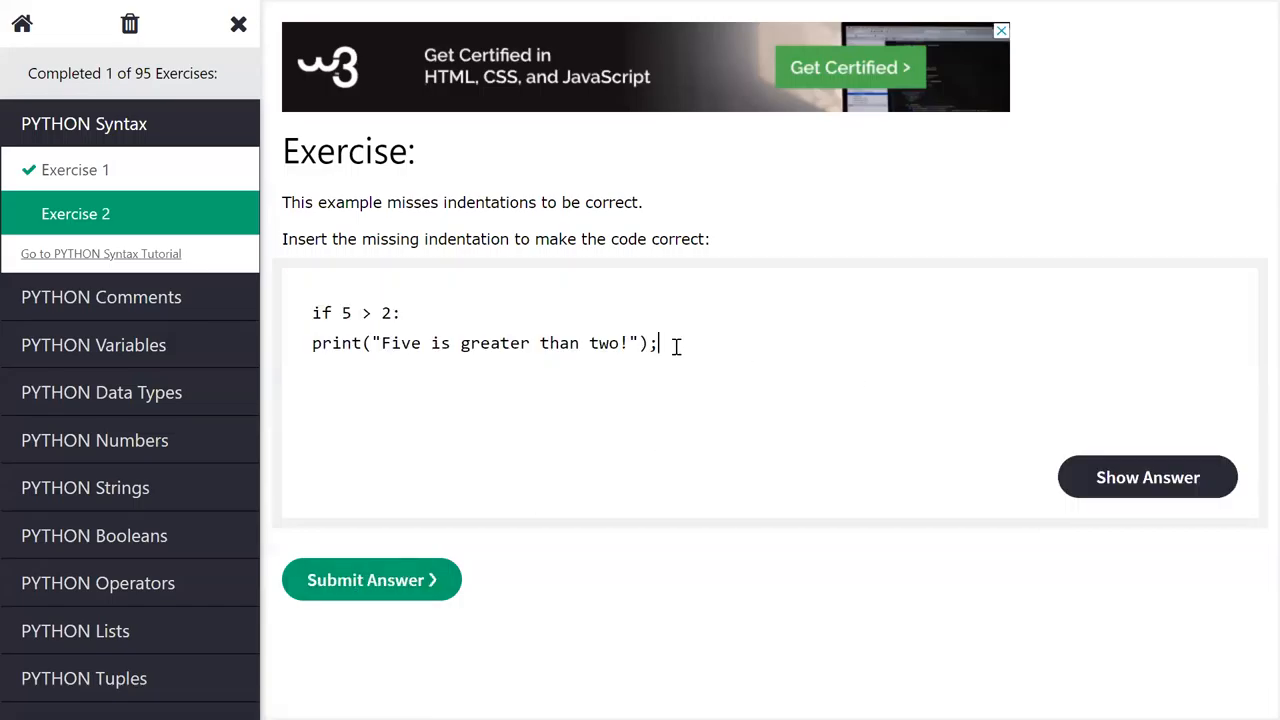
key("Backspace")
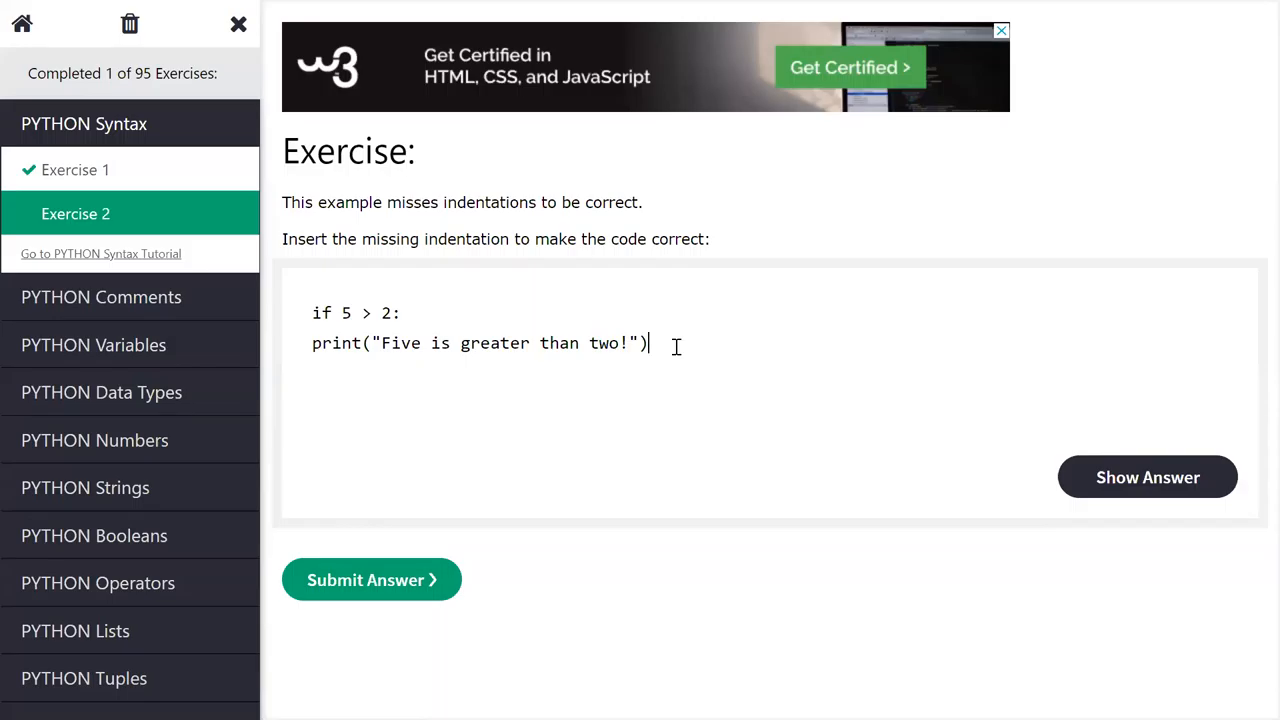
mouse_move(589, 644)
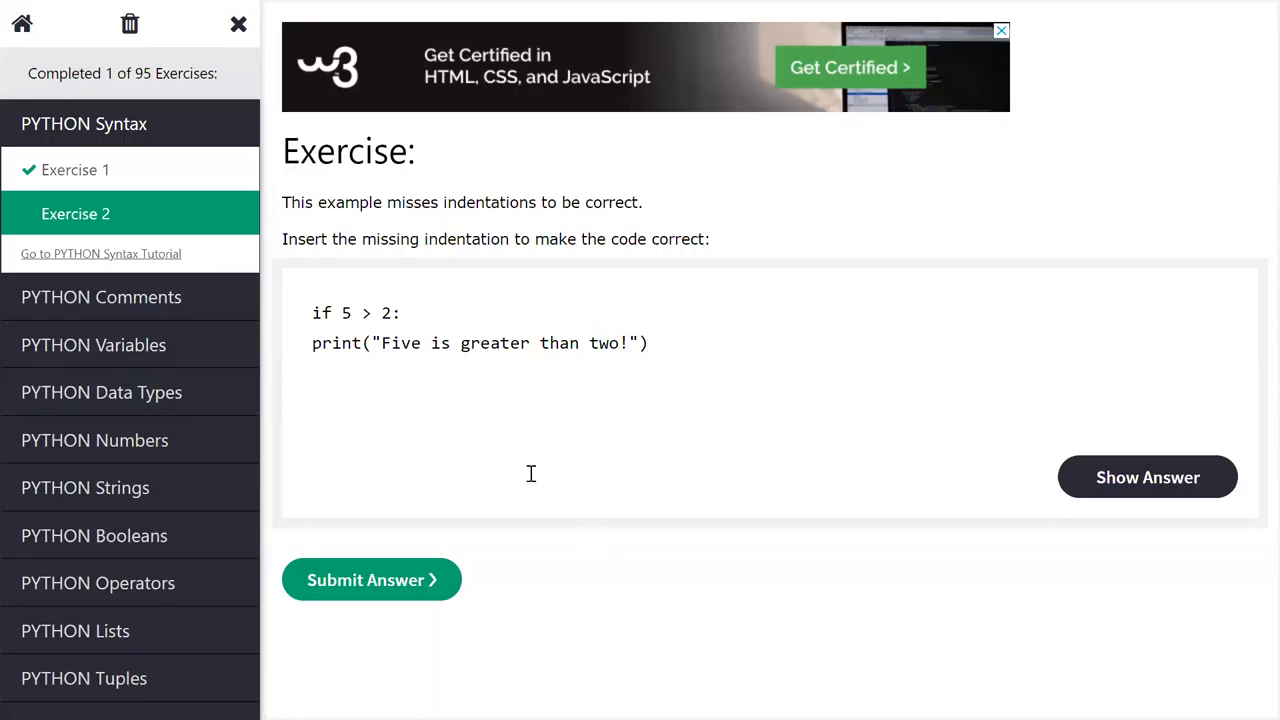
Step: Revisit Exercise 1, return to Exercise 2, and indent print under if 5 > 2
left_click(75, 169)
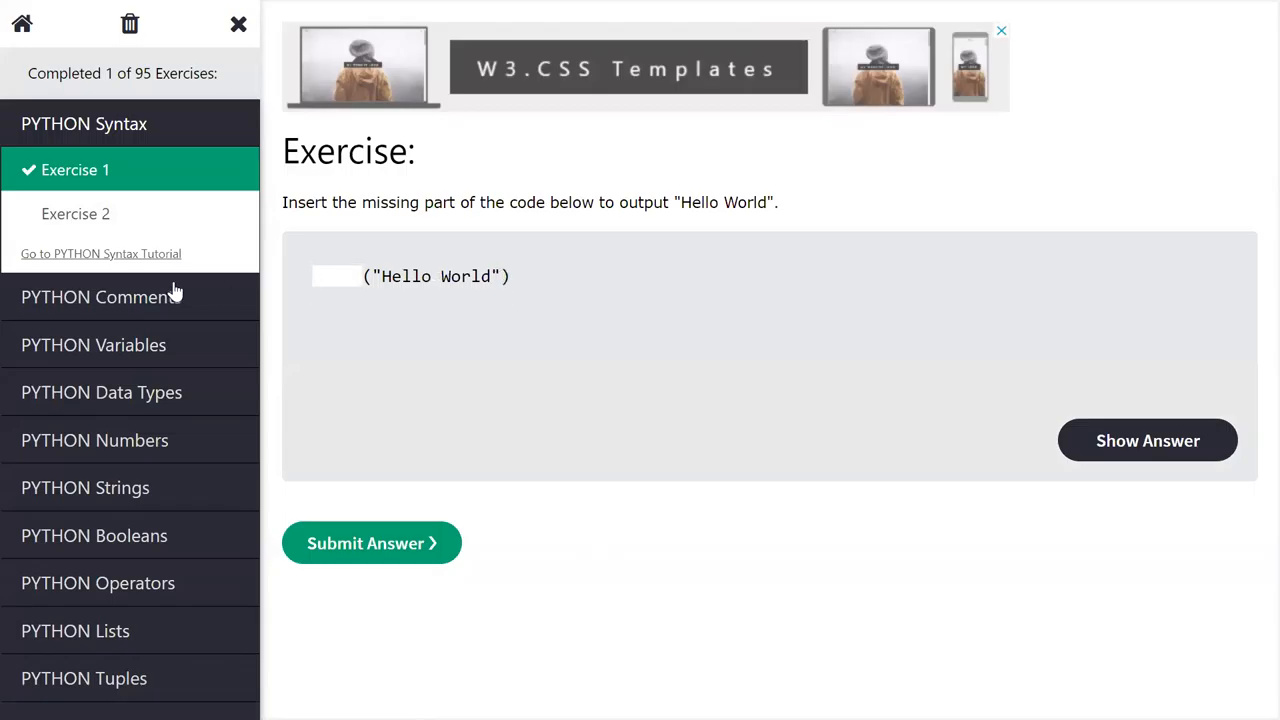
left_click(75, 213)
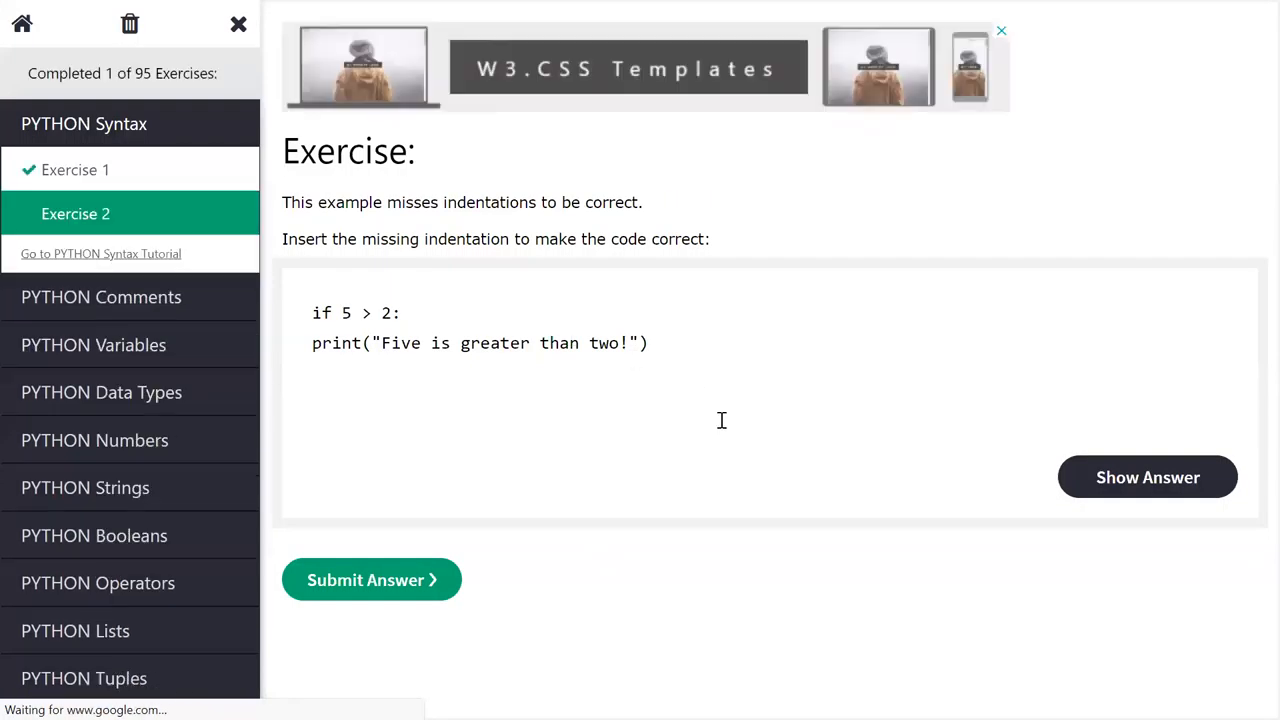
mouse_move(724, 645)
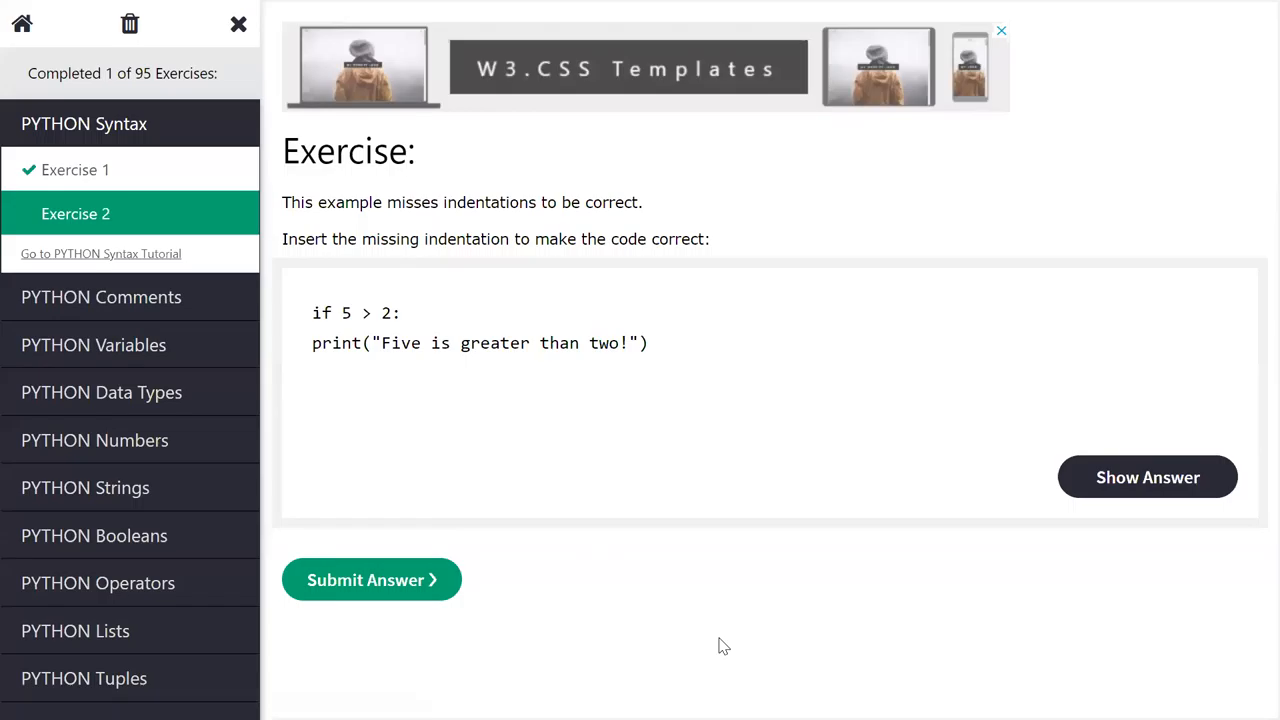
left_click(648, 343)
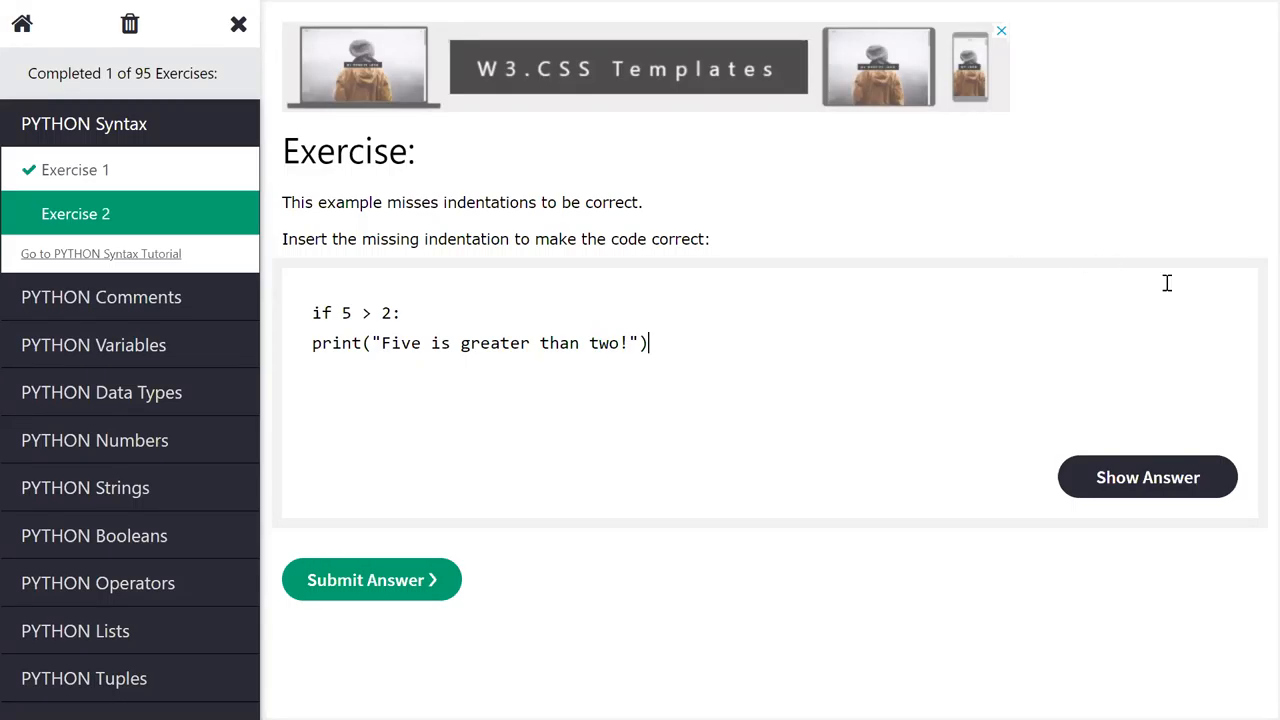
mouse_move(869, 615)
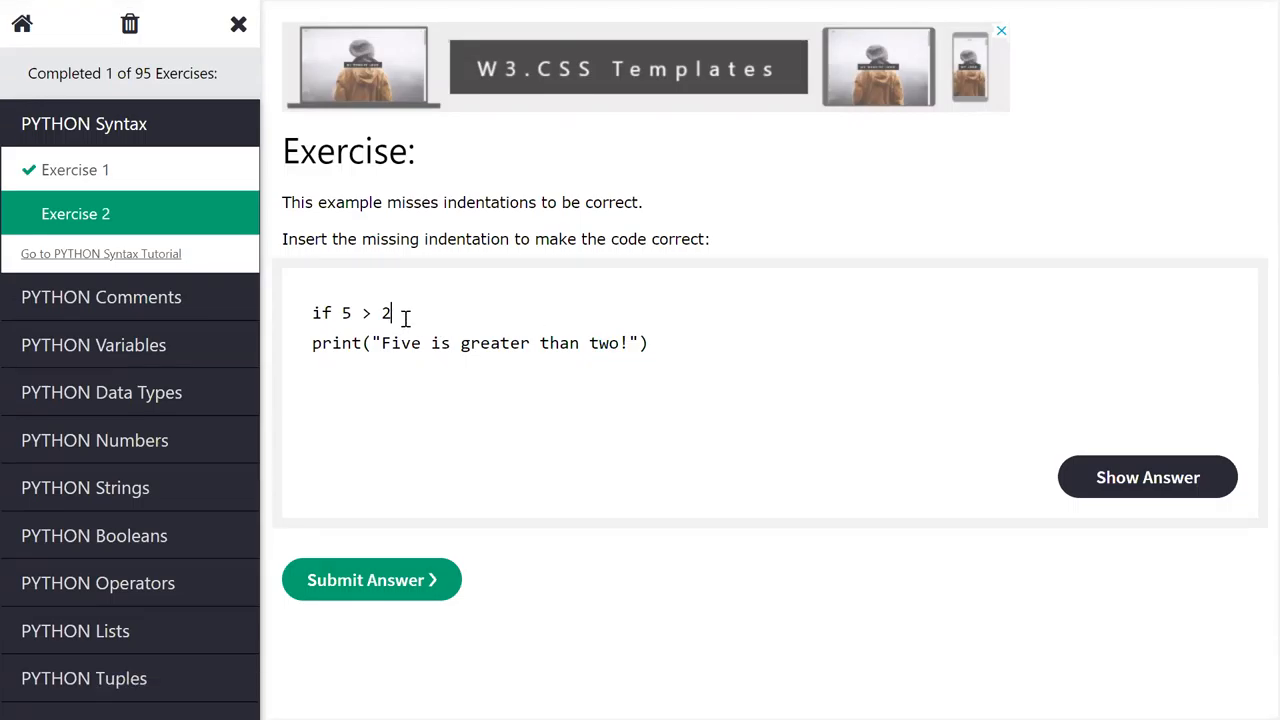
left_click(371, 580)
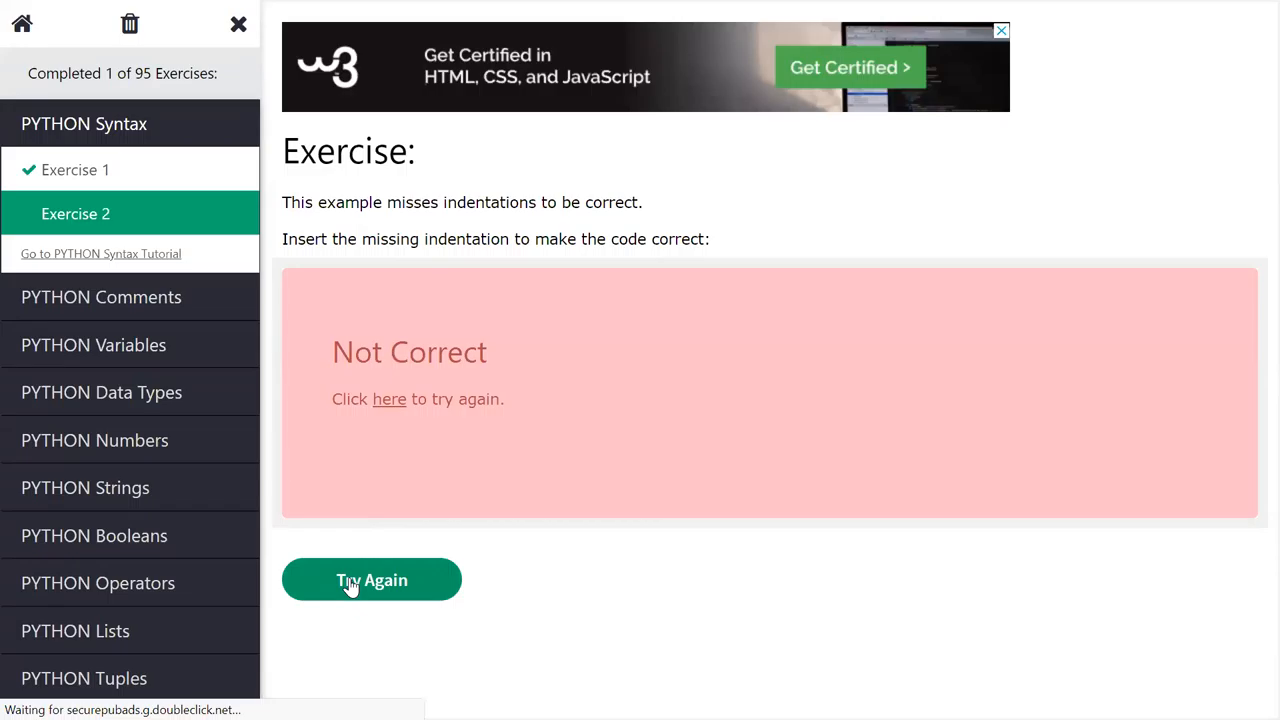
left_click(371, 580)
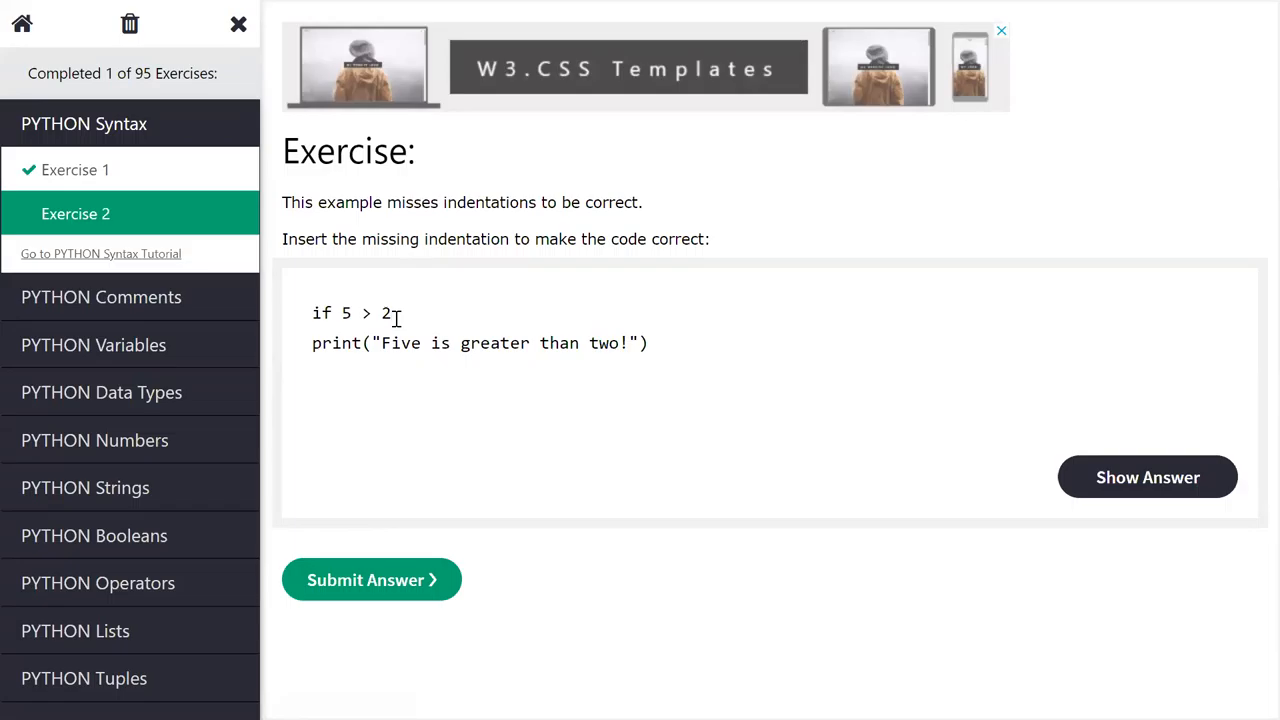
type(":")
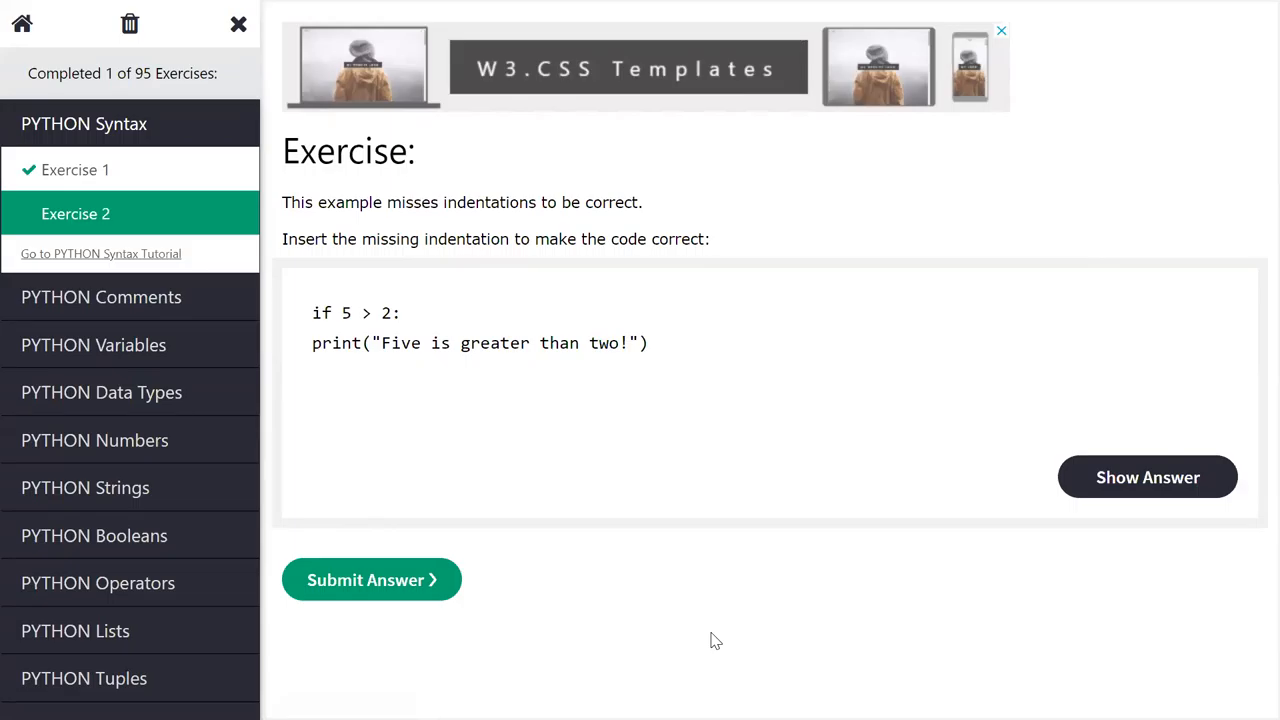
mouse_move(1040, 228)
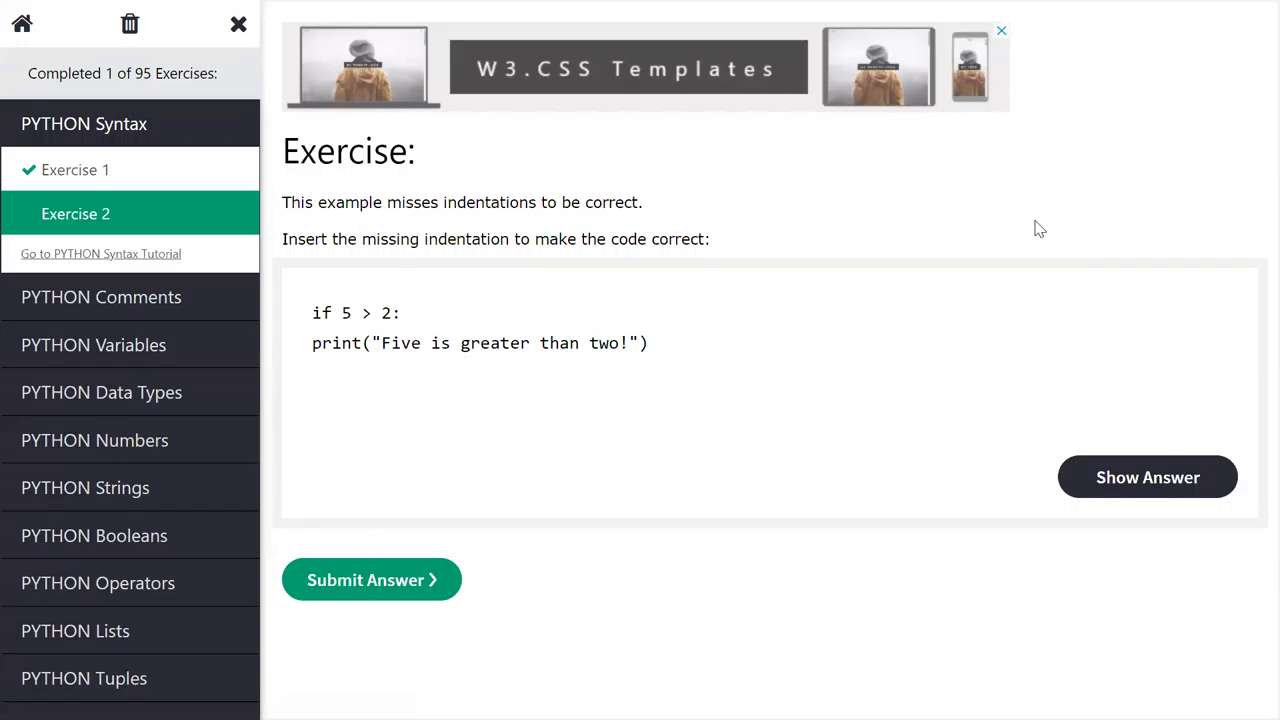
left_click(400, 313)
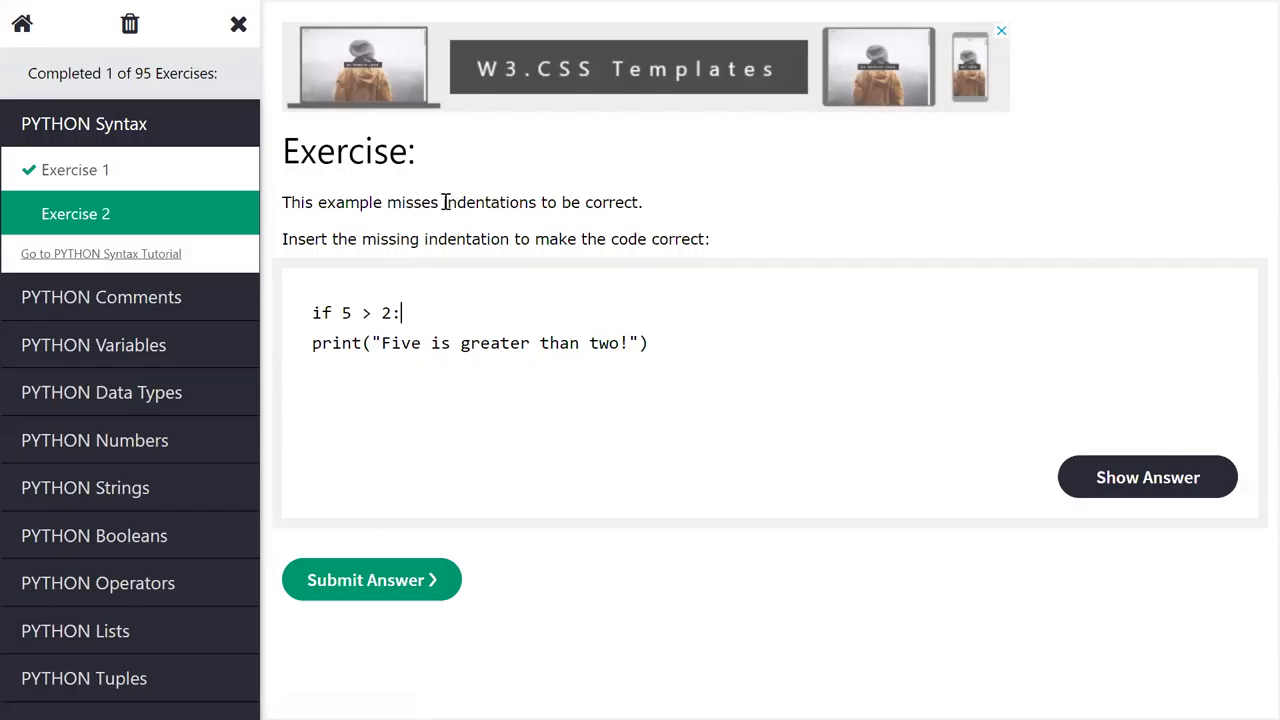
double_click(489, 202)
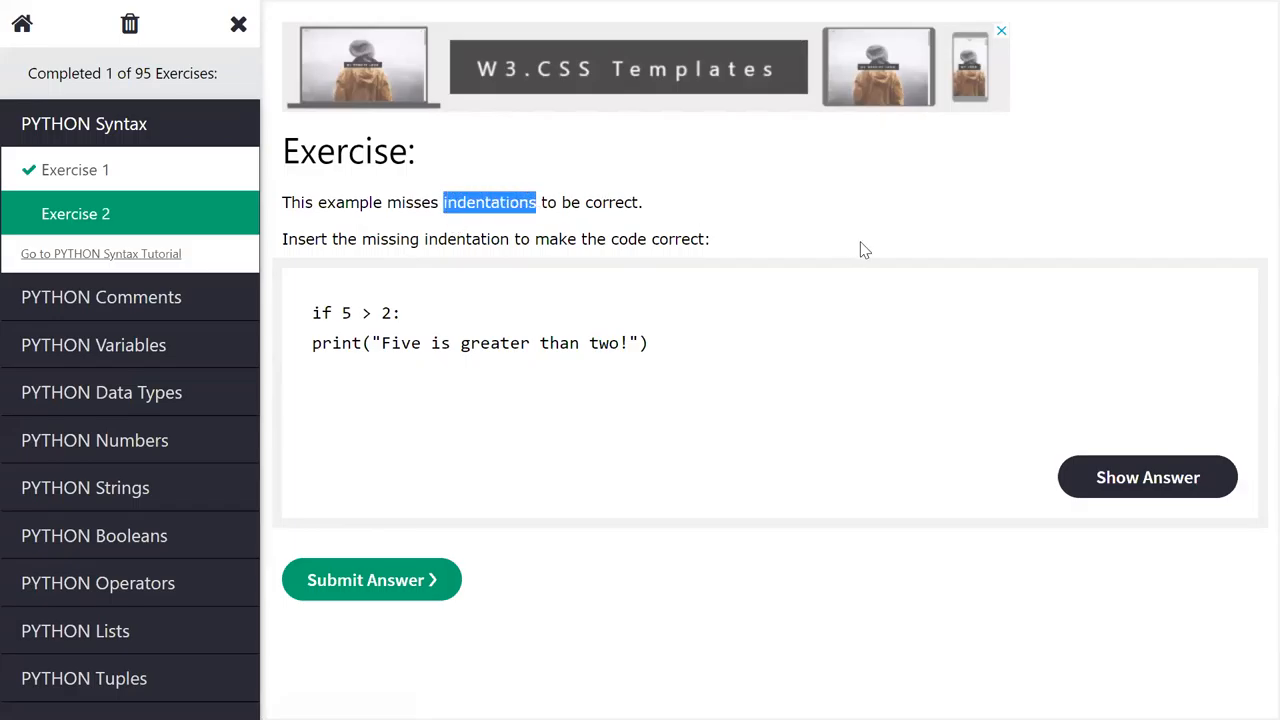
mouse_move(910, 286)
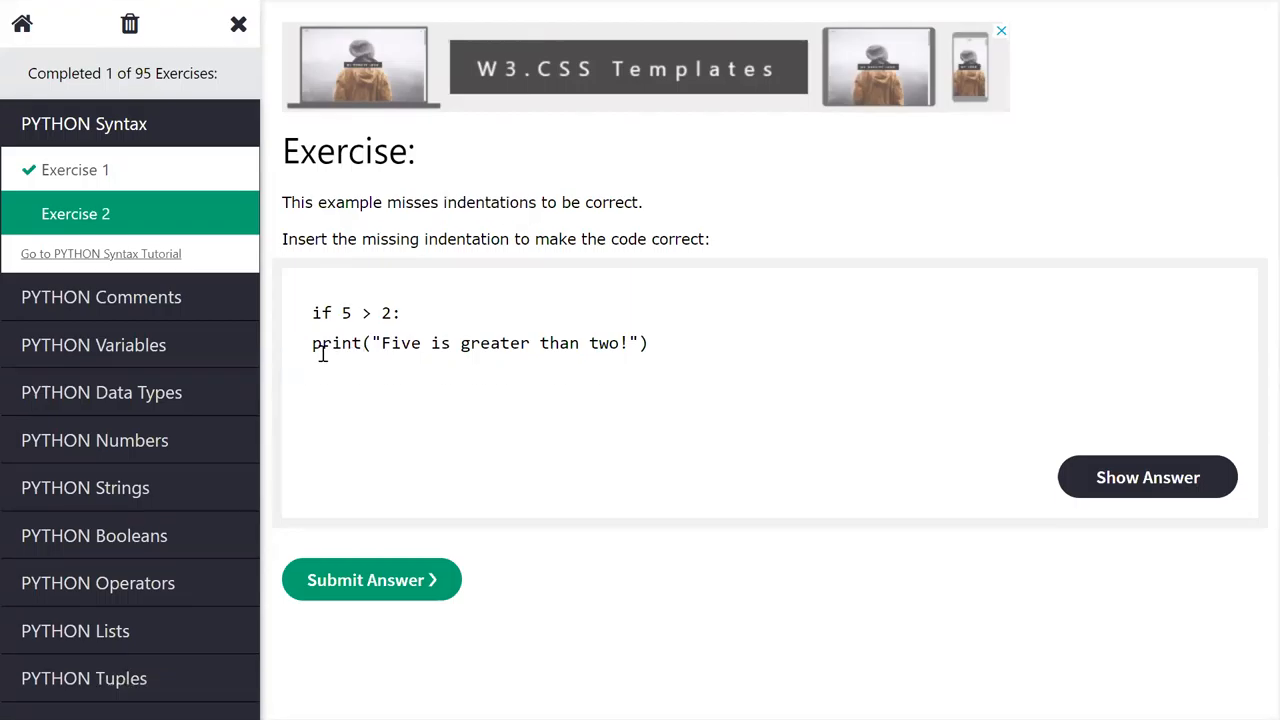
left_click(315, 343)
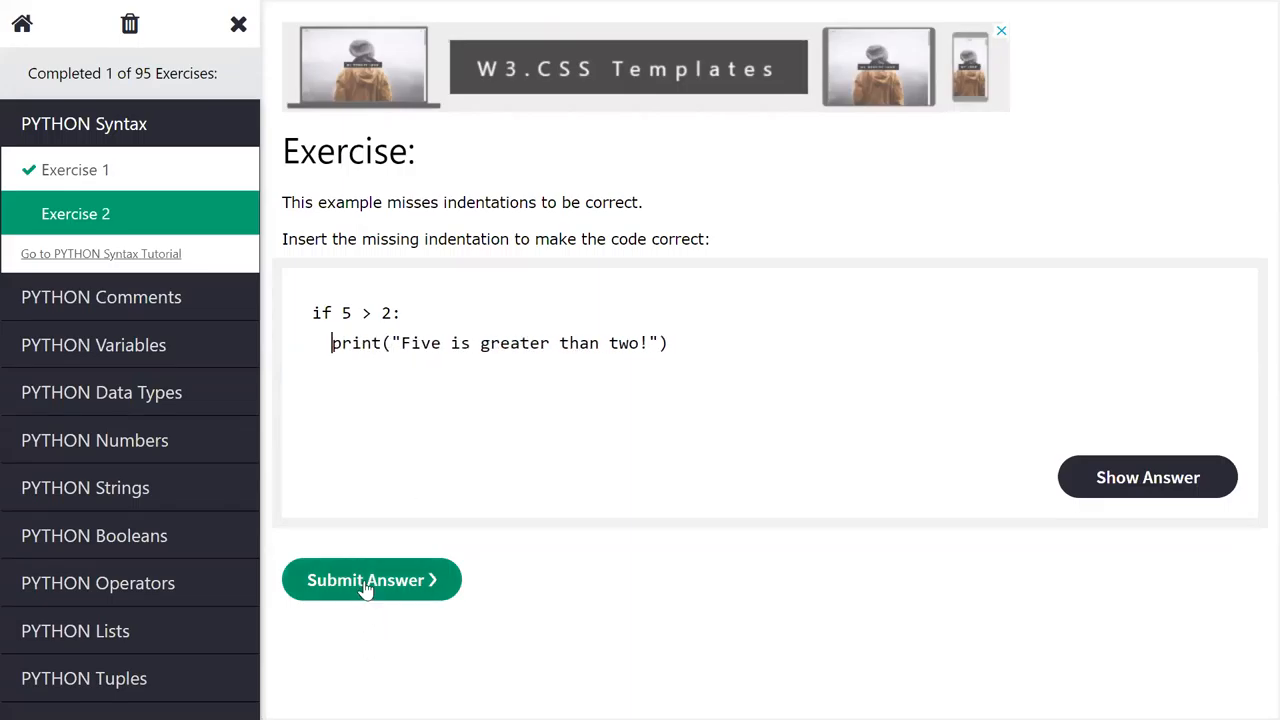
Step: Submit the indented answer (Correct, 2 of 95) and expand PYTHON Comments exercises
left_click(371, 580)
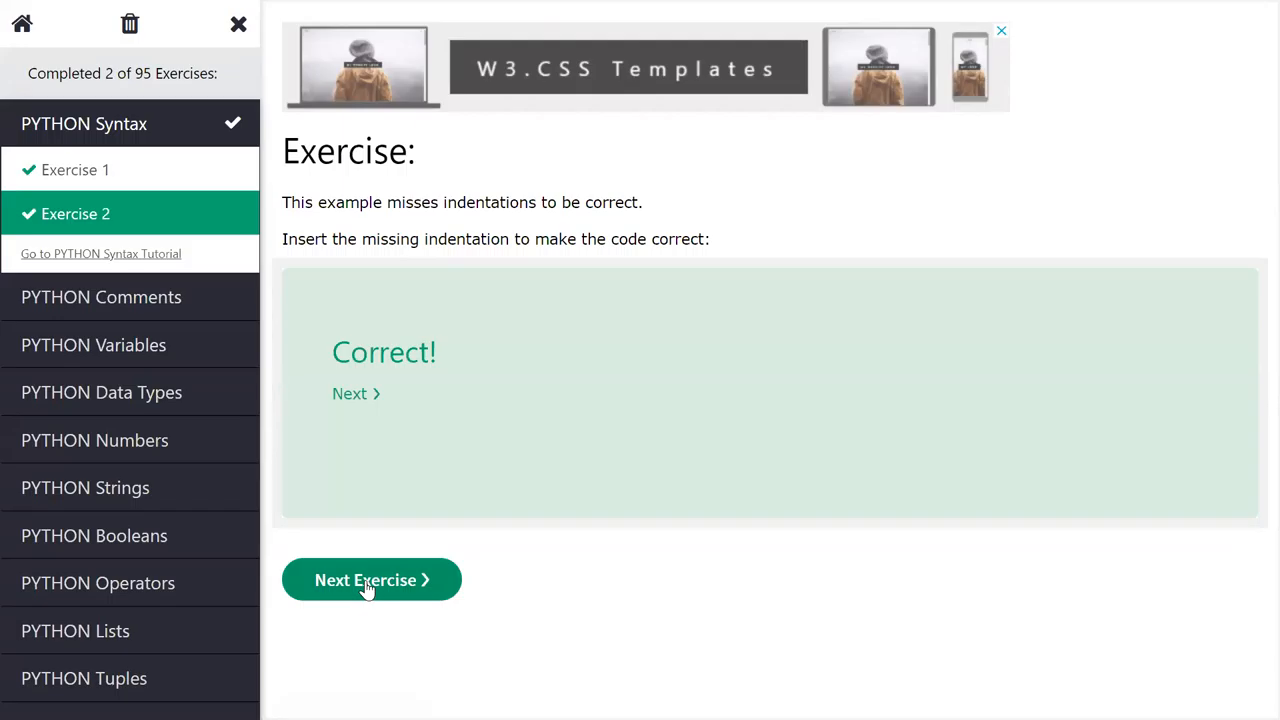
mouse_move(67, 382)
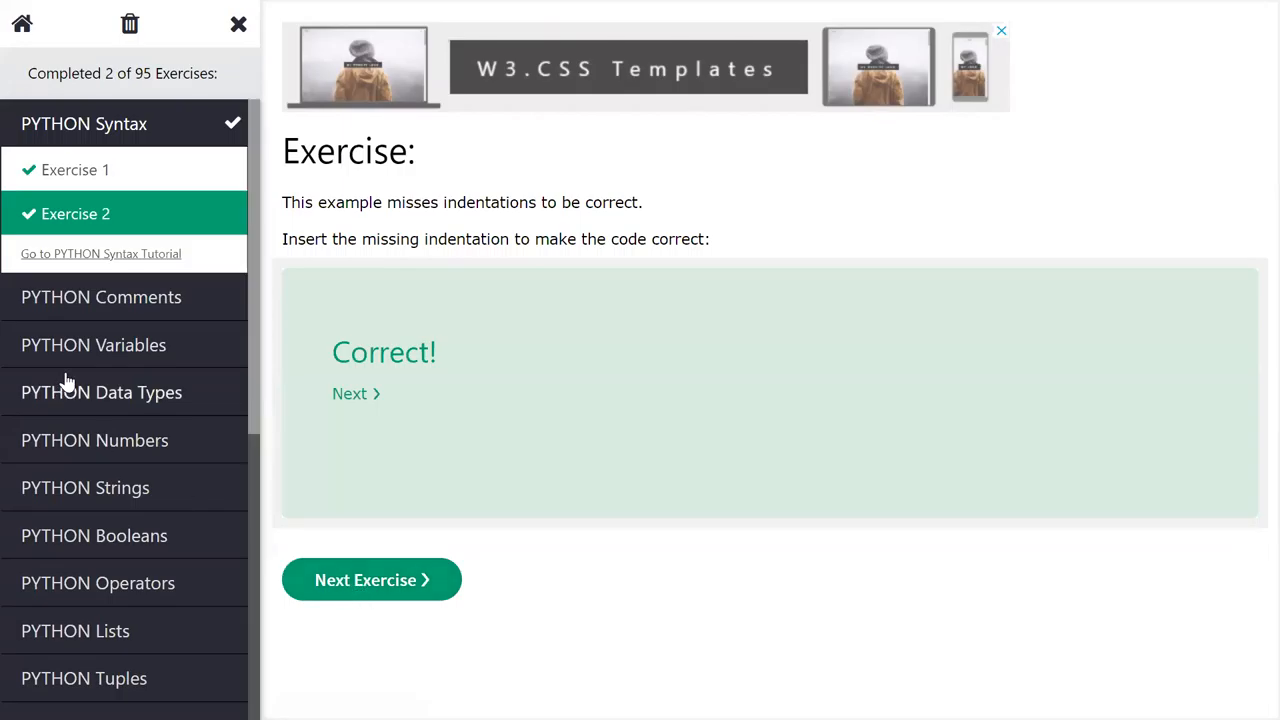
mouse_move(133, 305)
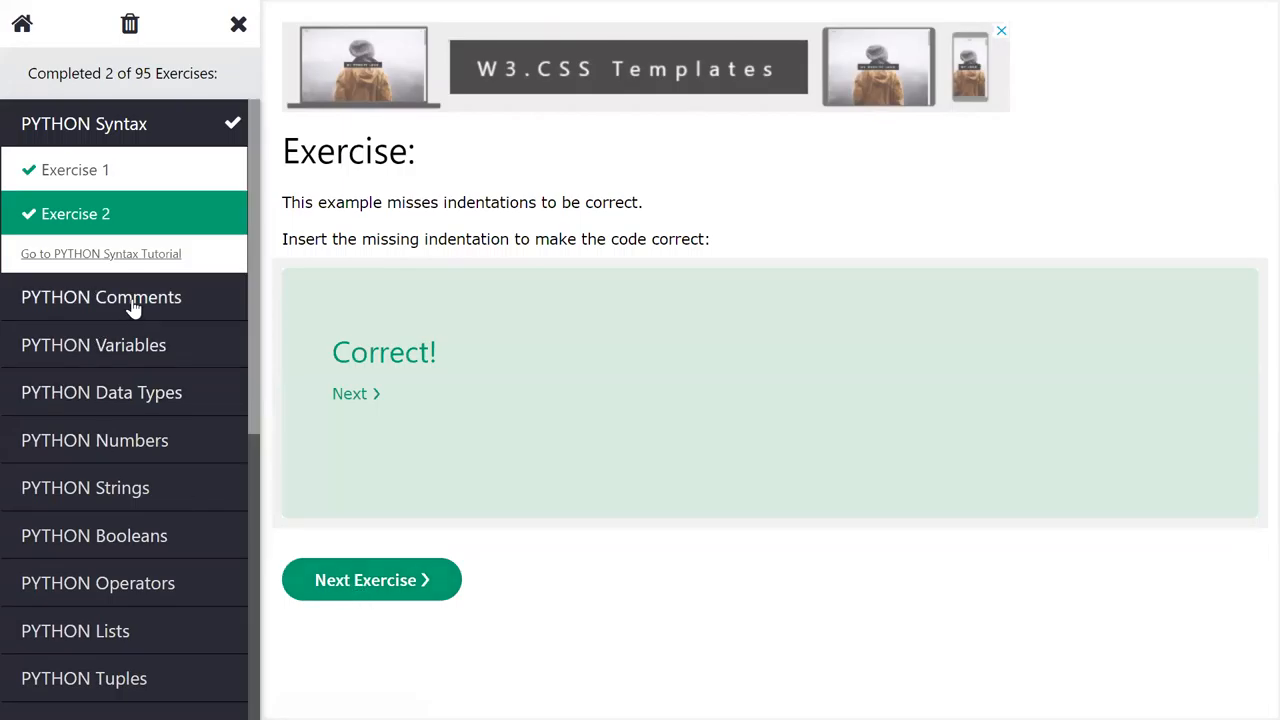
left_click(101, 297)
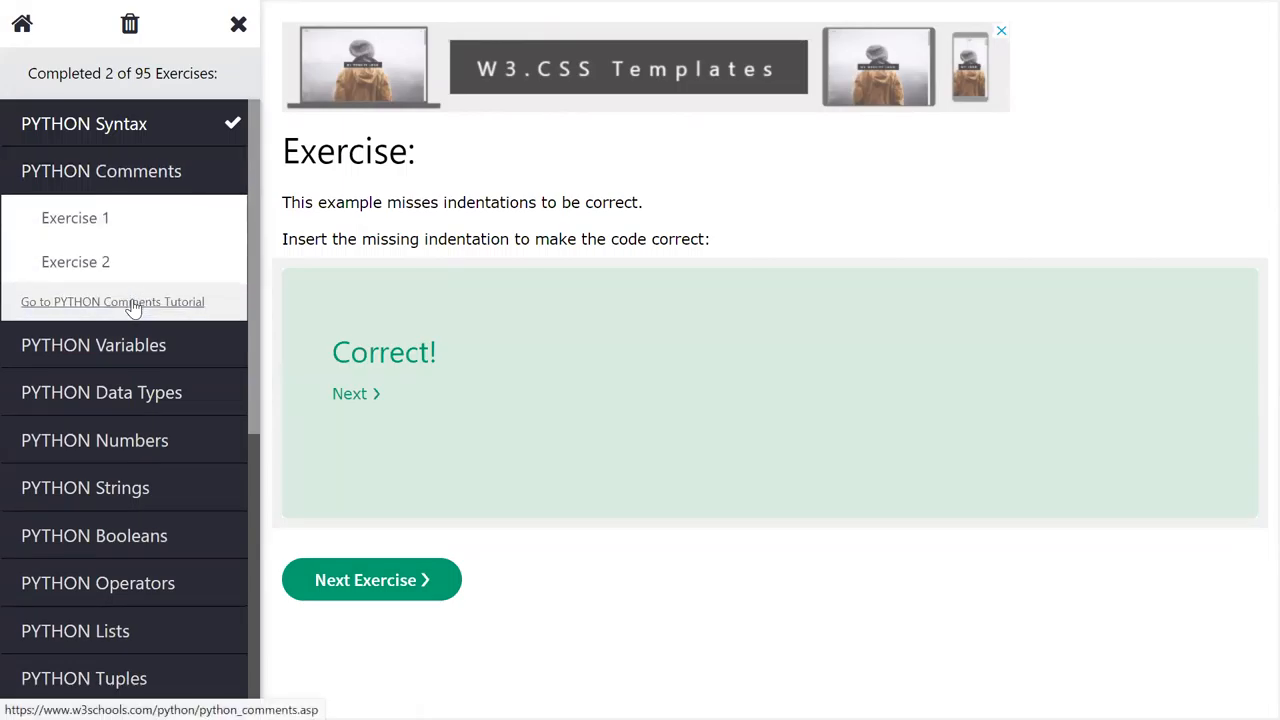
Step: Add # before 'This is a comment' in Comments Exercise 1 and submit it
left_click(75, 217)
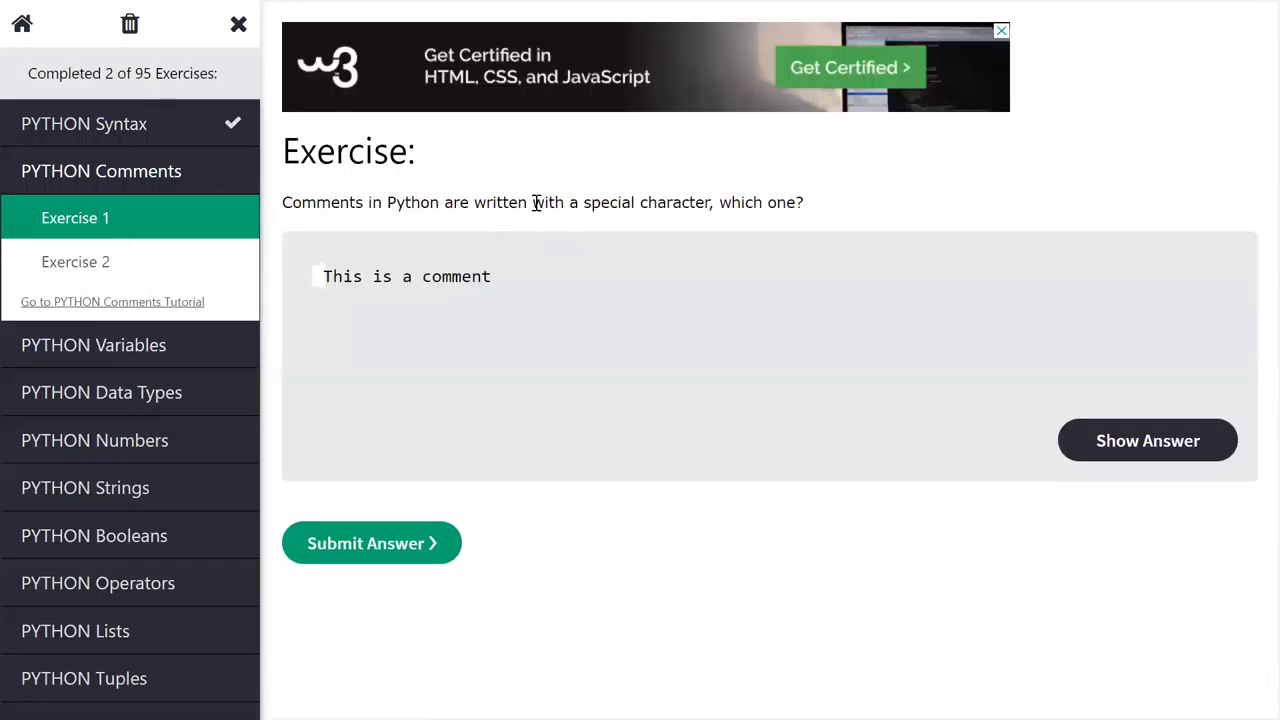
left_click_drag(533, 202, 713, 202)
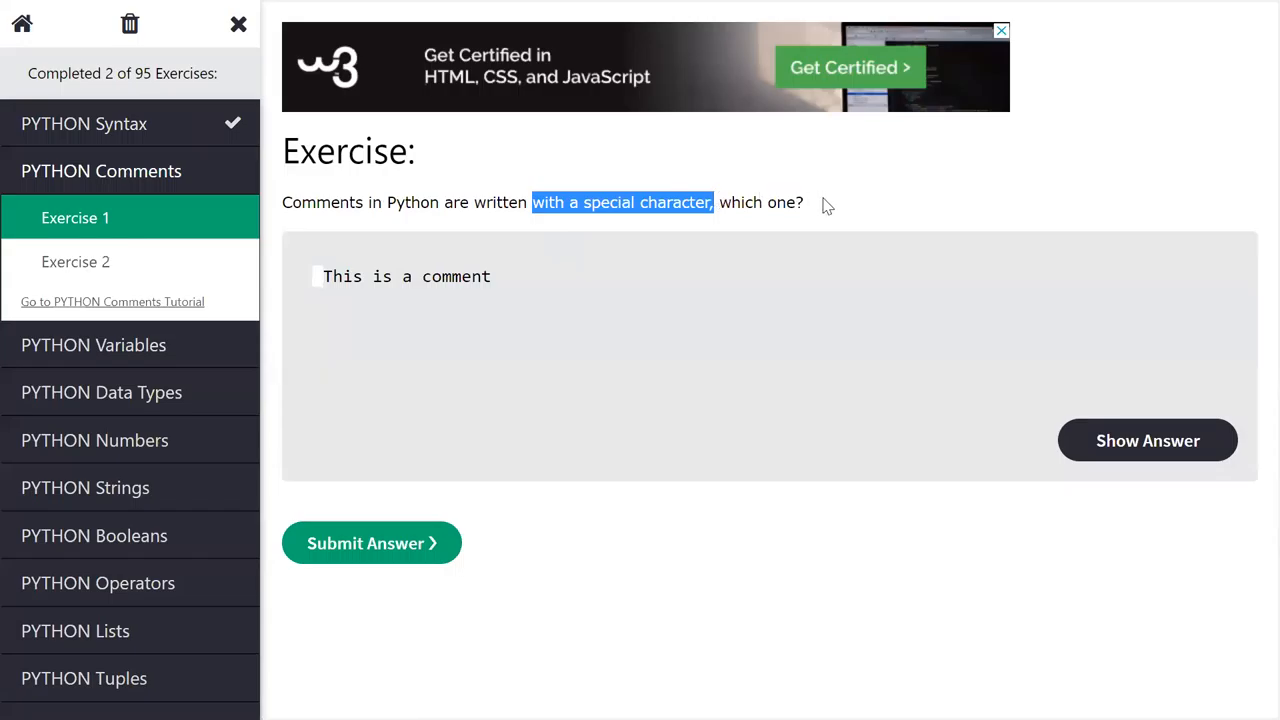
mouse_move(825, 210)
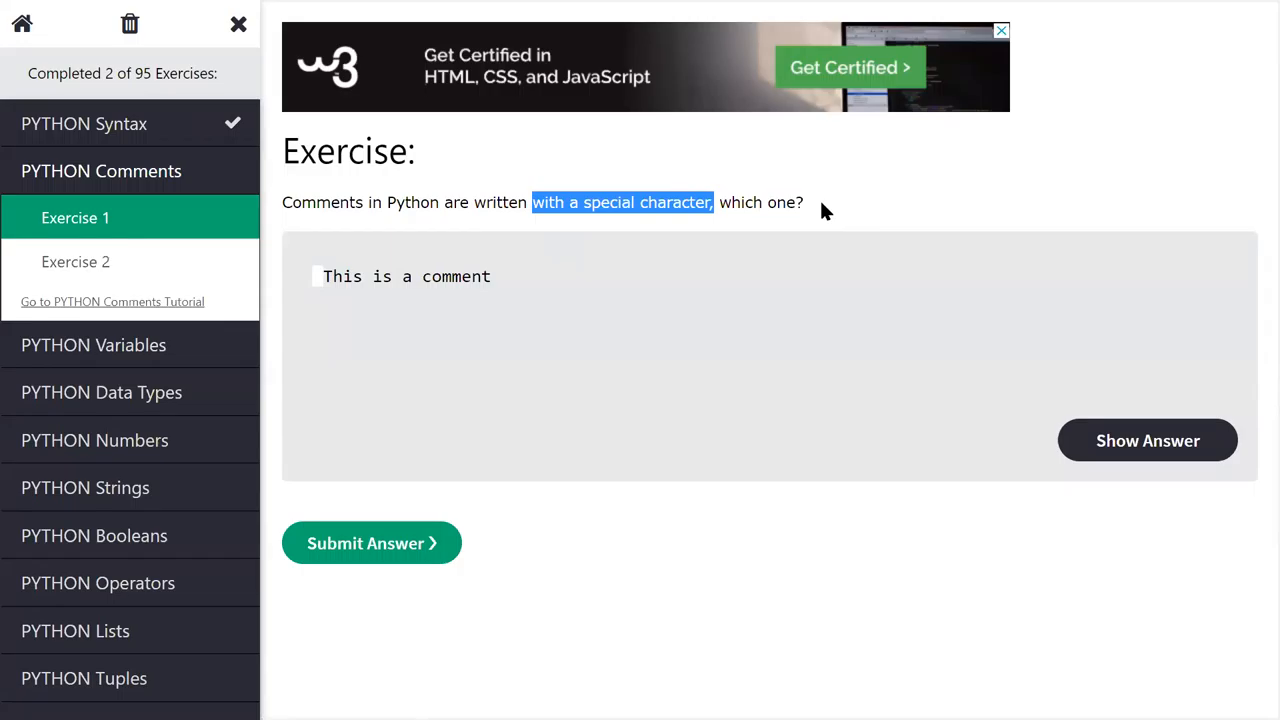
mouse_move(686, 614)
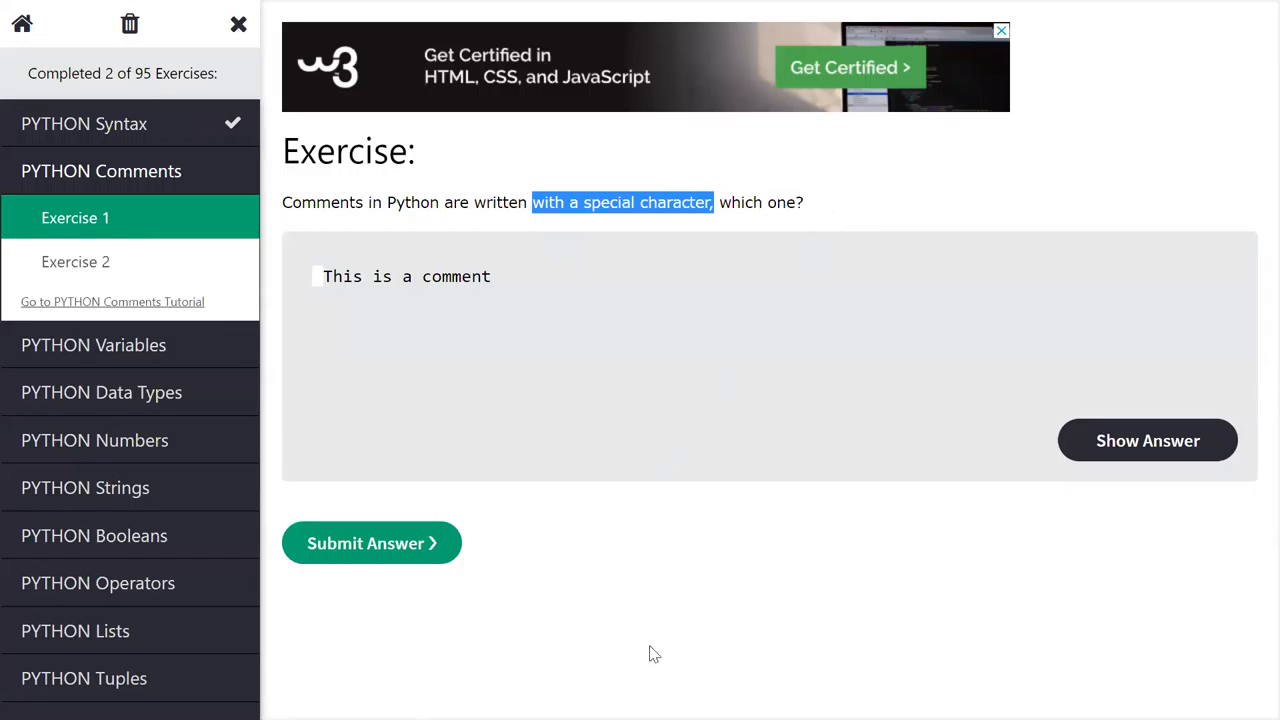
mouse_move(1055, 234)
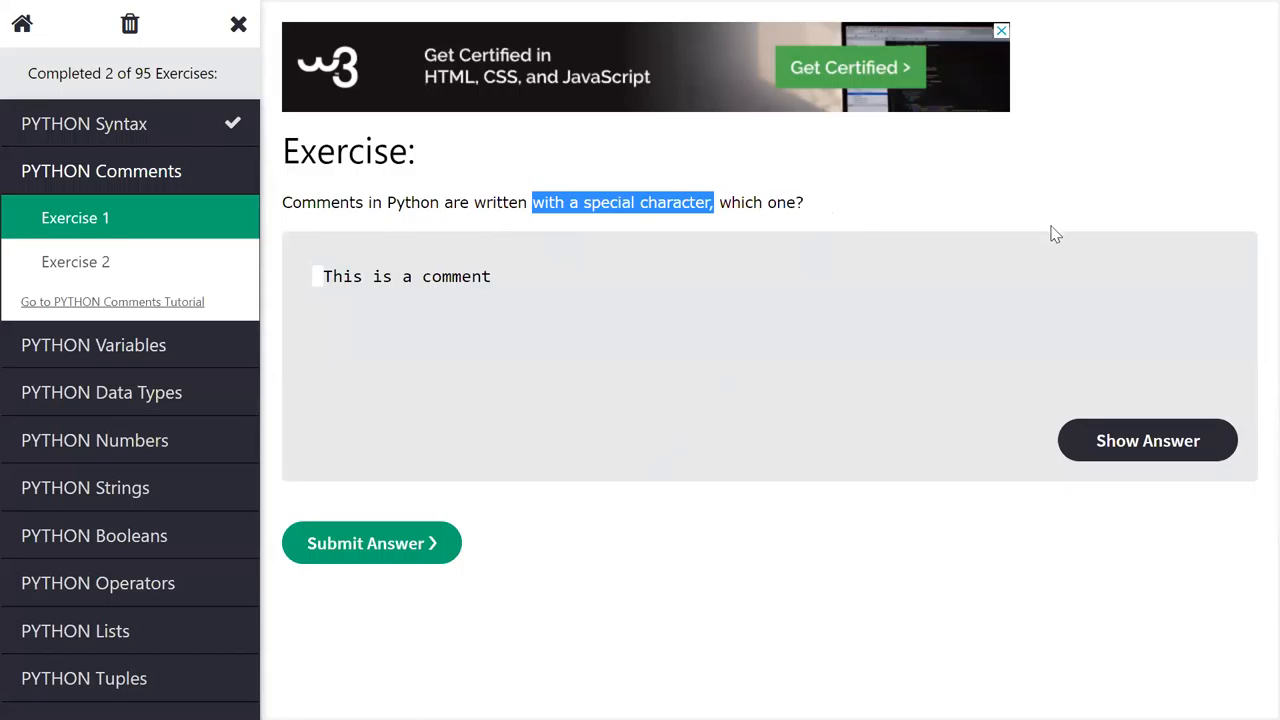
mouse_move(730, 292)
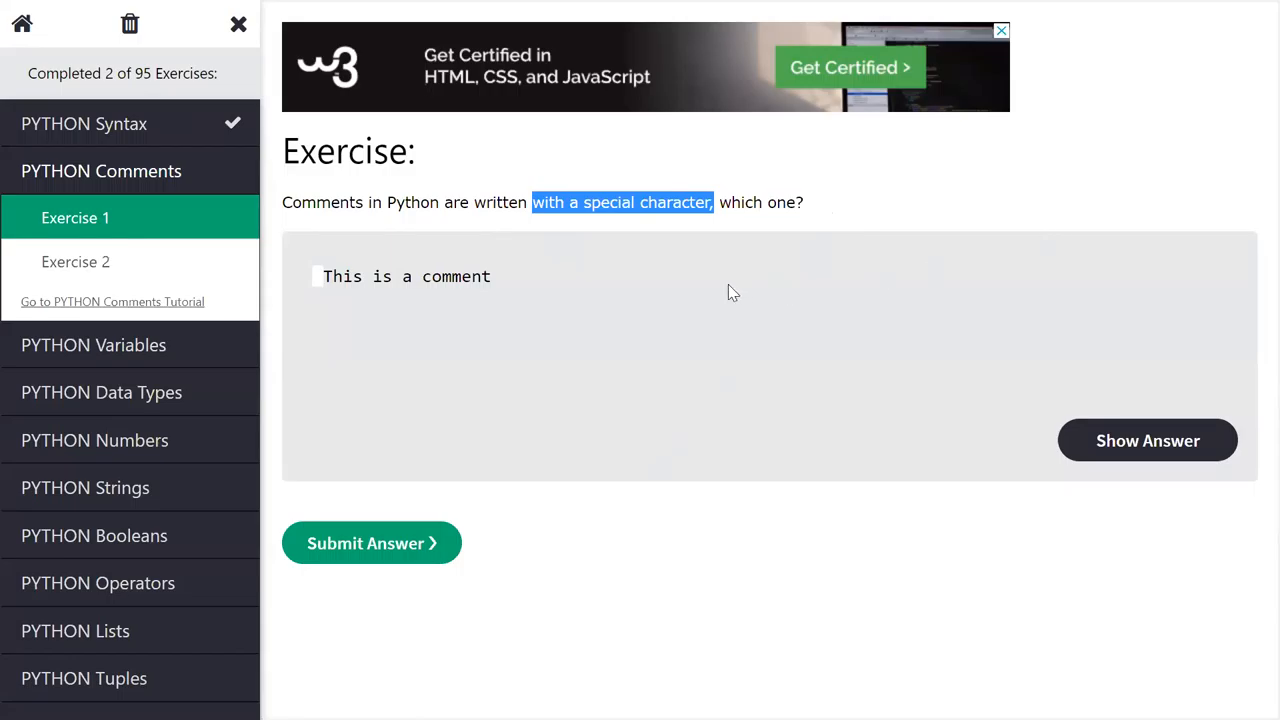
mouse_move(320, 267)
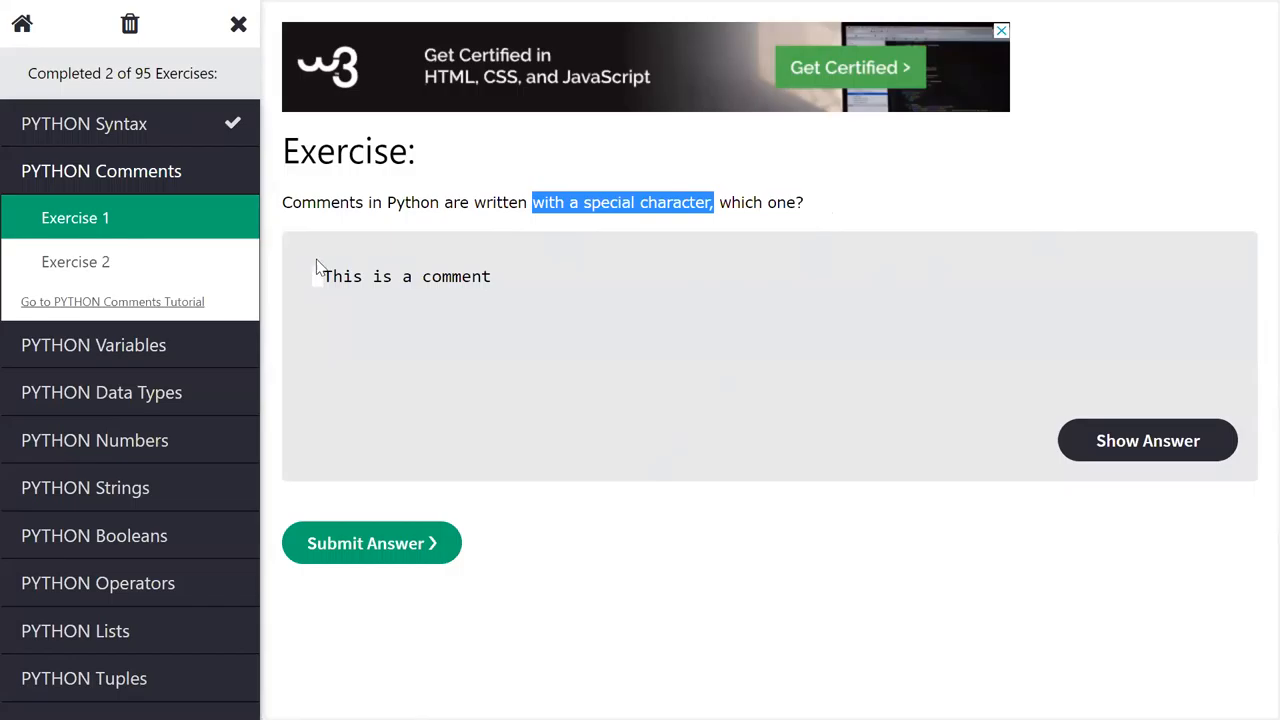
left_click(318, 276)
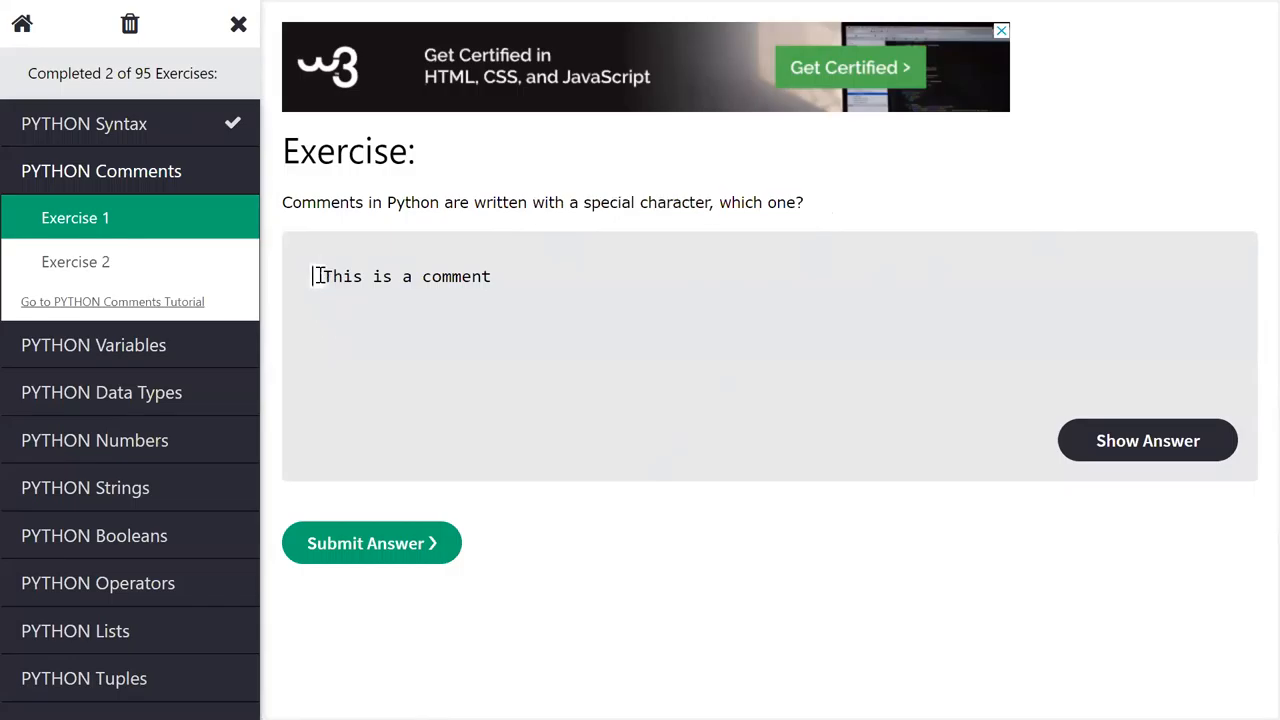
type("#")
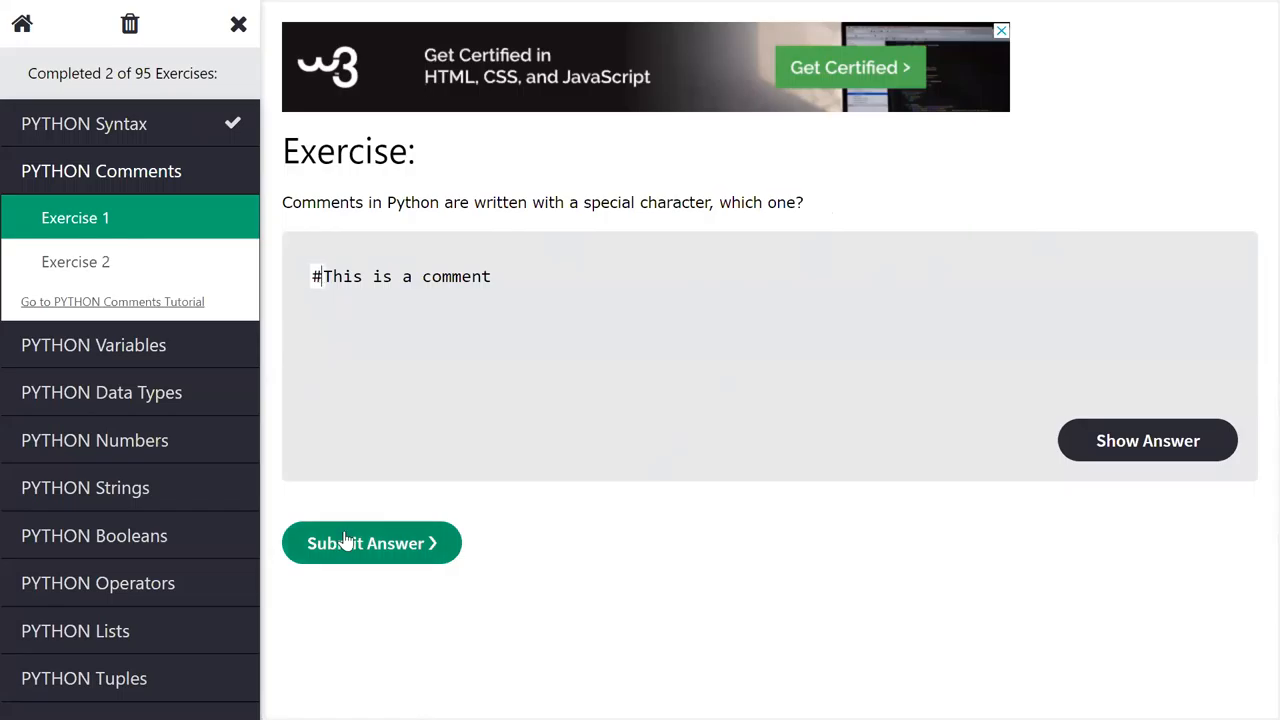
left_click(371, 543)
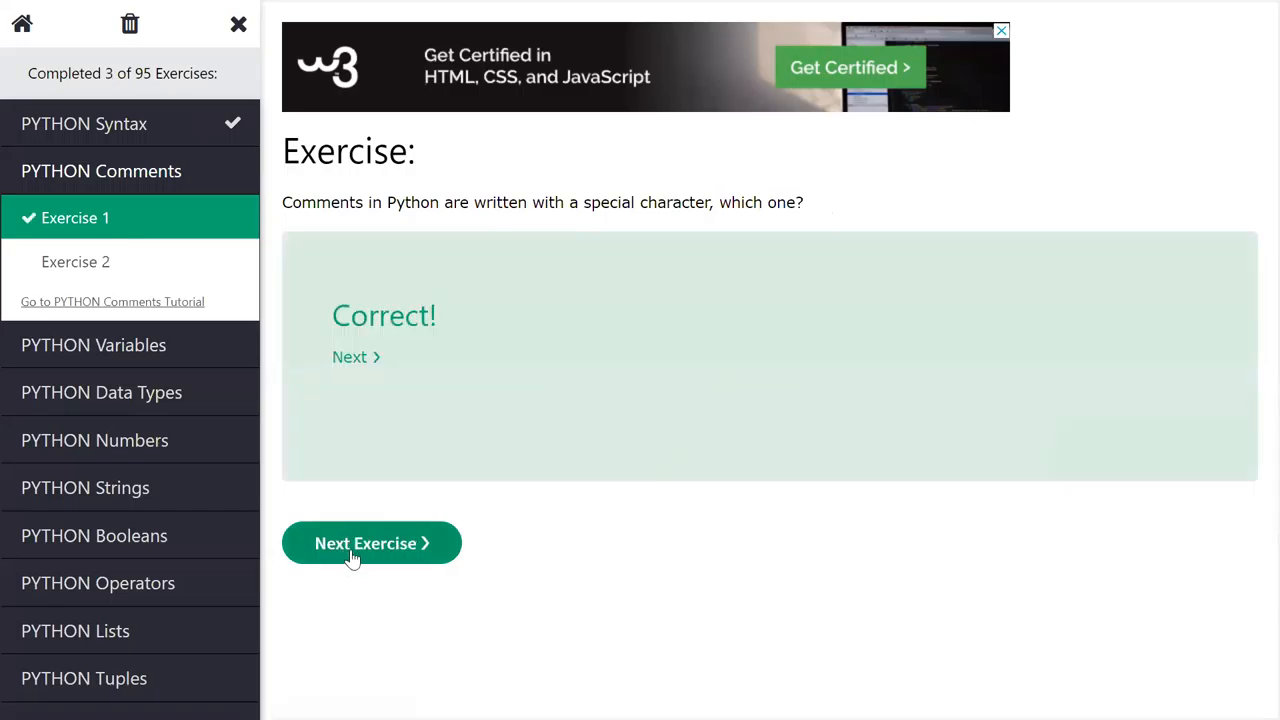
left_click(371, 543)
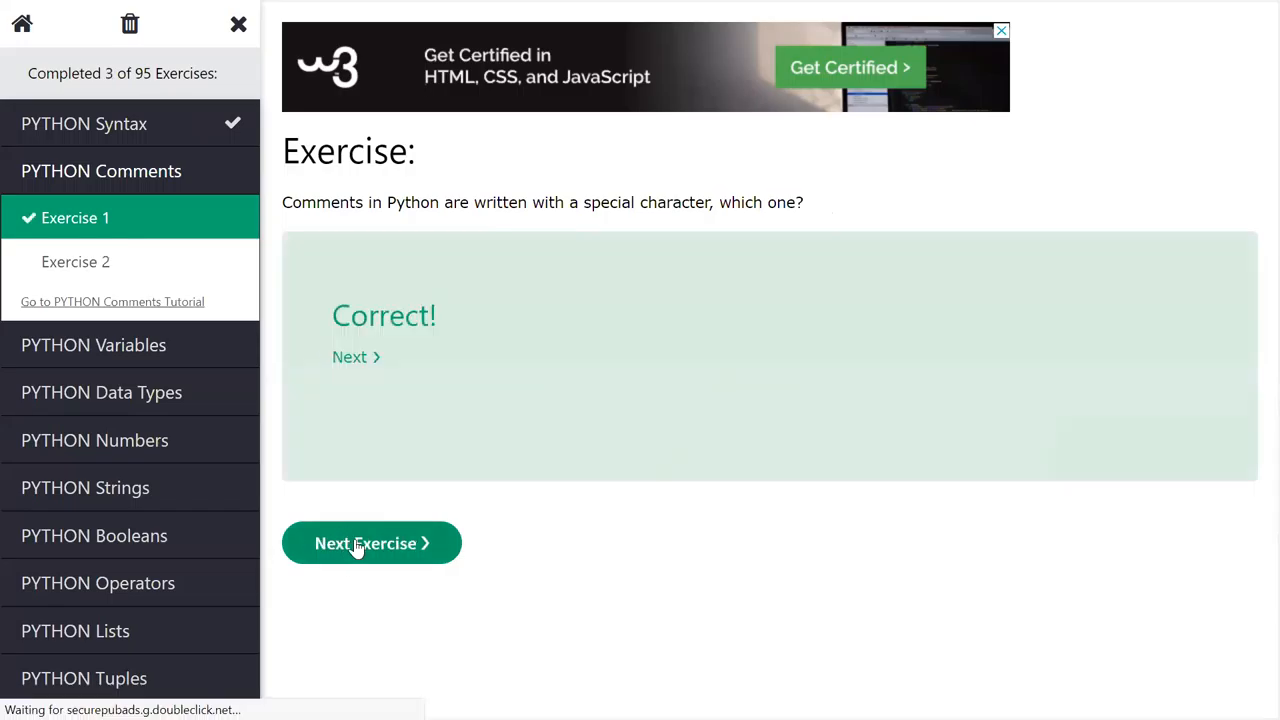
Step: Load Comments Exercise 2, focus the blank above, and highlight the three comment lines
left_click(371, 543)
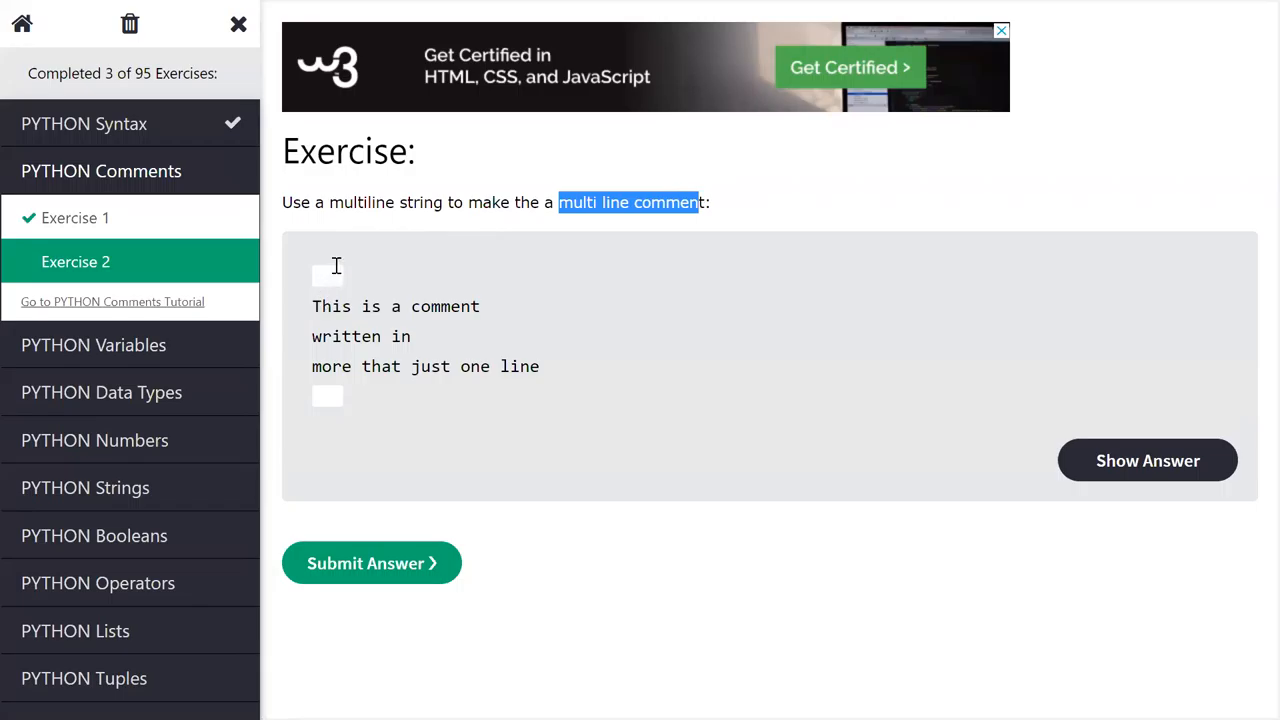
left_click(328, 275)
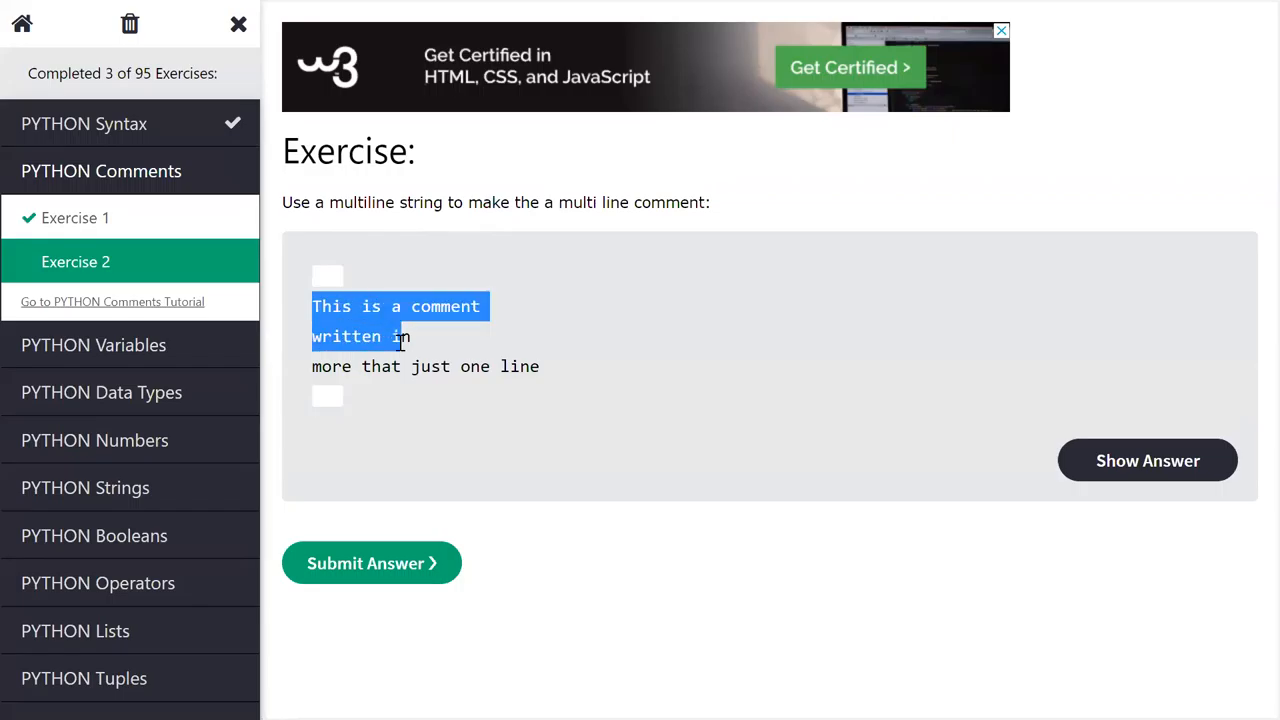
left_click_drag(400, 336, 545, 366)
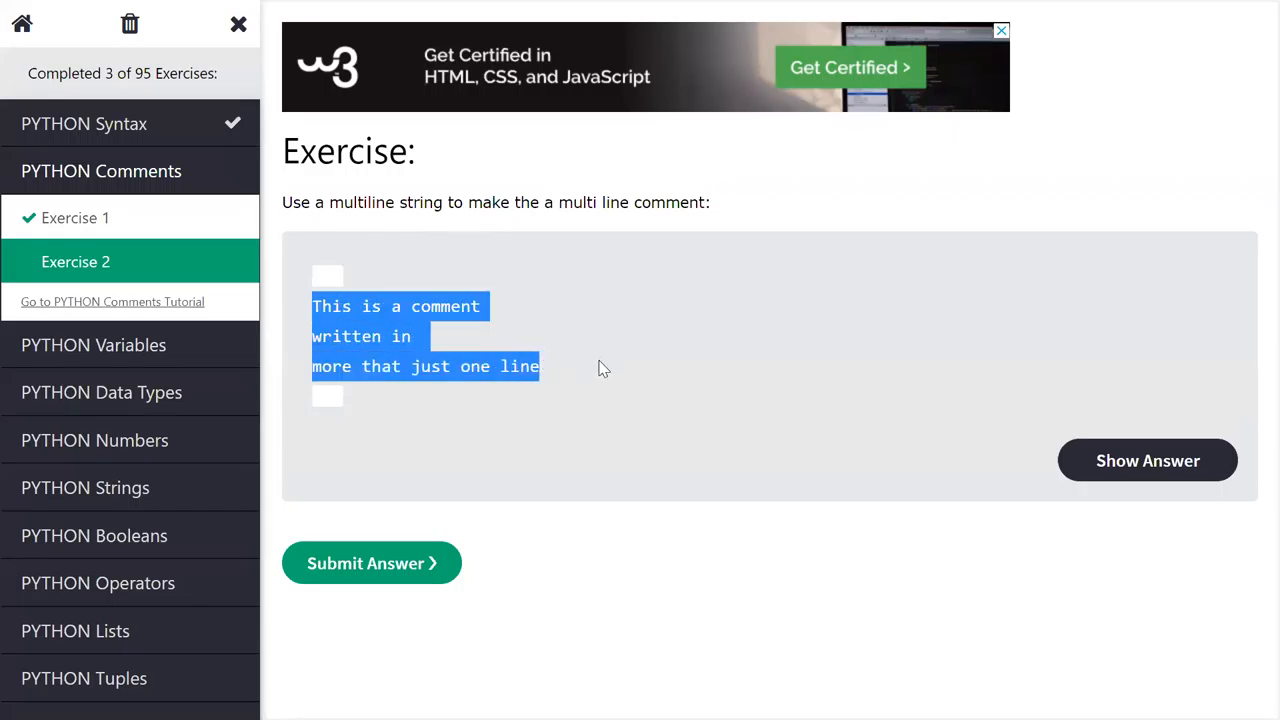
mouse_move(318, 358)
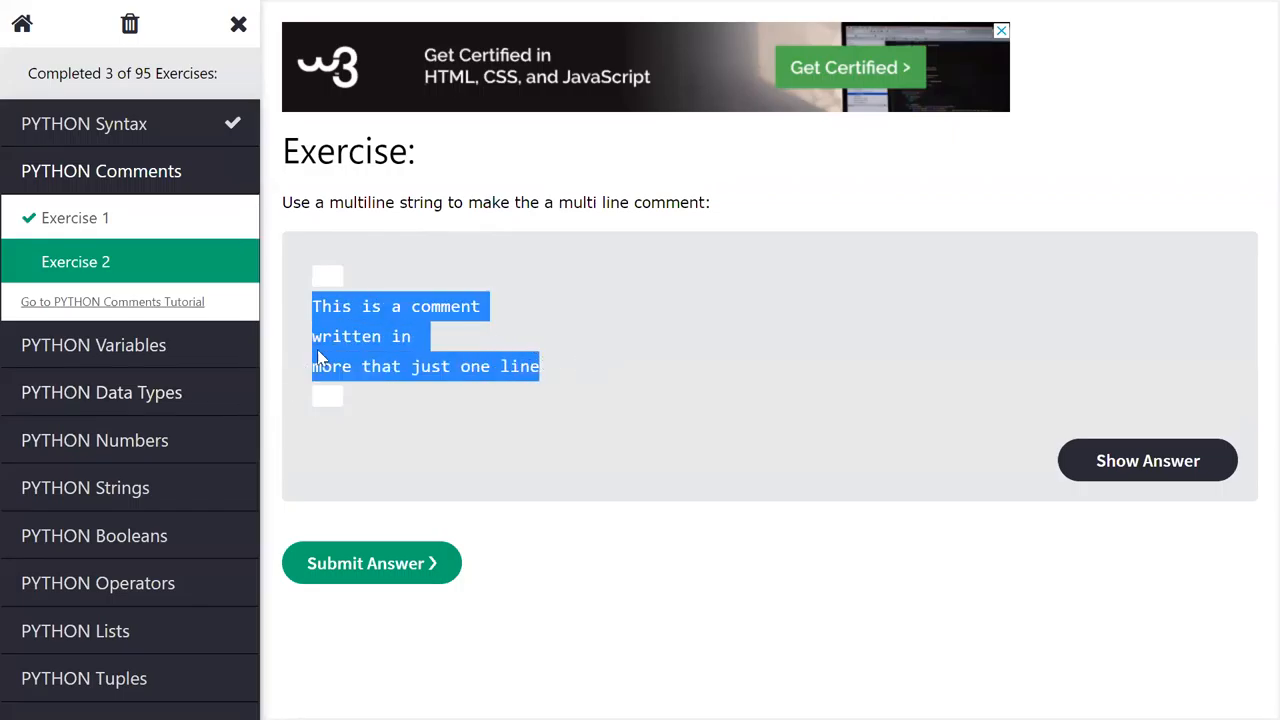
mouse_move(1117, 273)
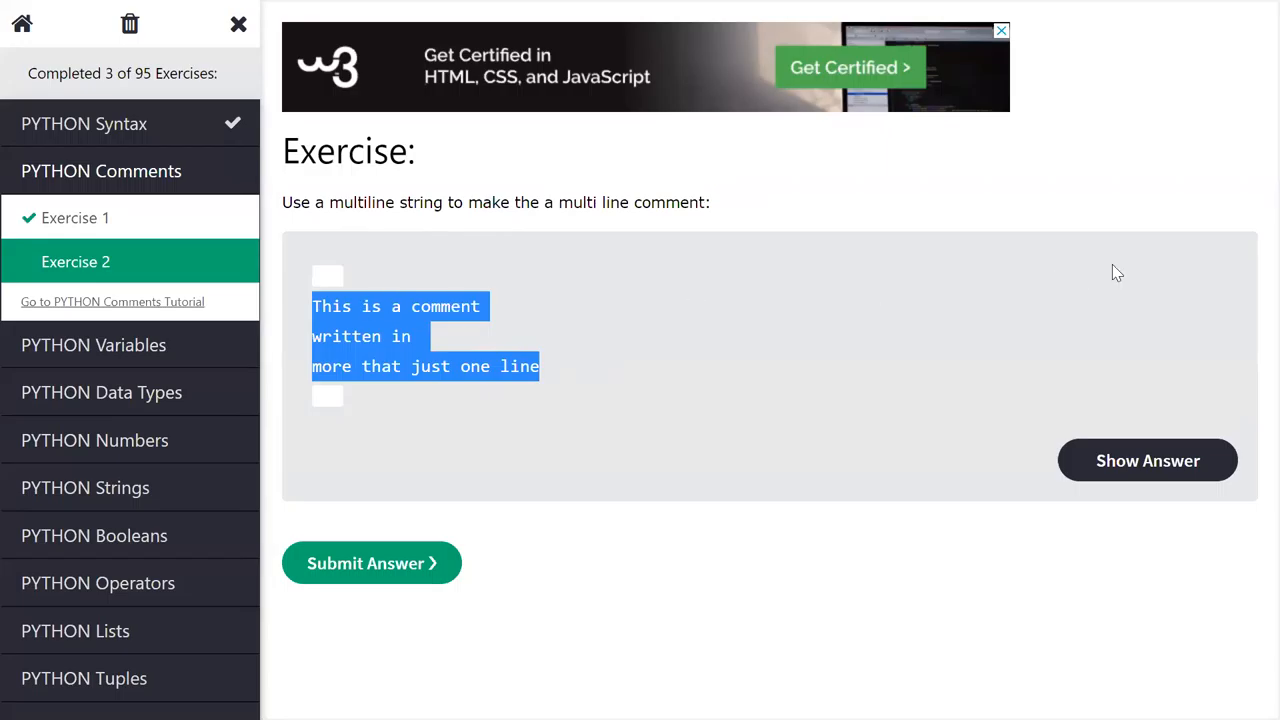
mouse_move(1170, 295)
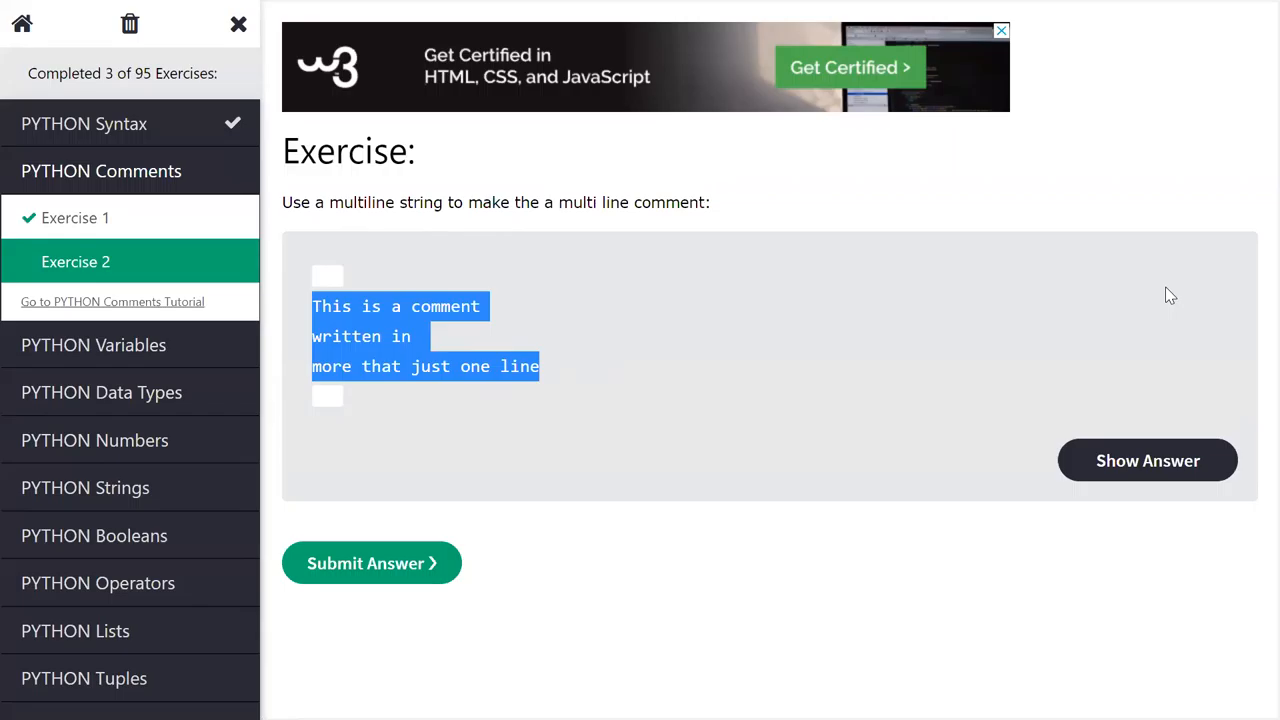
mouse_move(370, 280)
type("/")
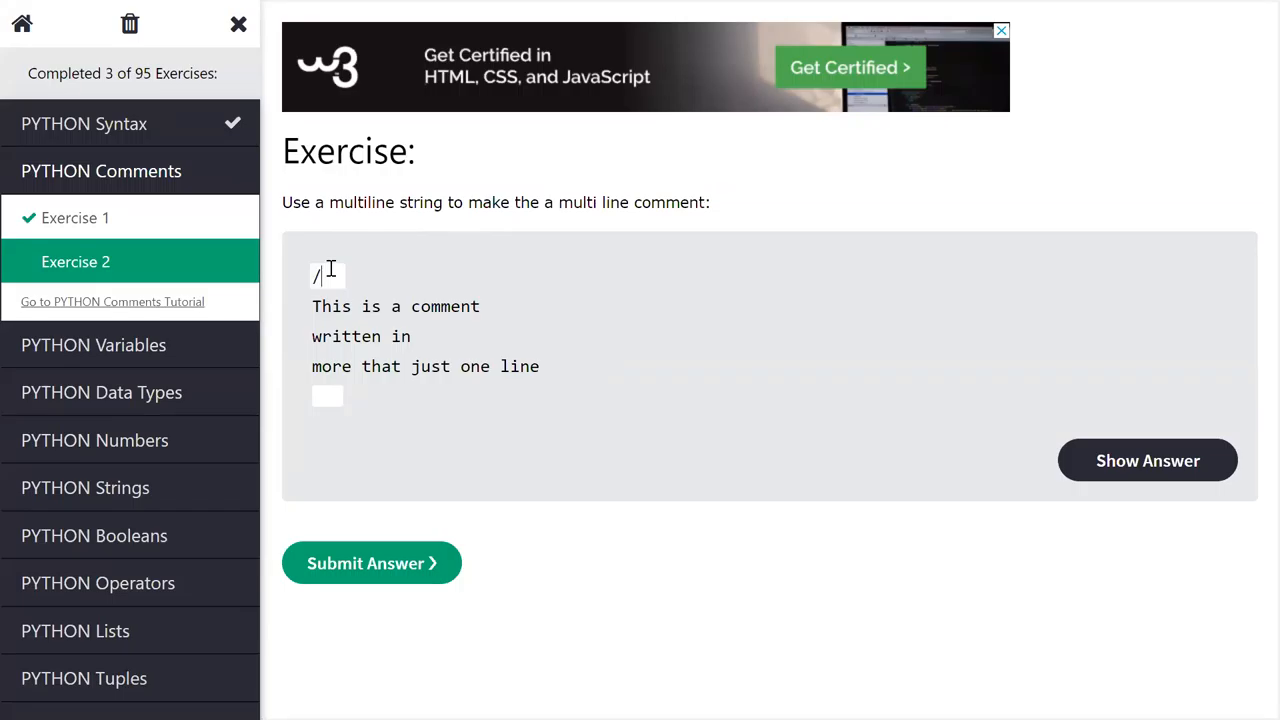
Step: Submit /* and */ as the comment markers, get Not Correct, and return to edit the first line
type("*")
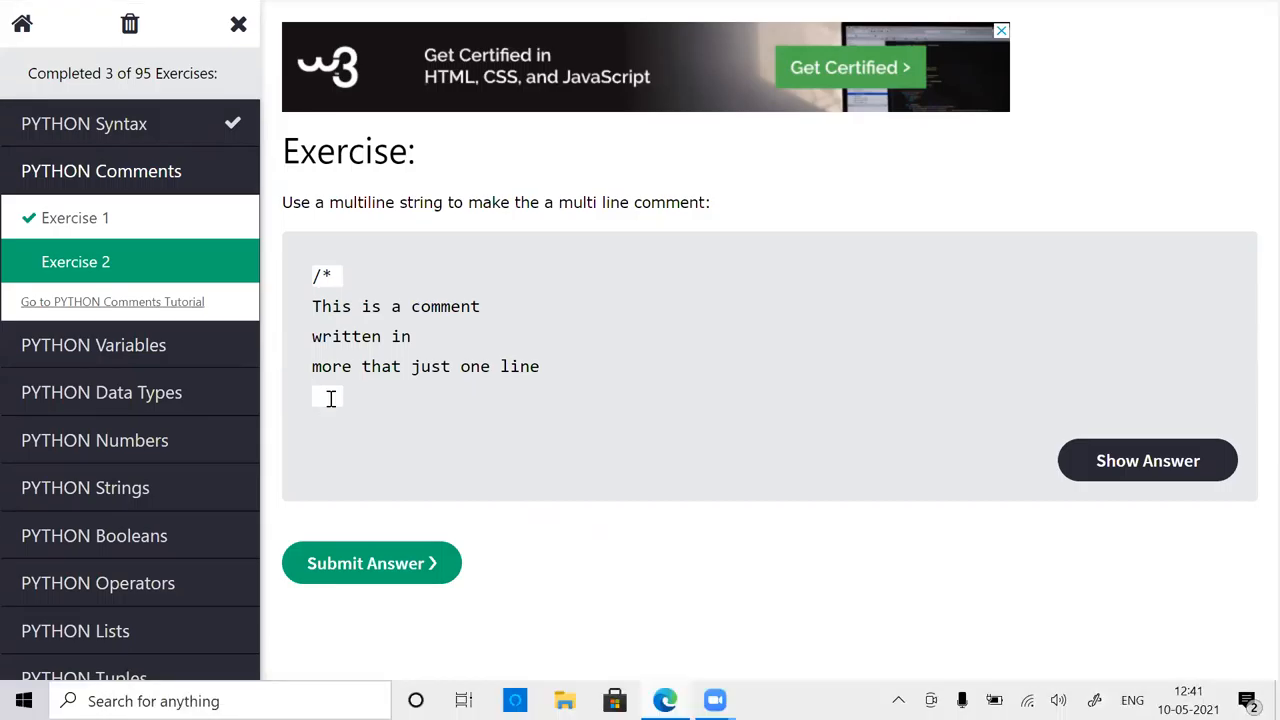
type("*")
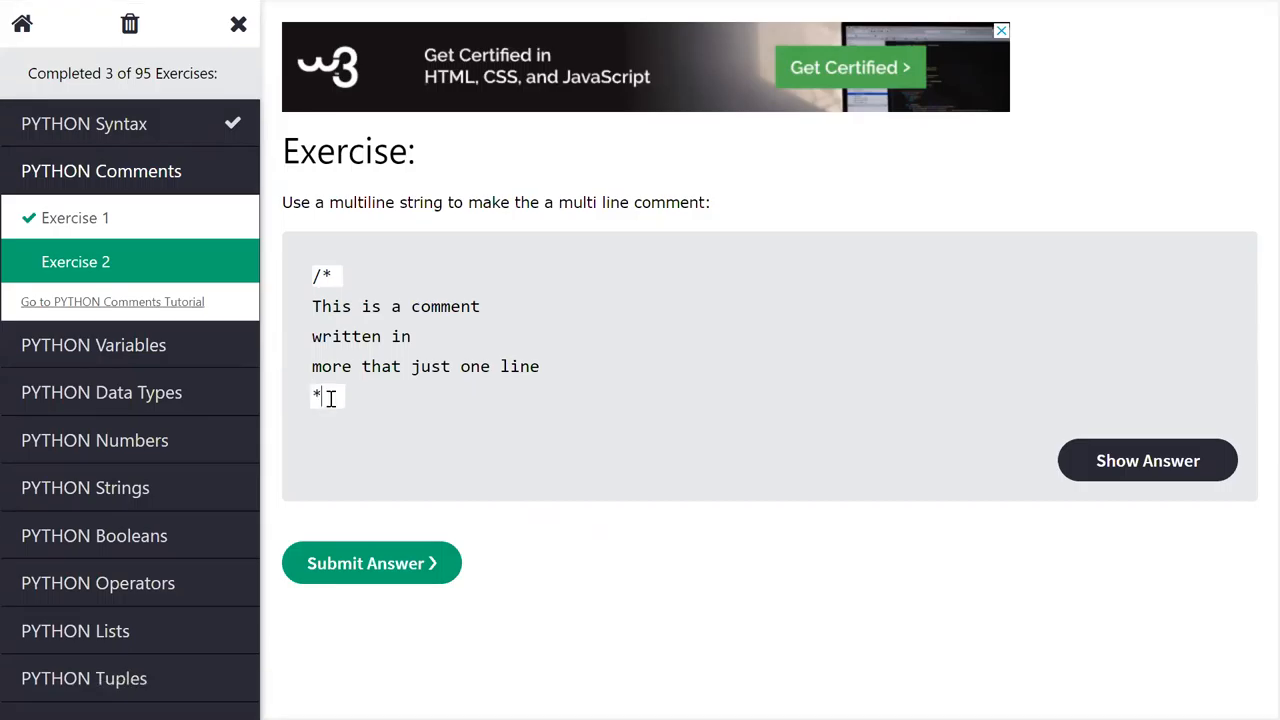
left_click(371, 562)
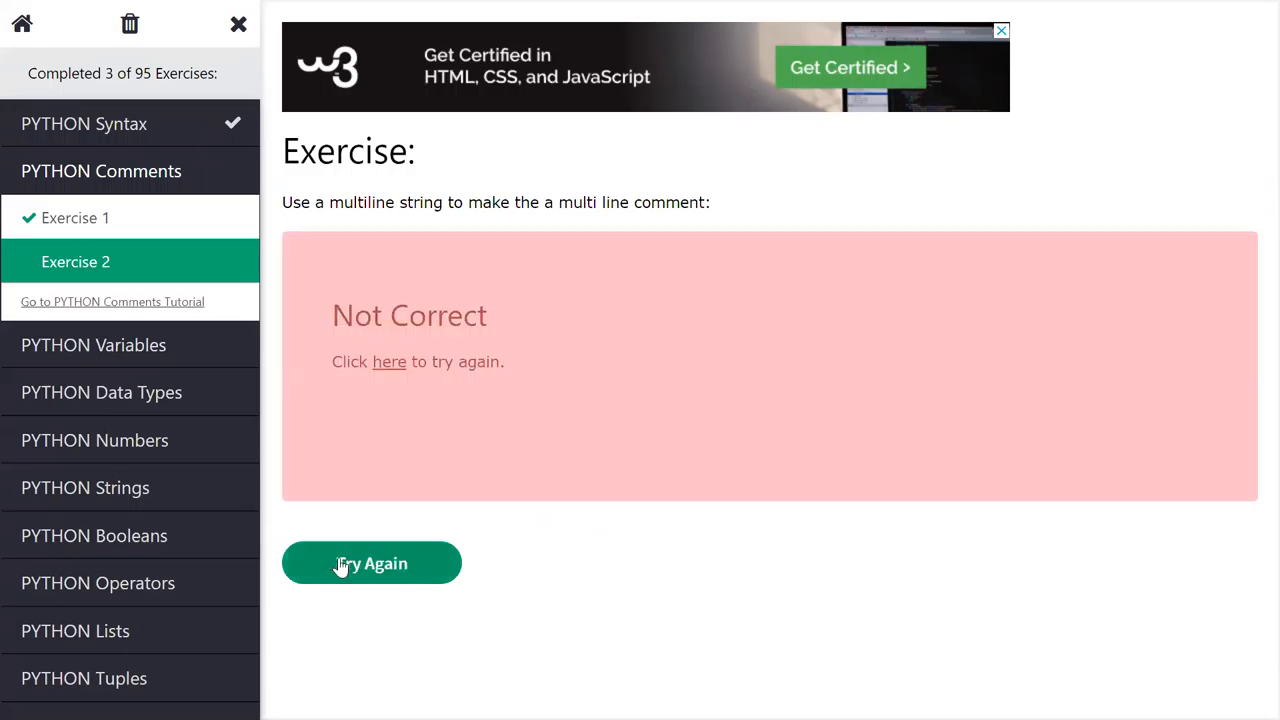
left_click(371, 563)
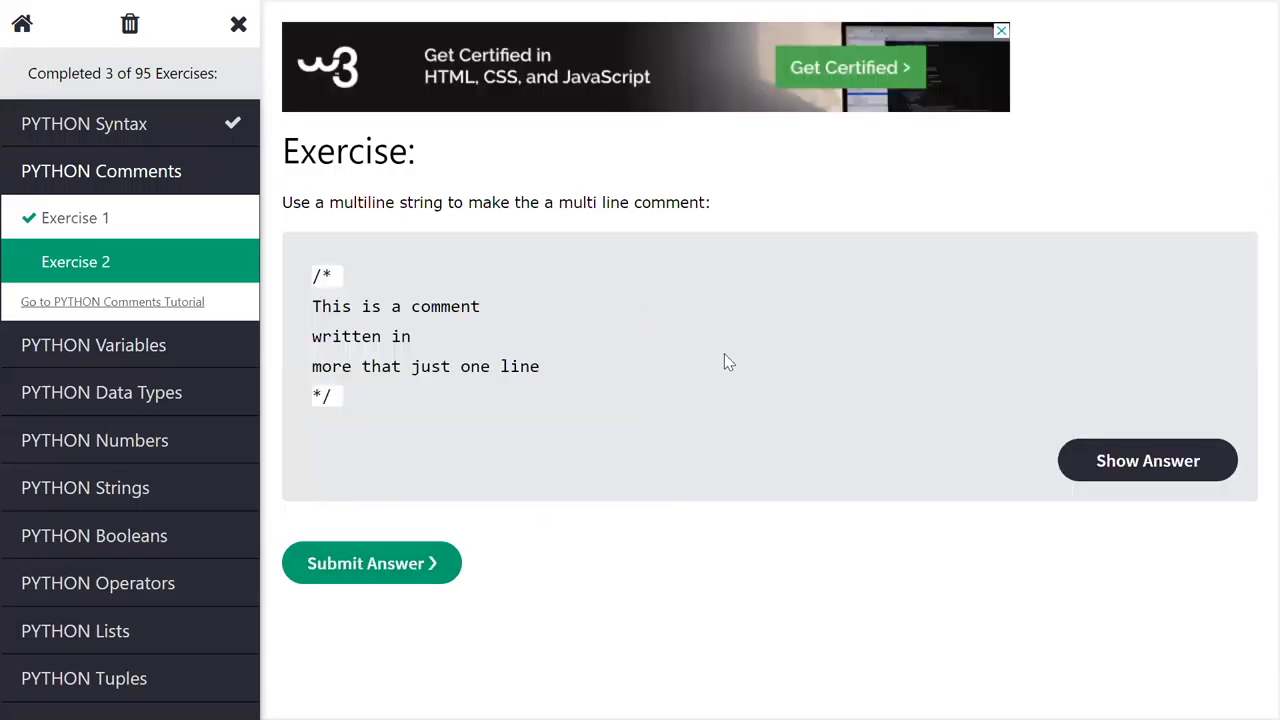
mouse_move(880, 362)
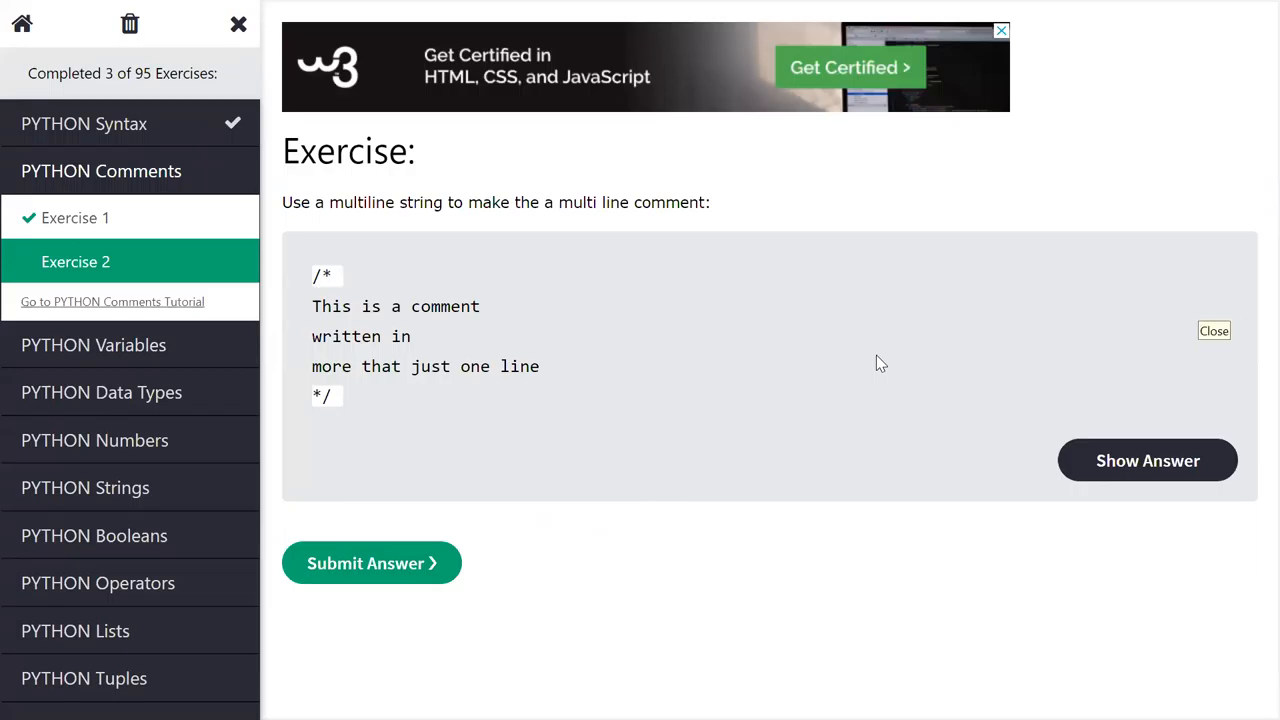
left_click(1213, 331)
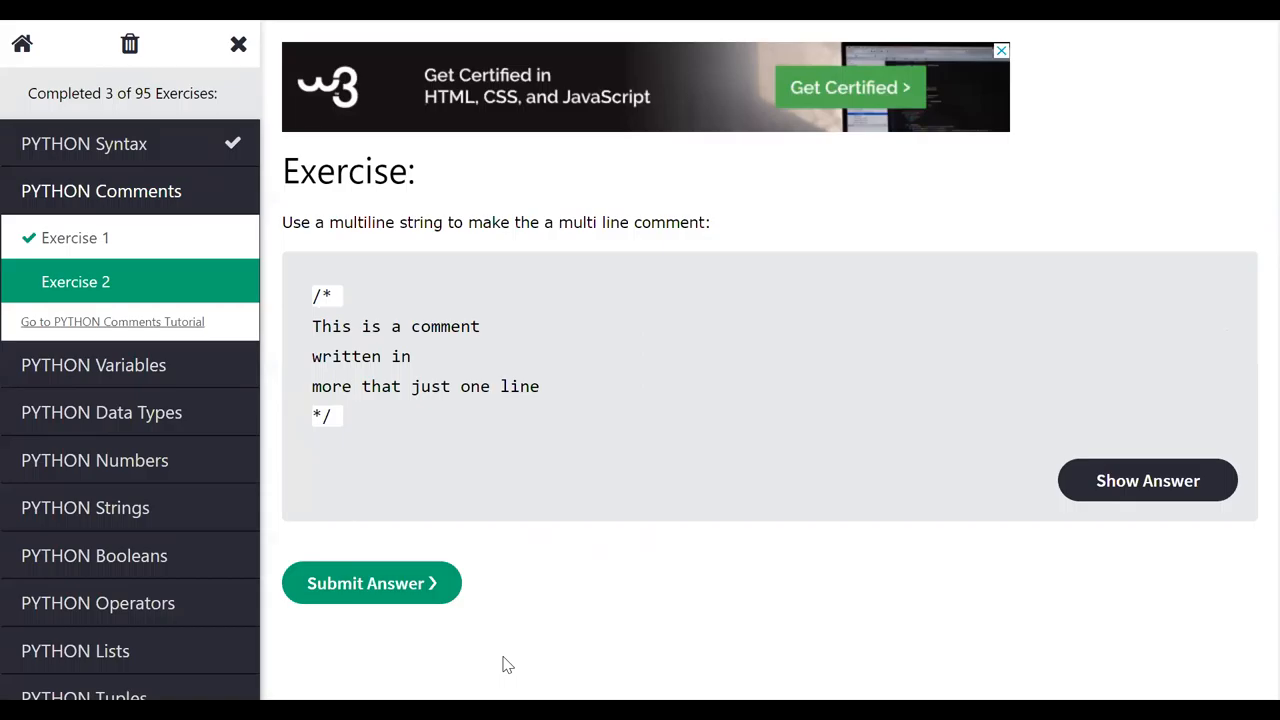
mouse_move(697, 384)
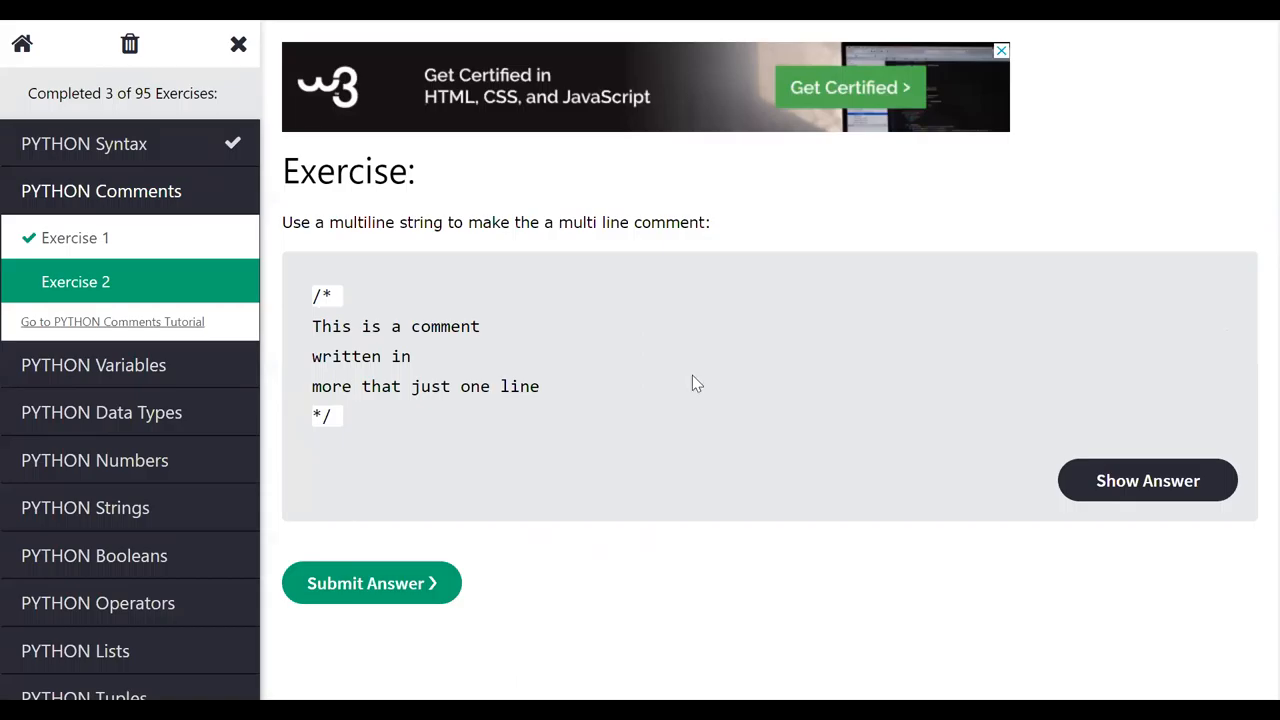
mouse_move(810, 172)
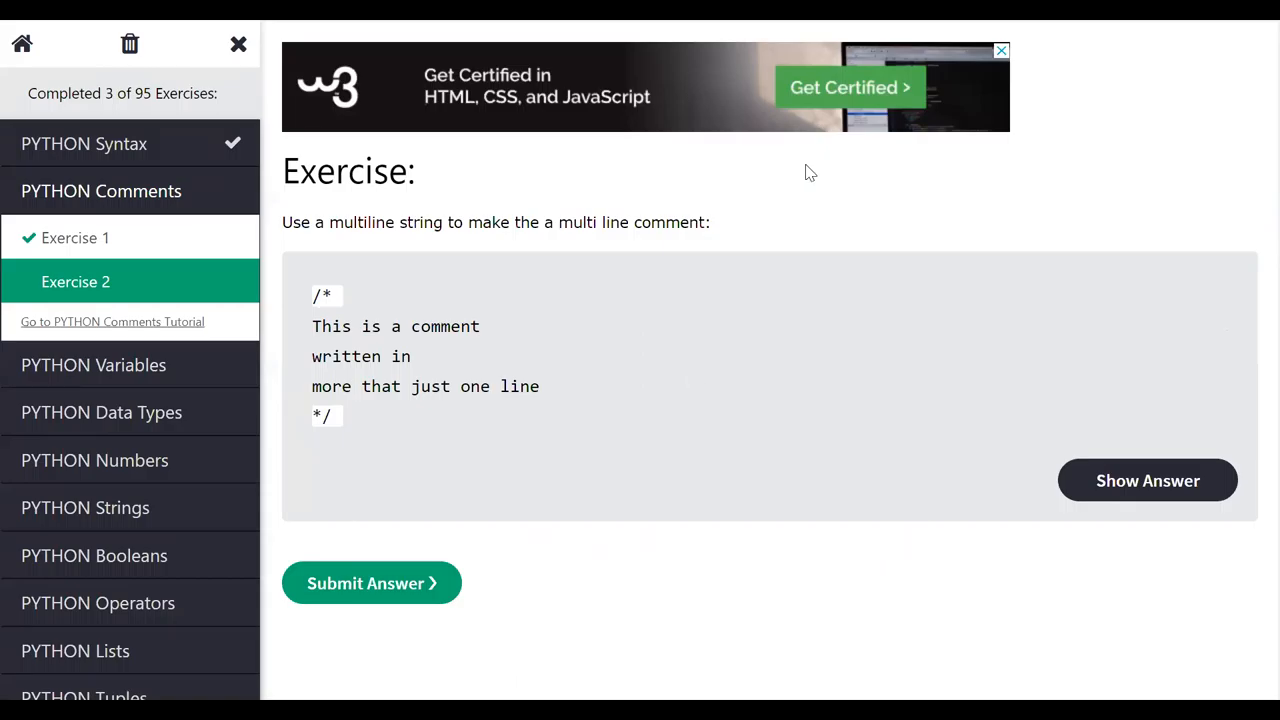
mouse_move(744, 666)
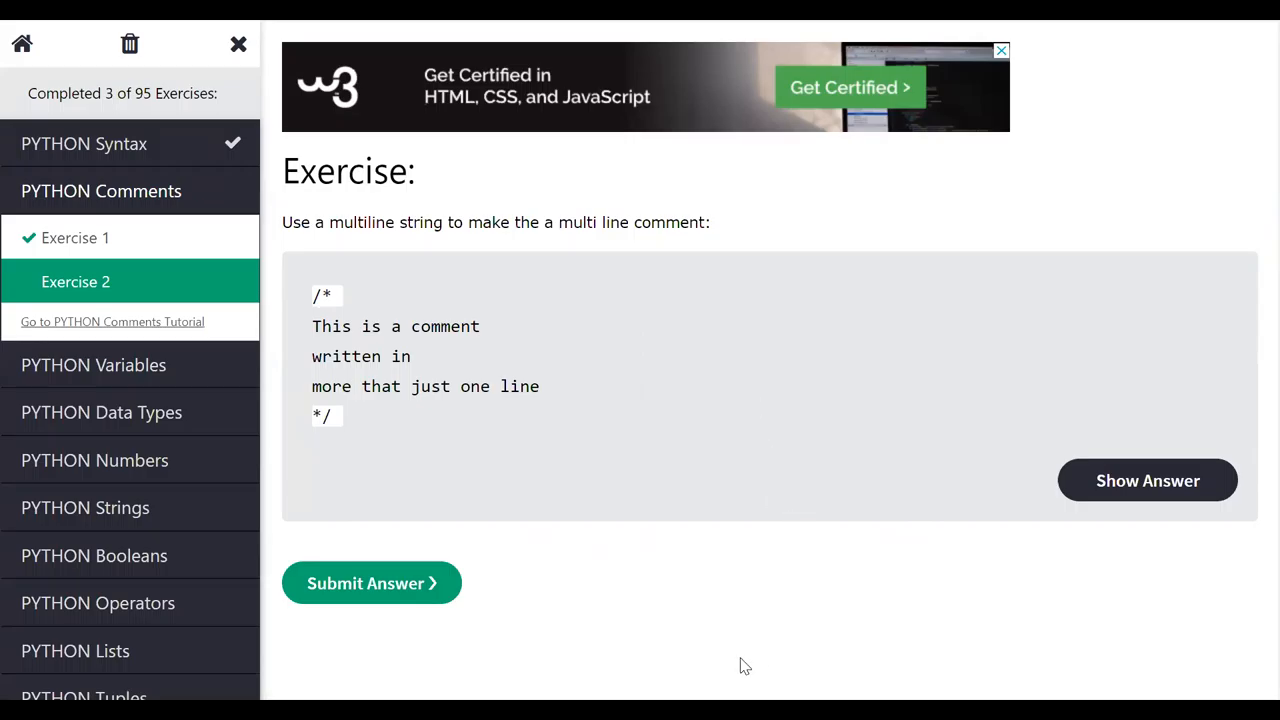
mouse_move(1033, 225)
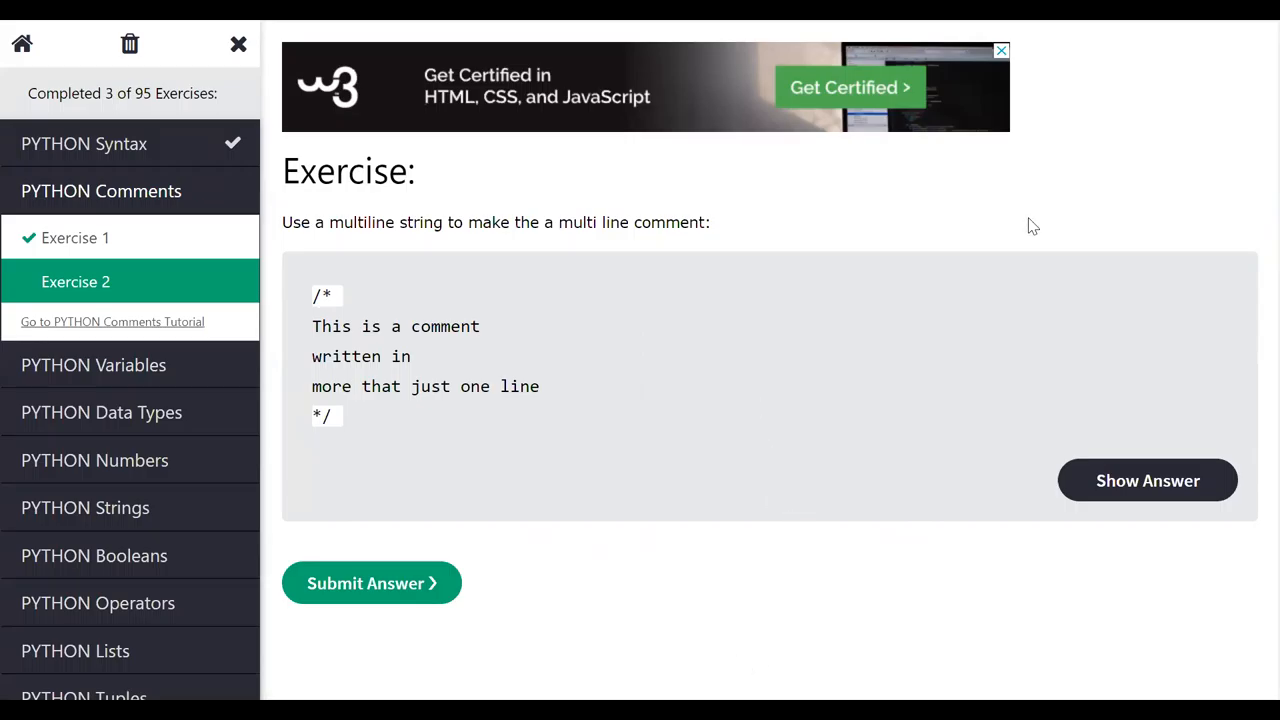
mouse_move(768, 483)
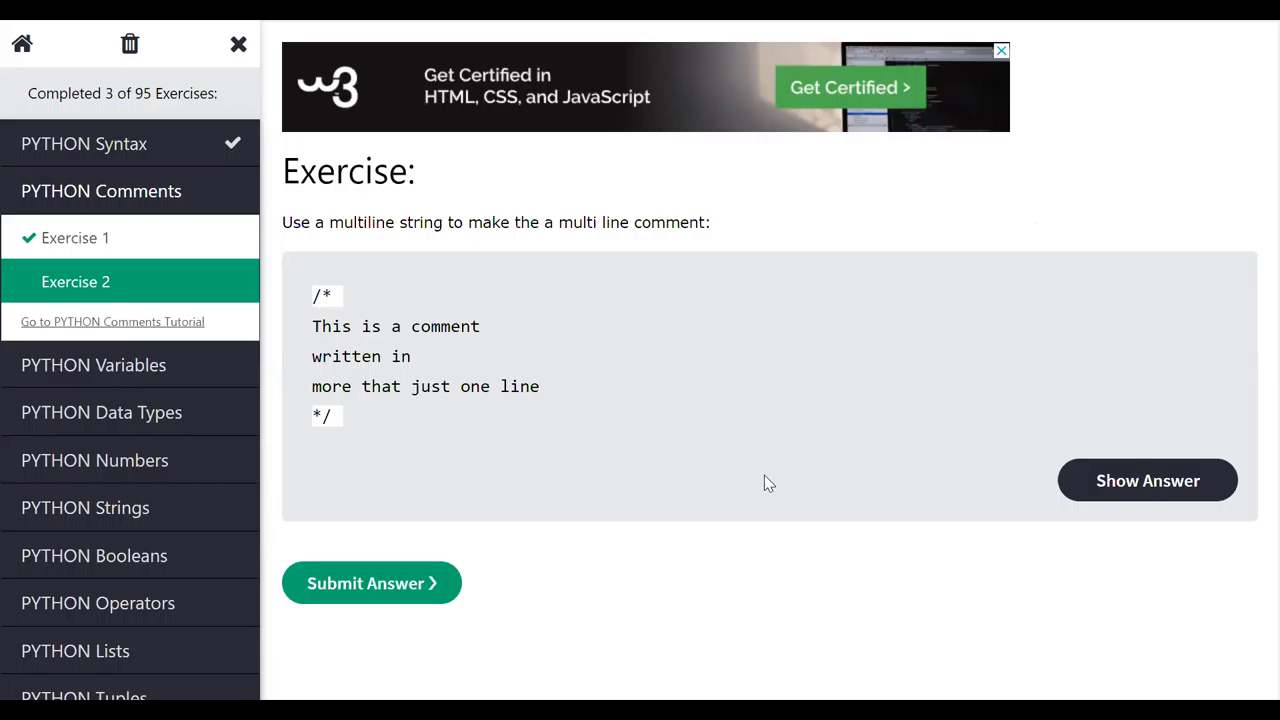
mouse_move(597, 595)
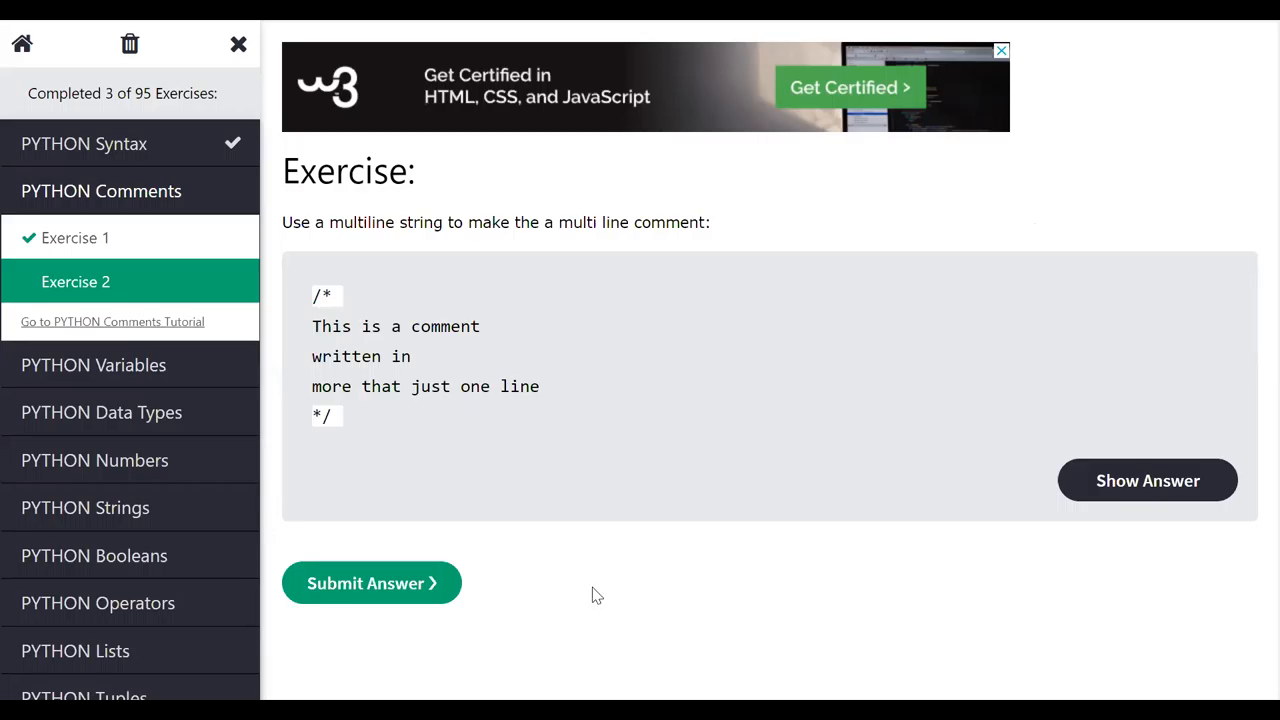
mouse_move(853, 462)
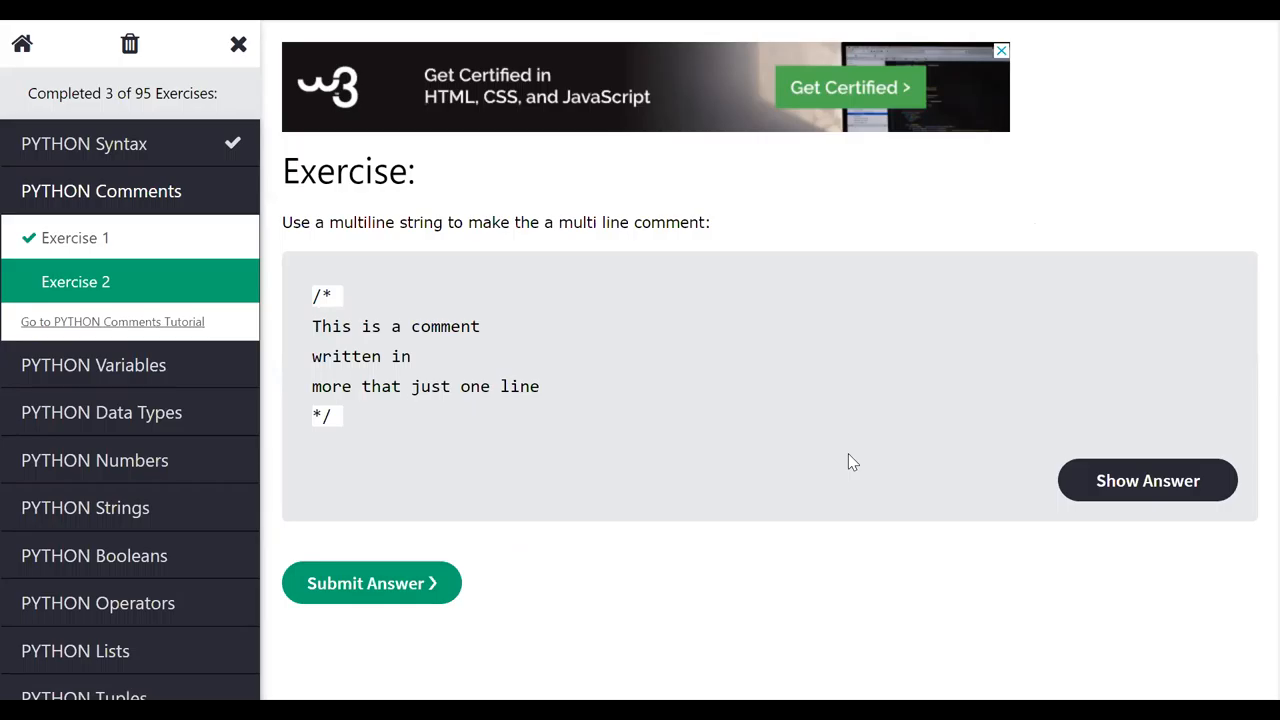
mouse_move(665, 395)
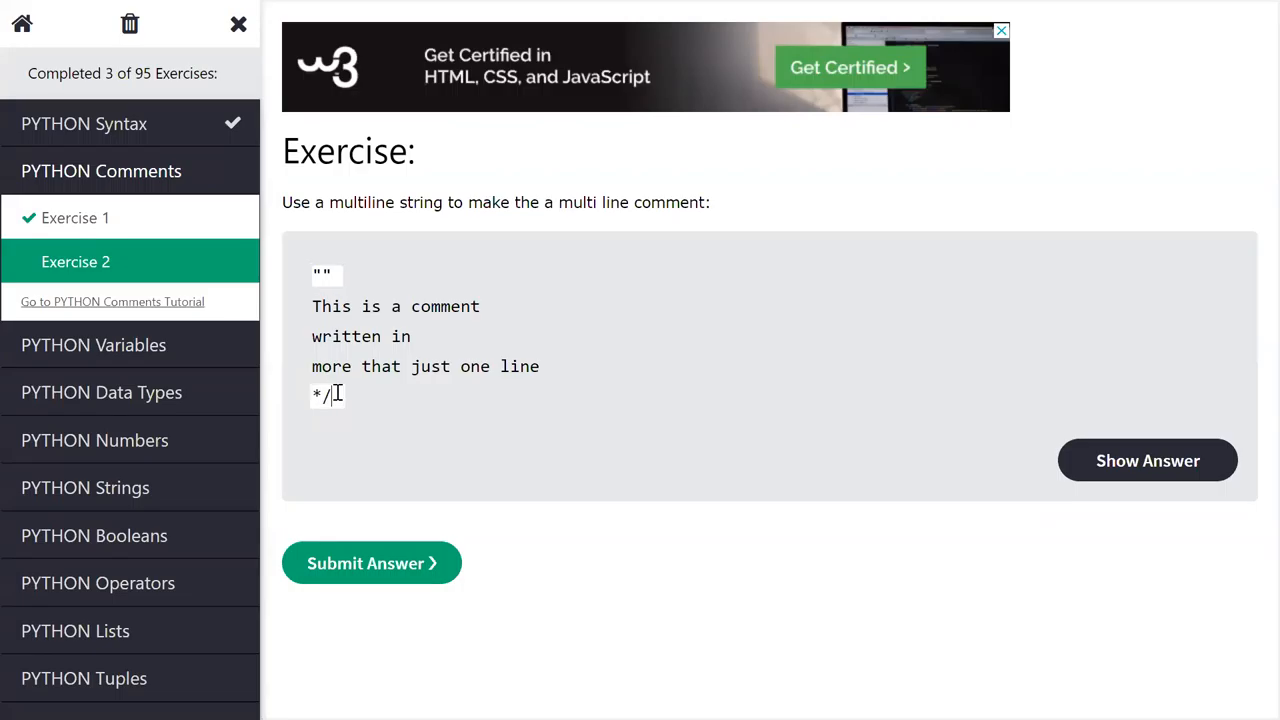
Step: Swap the comment markers for """ so Comments Exercise 2 is accepted, then continue to Variables Exercise 1
key("Backspace")
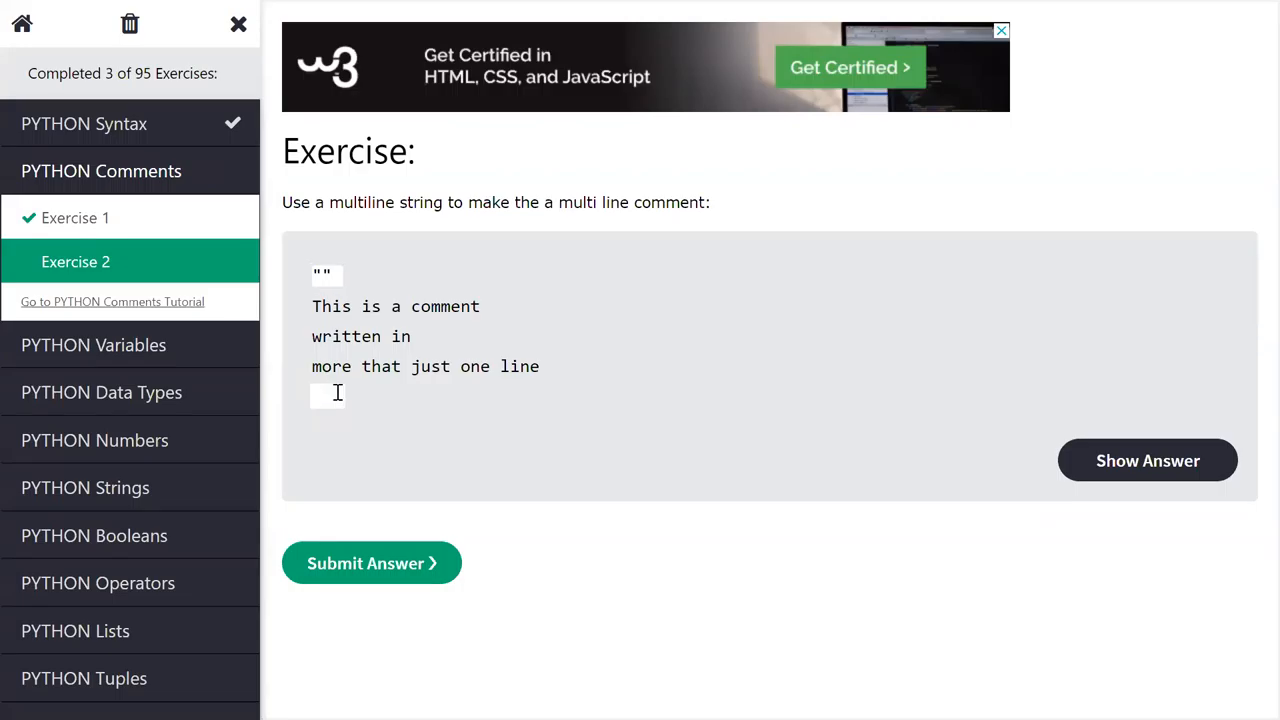
type("\"\"\"")
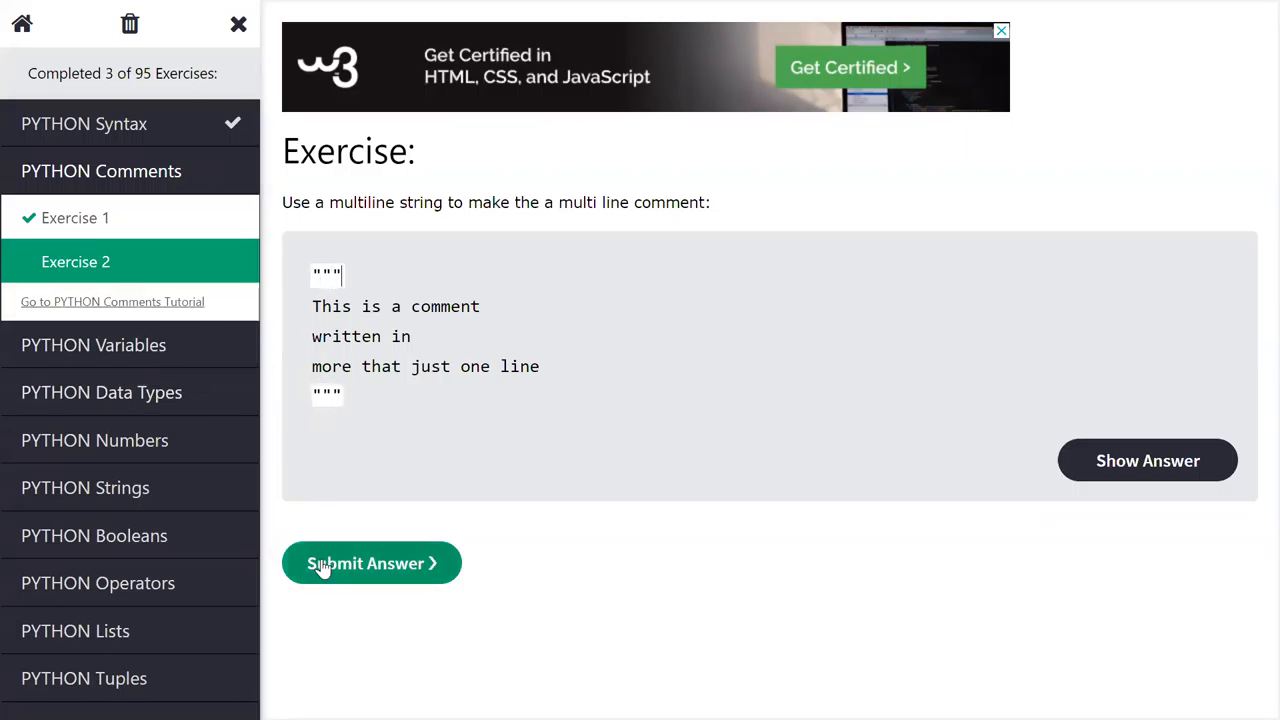
left_click(371, 563)
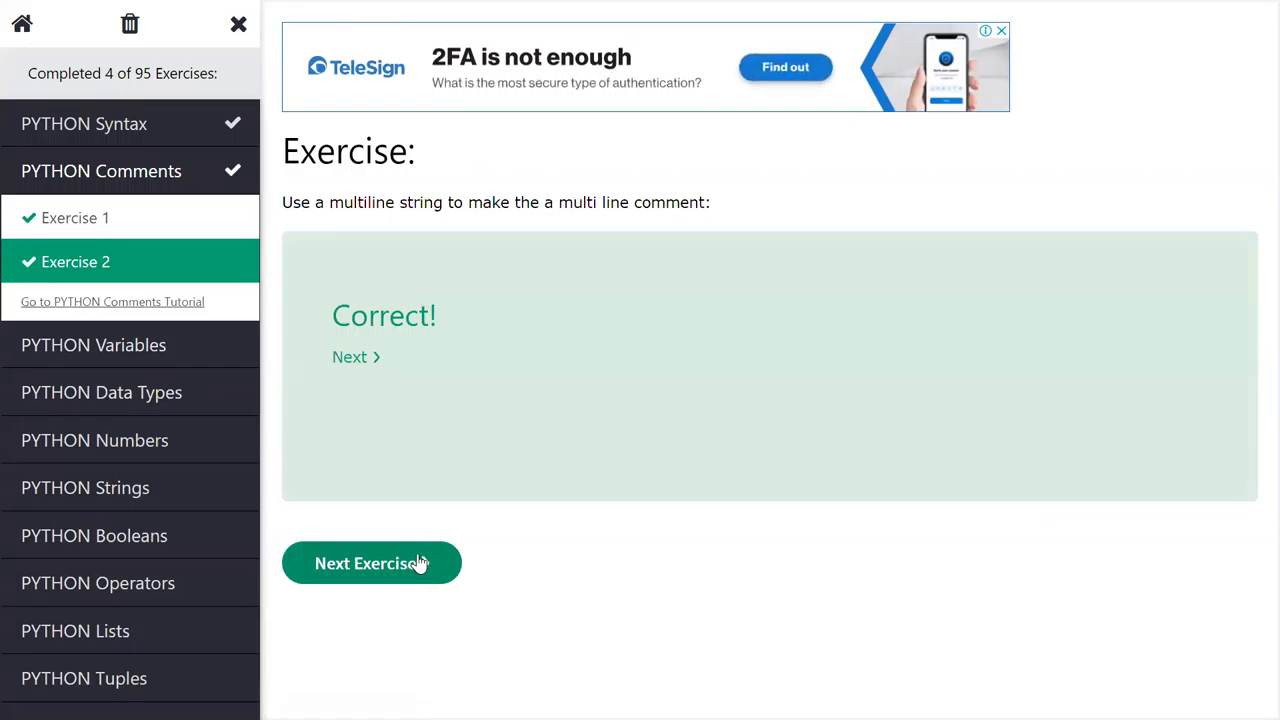
left_click(371, 562)
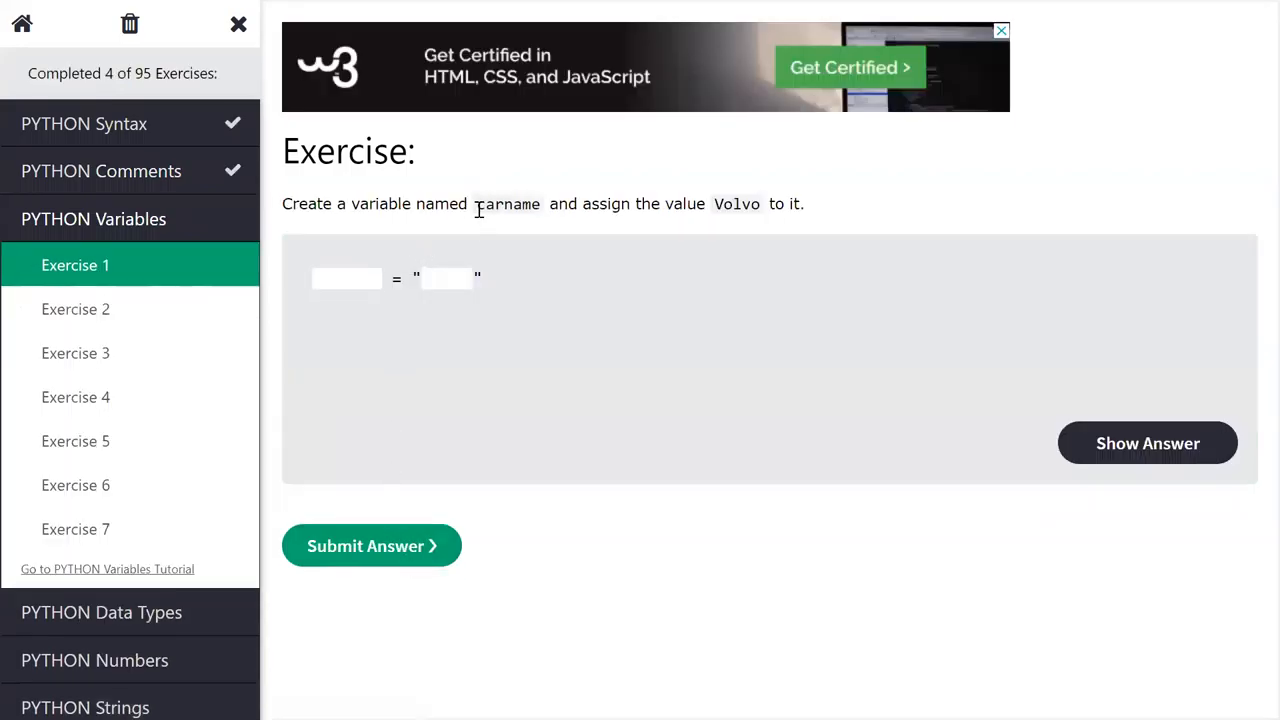
Step: Enter carname = "Volvo", get Variables Exercise 1 accepted, and continue to the next exercise
double_click(507, 204)
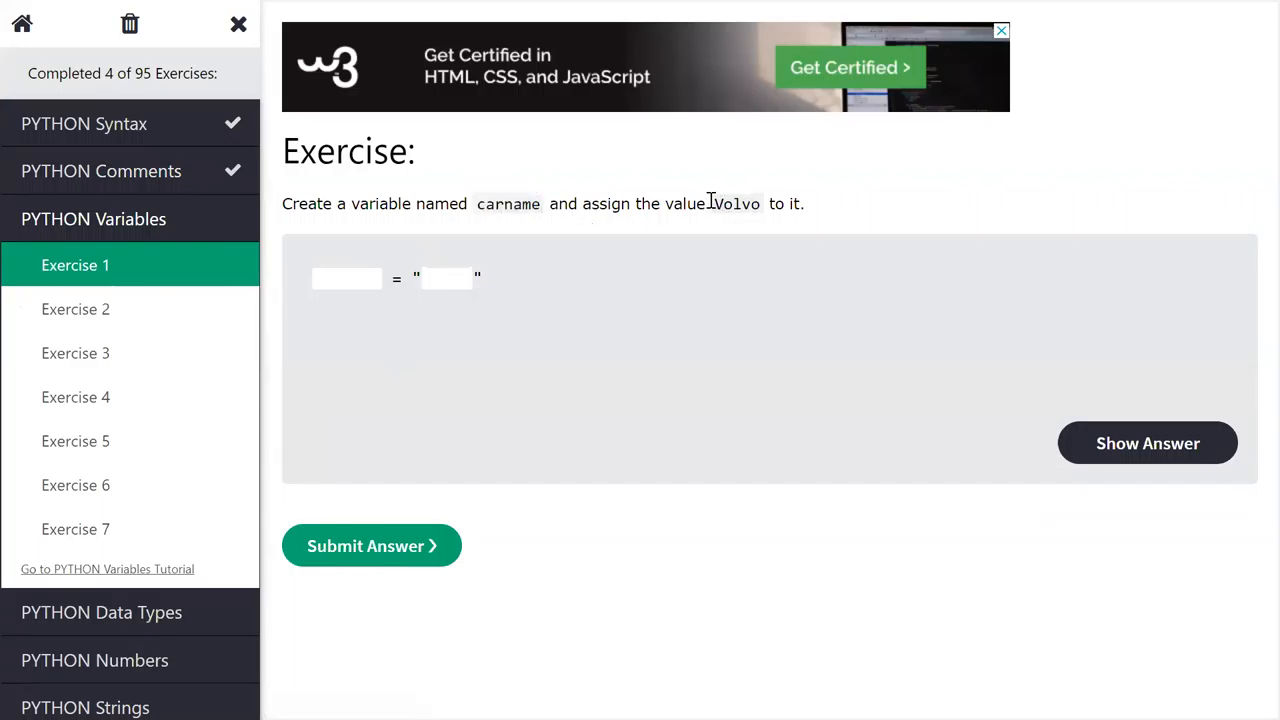
double_click(735, 204)
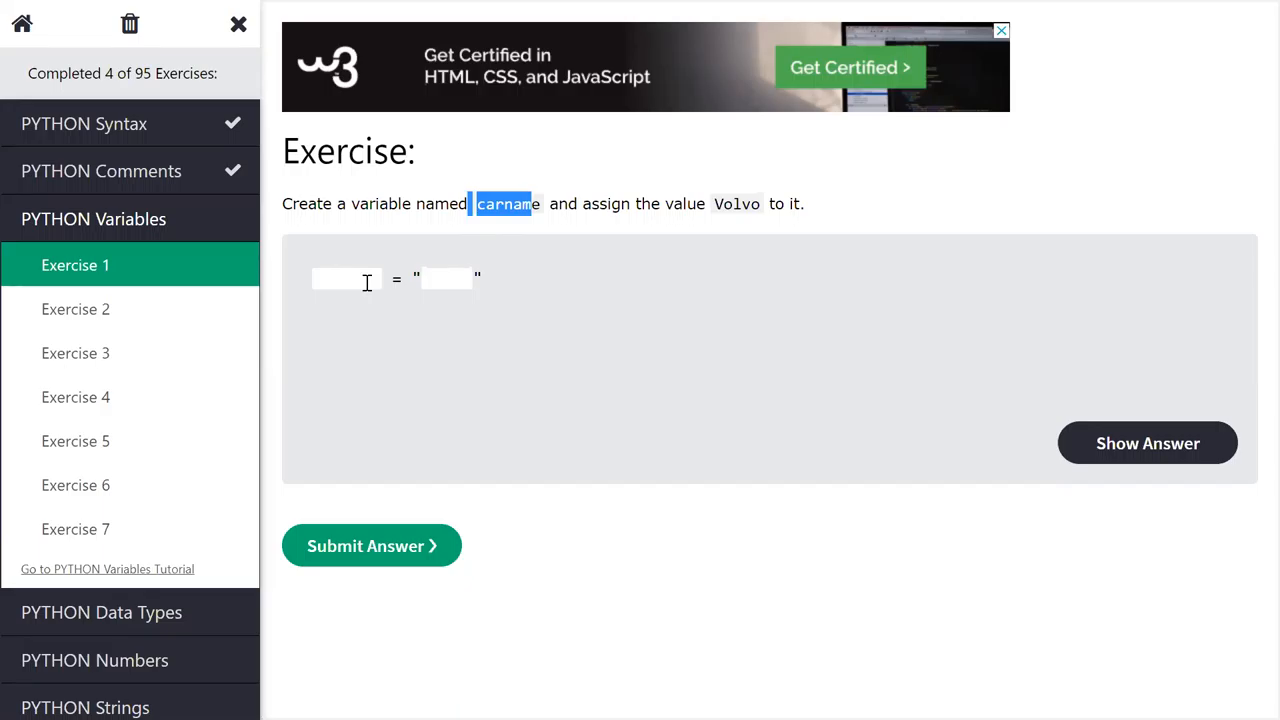
left_click(345, 278)
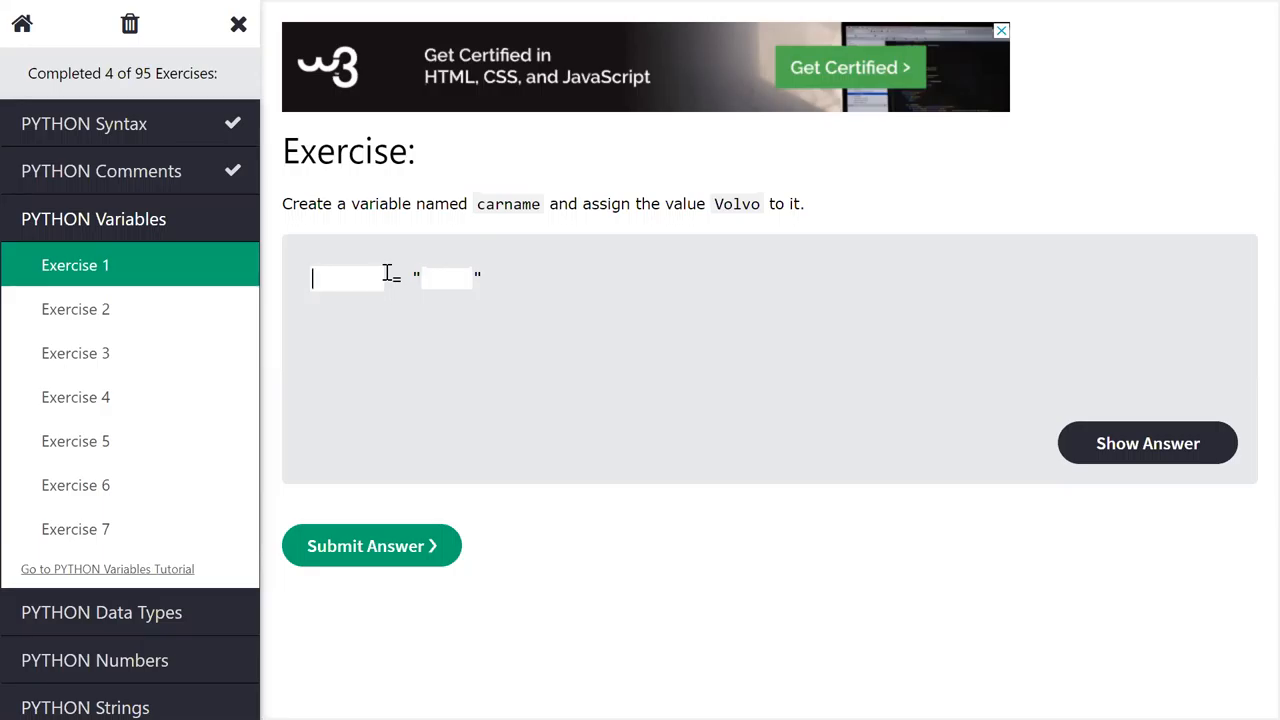
mouse_move(697, 301)
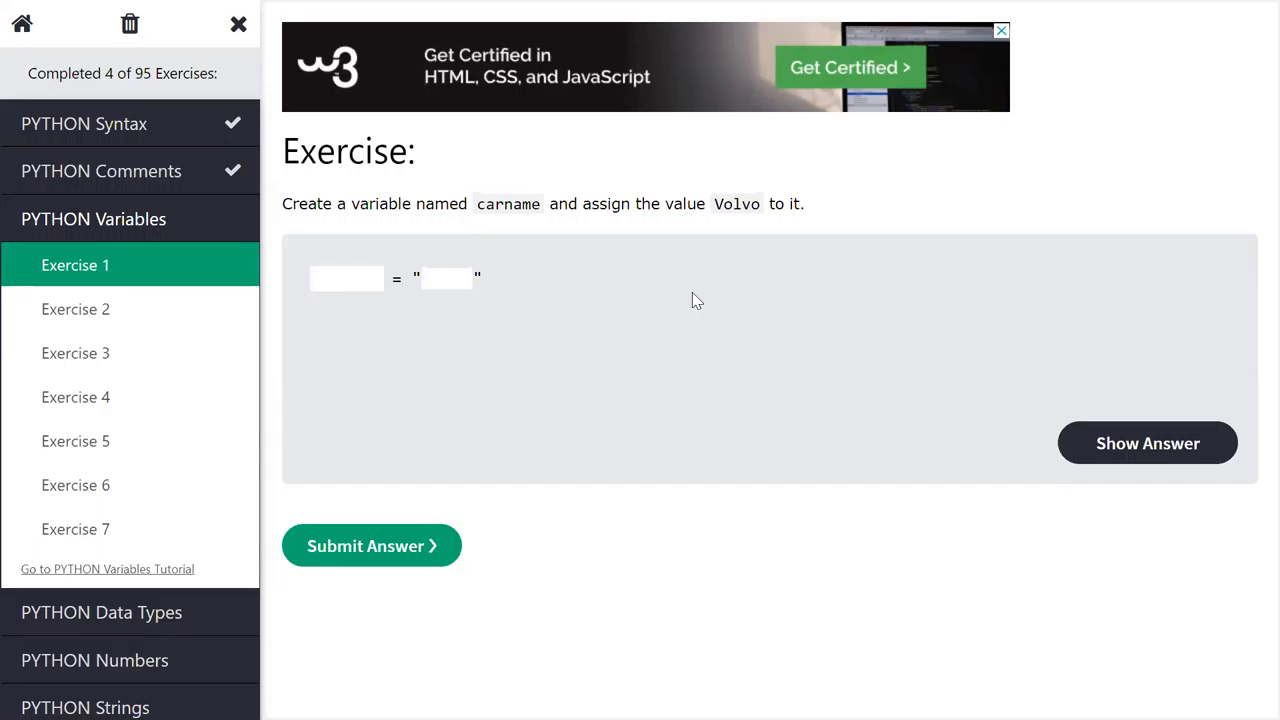
left_click(346, 278)
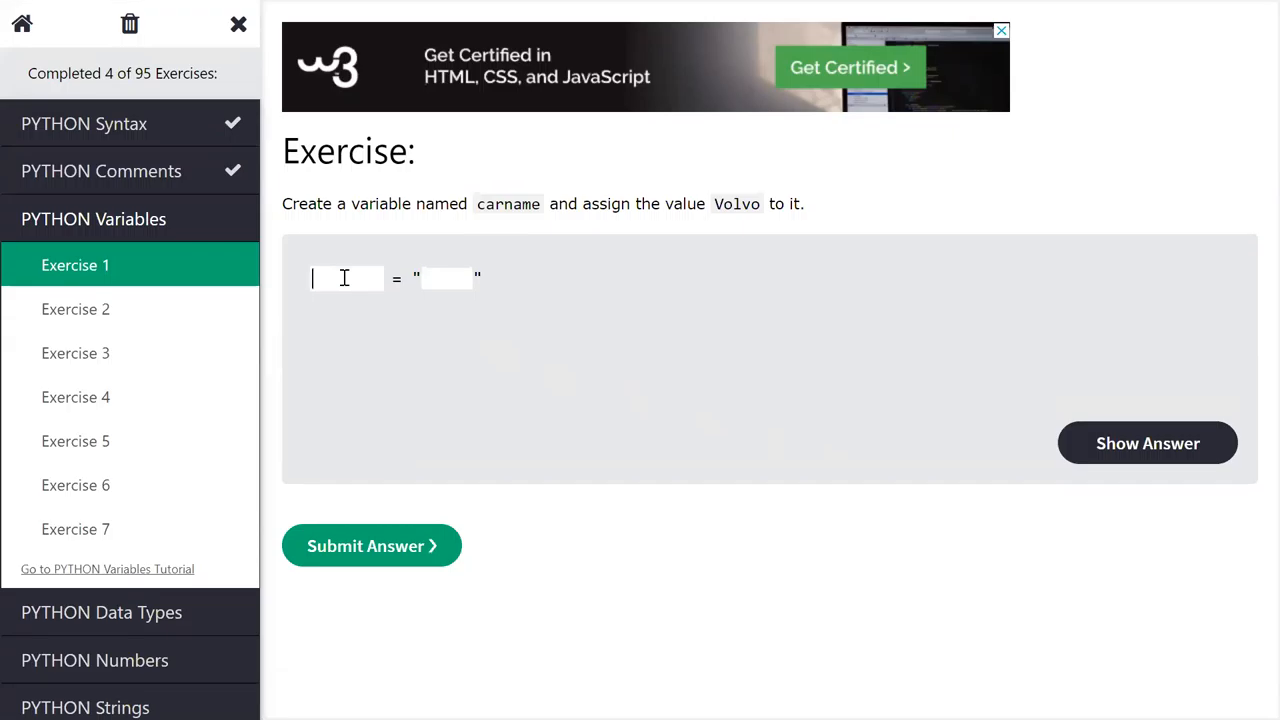
type("car")
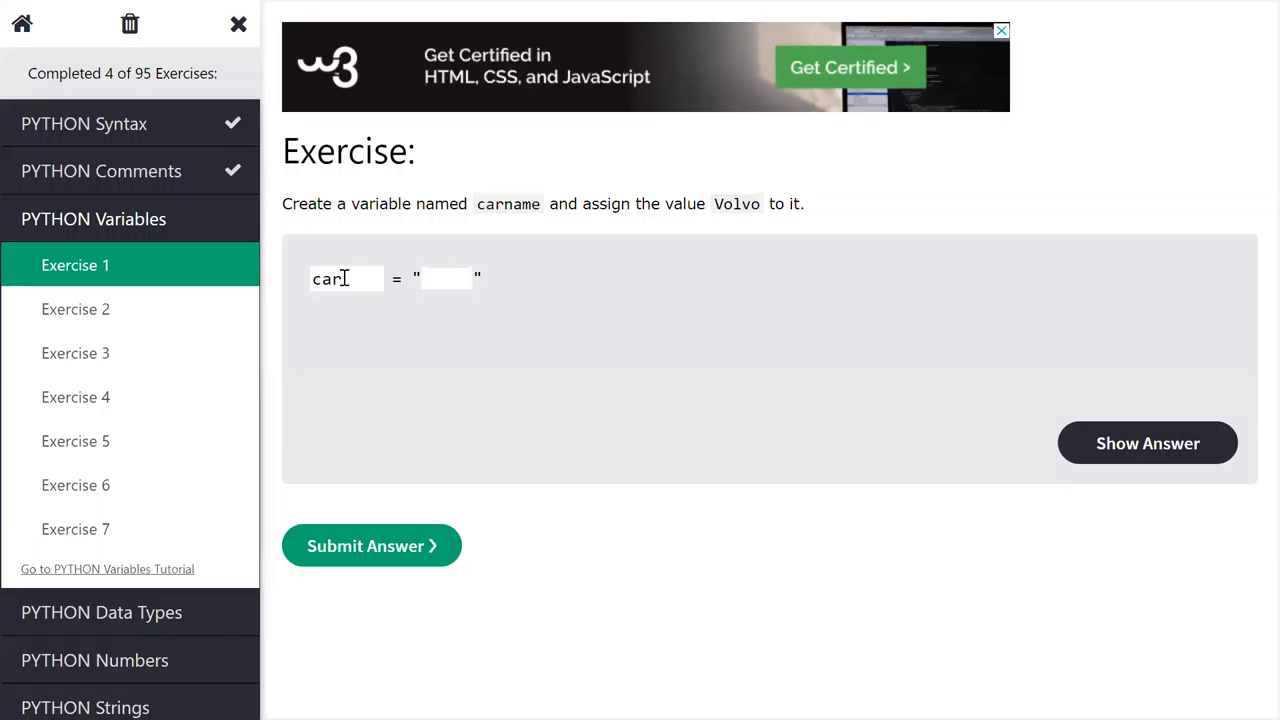
type("Nam")
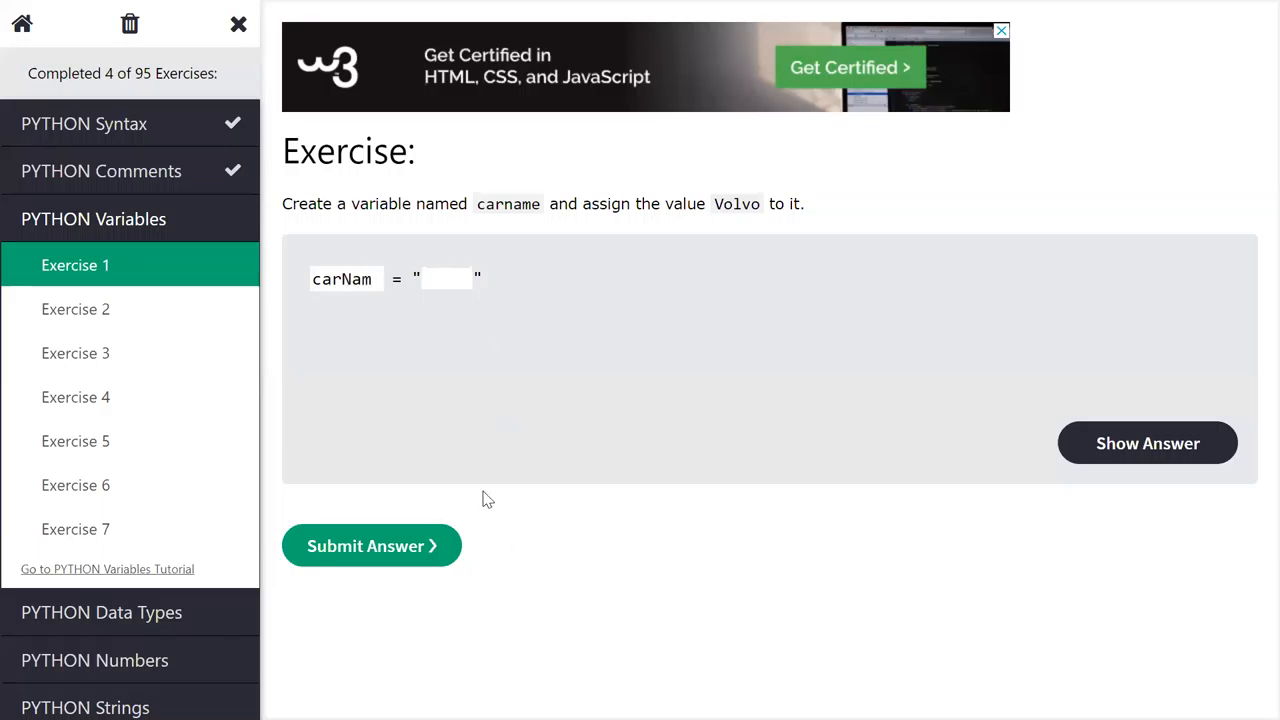
type("e")
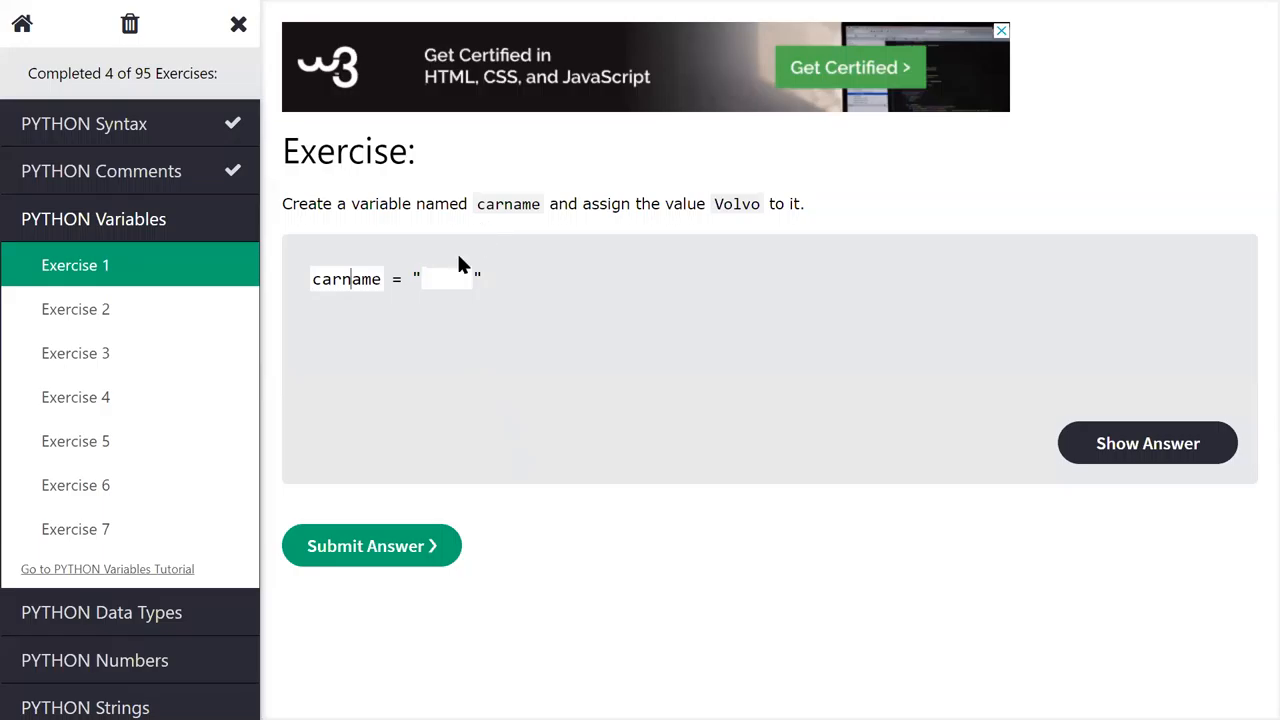
type("V")
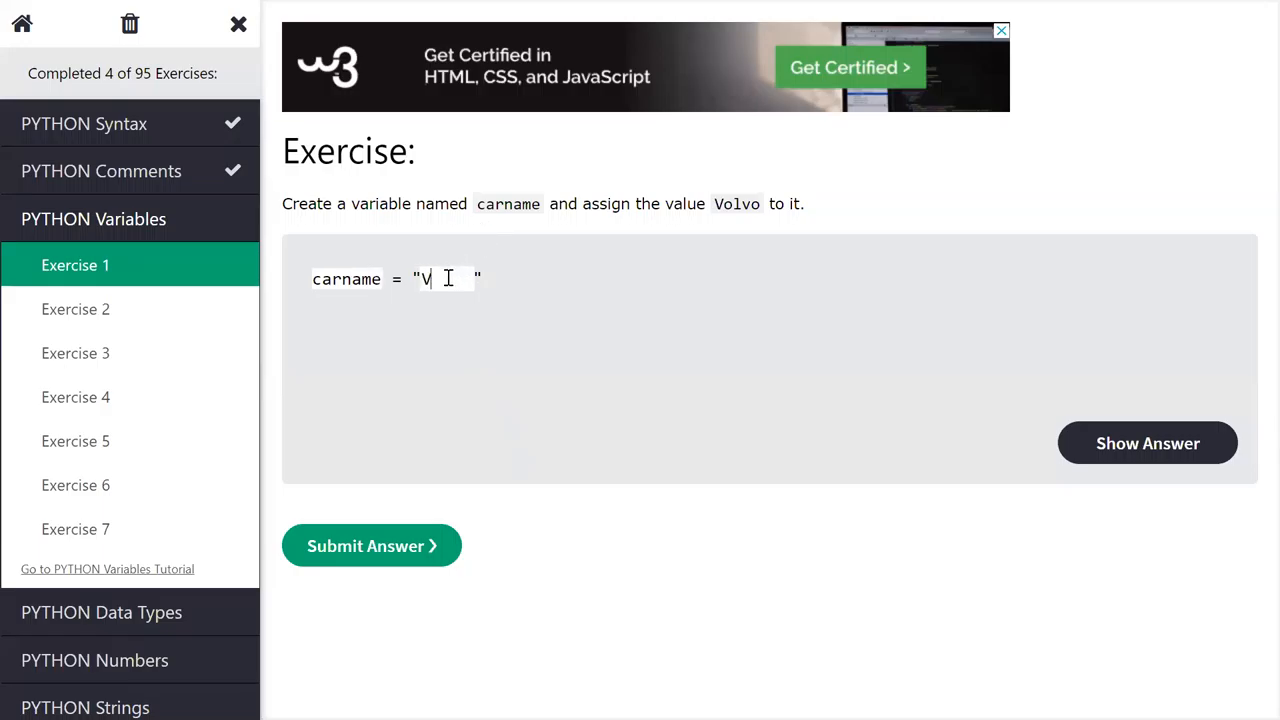
type("olvo")
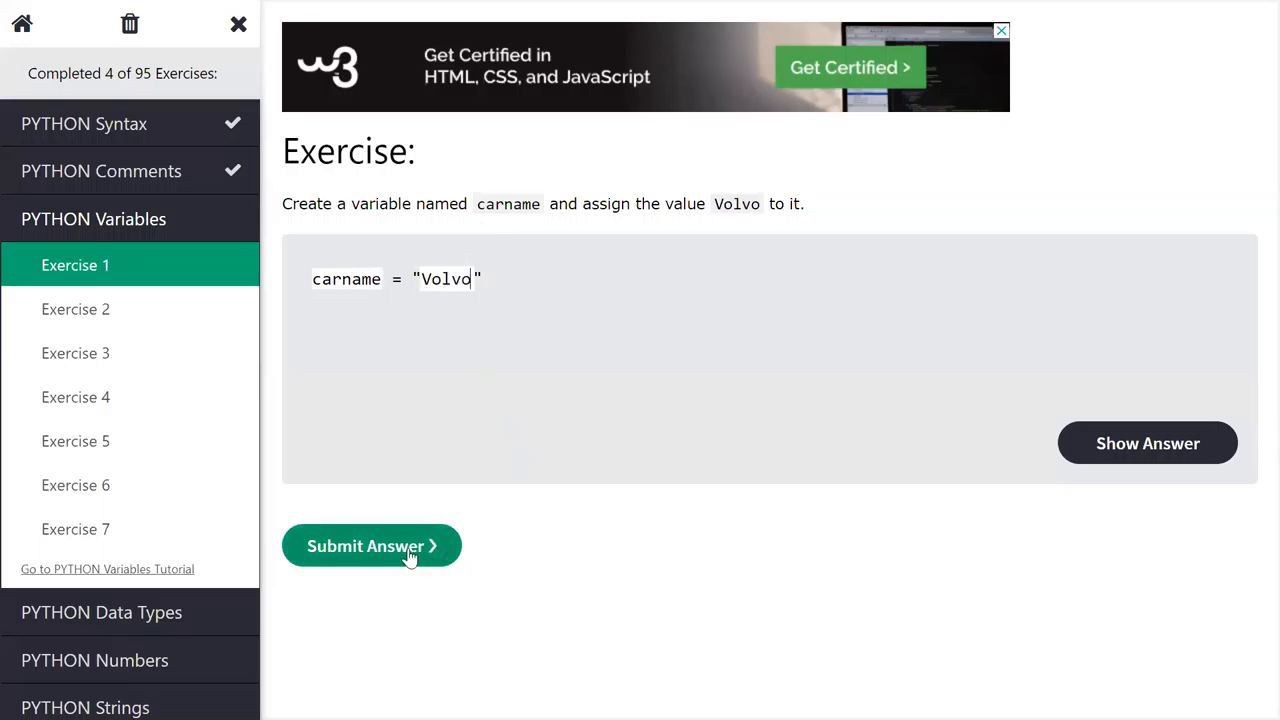
left_click(371, 545)
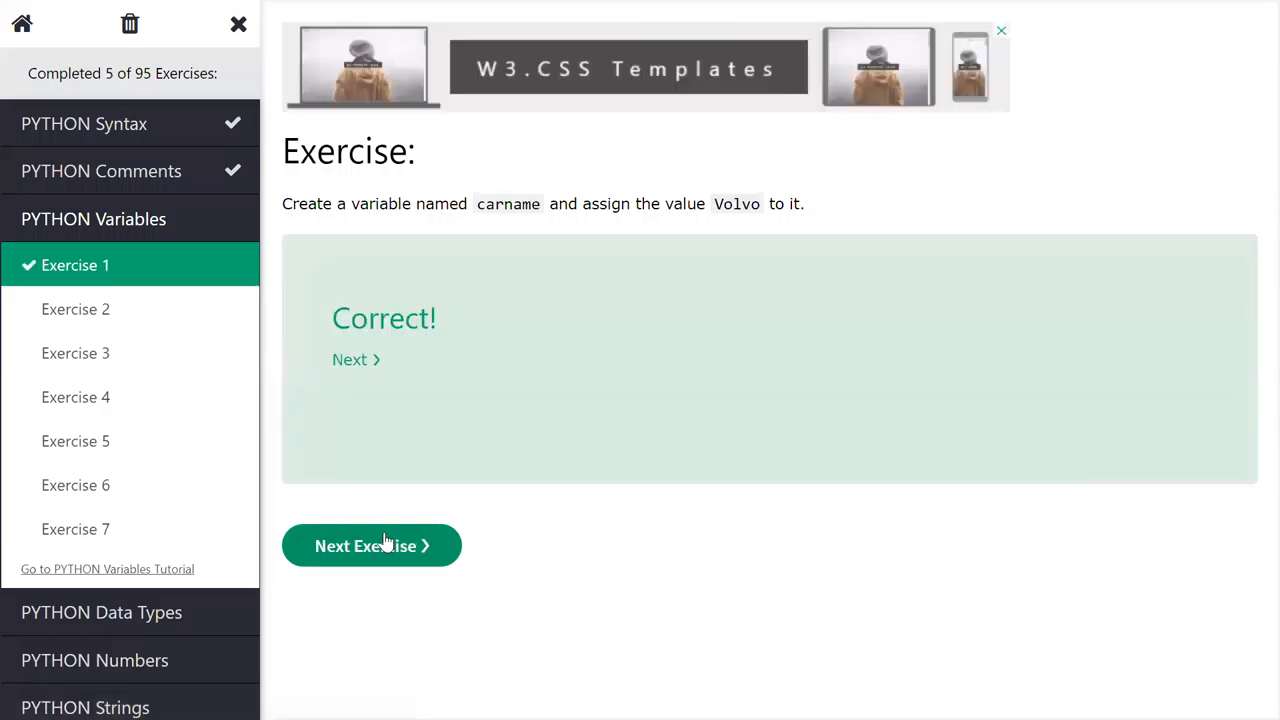
left_click(371, 545)
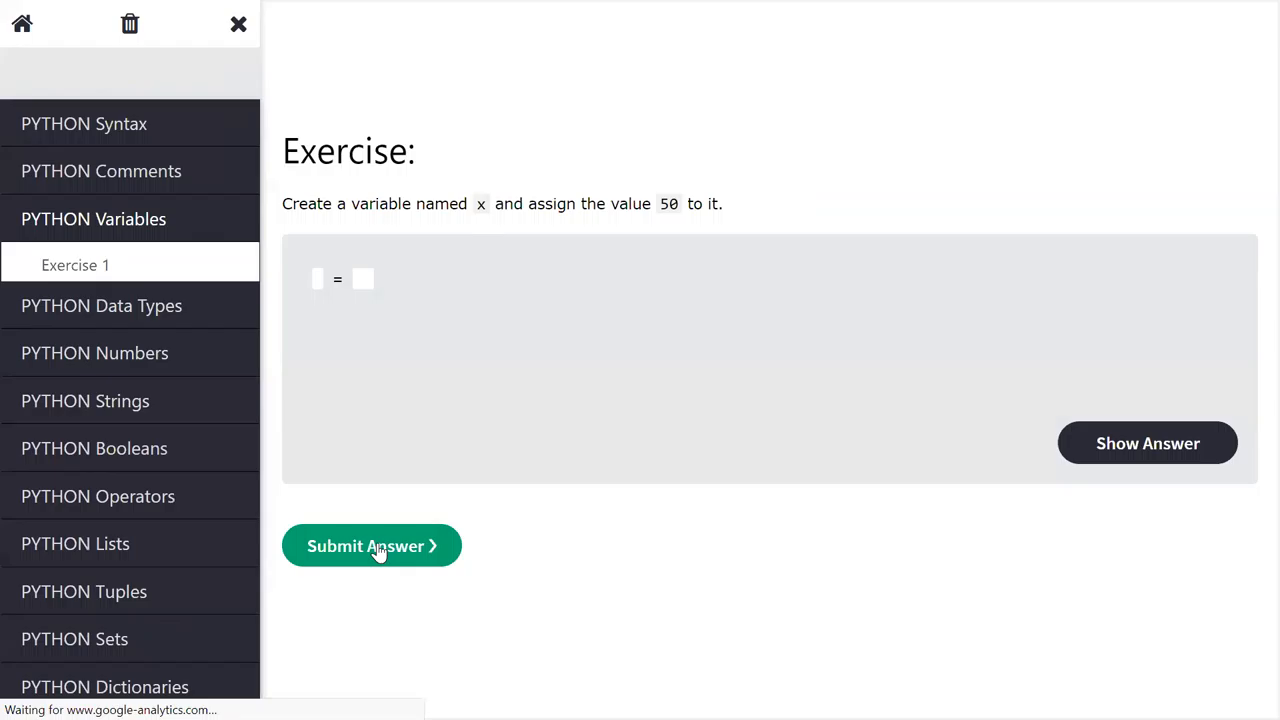
Step: Enter x = 50, get Variables Exercise 2 accepted, and continue to Exercise 3
left_click(371, 545)
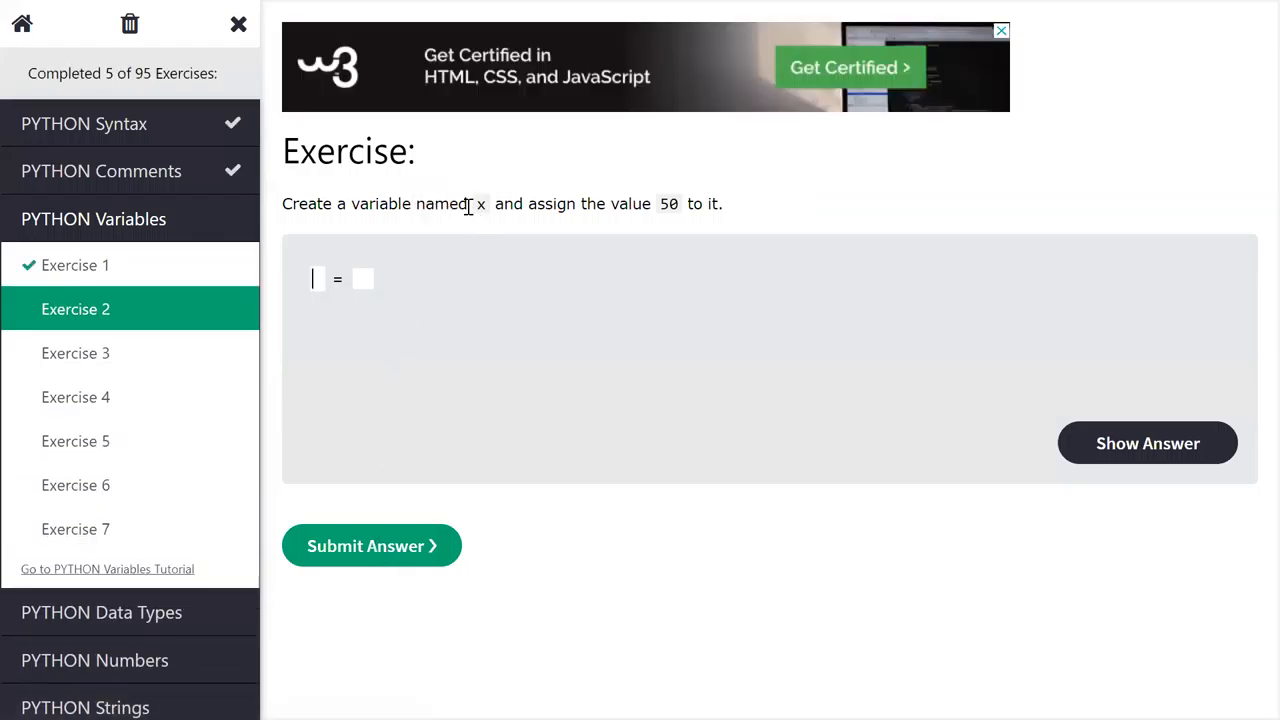
double_click(480, 204)
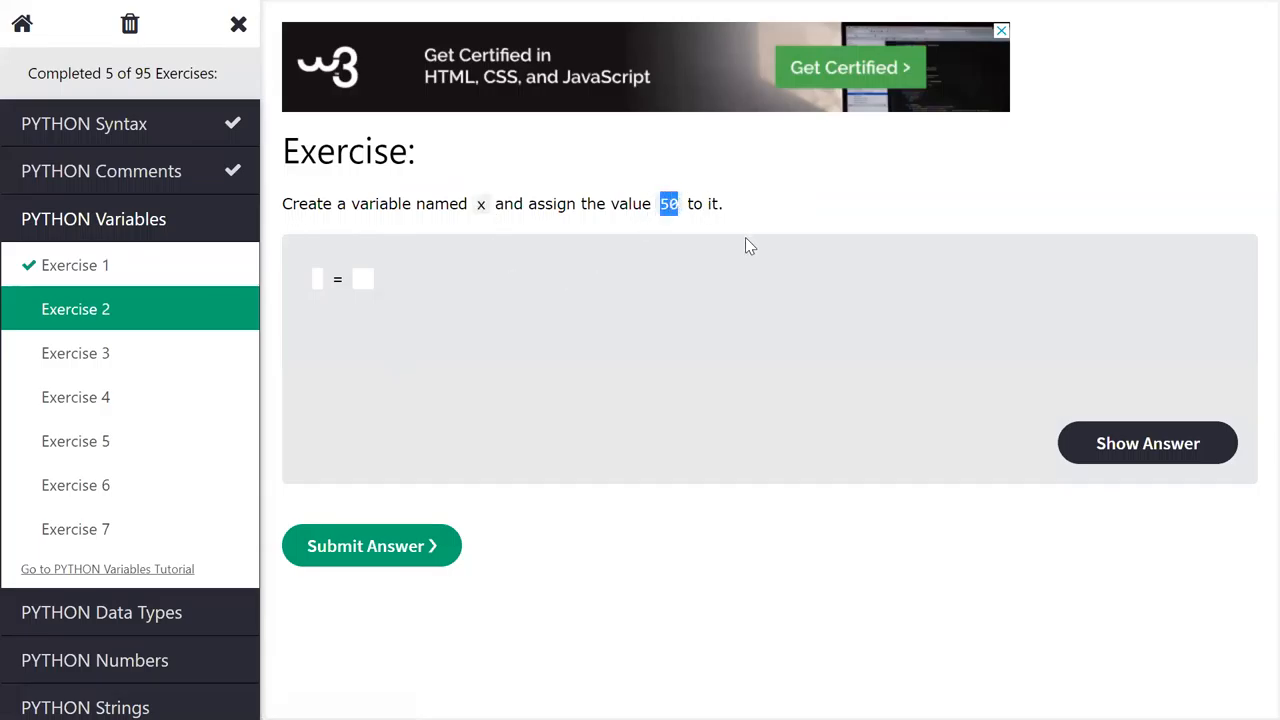
mouse_move(678, 246)
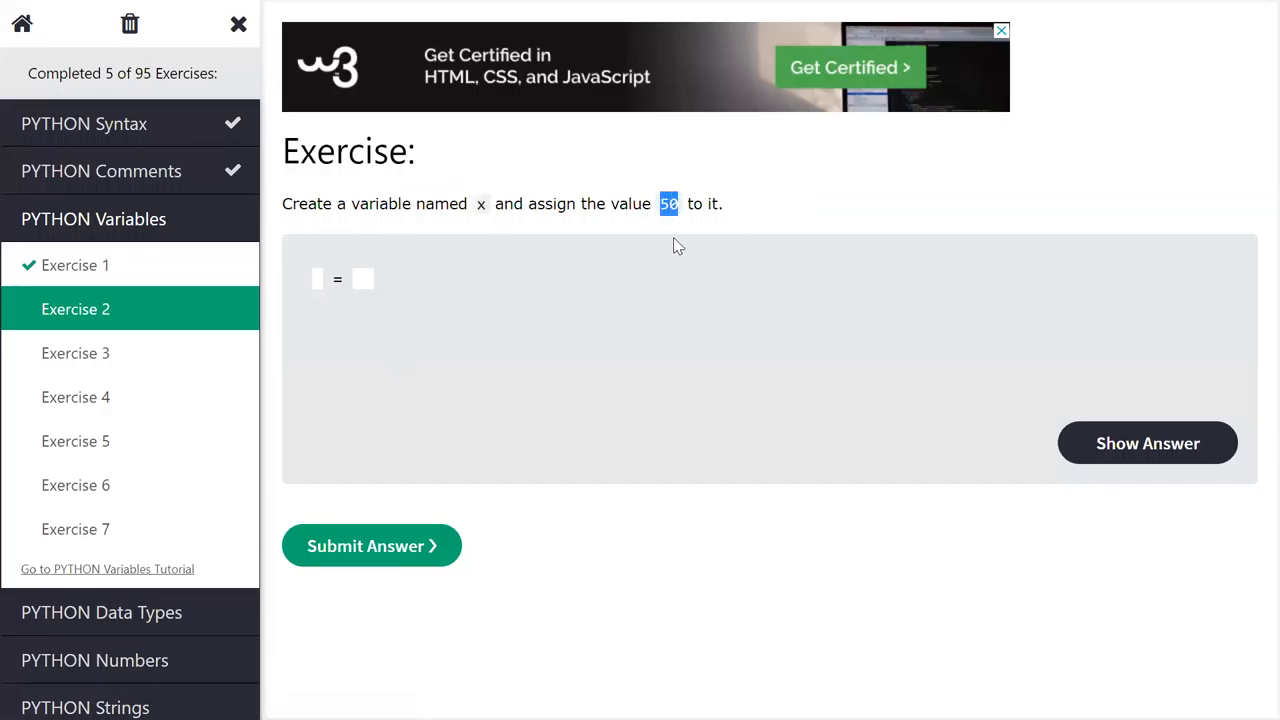
mouse_move(788, 350)
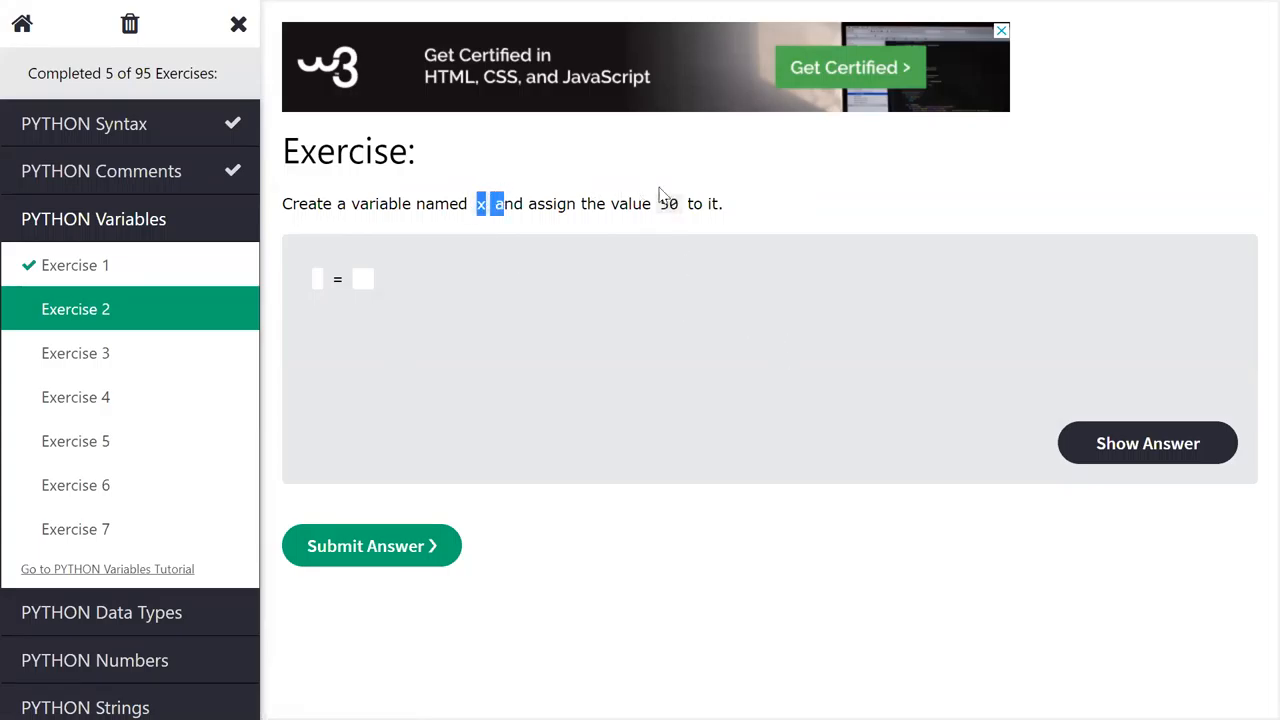
mouse_move(683, 193)
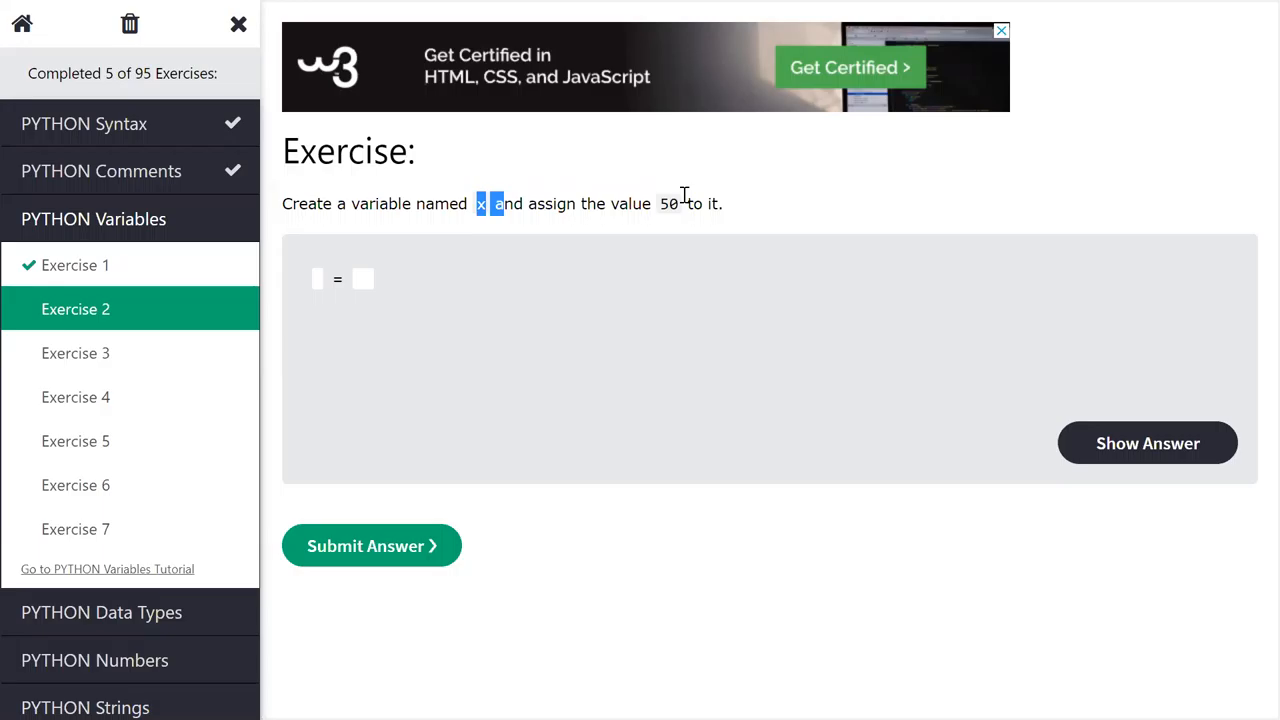
mouse_move(328, 277)
type("5")
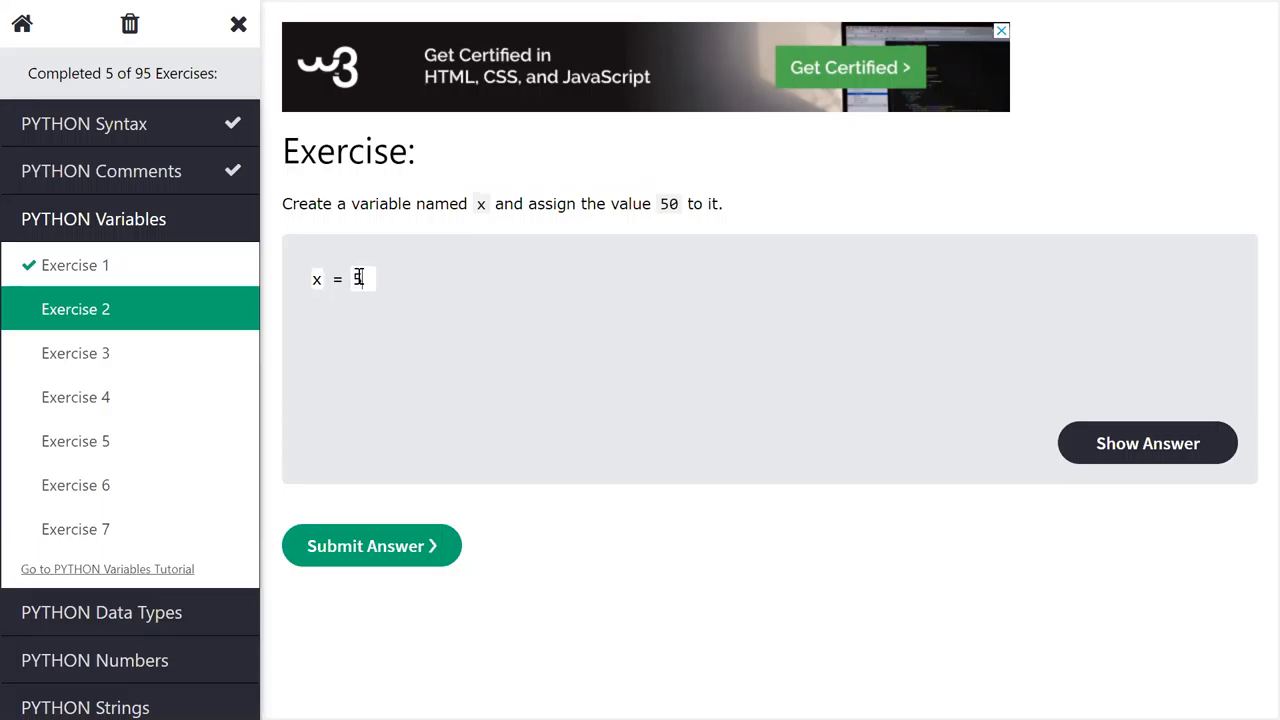
type("0")
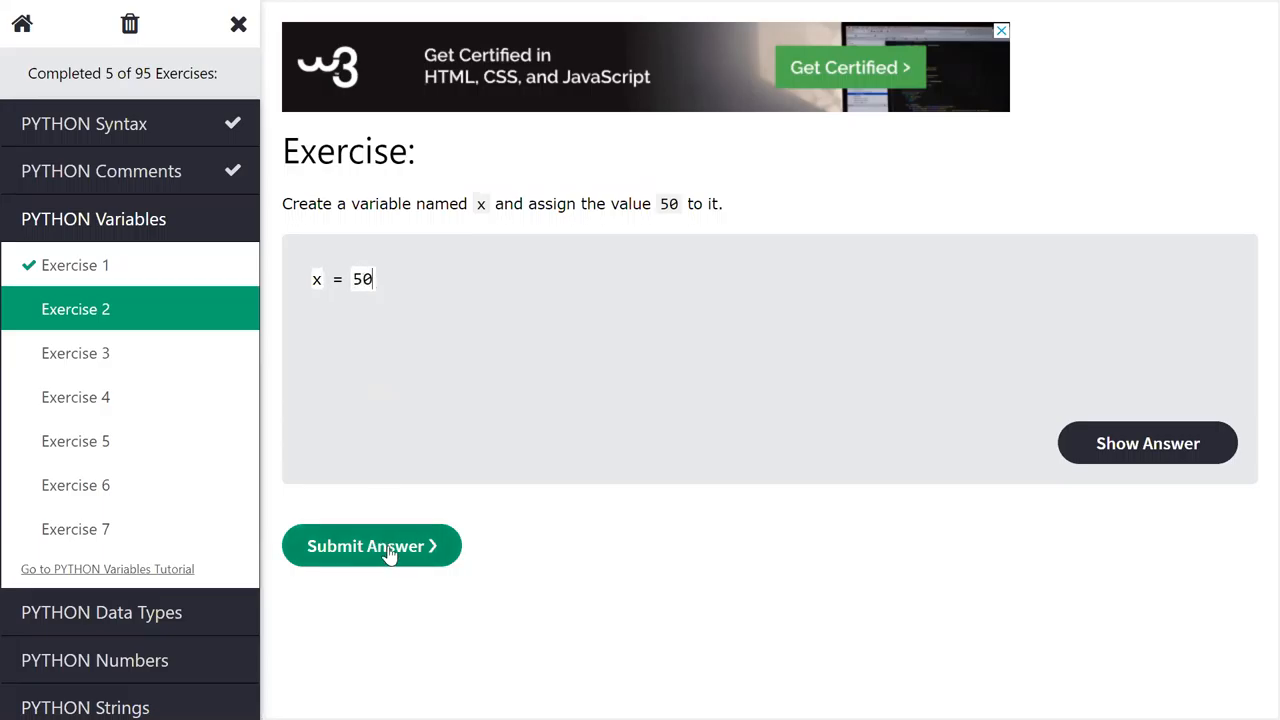
left_click(371, 545)
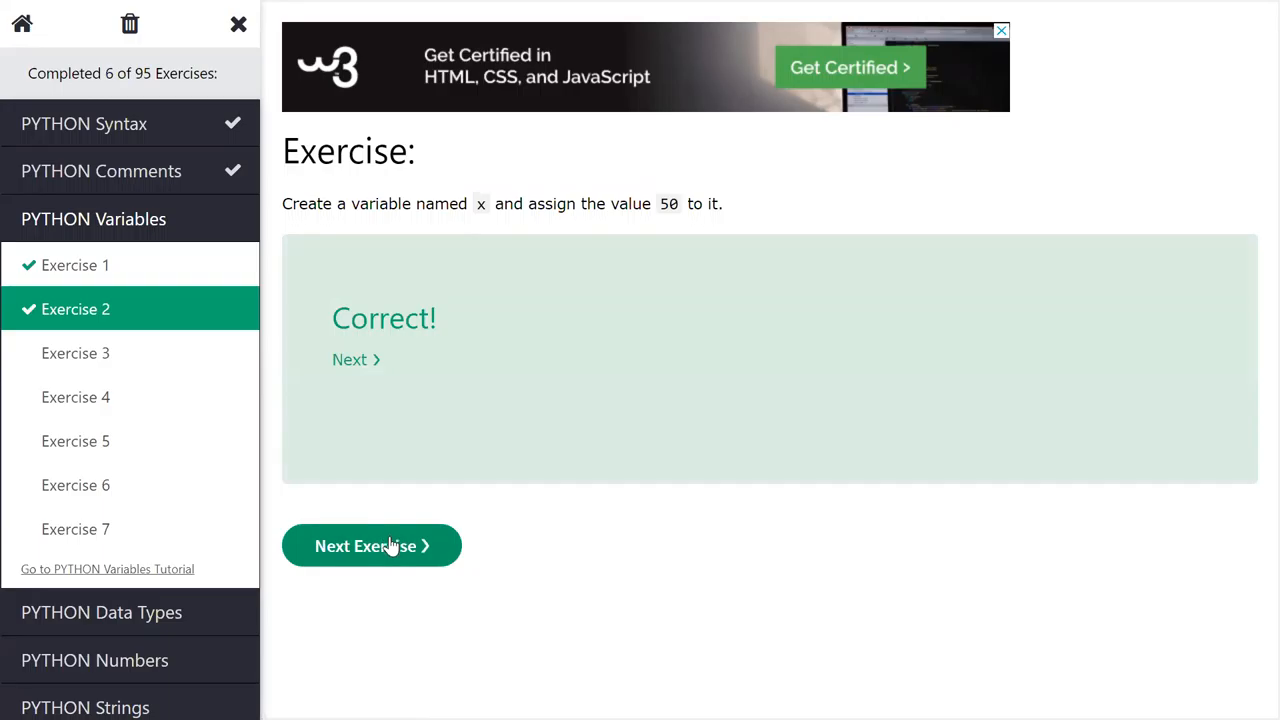
left_click(371, 545)
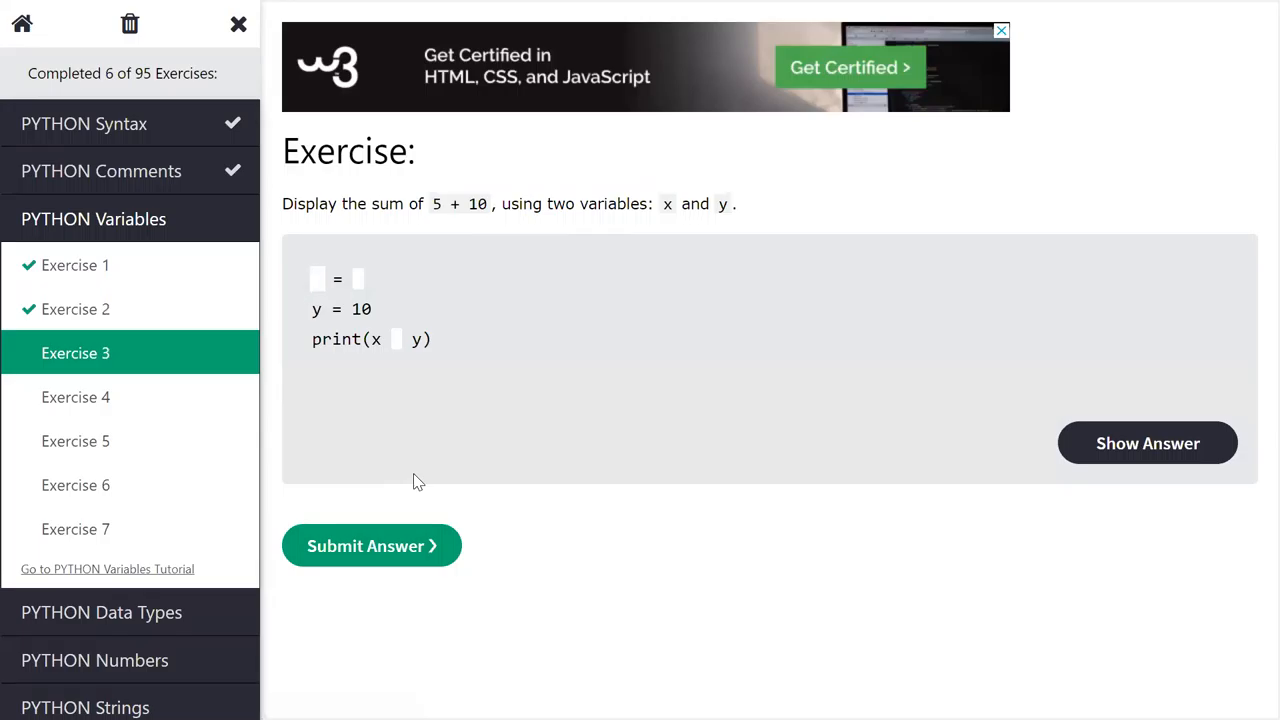
Step: Fill in x = 5 and print(x + y), get Exercise 3 accepted, and continue to Exercise 4
type("x")
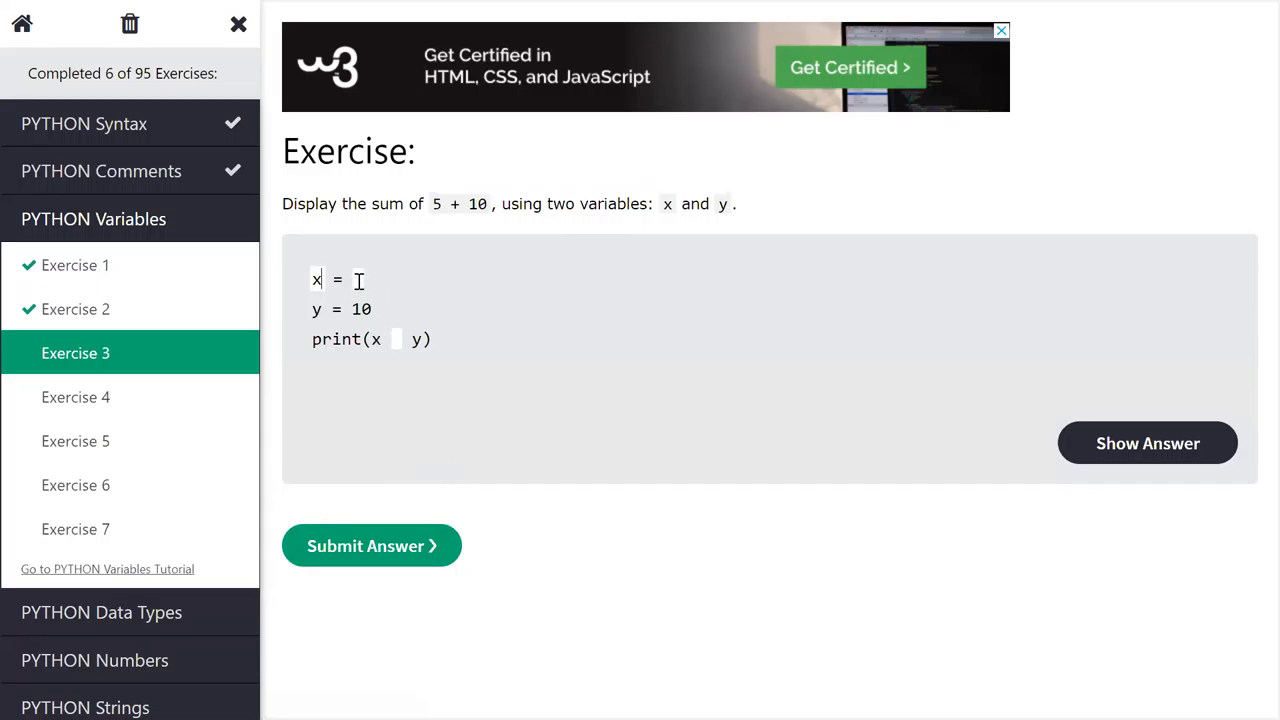
type("5")
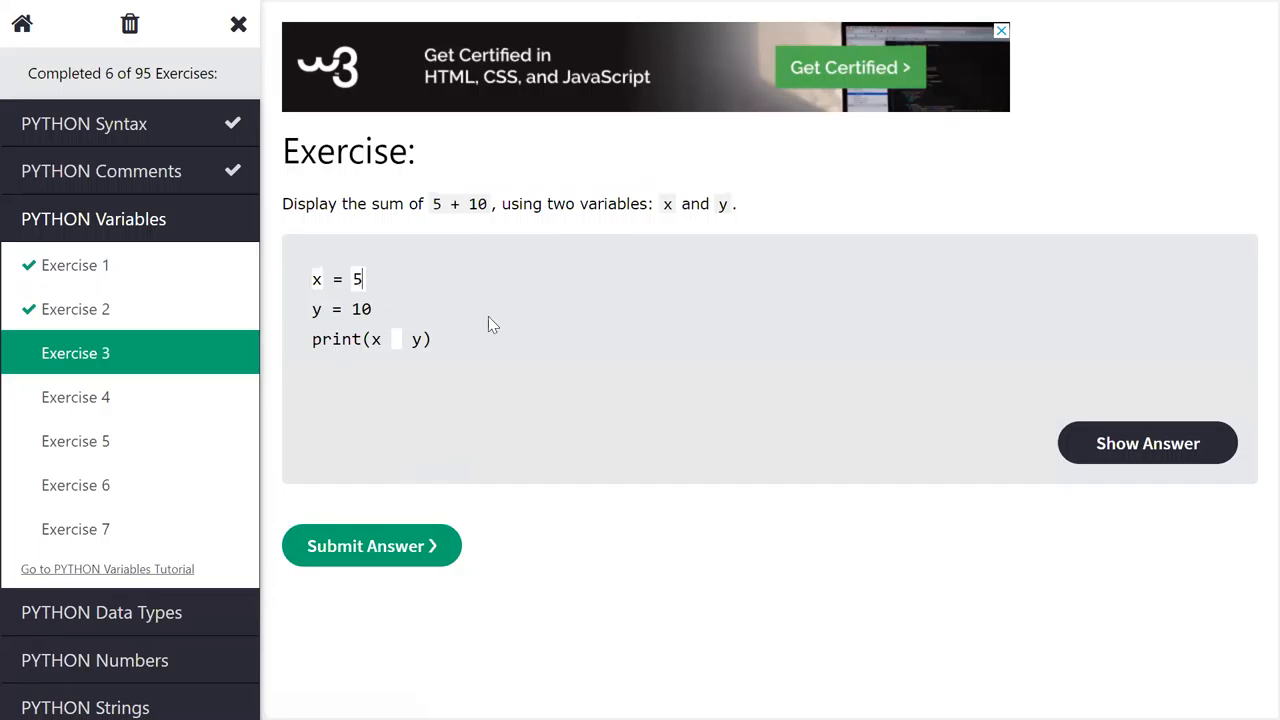
mouse_move(430, 207)
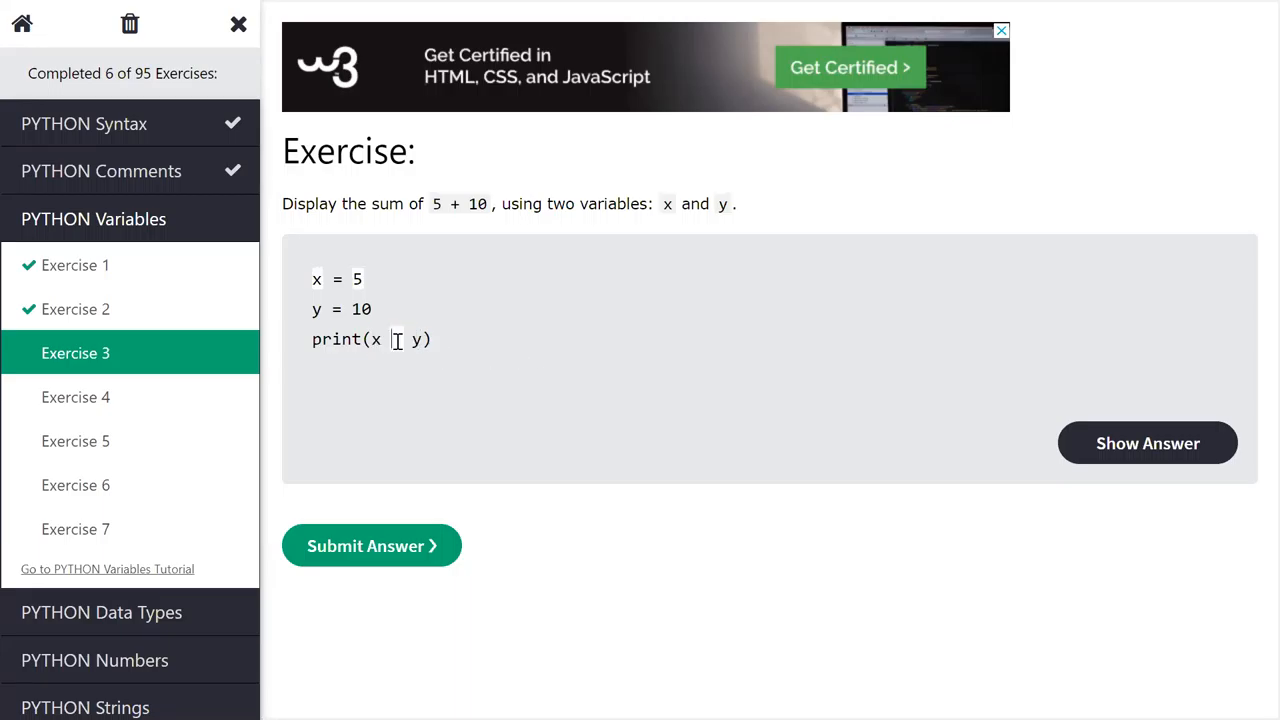
type("+")
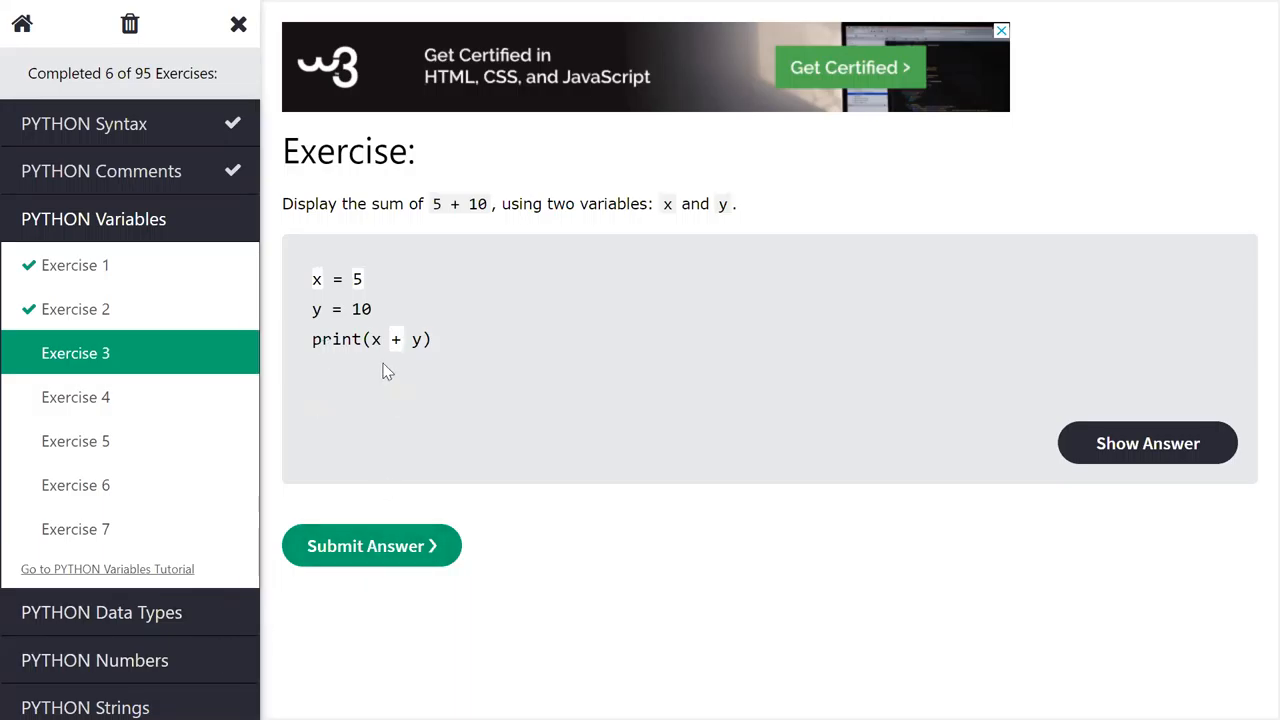
left_click_drag(373, 339, 420, 339)
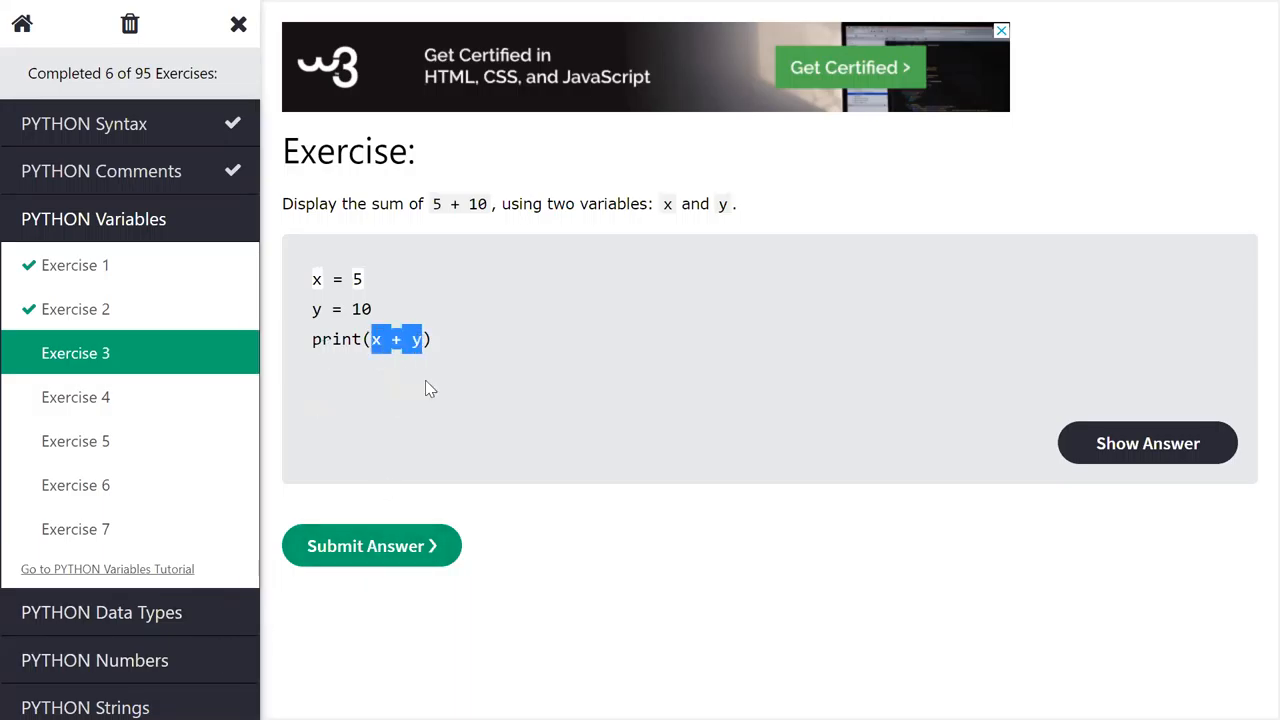
left_click(371, 545)
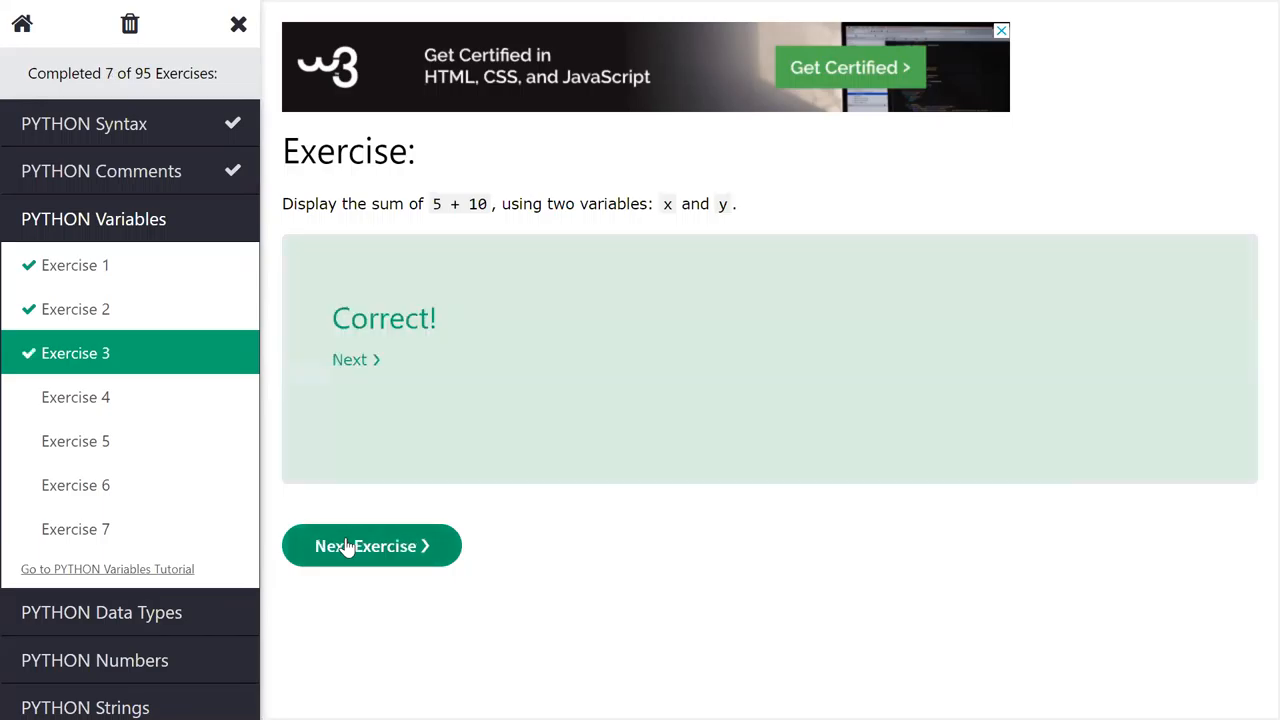
left_click(371, 545)
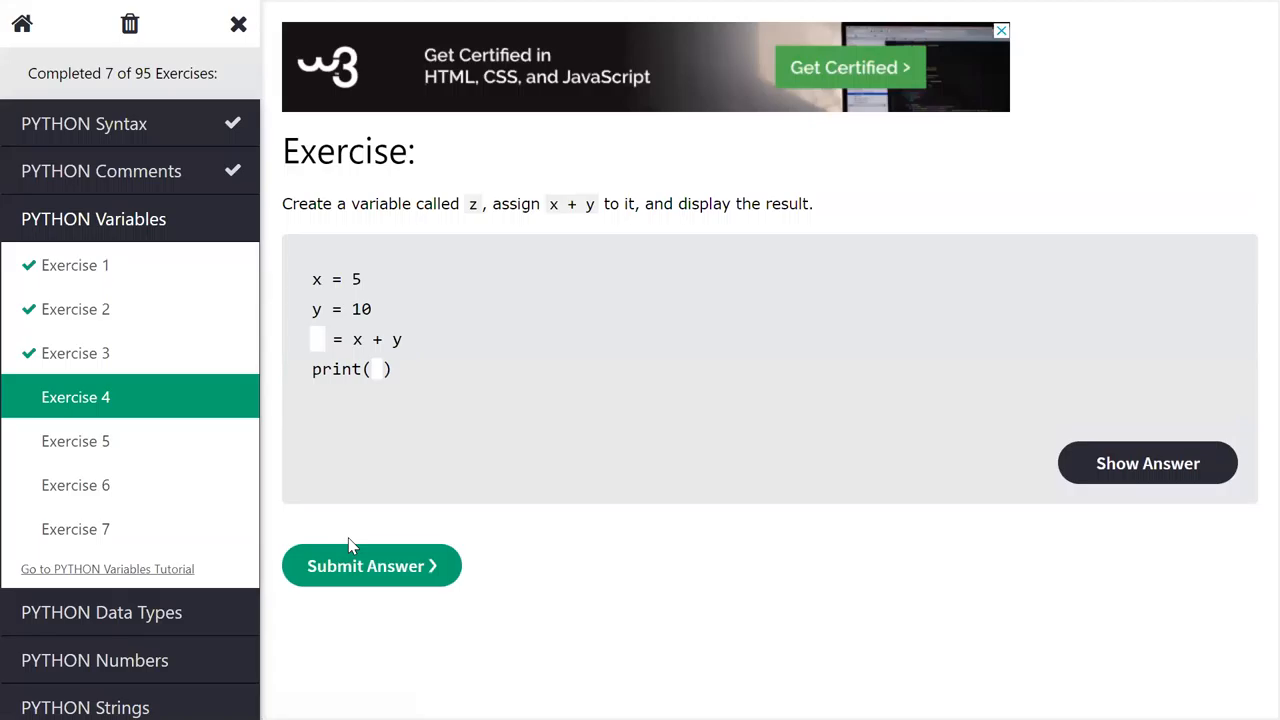
Step: Type z into both blanks so the code reads z = x + y and print(z)
left_click(318, 339)
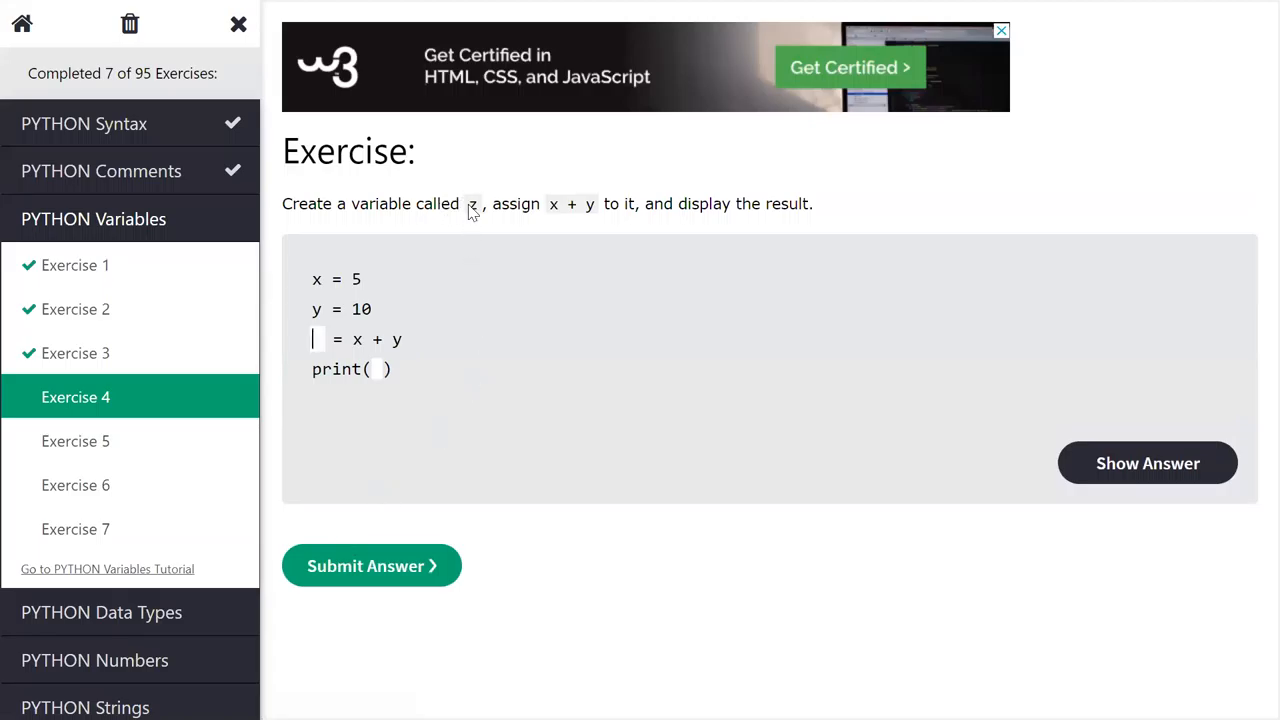
mouse_move(343, 347)
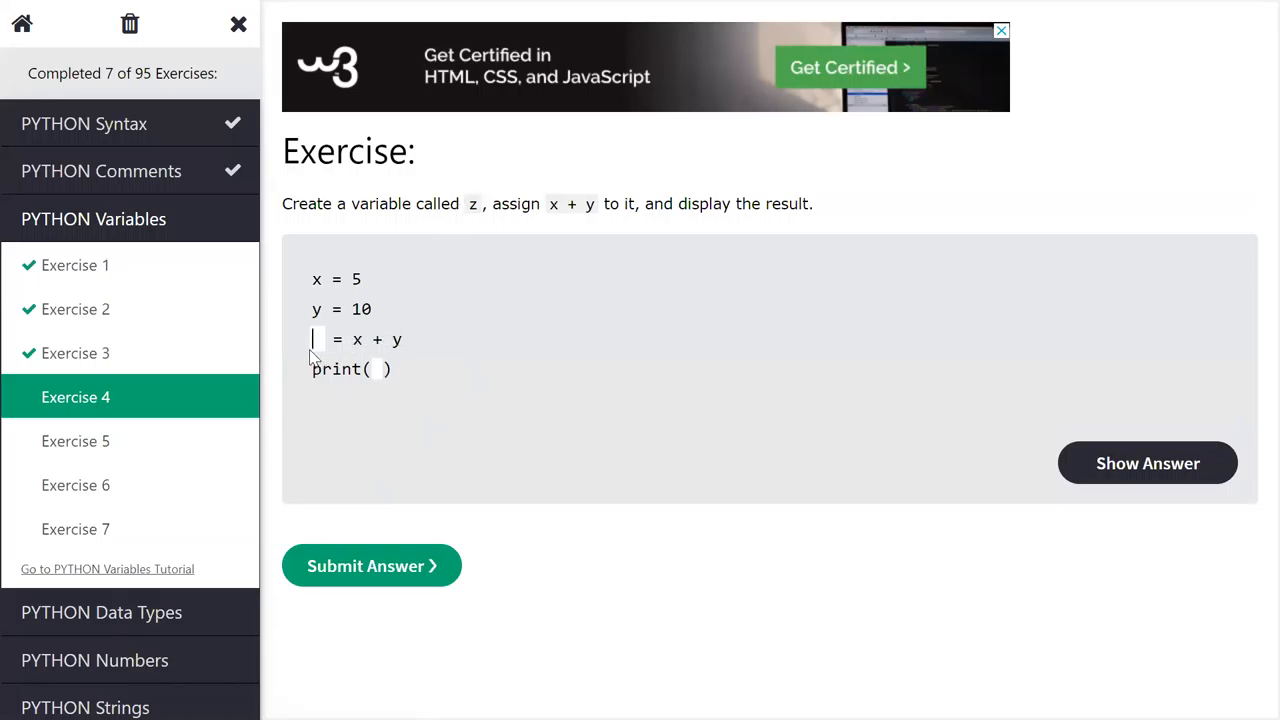
type("z")
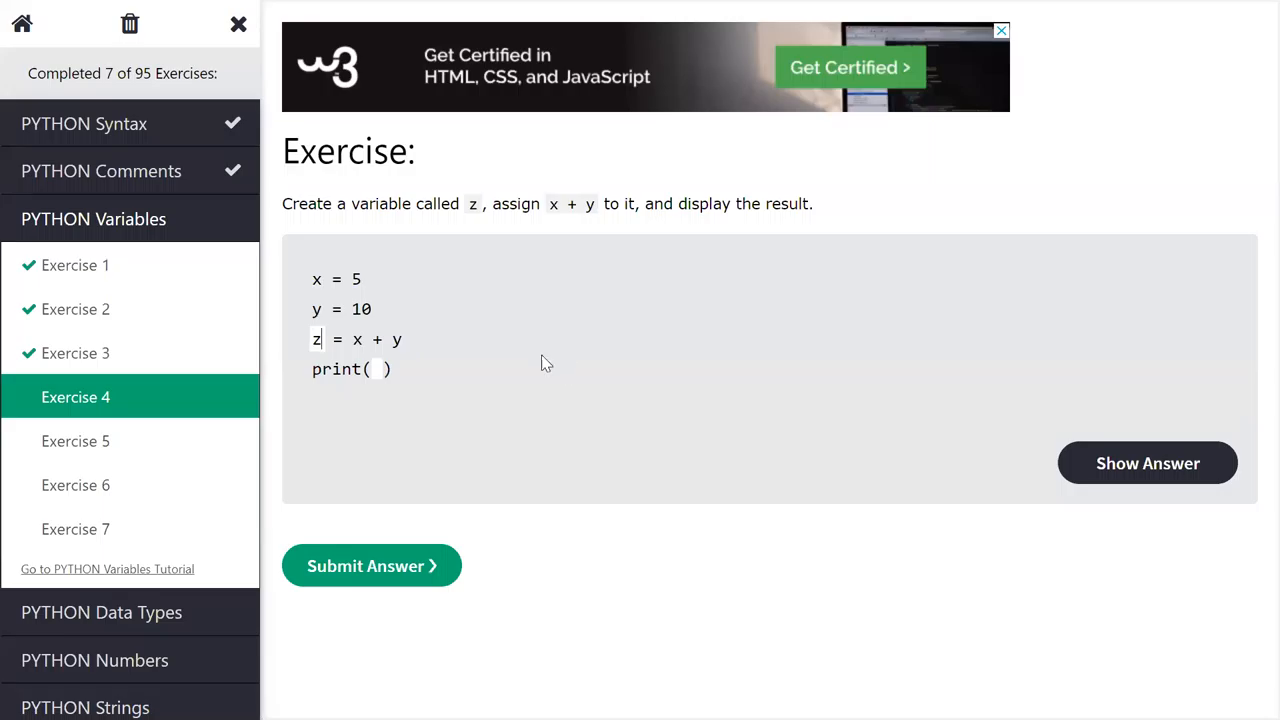
type("z")
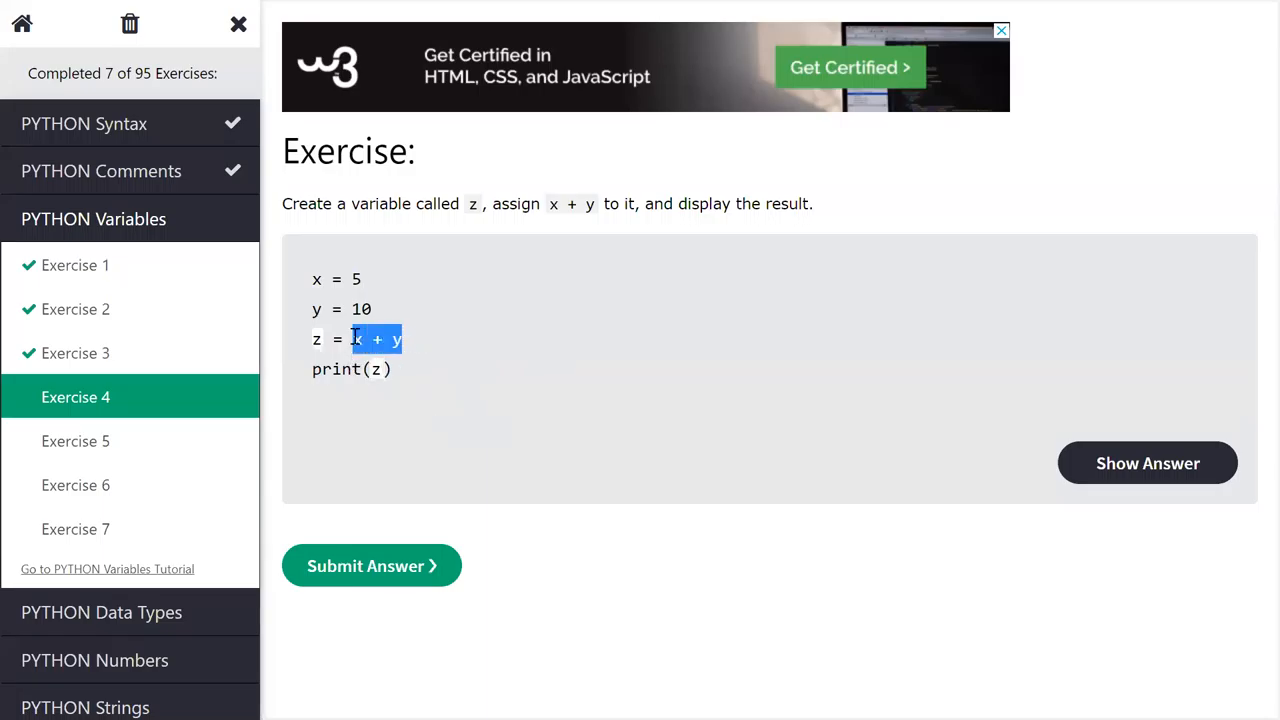
left_click(318, 340)
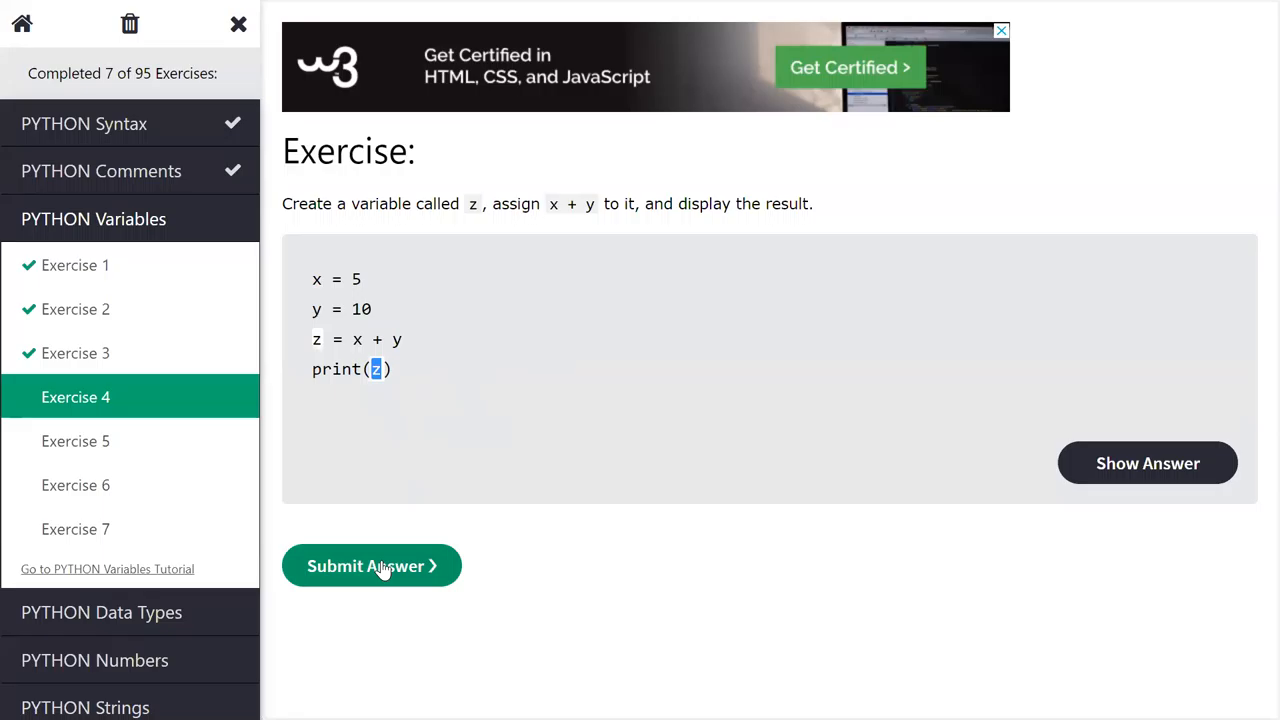
Step: Get Exercise 4 accepted, then submit Exercise 5 unchanged, which is marked Not Correct
left_click(371, 565)
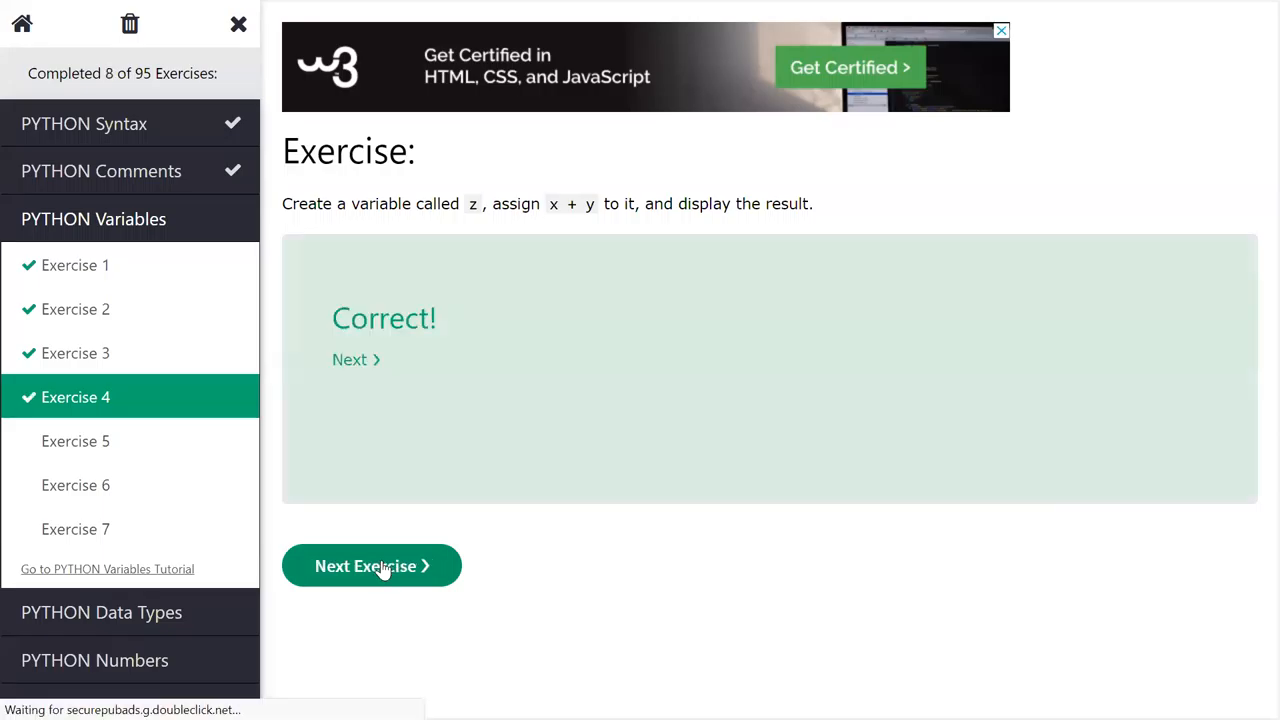
left_click(371, 565)
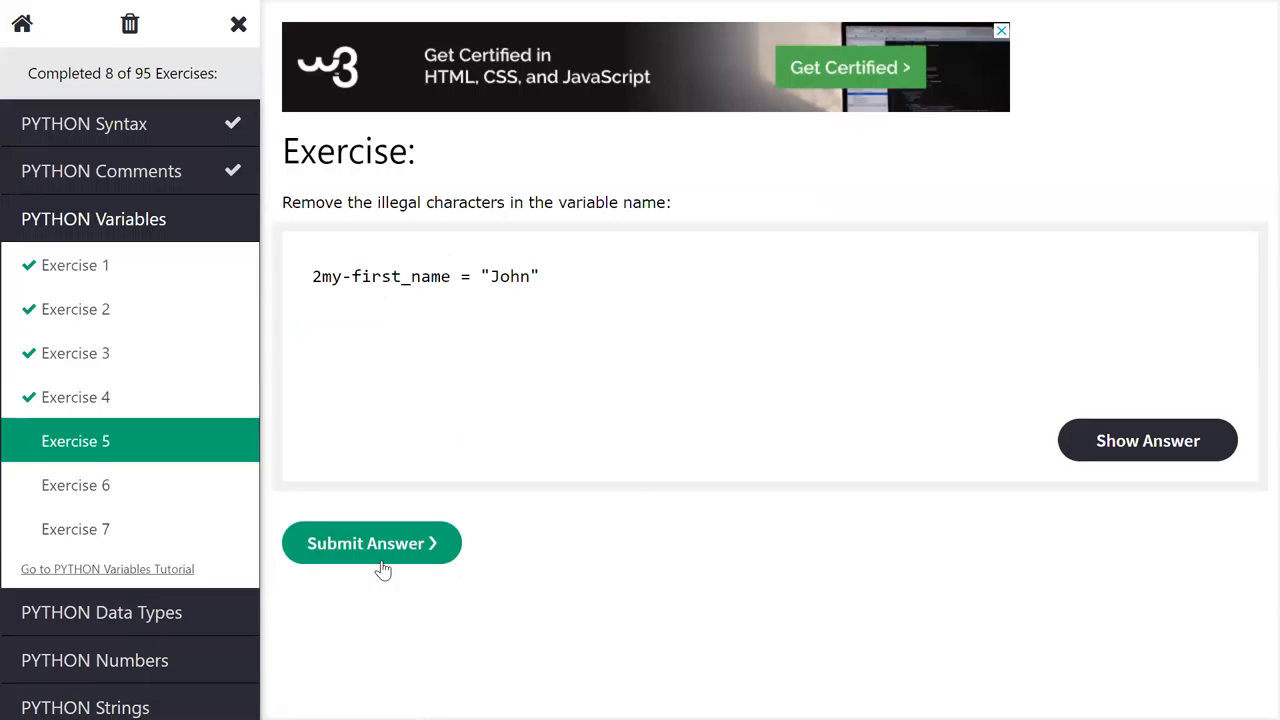
mouse_move(355, 206)
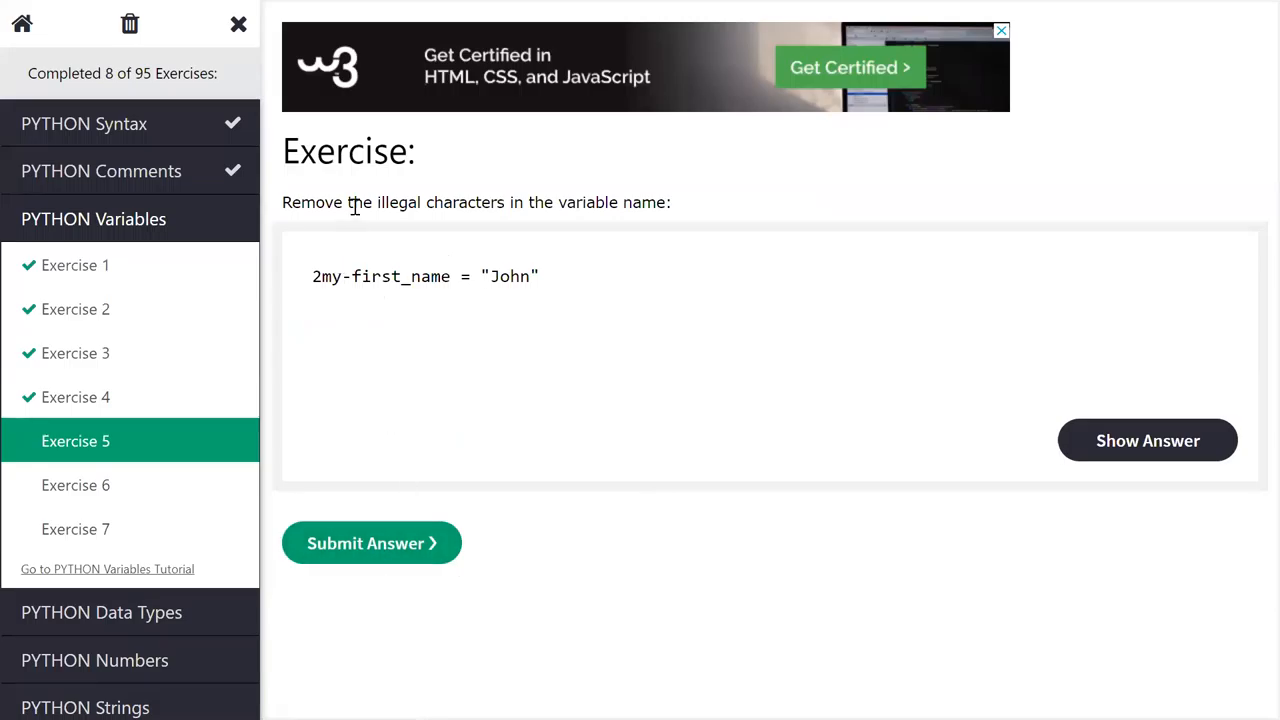
left_click_drag(345, 202, 504, 202)
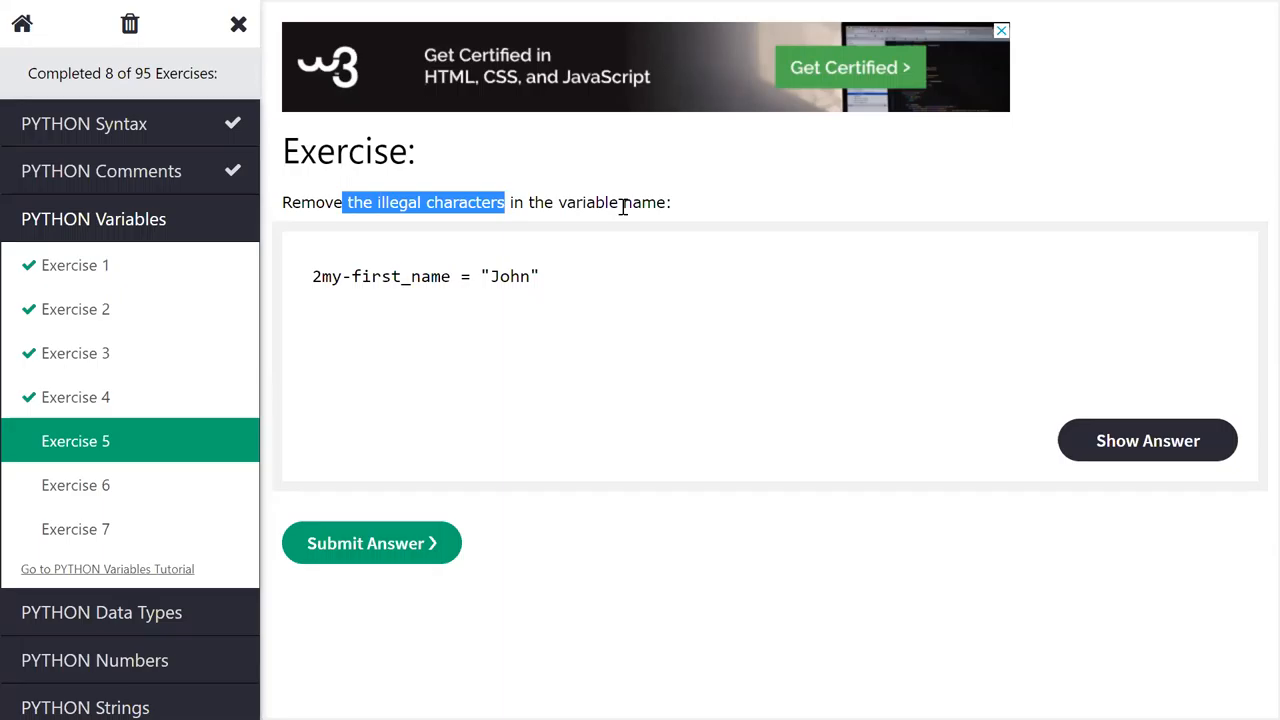
left_click(371, 543)
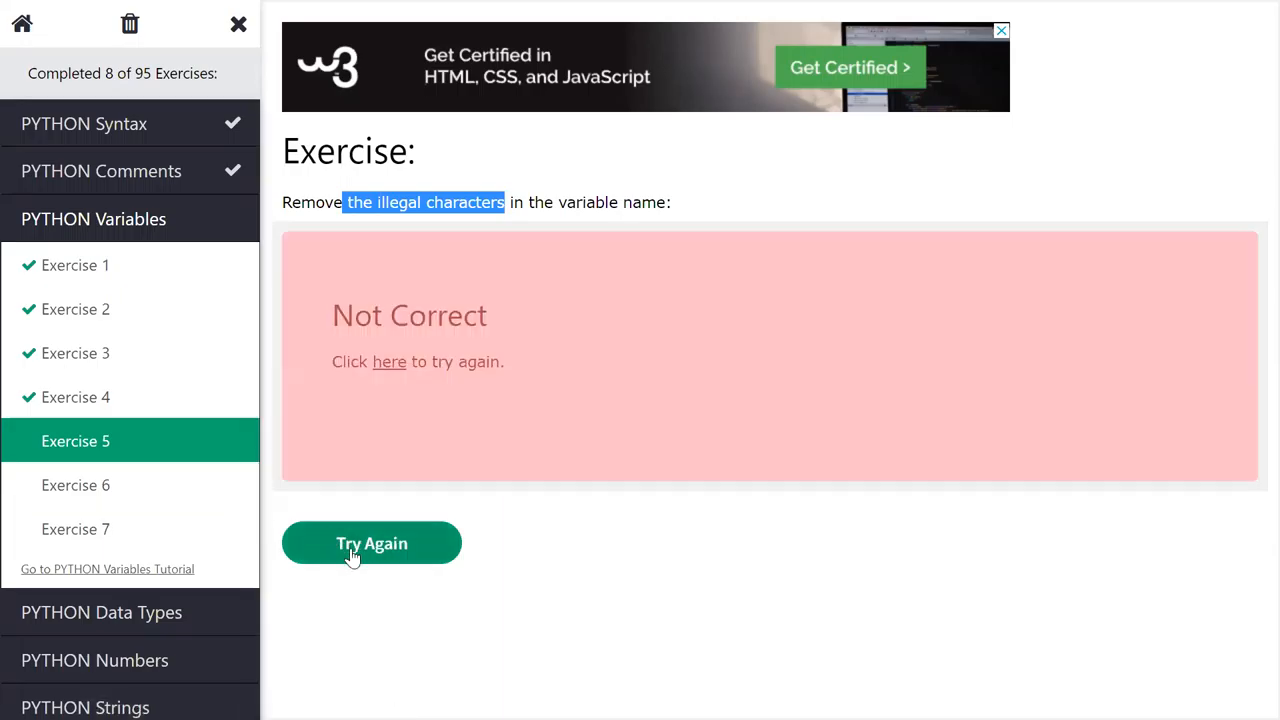
Step: Retry Exercise 5 and resubmit 2my-first_name unchanged, which is rejected again
left_click(371, 543)
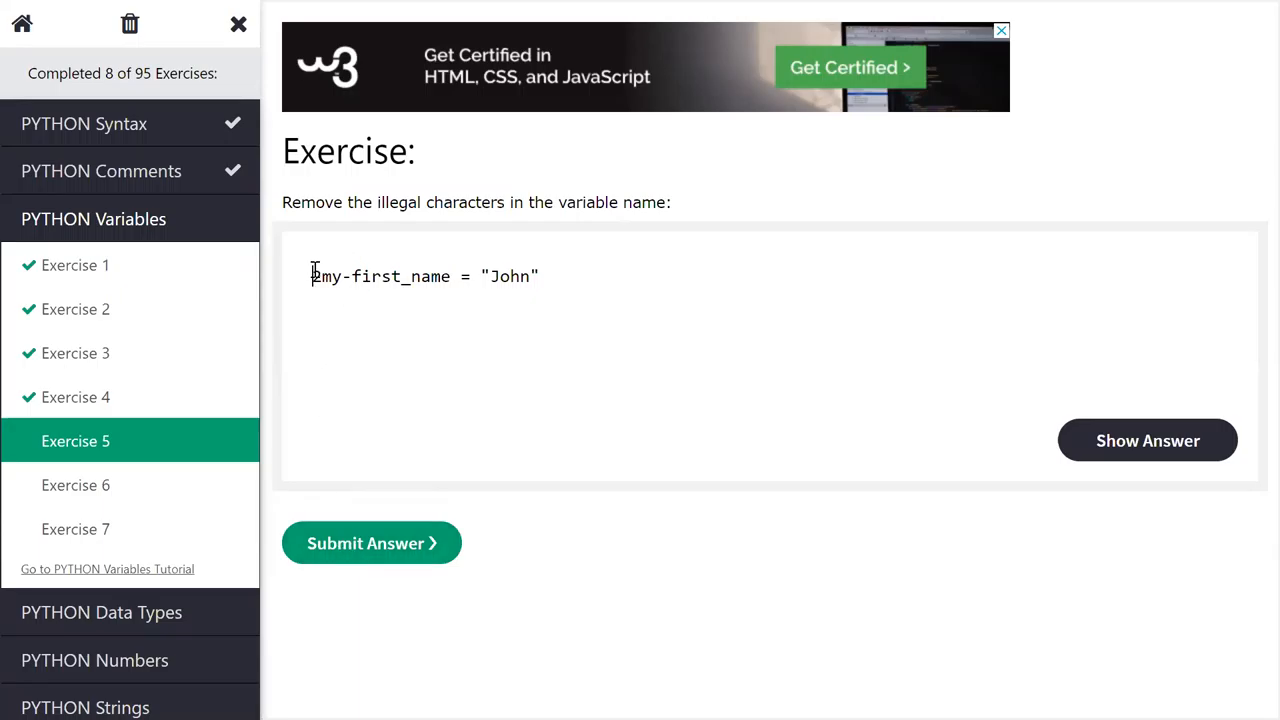
double_click(383, 276)
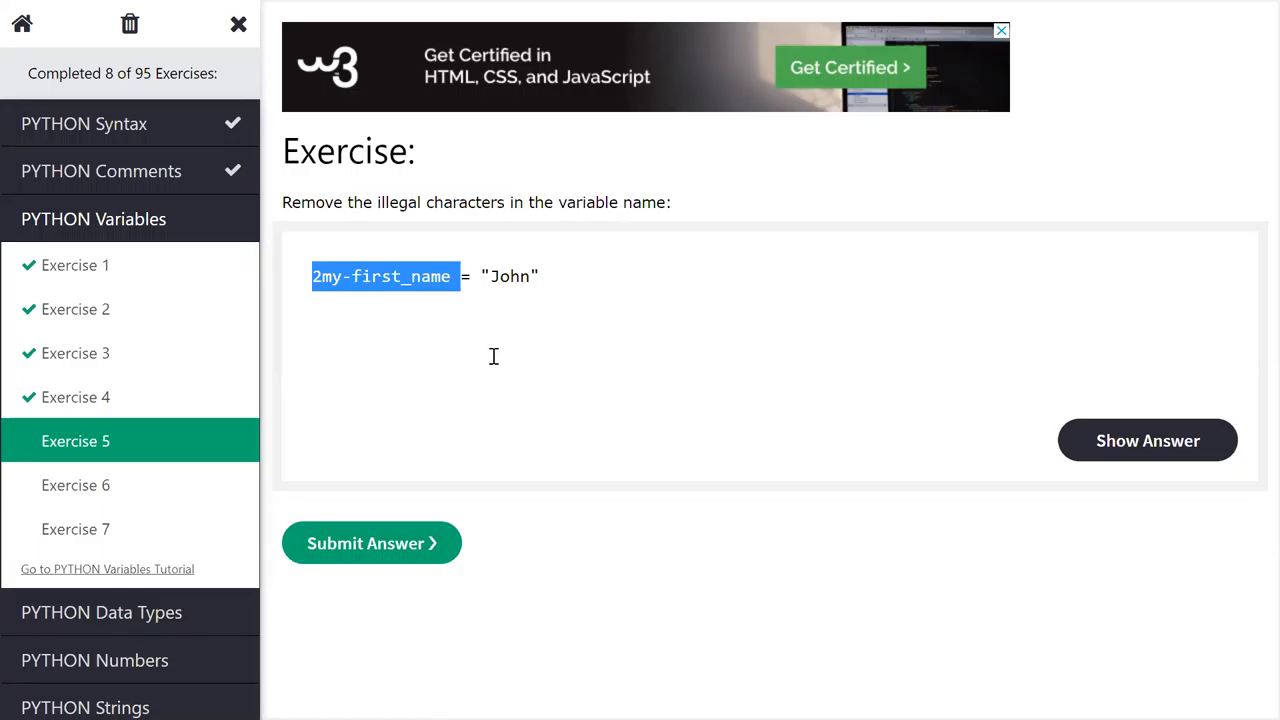
left_click(487, 276)
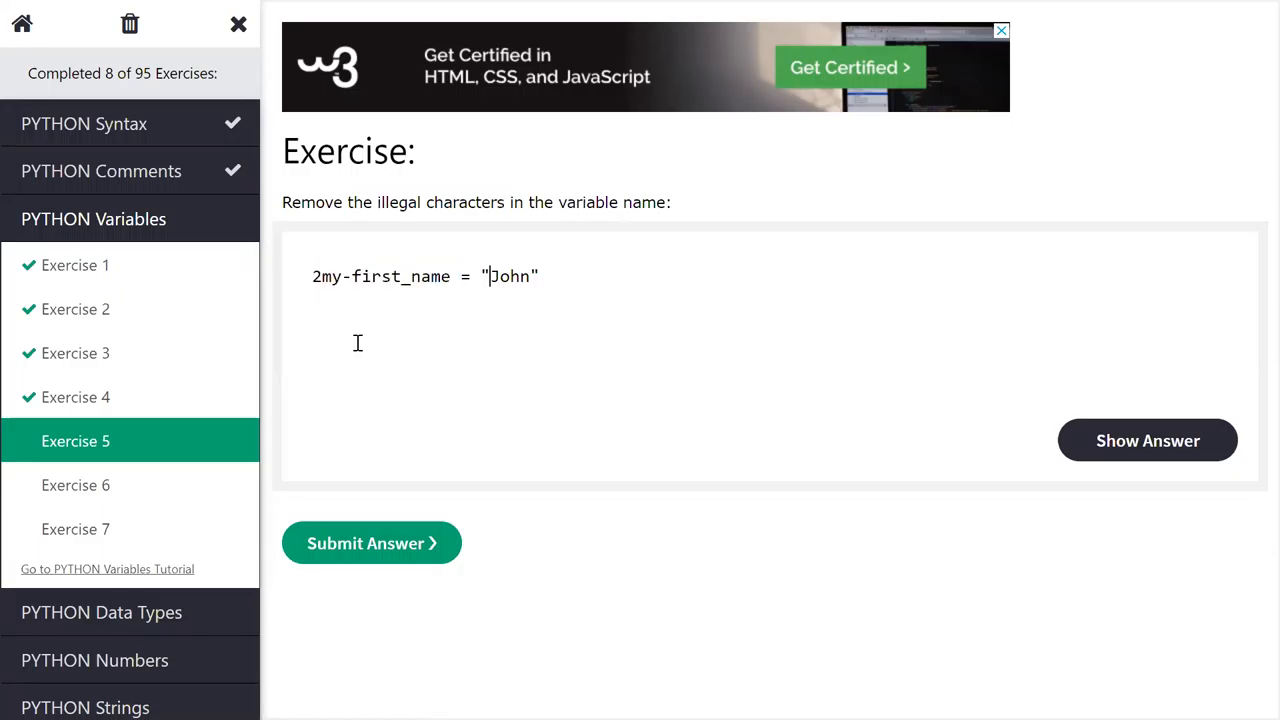
double_click(370, 276)
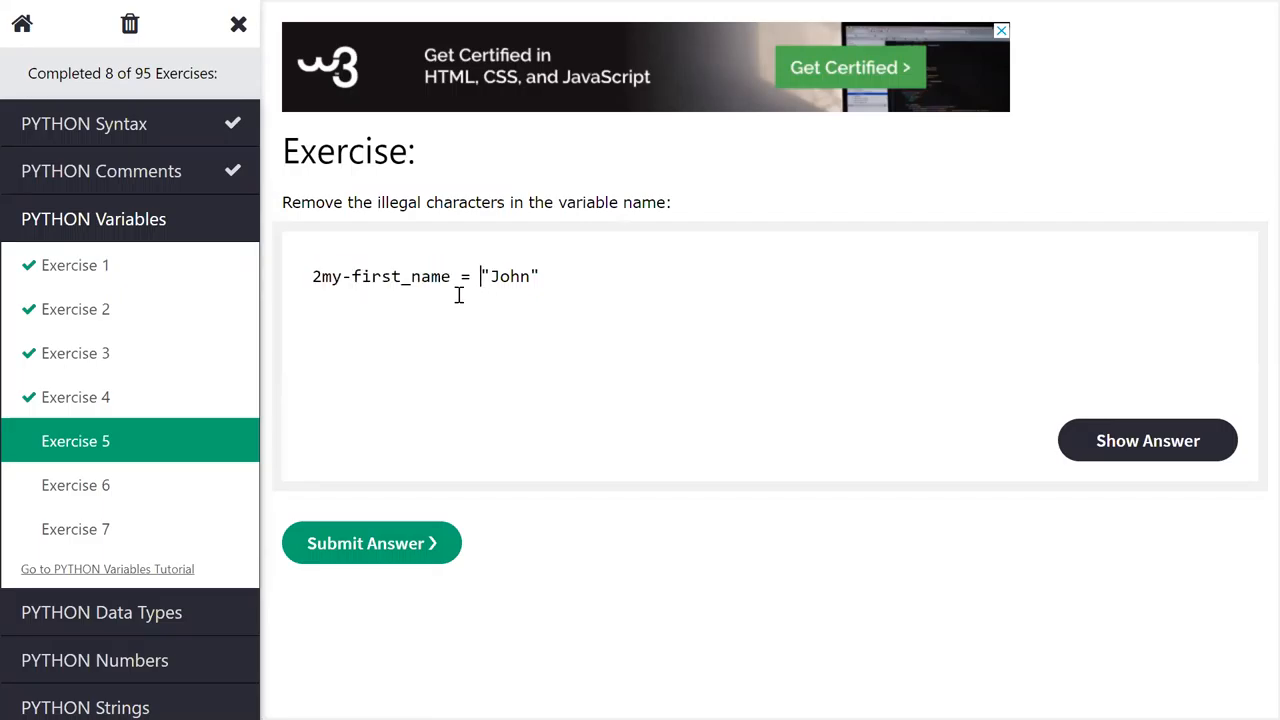
mouse_move(305, 200)
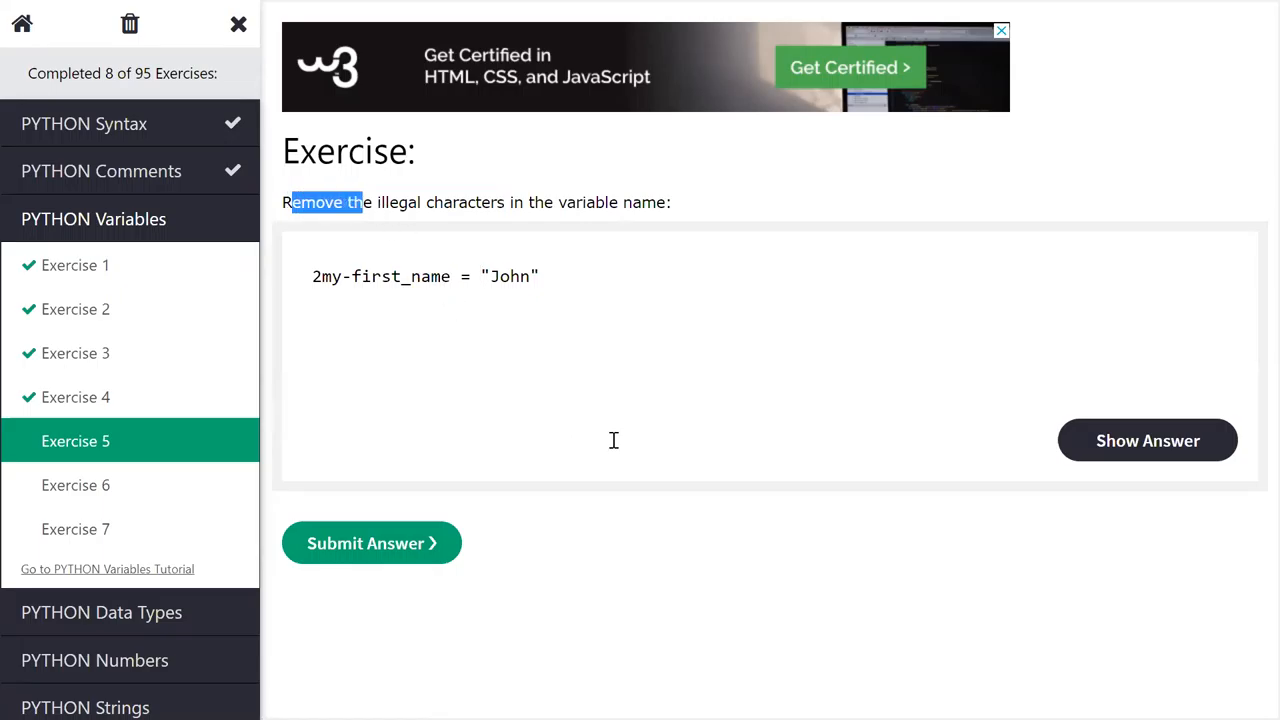
mouse_move(1255, 428)
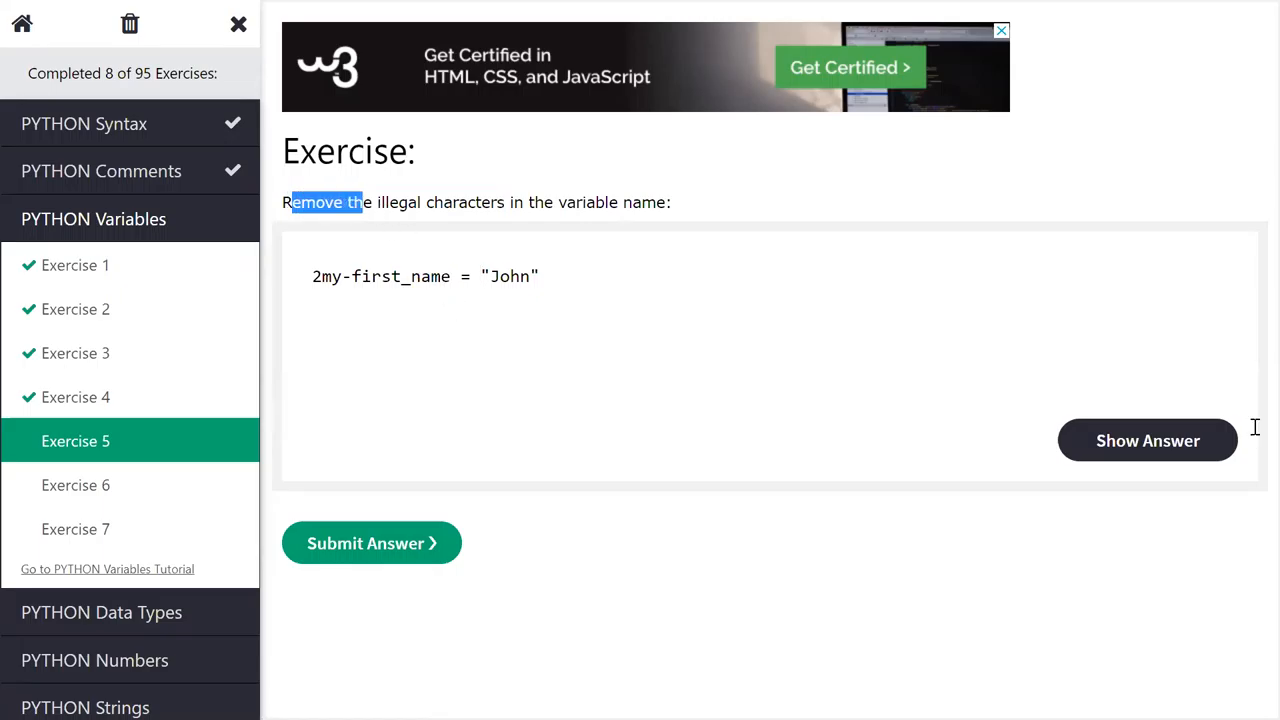
mouse_move(1248, 428)
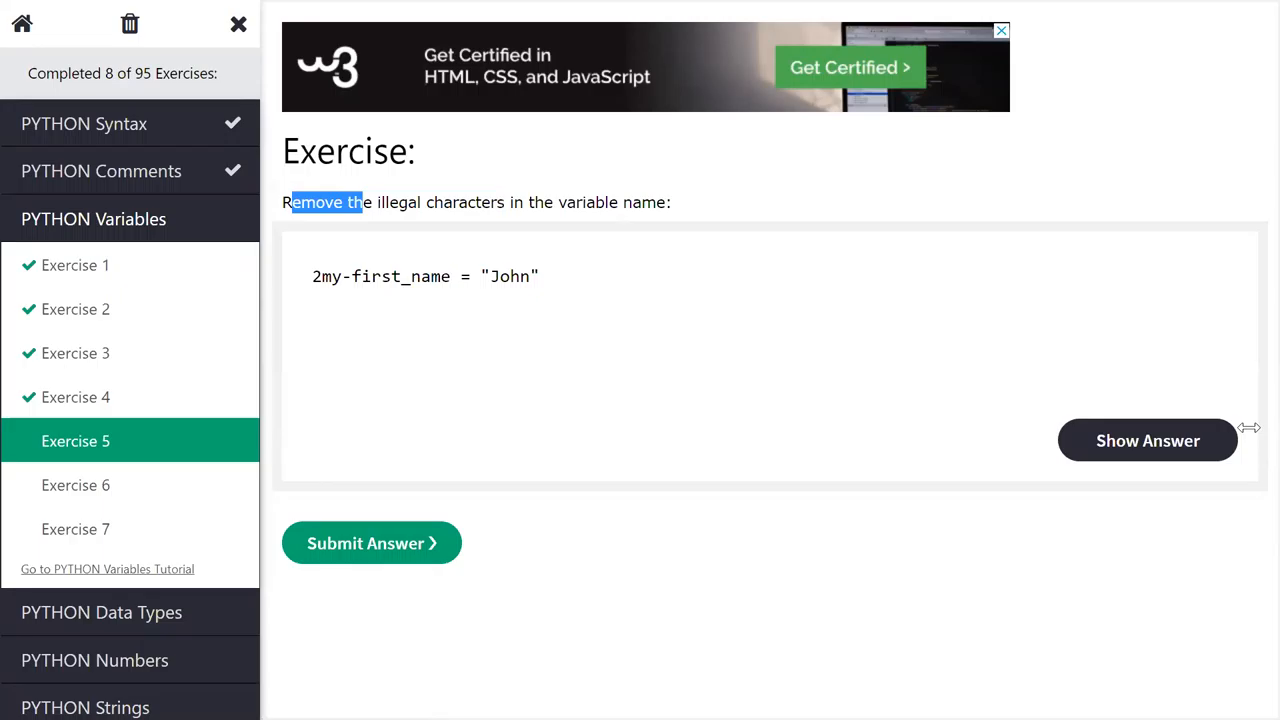
mouse_move(322, 278)
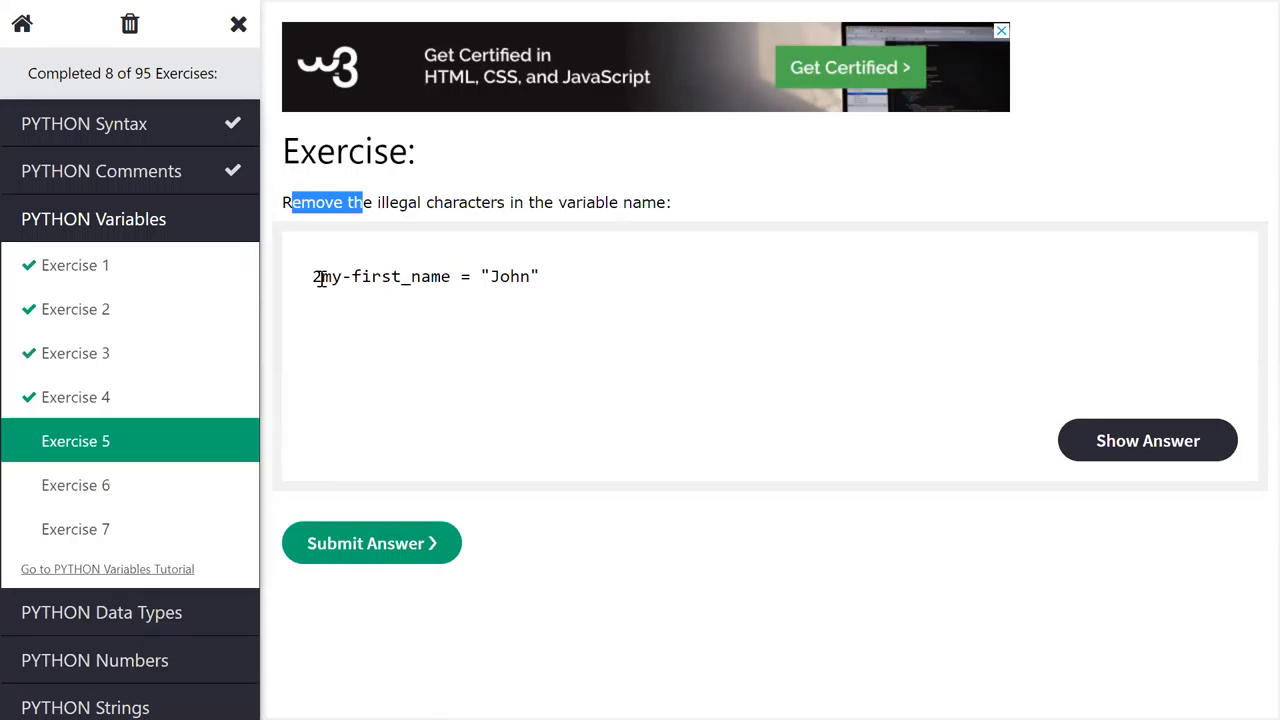
left_click(371, 543)
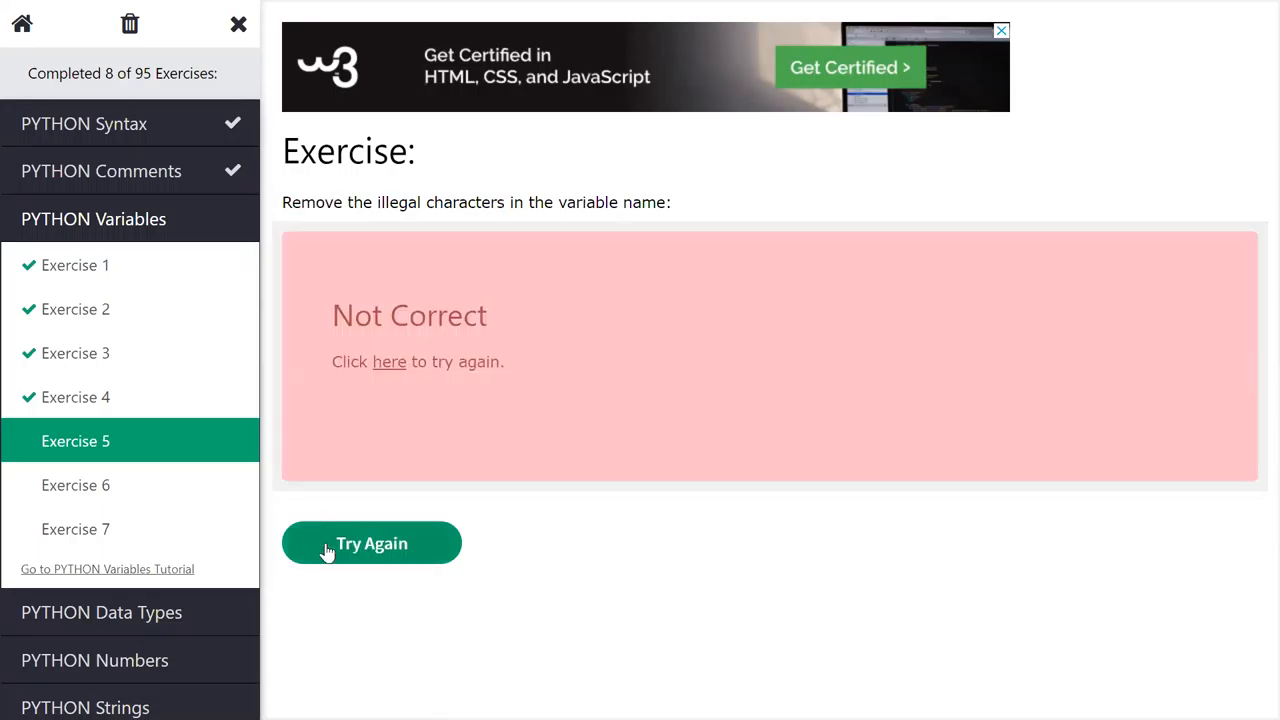
Step: Reopen Exercise 5 and submit myfirst_name, which is marked Correct
left_click(371, 543)
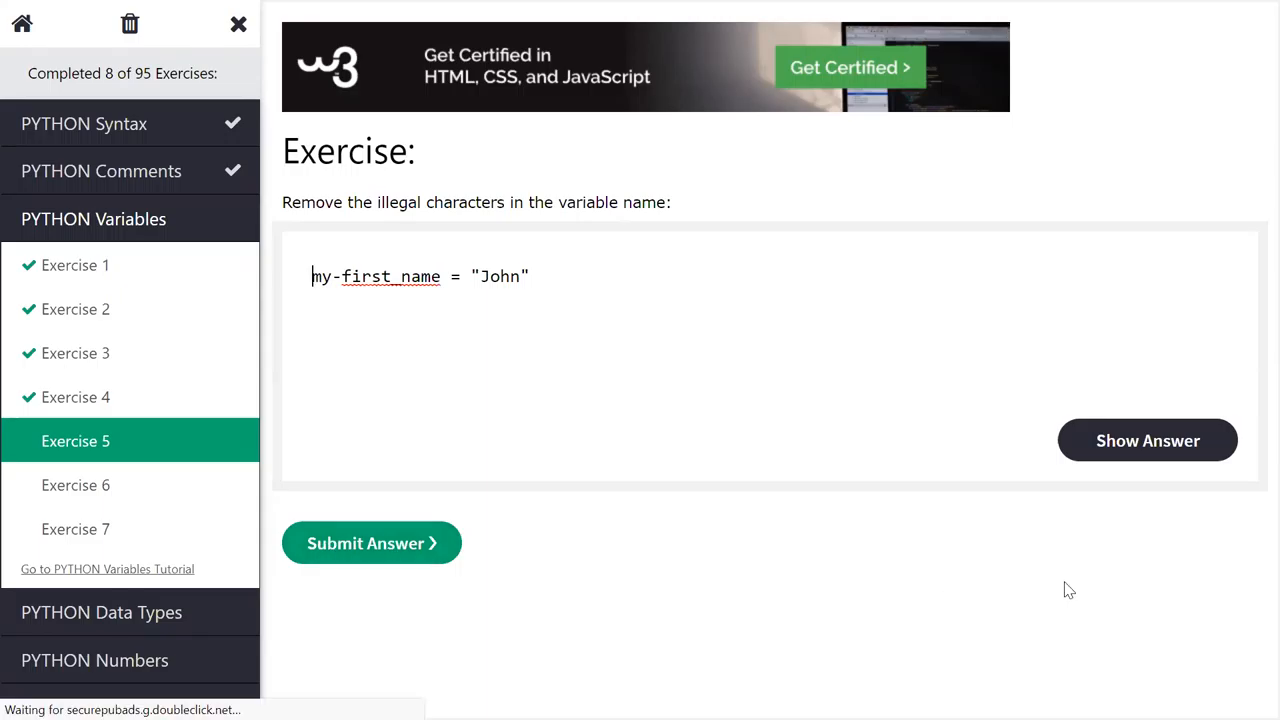
scroll("up", 3)
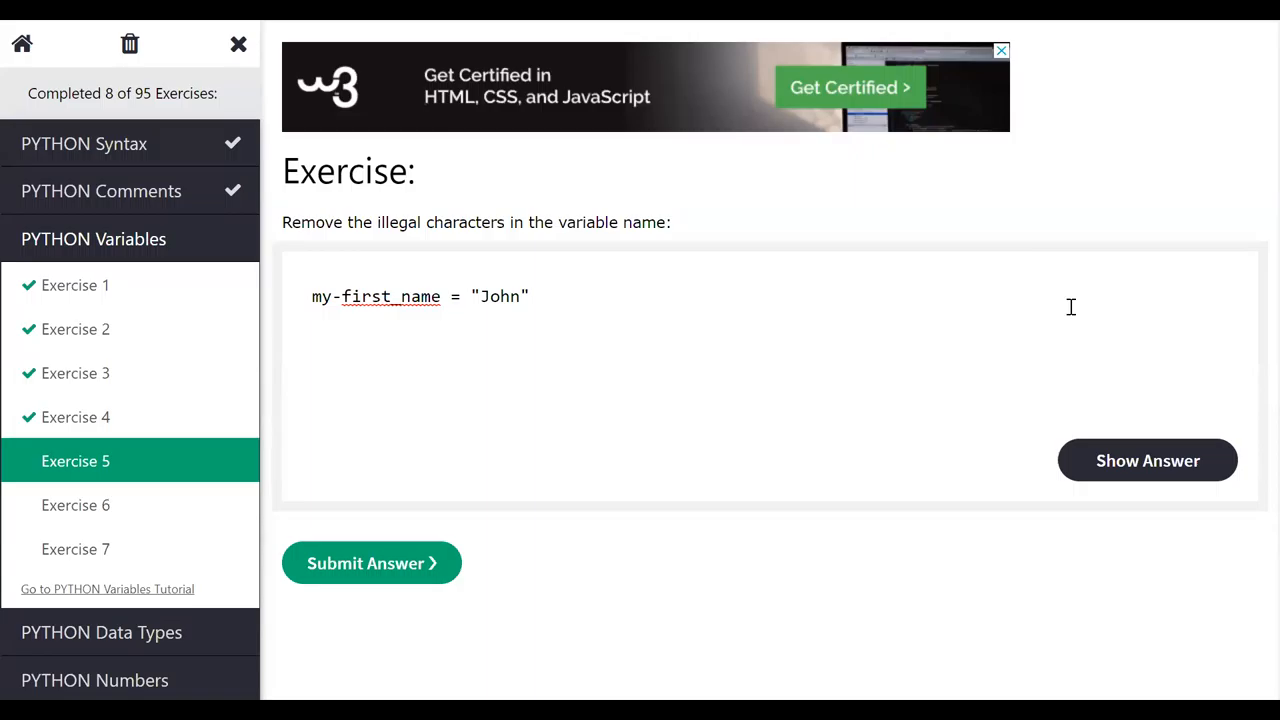
mouse_move(341, 285)
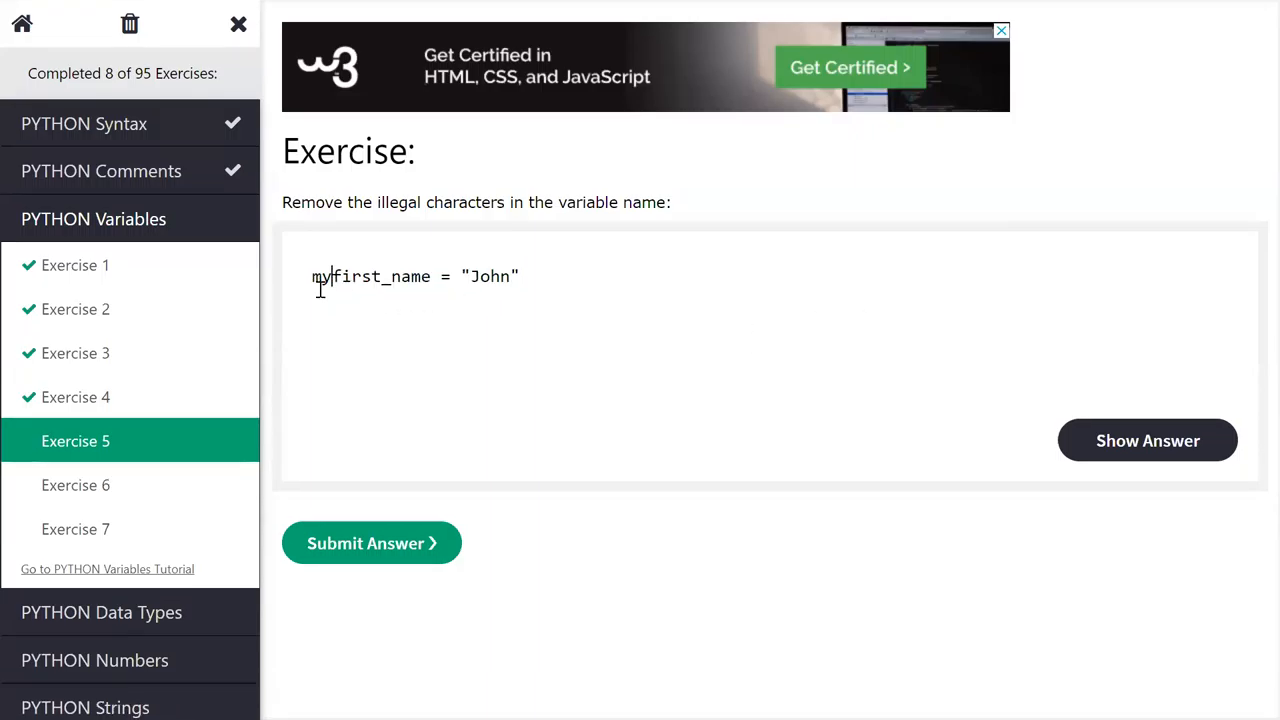
left_click(371, 543)
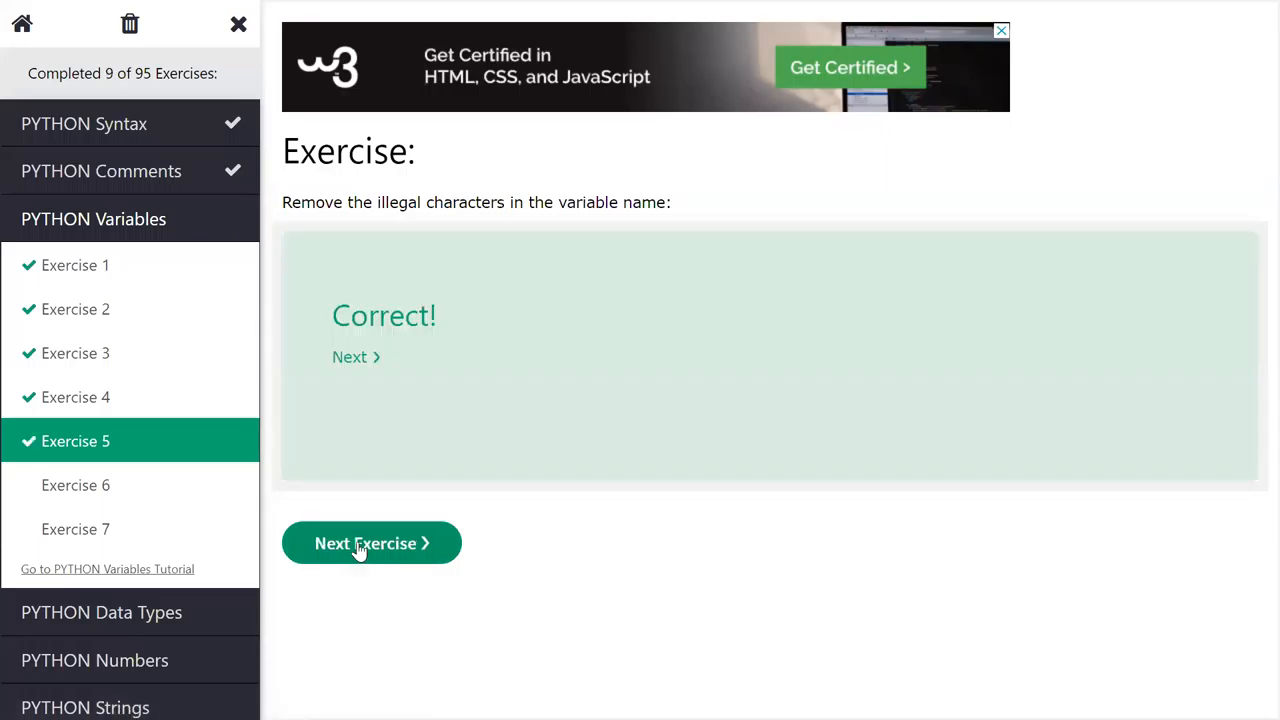
mouse_move(615, 540)
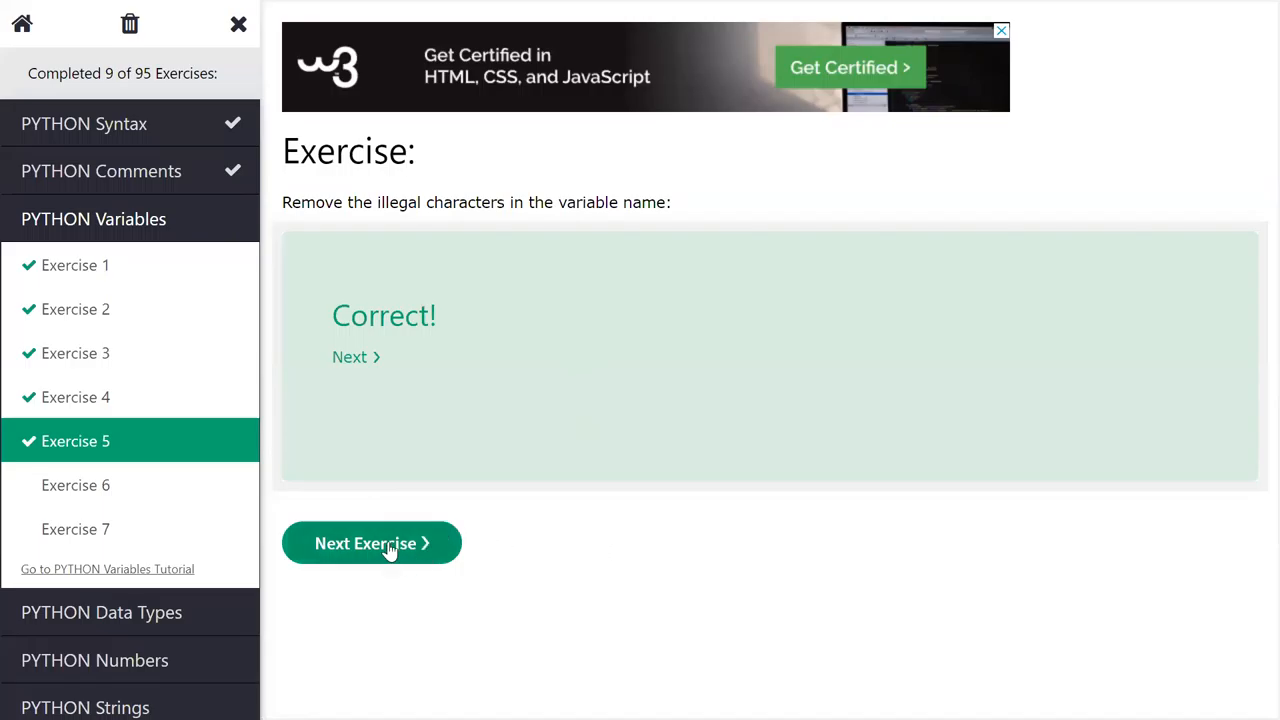
Step: Open Exercise 6, fill the blanks to read x = y = z = "Orange", and submit
left_click(371, 543)
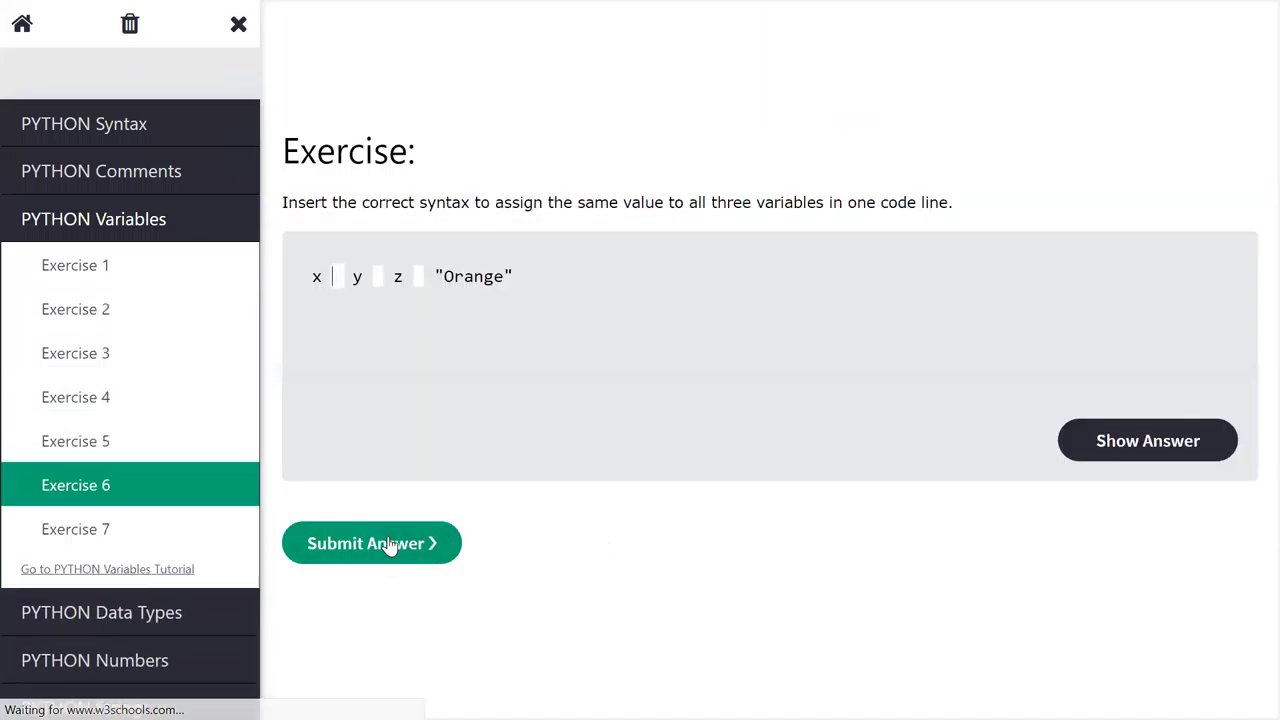
left_click(371, 543)
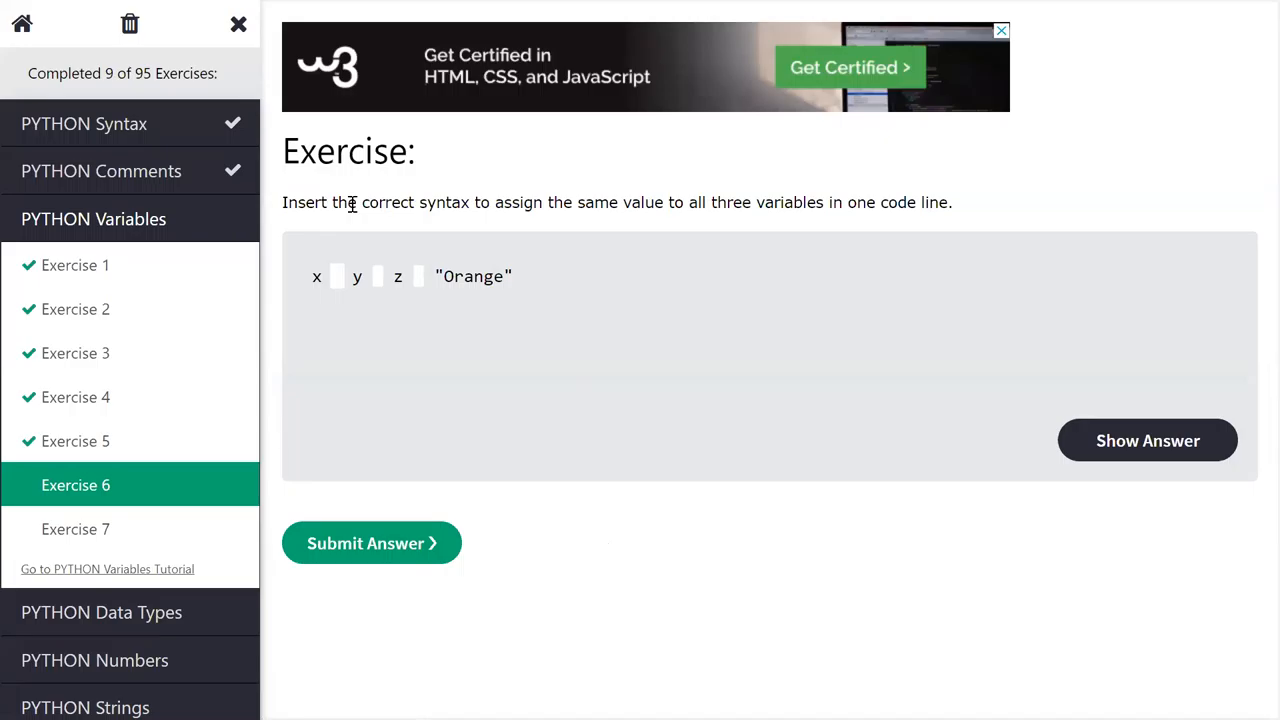
mouse_move(357, 203)
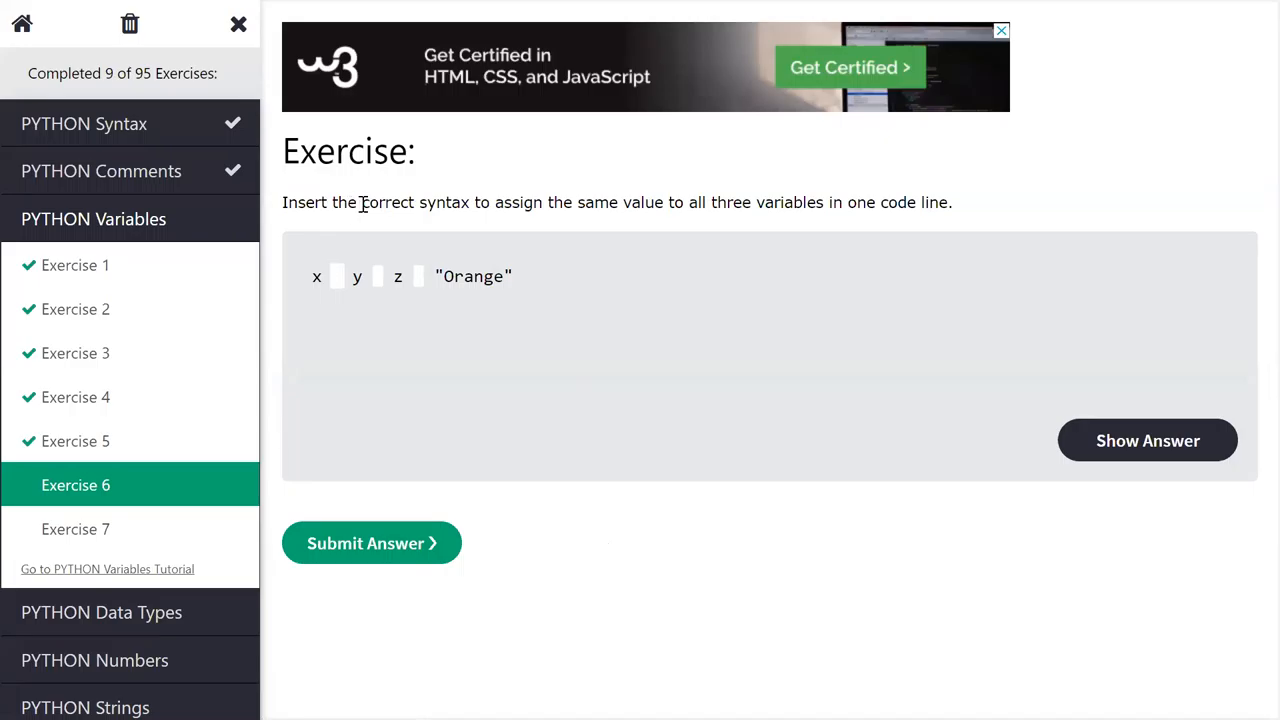
mouse_move(485, 195)
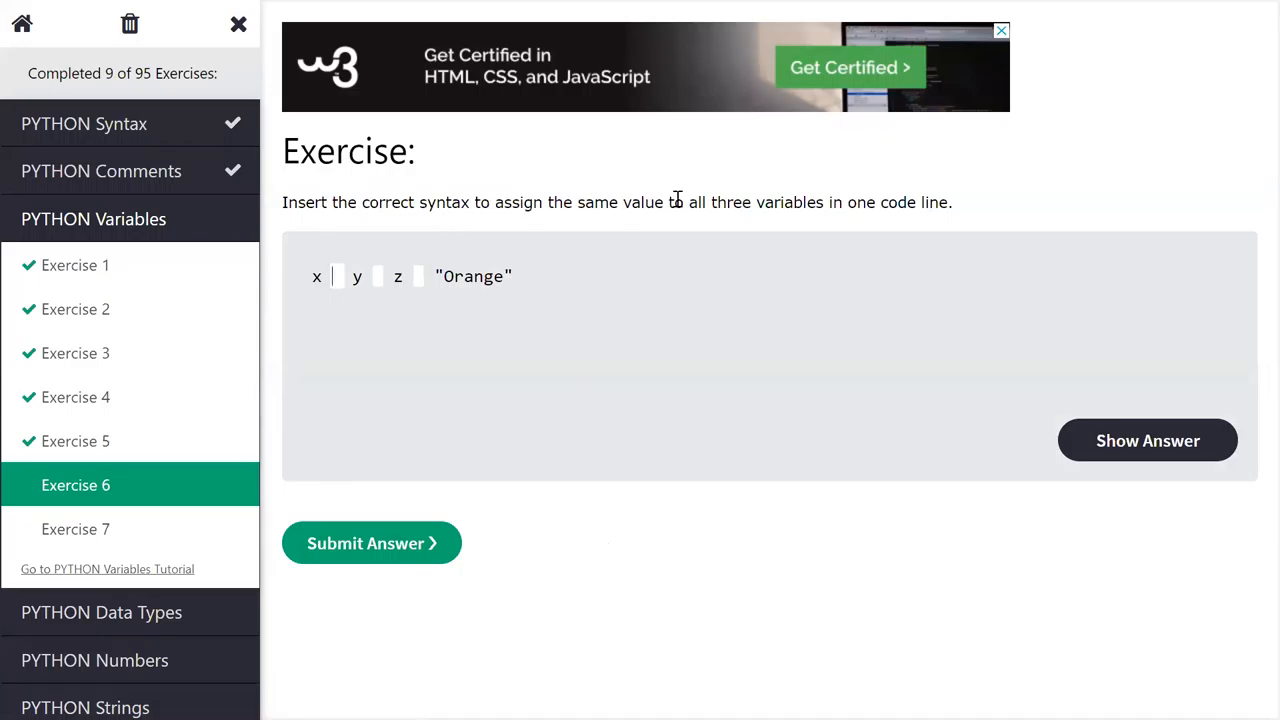
left_click_drag(672, 202, 830, 202)
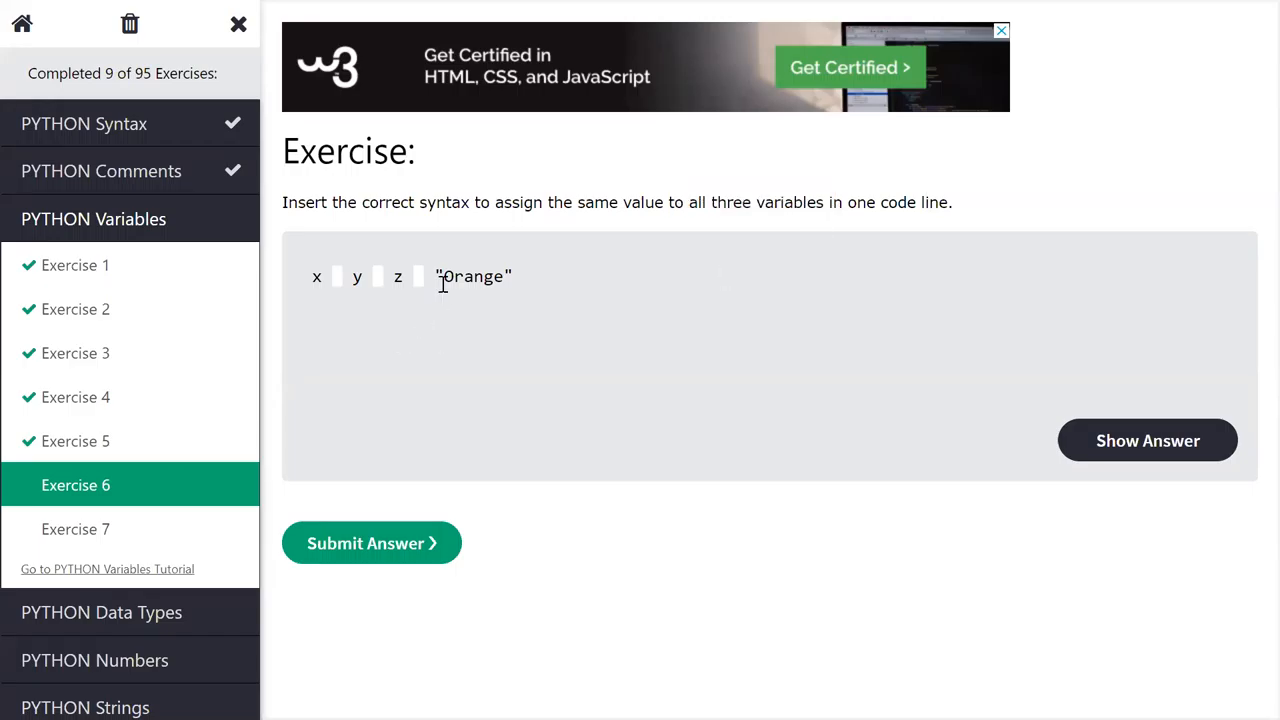
double_click(473, 276)
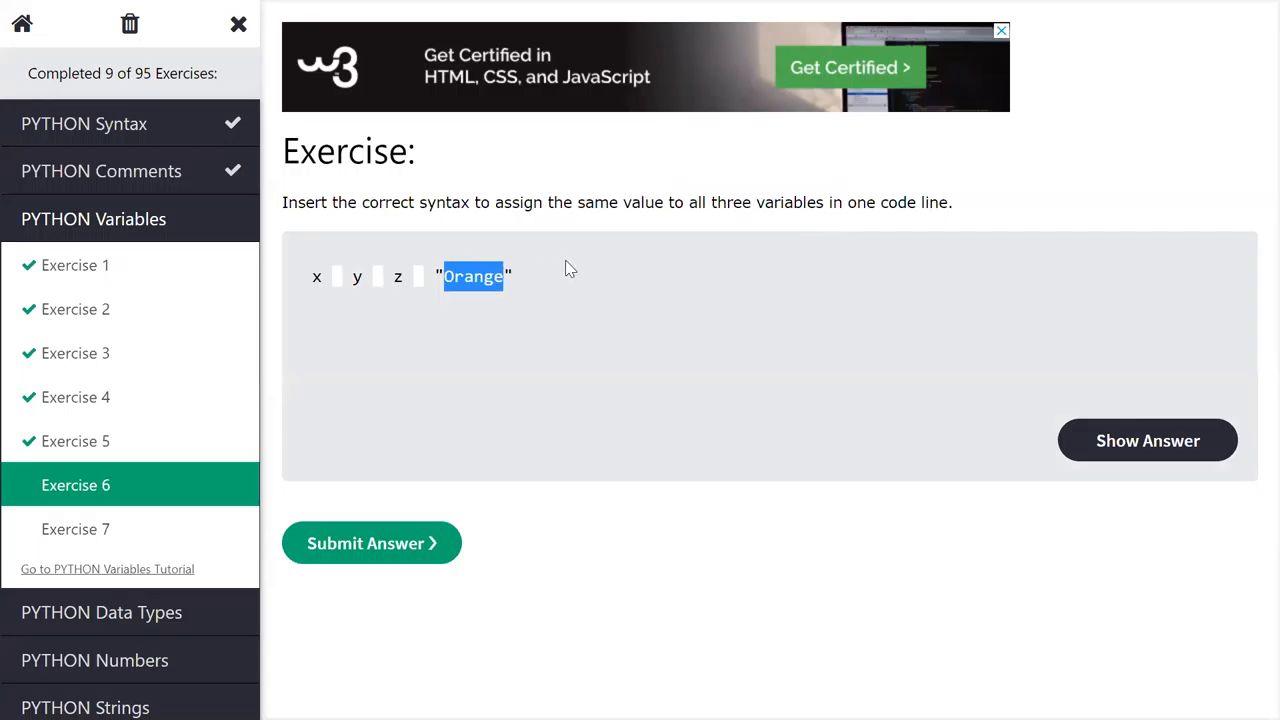
mouse_move(550, 280)
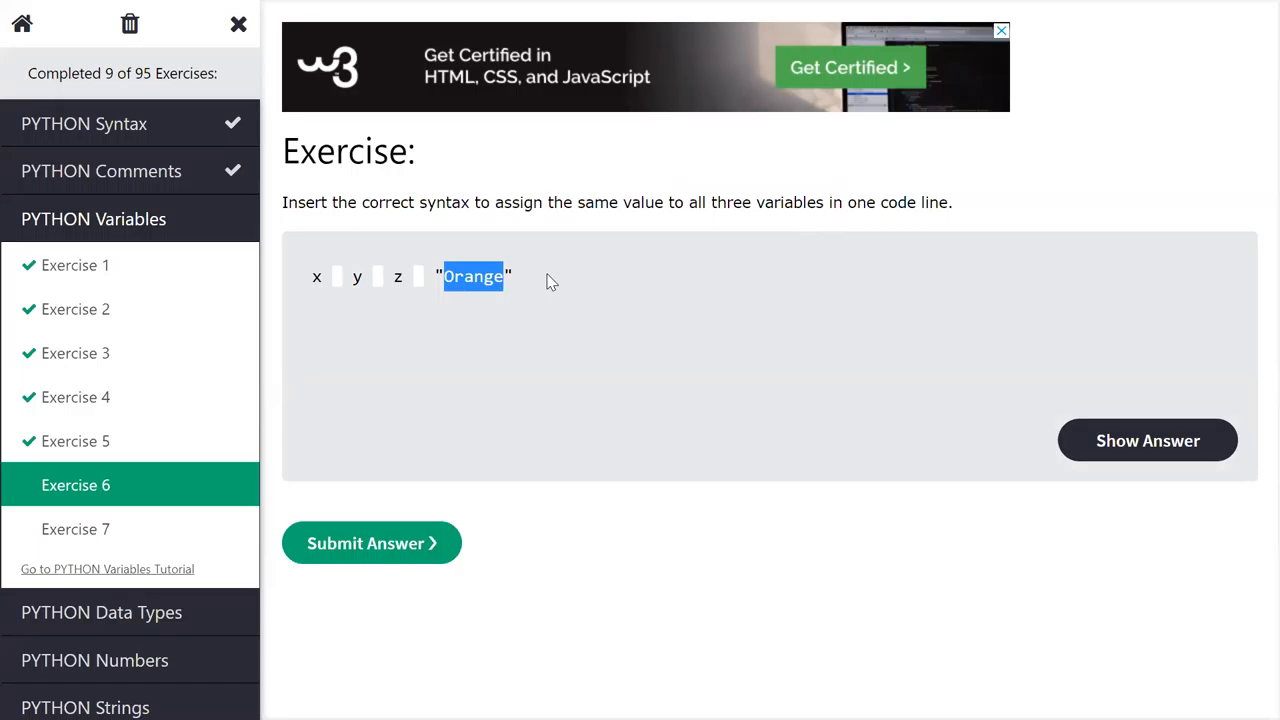
mouse_move(374, 277)
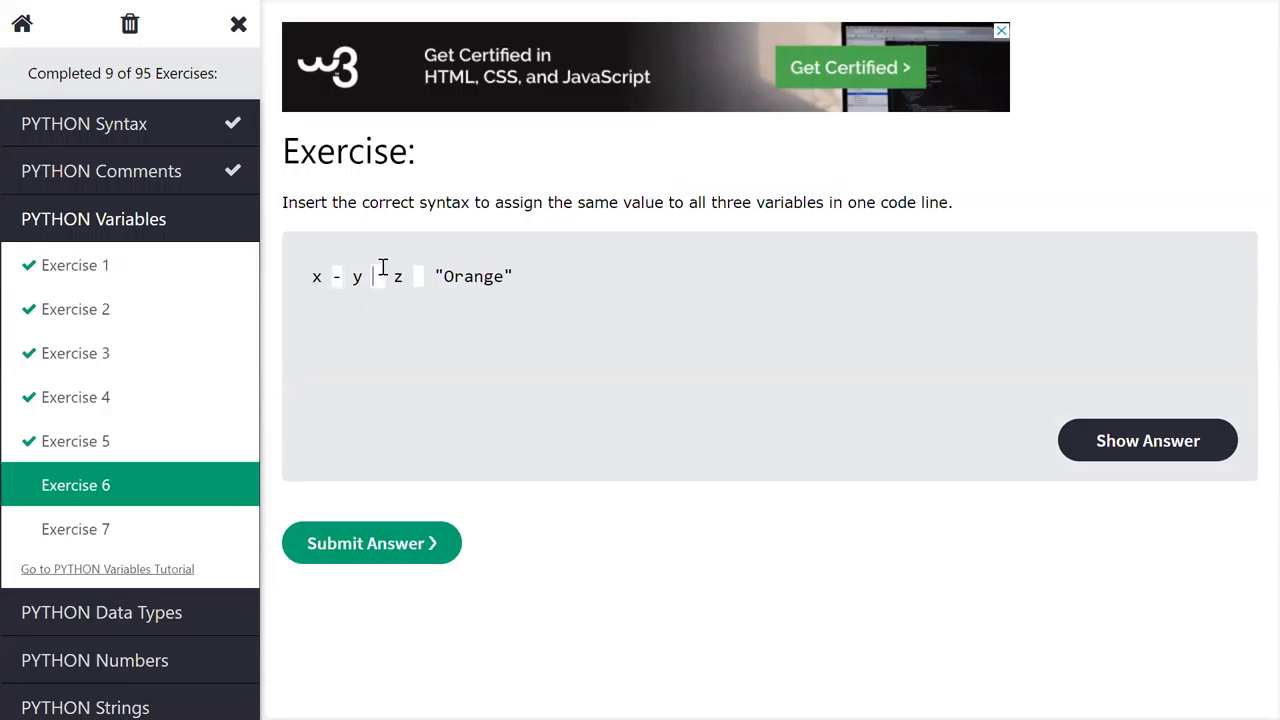
type("-")
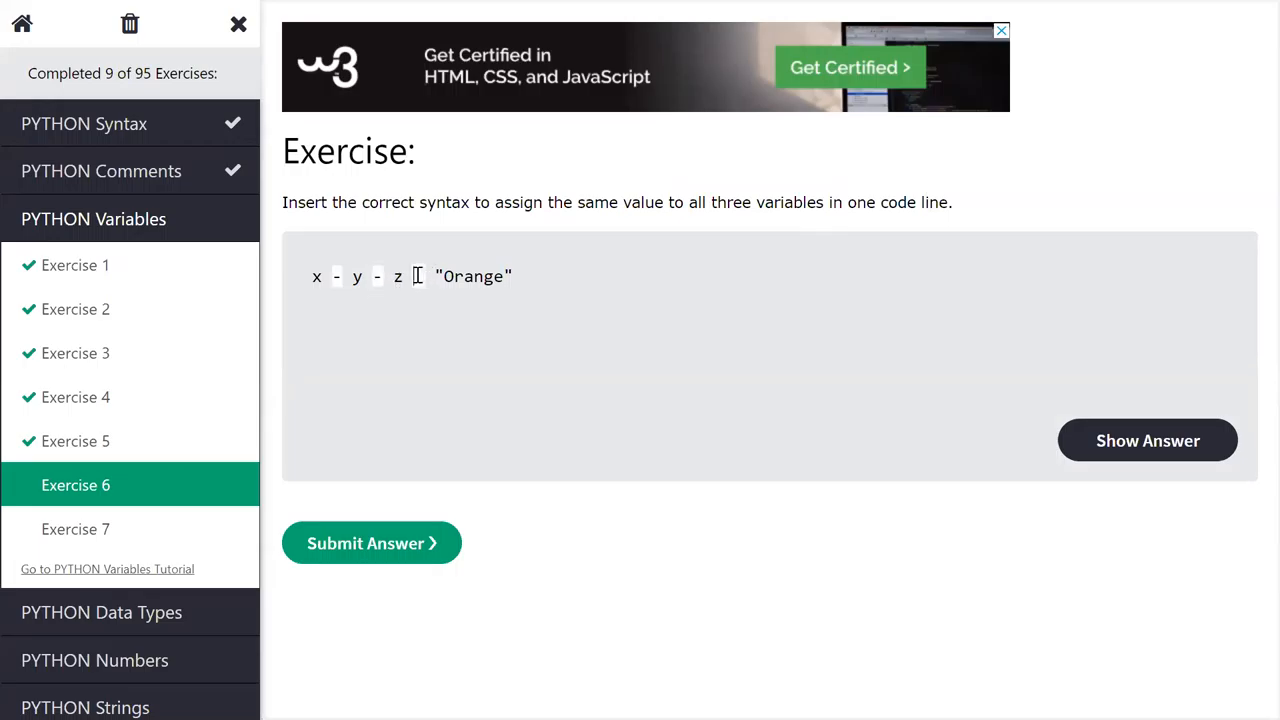
type("-")
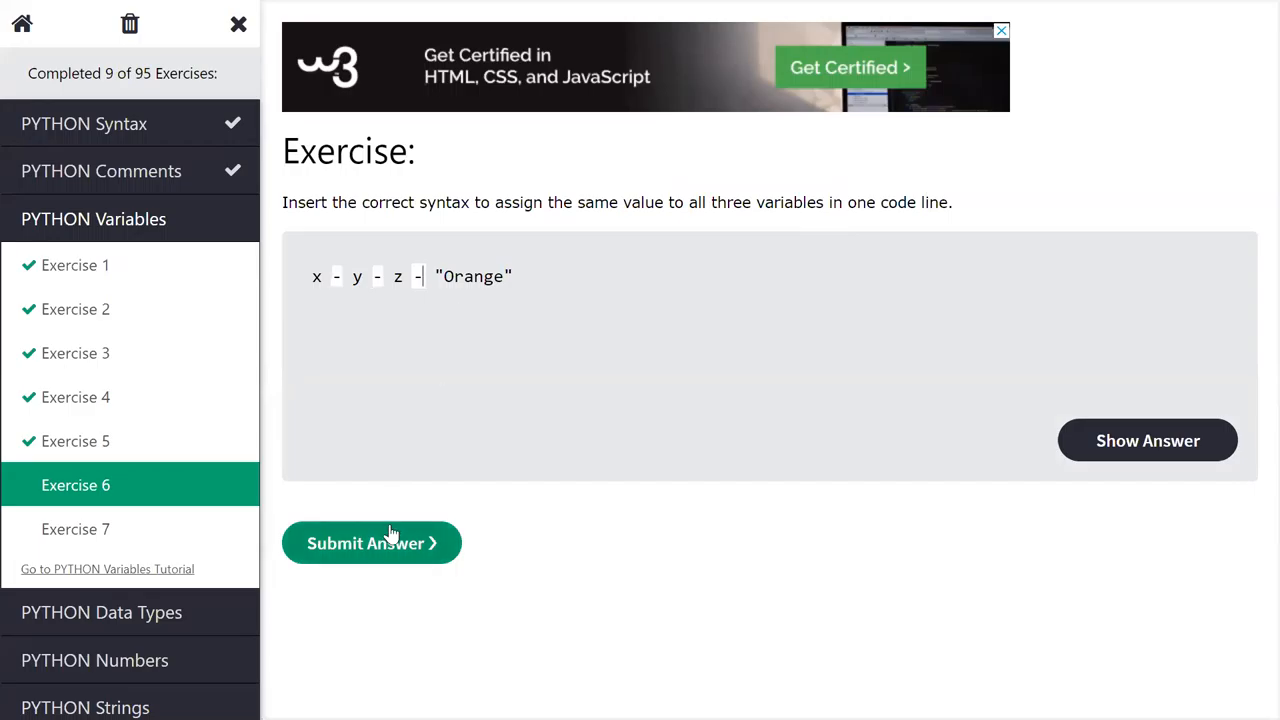
mouse_move(373, 341)
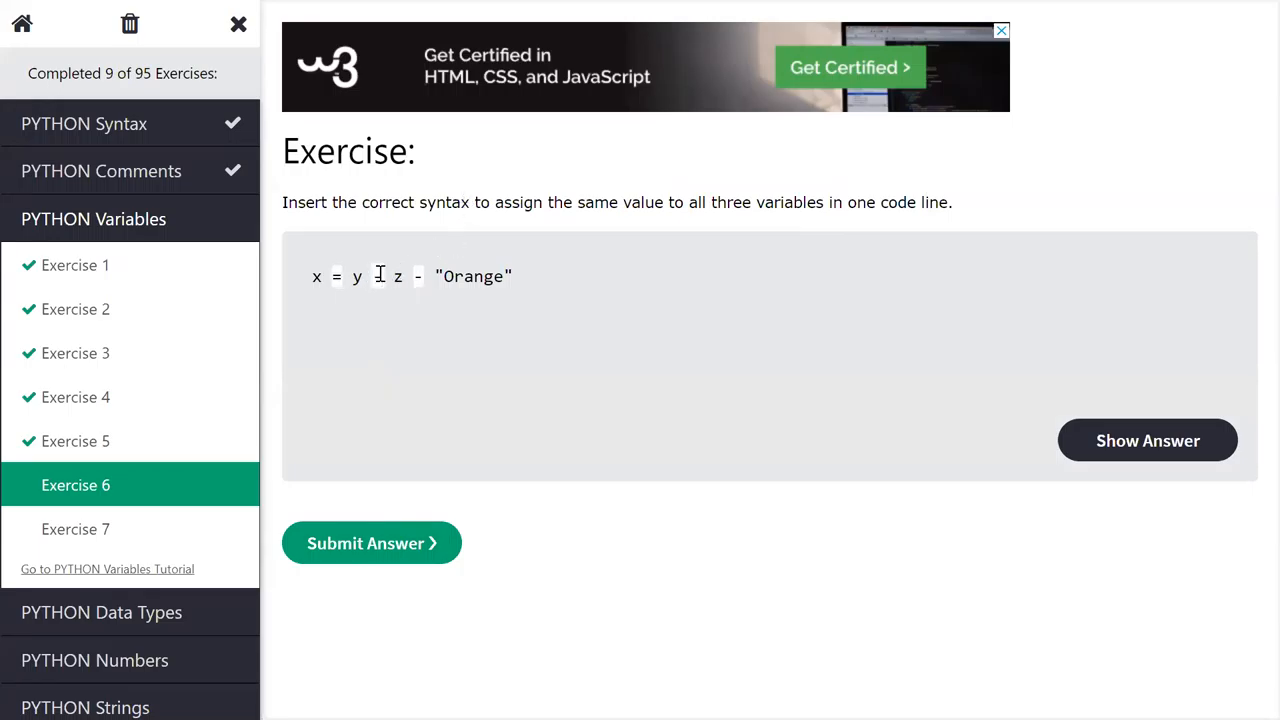
type("=")
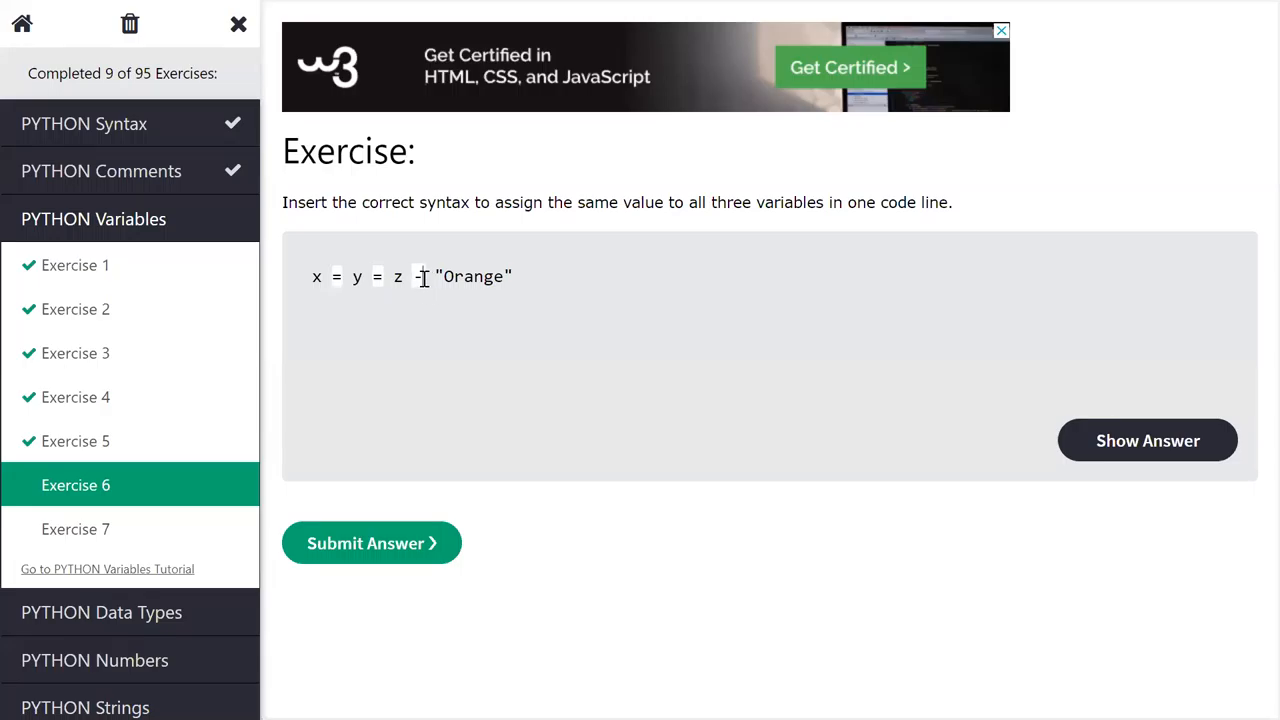
type("=")
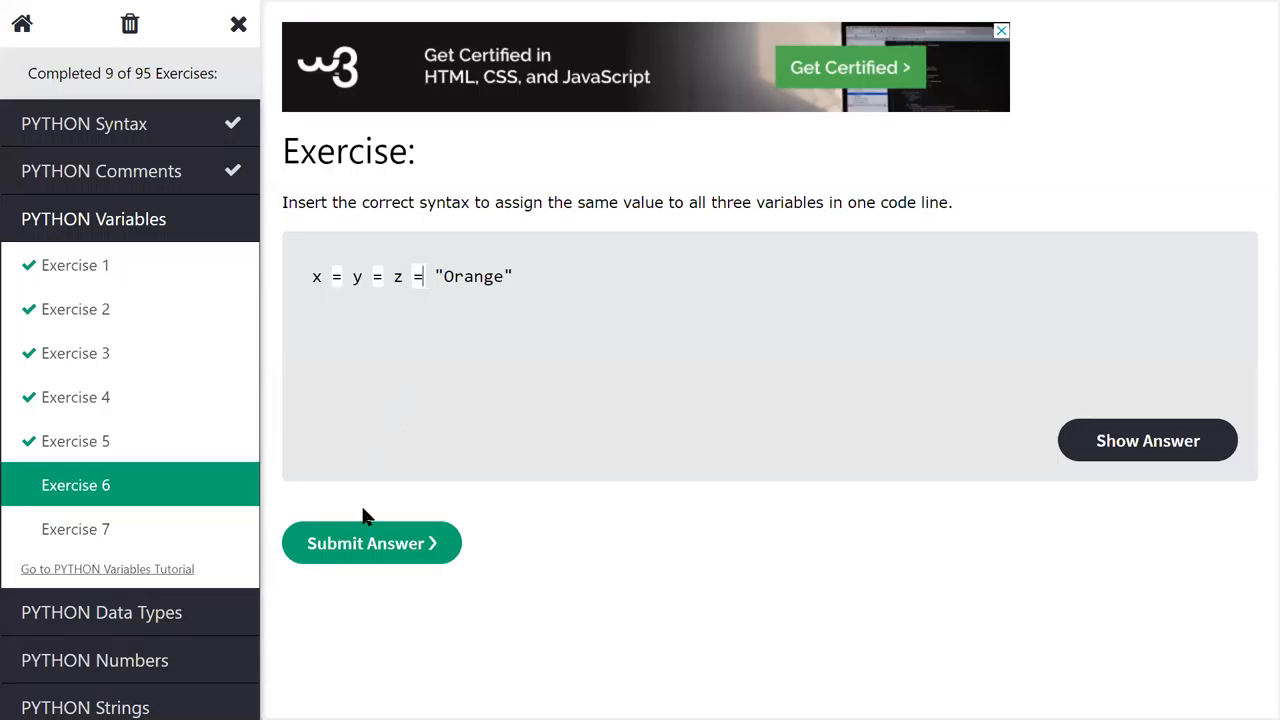
left_click(371, 543)
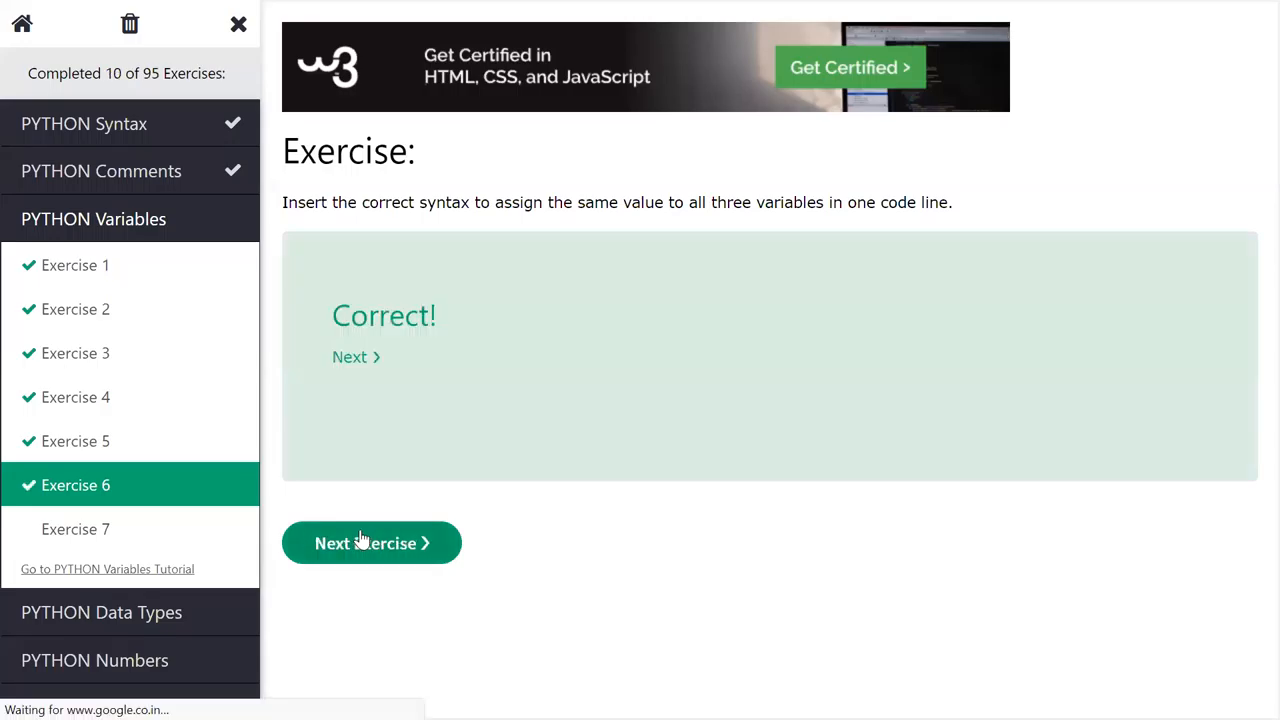
Step: Open Exercise 7 on the global keyword and highlight the function name myfunc
left_click(371, 543)
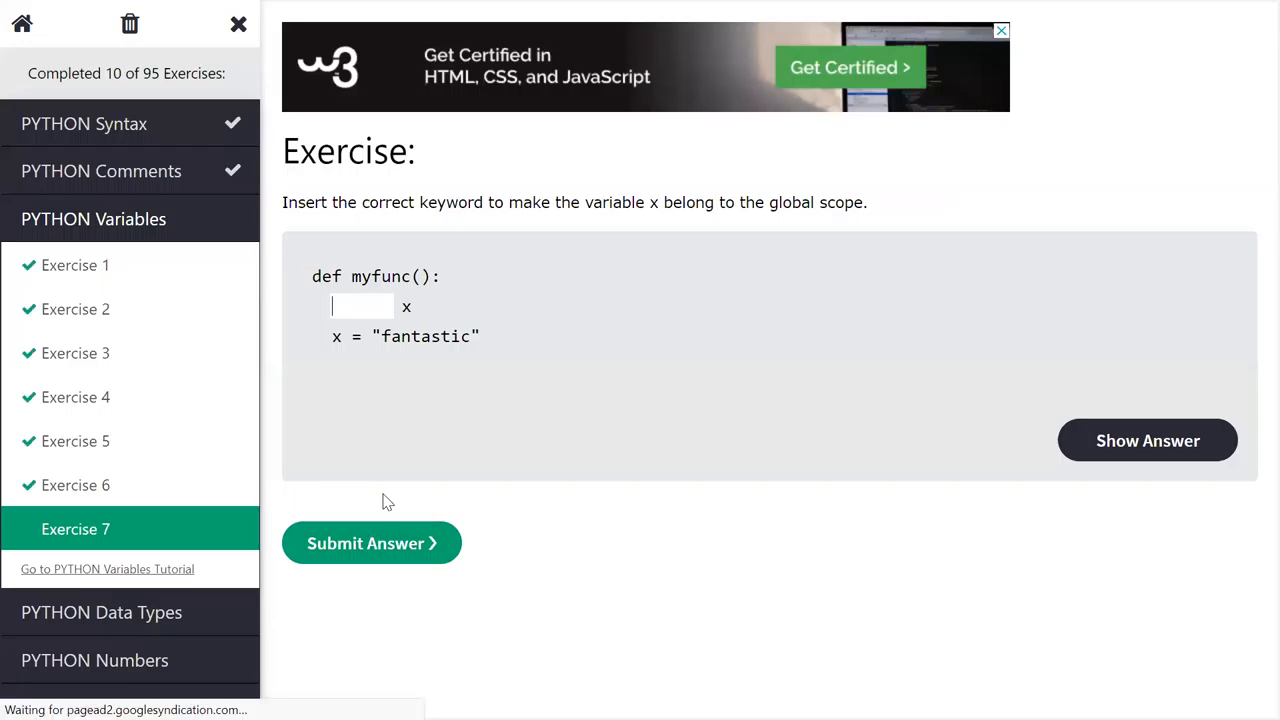
mouse_move(383, 397)
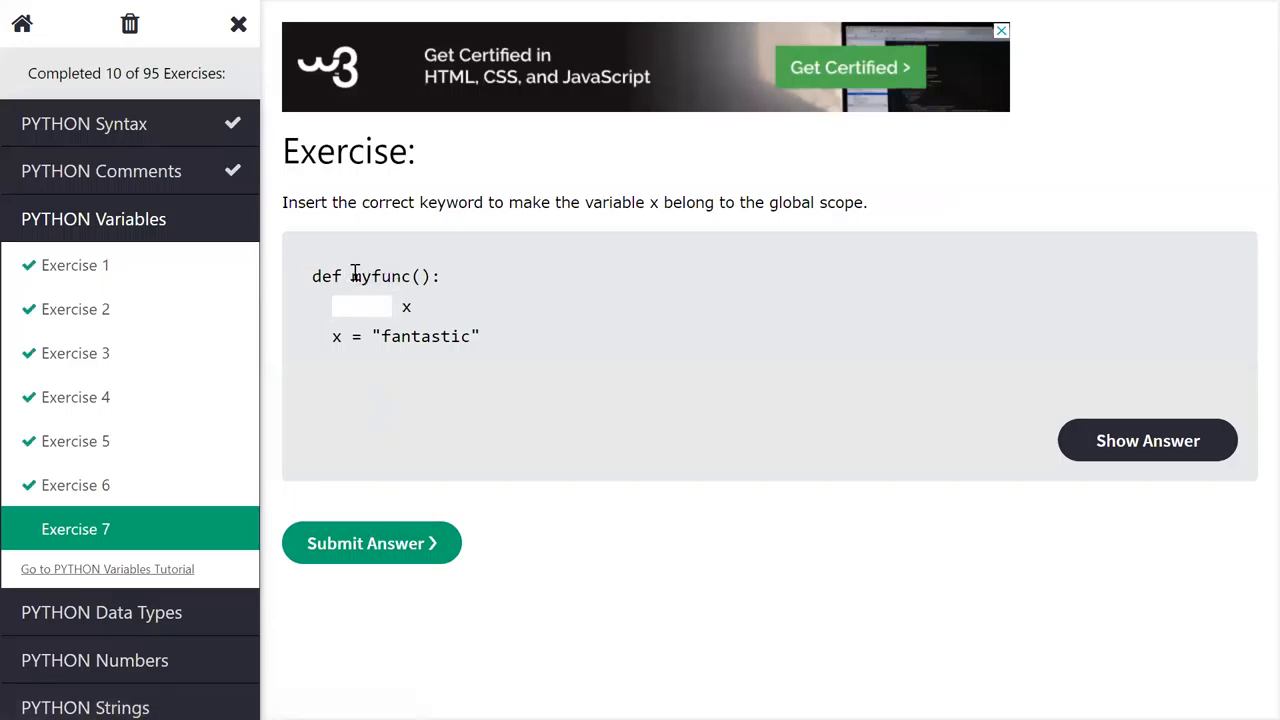
double_click(379, 276)
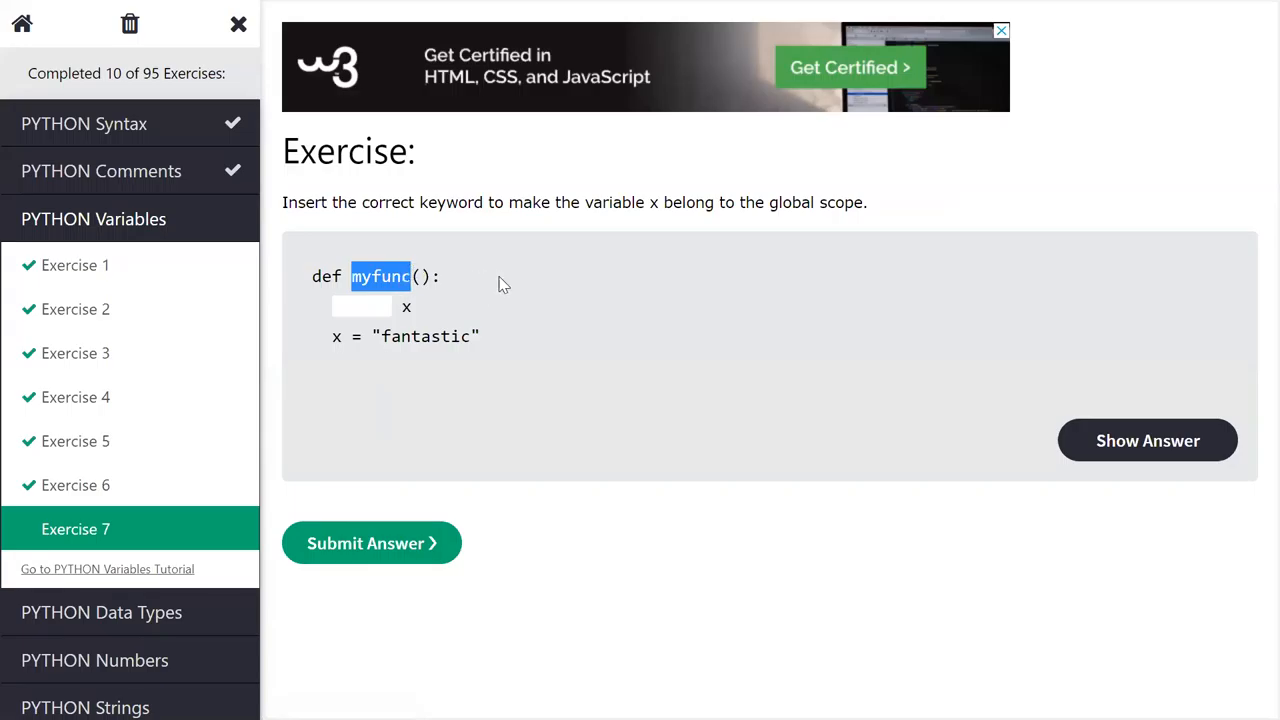
mouse_move(485, 295)
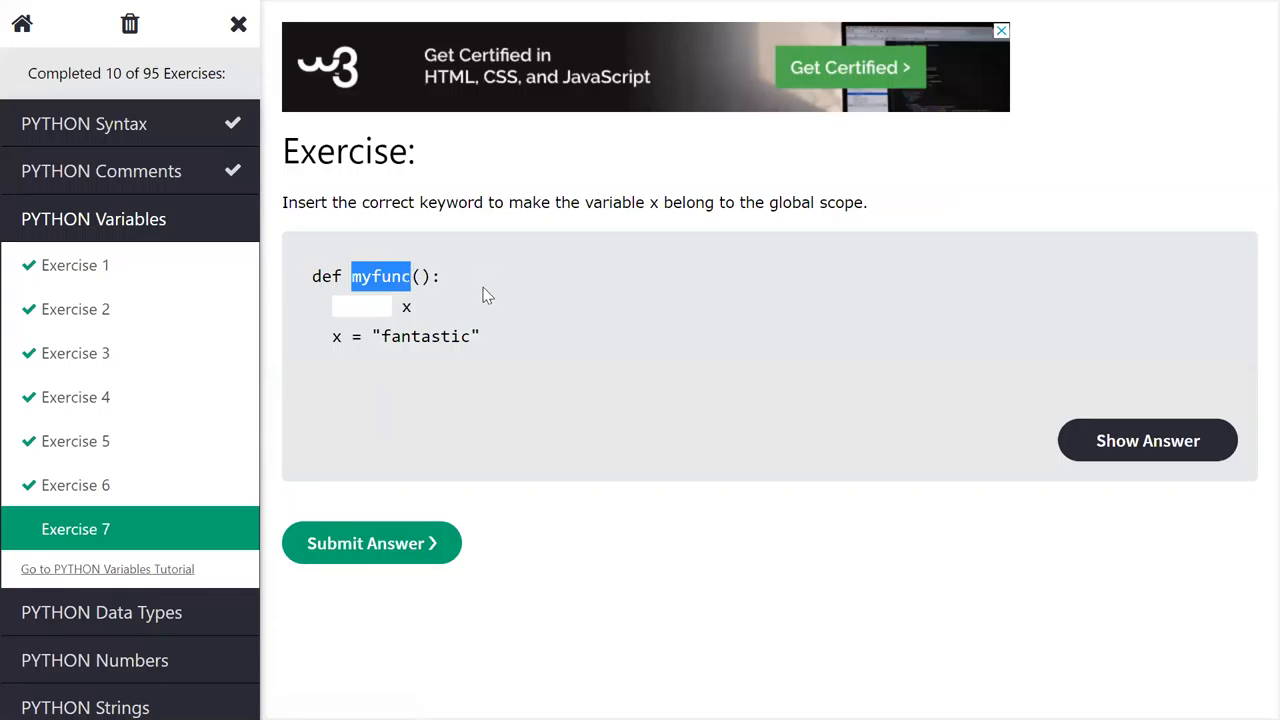
mouse_move(460, 371)
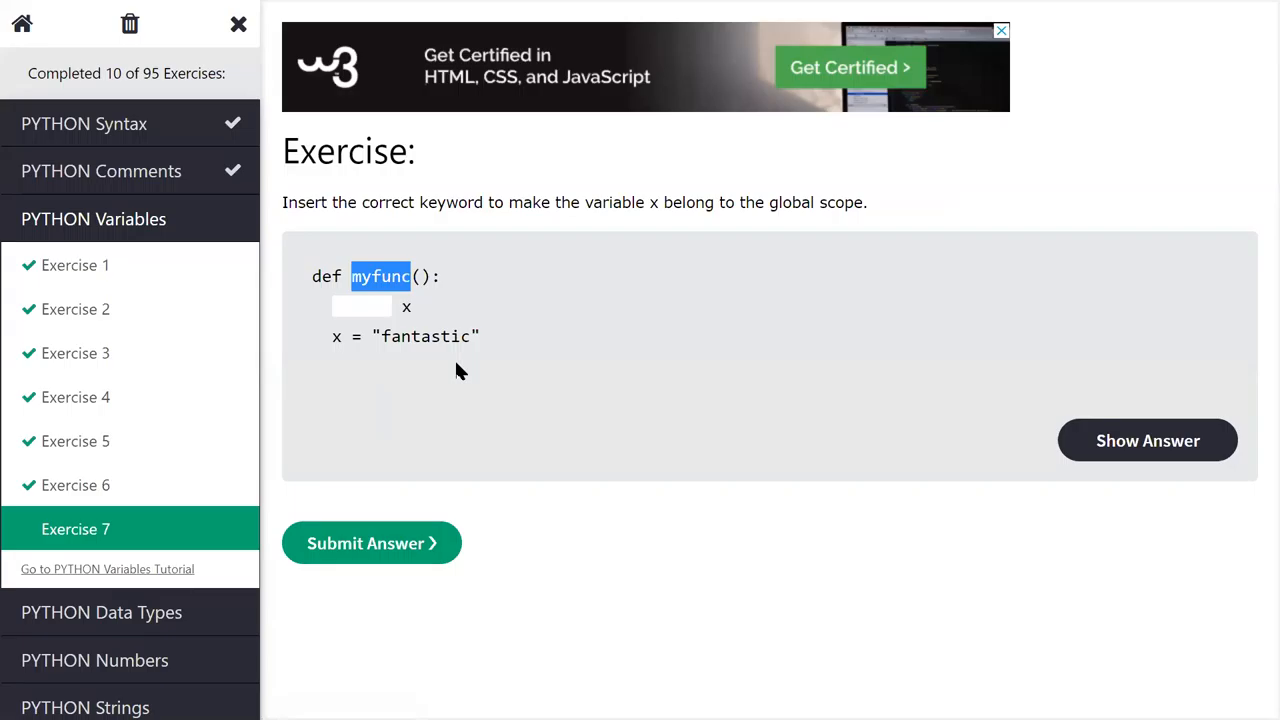
mouse_move(326, 280)
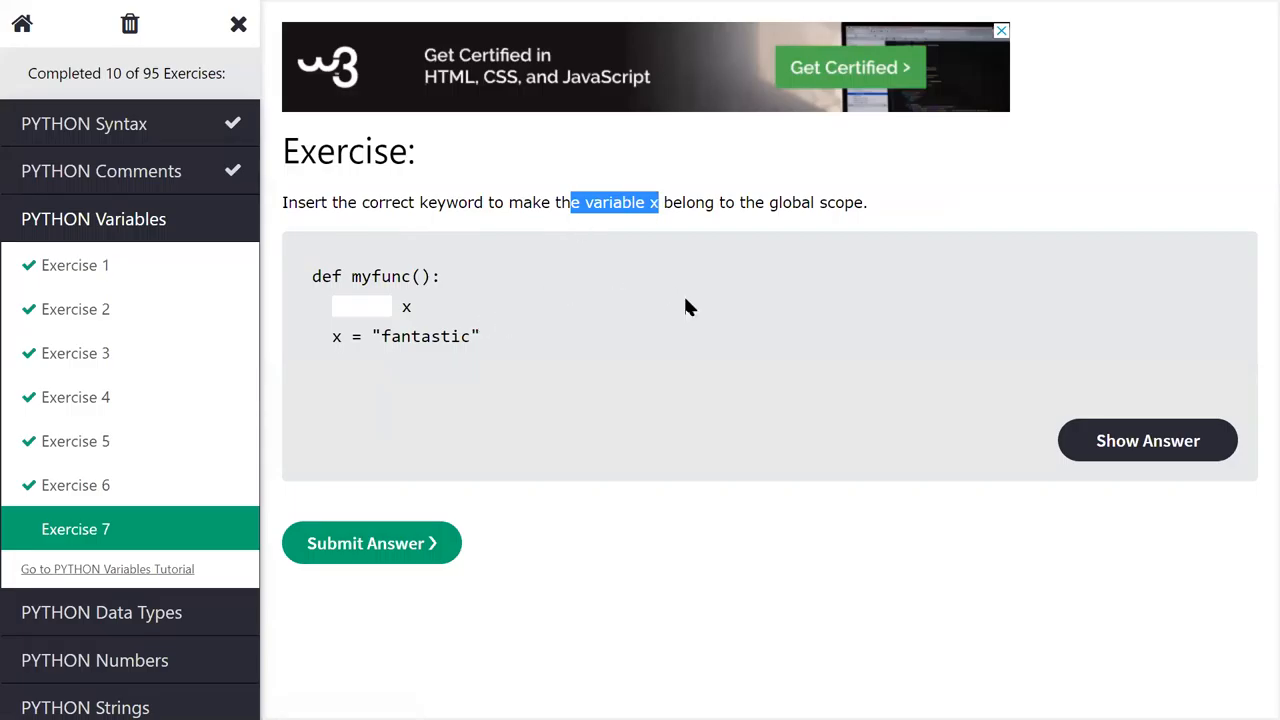
mouse_move(827, 312)
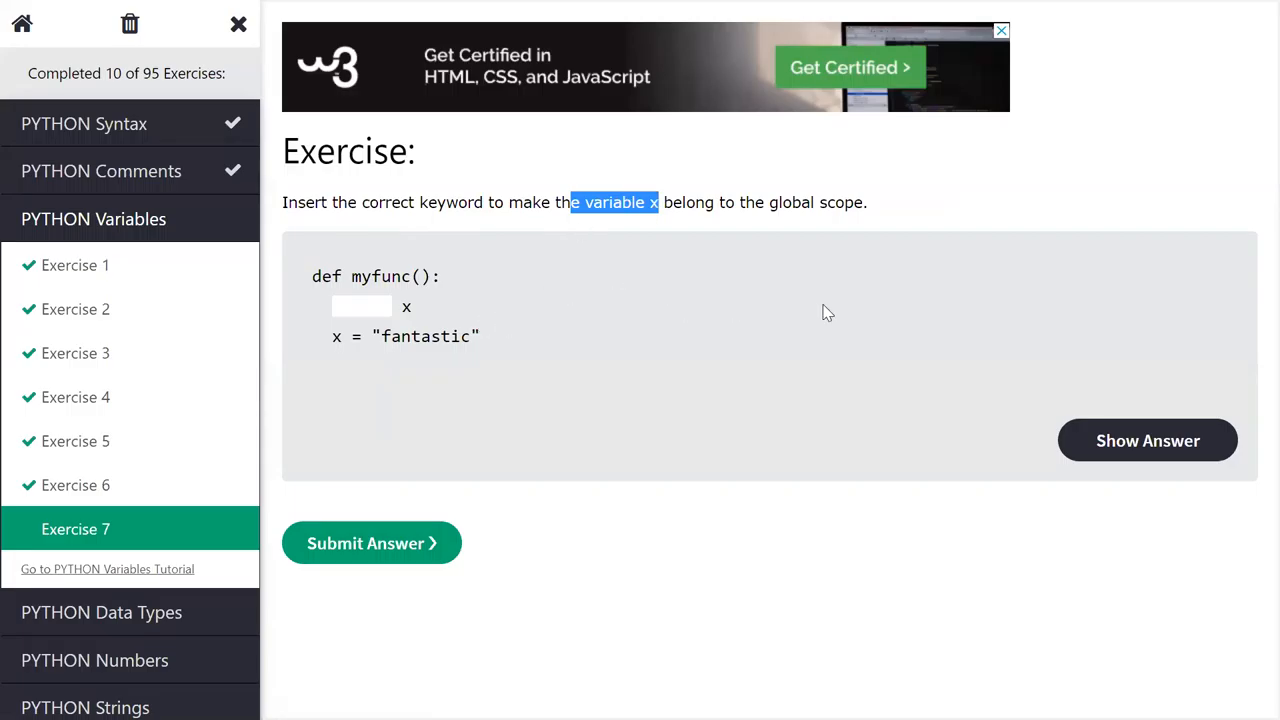